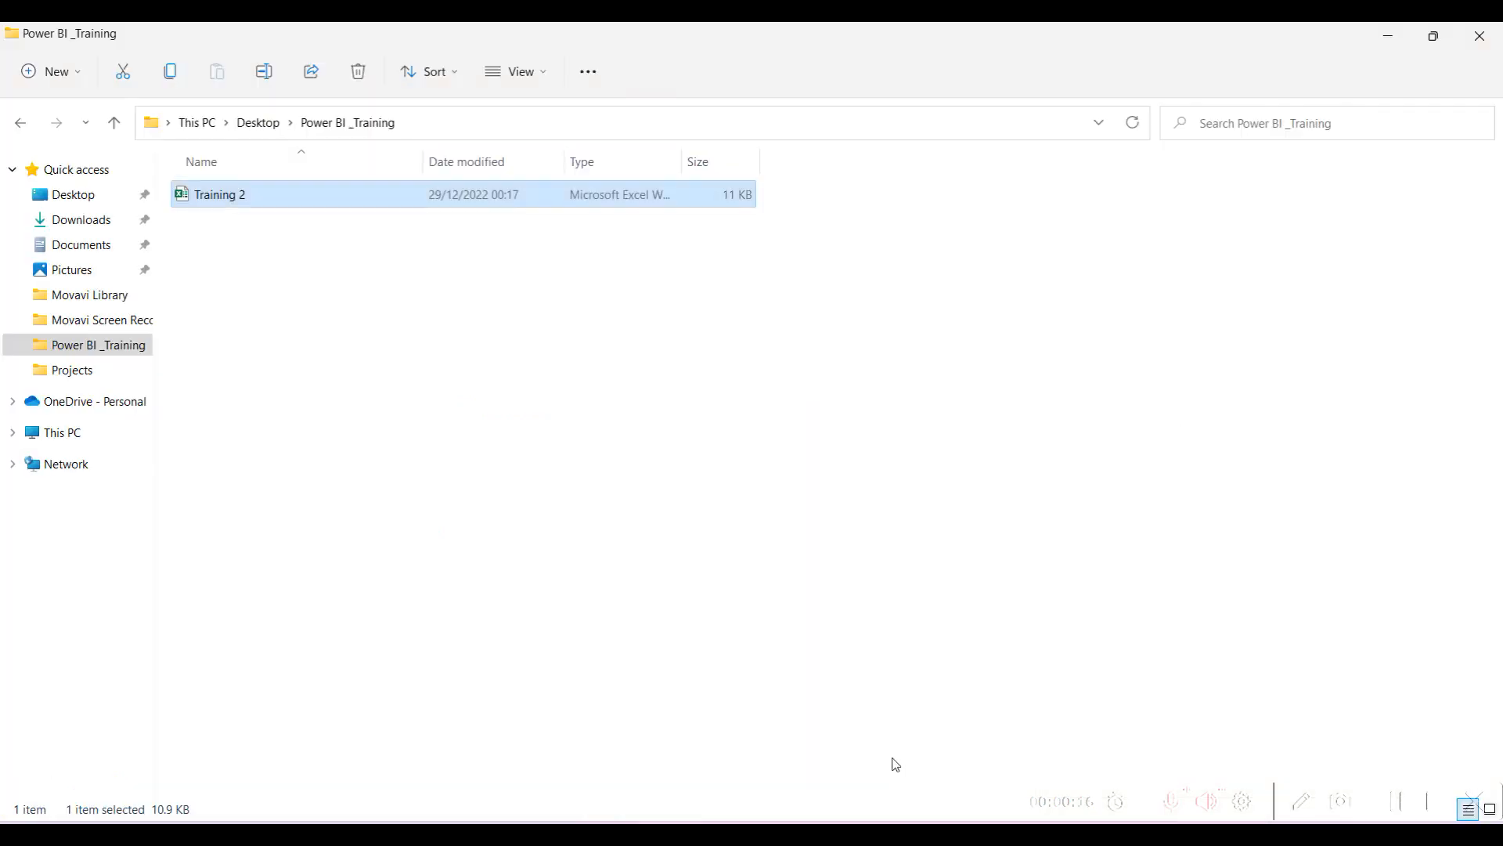
pyautogui.moveTo(436, 296)
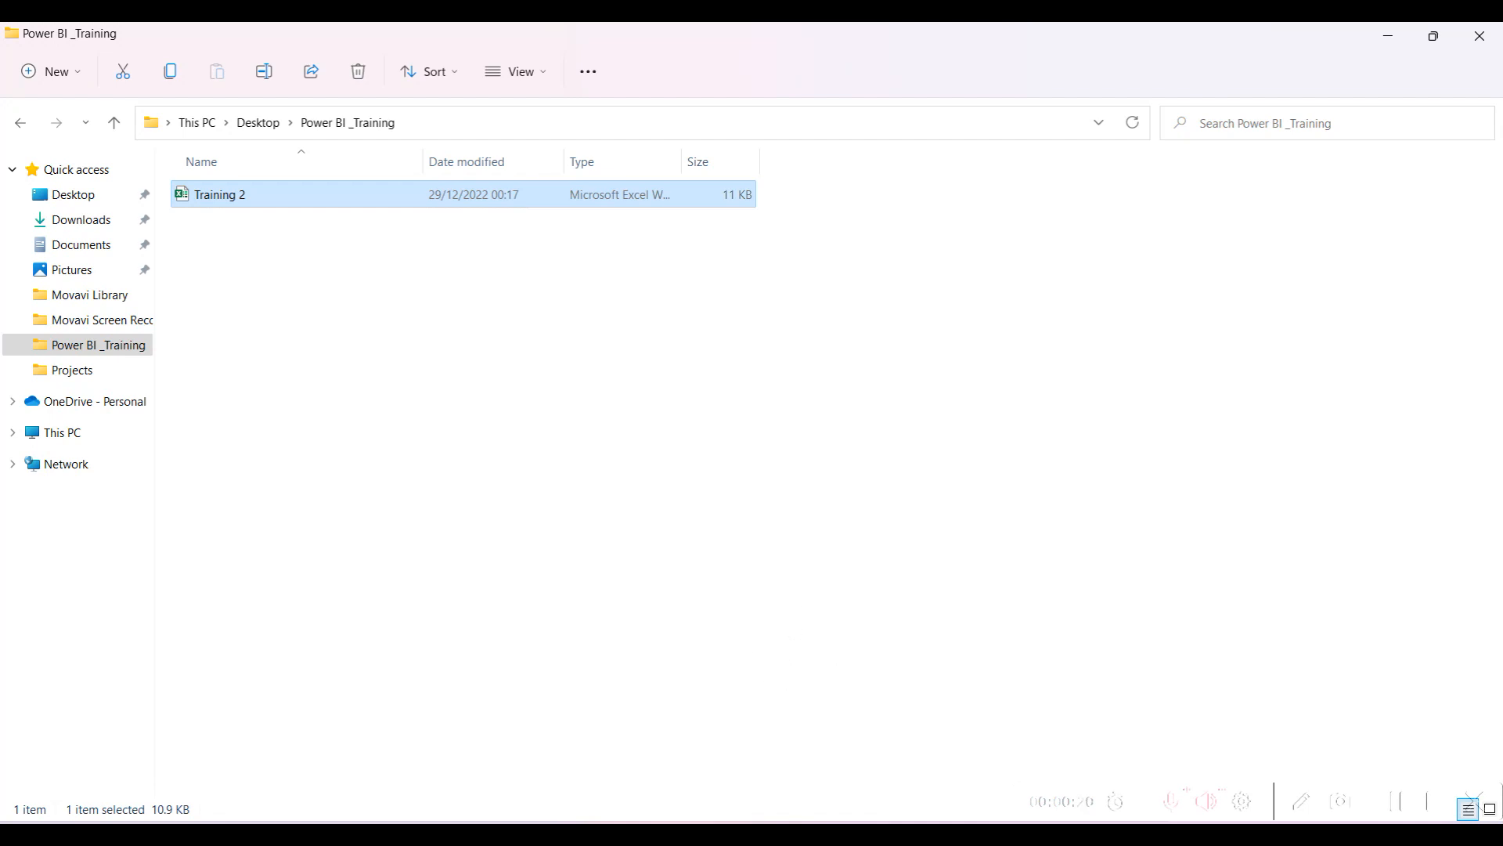
# Open the Training 2 workbook in Excel and review its Product ID and Sales Data sheets
pyautogui.doubleClick(222, 194)
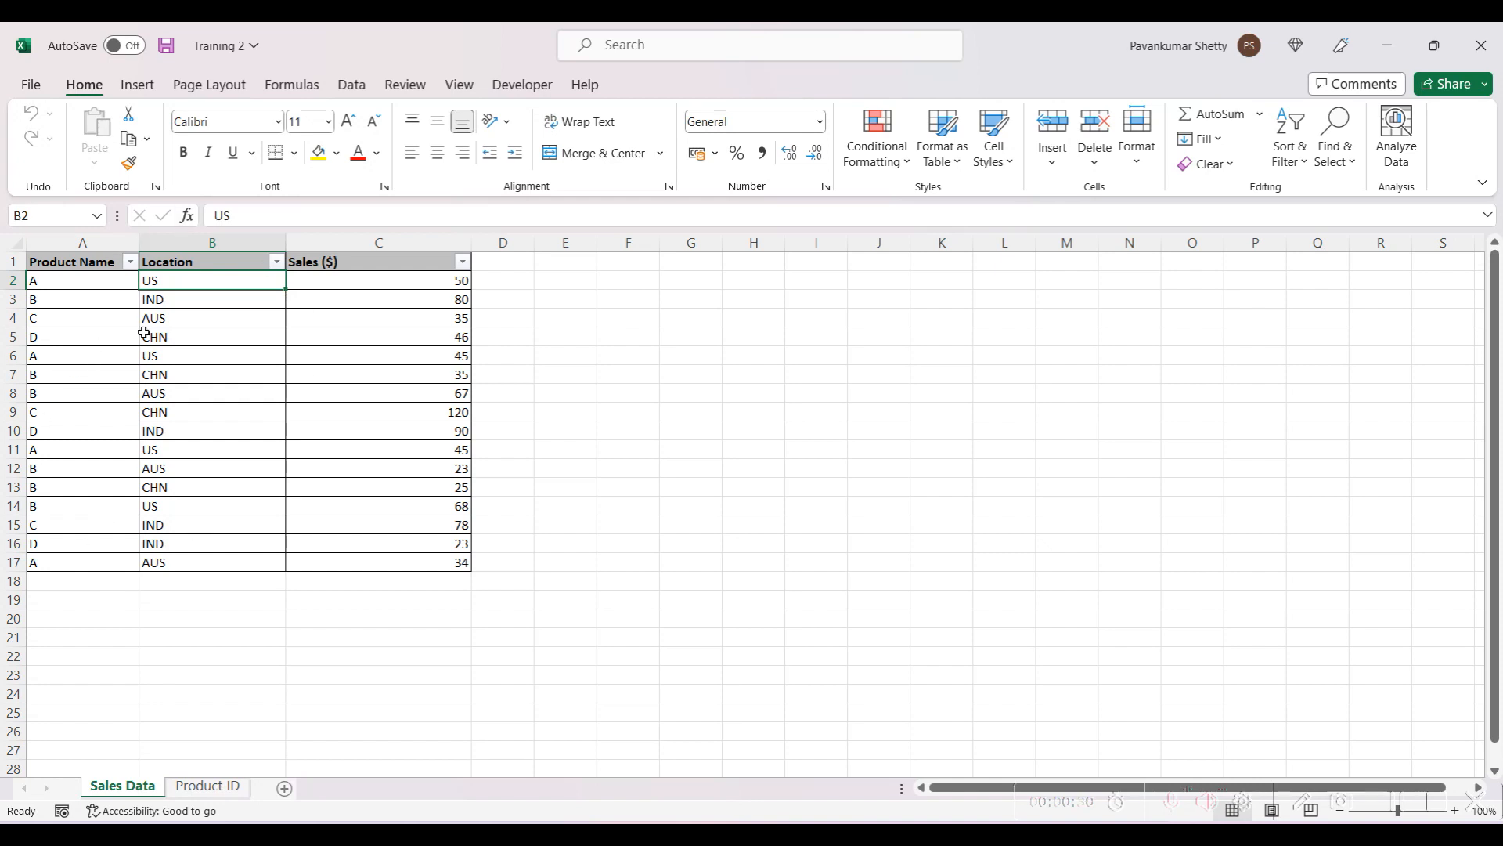
pyautogui.moveTo(107, 262)
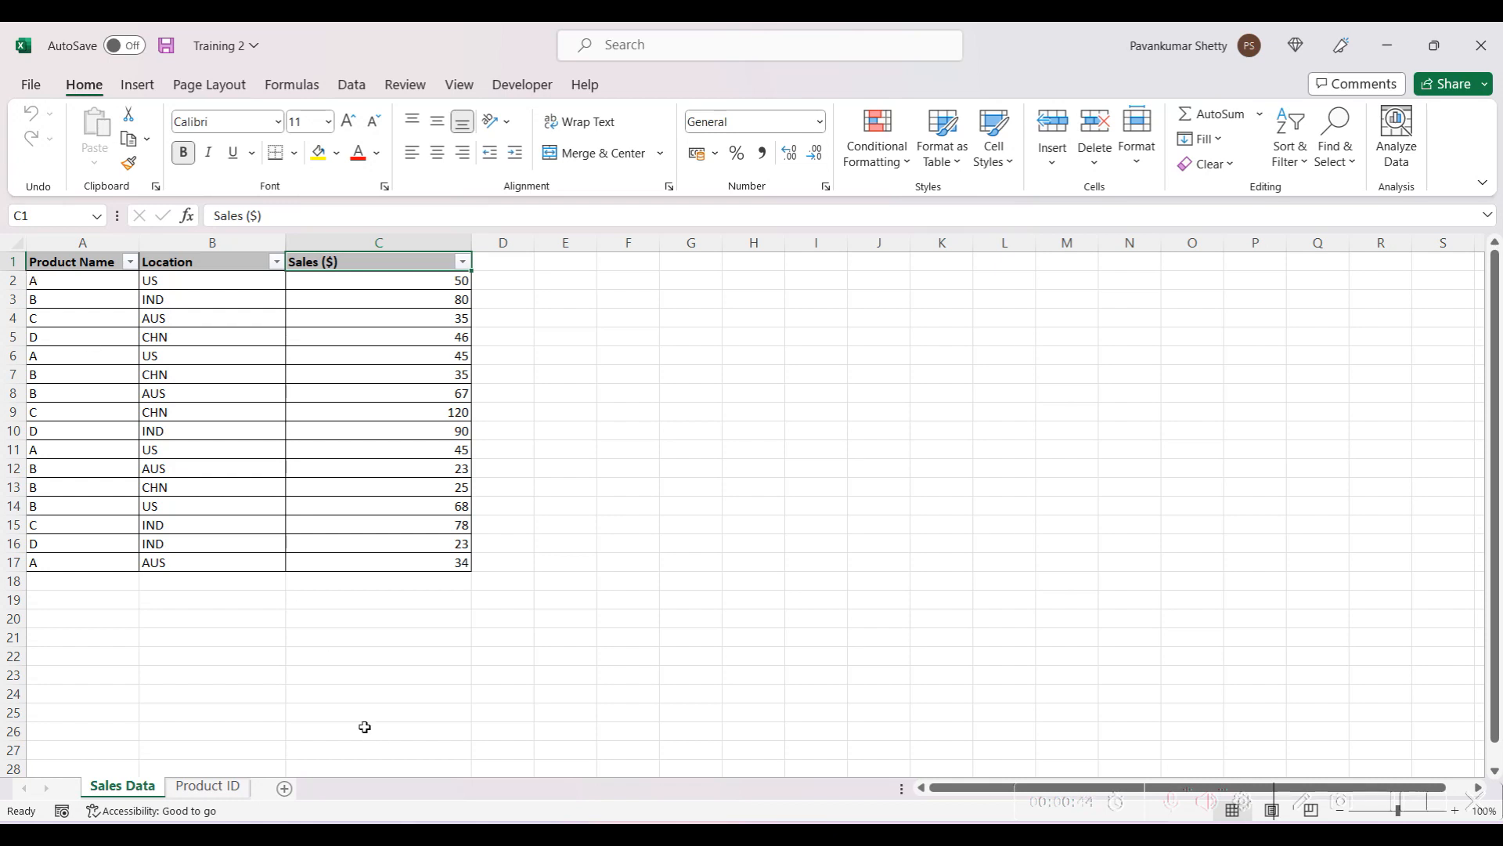
pyautogui.click(206, 786)
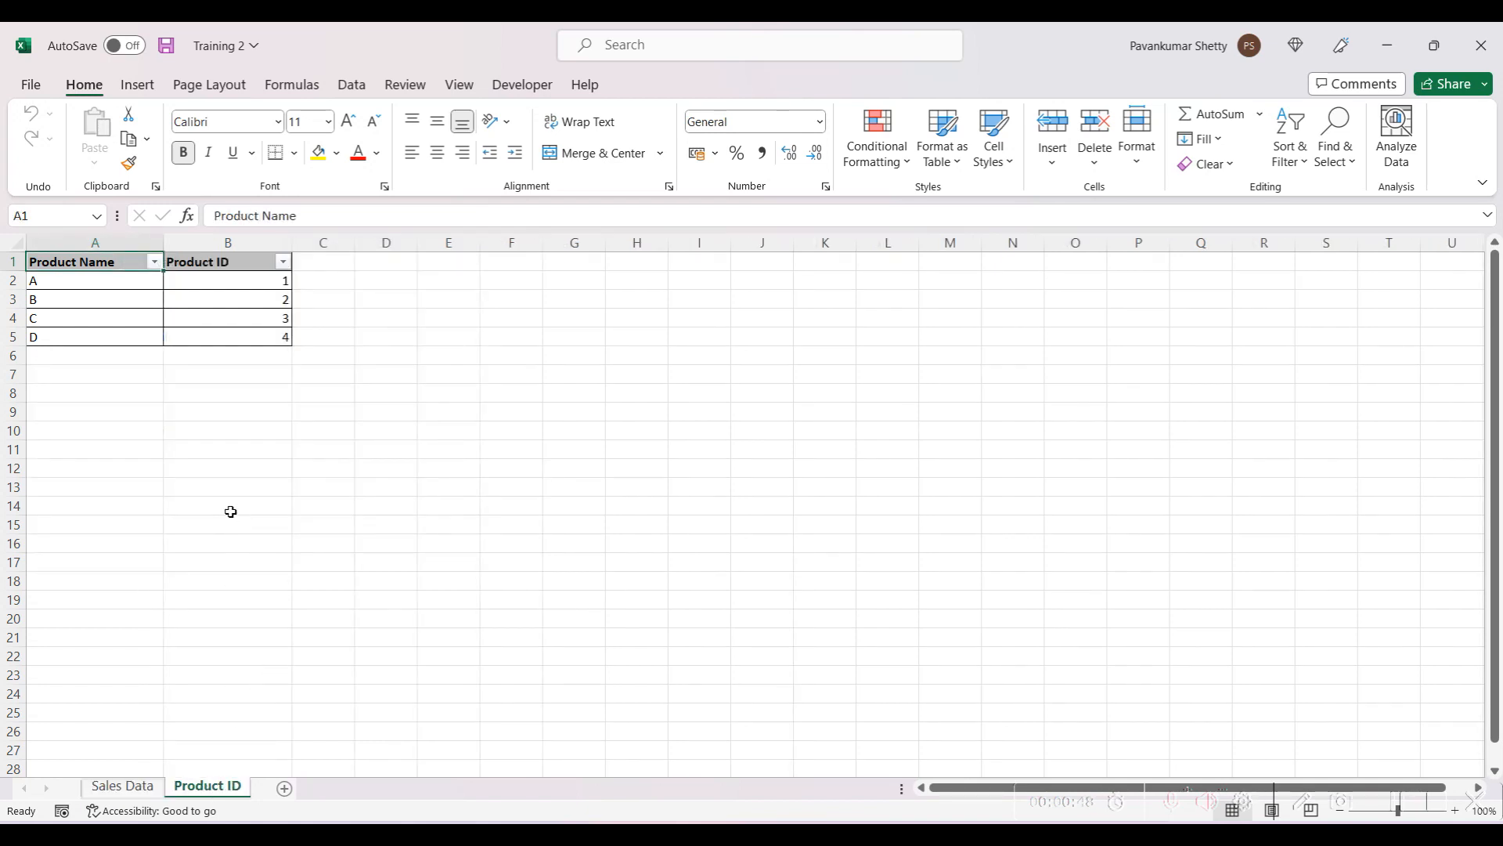
pyautogui.click(227, 262)
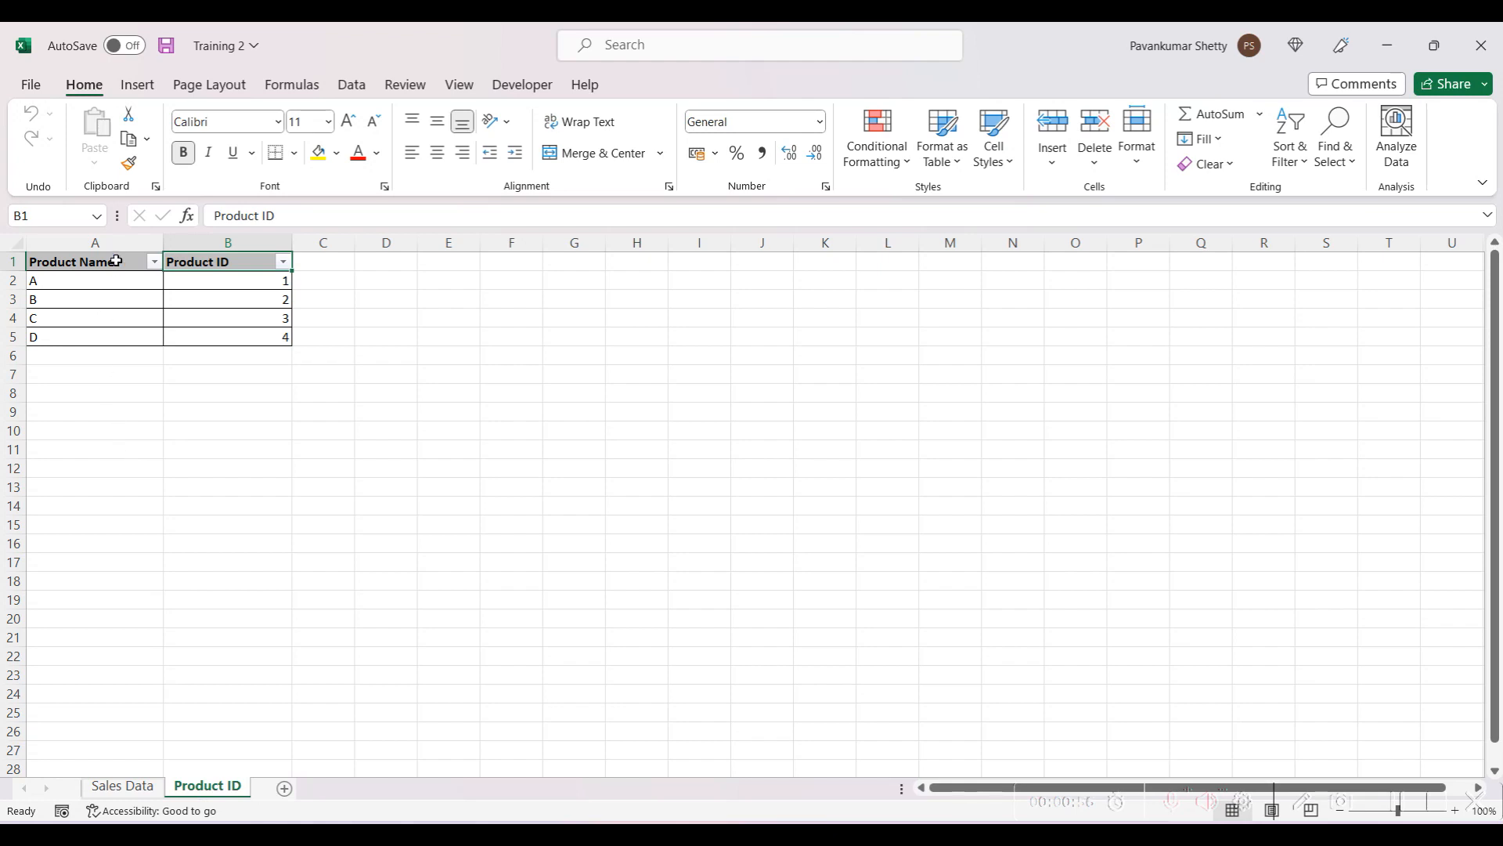
pyautogui.moveTo(202, 278)
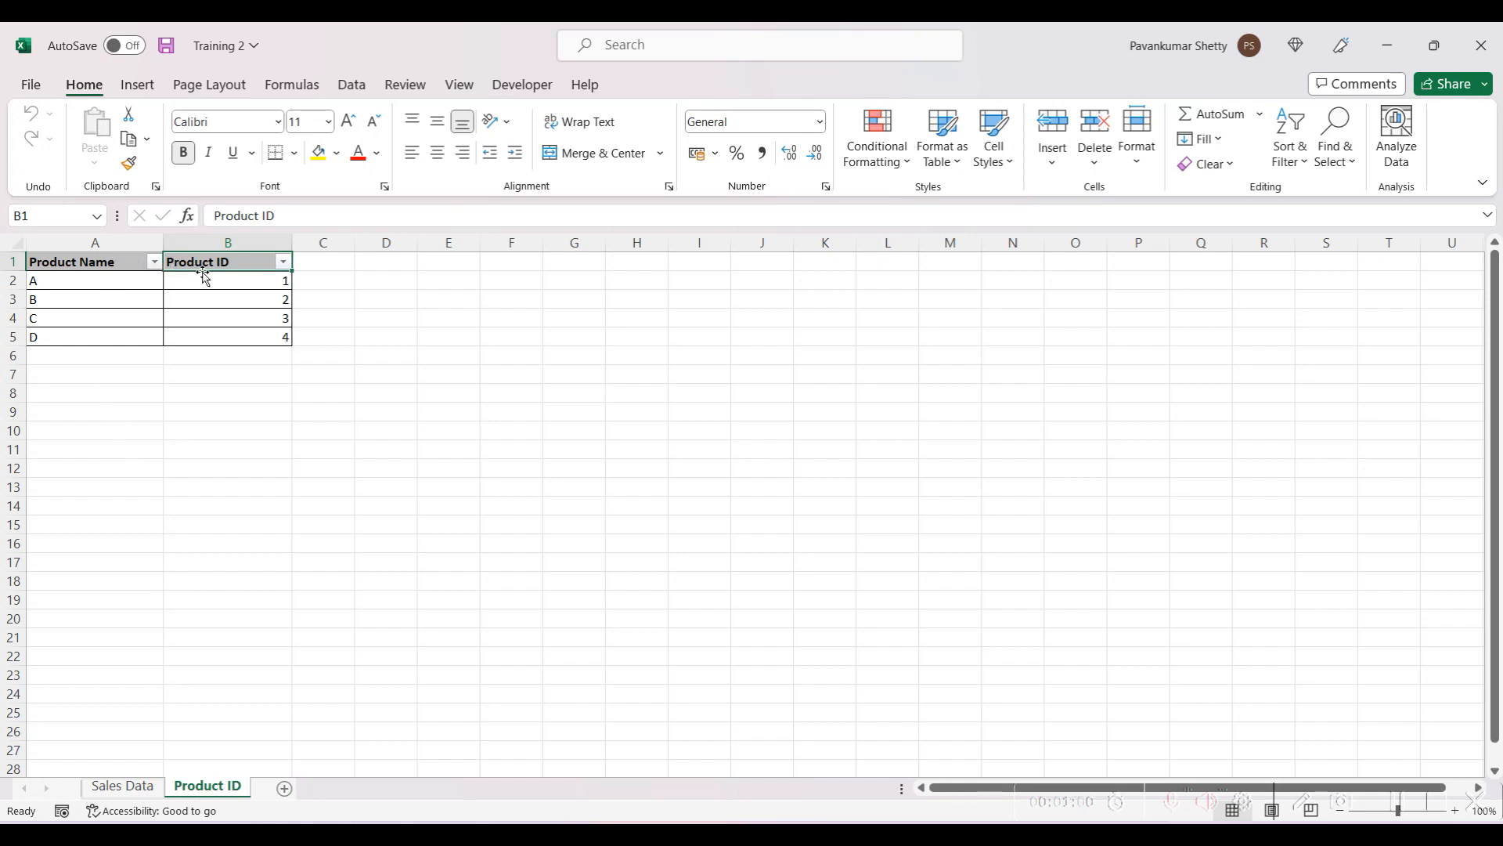
pyautogui.moveTo(78, 617)
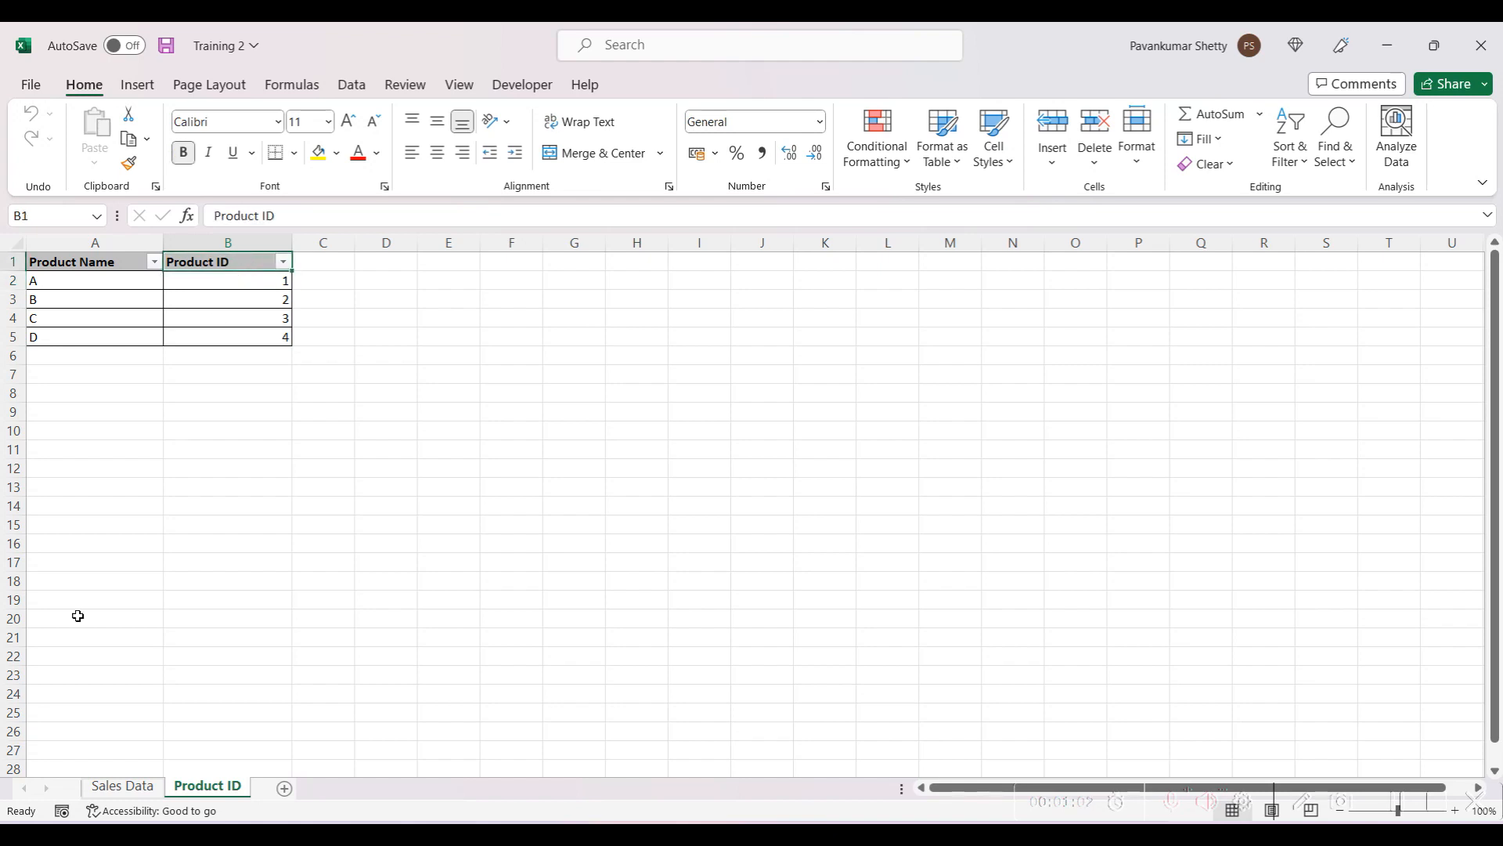
pyautogui.click(122, 785)
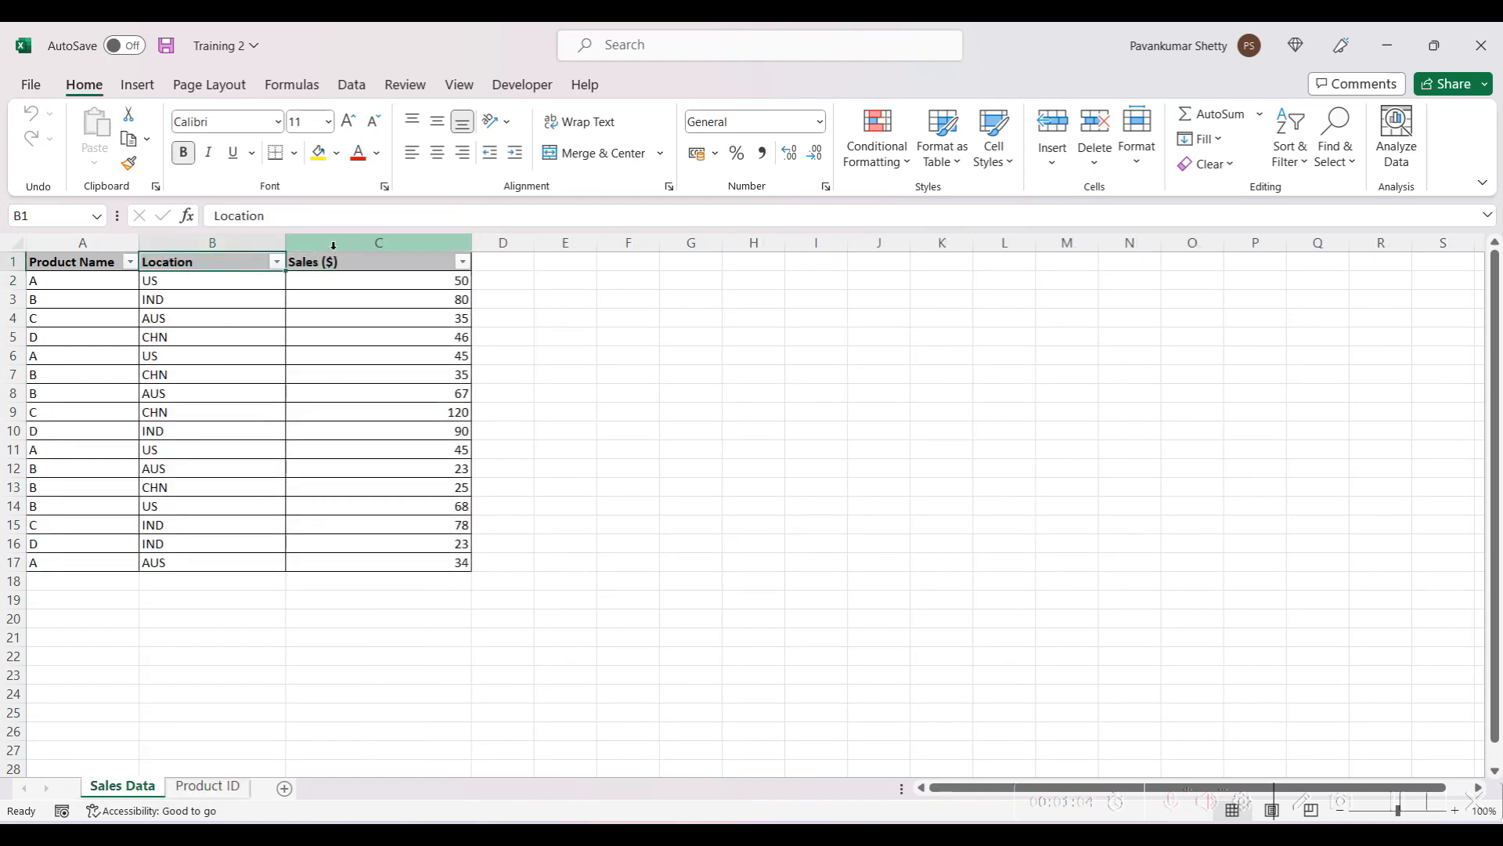
pyautogui.click(369, 262)
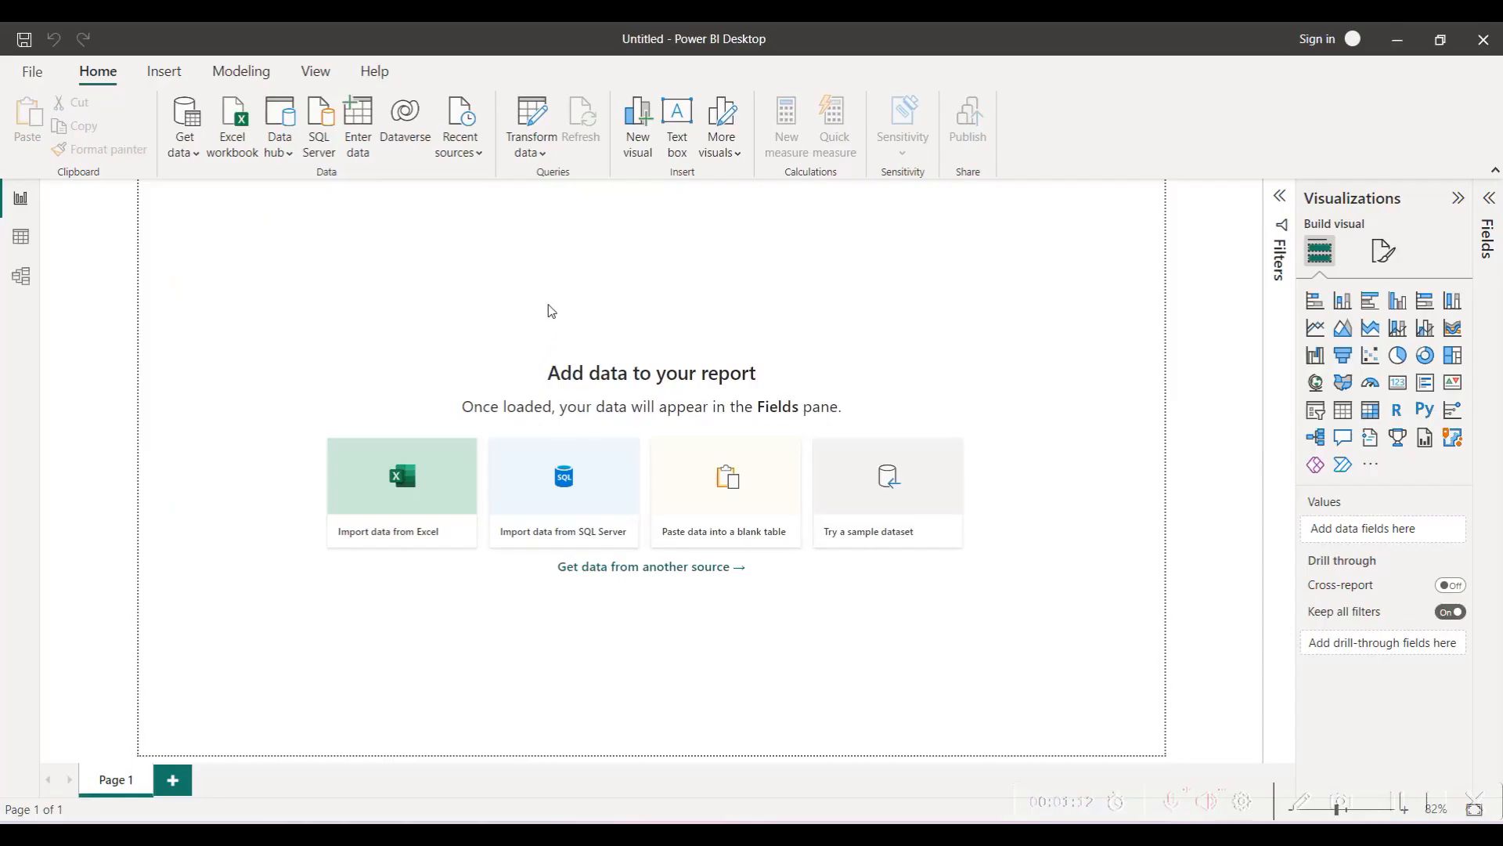
pyautogui.moveTo(775, 369)
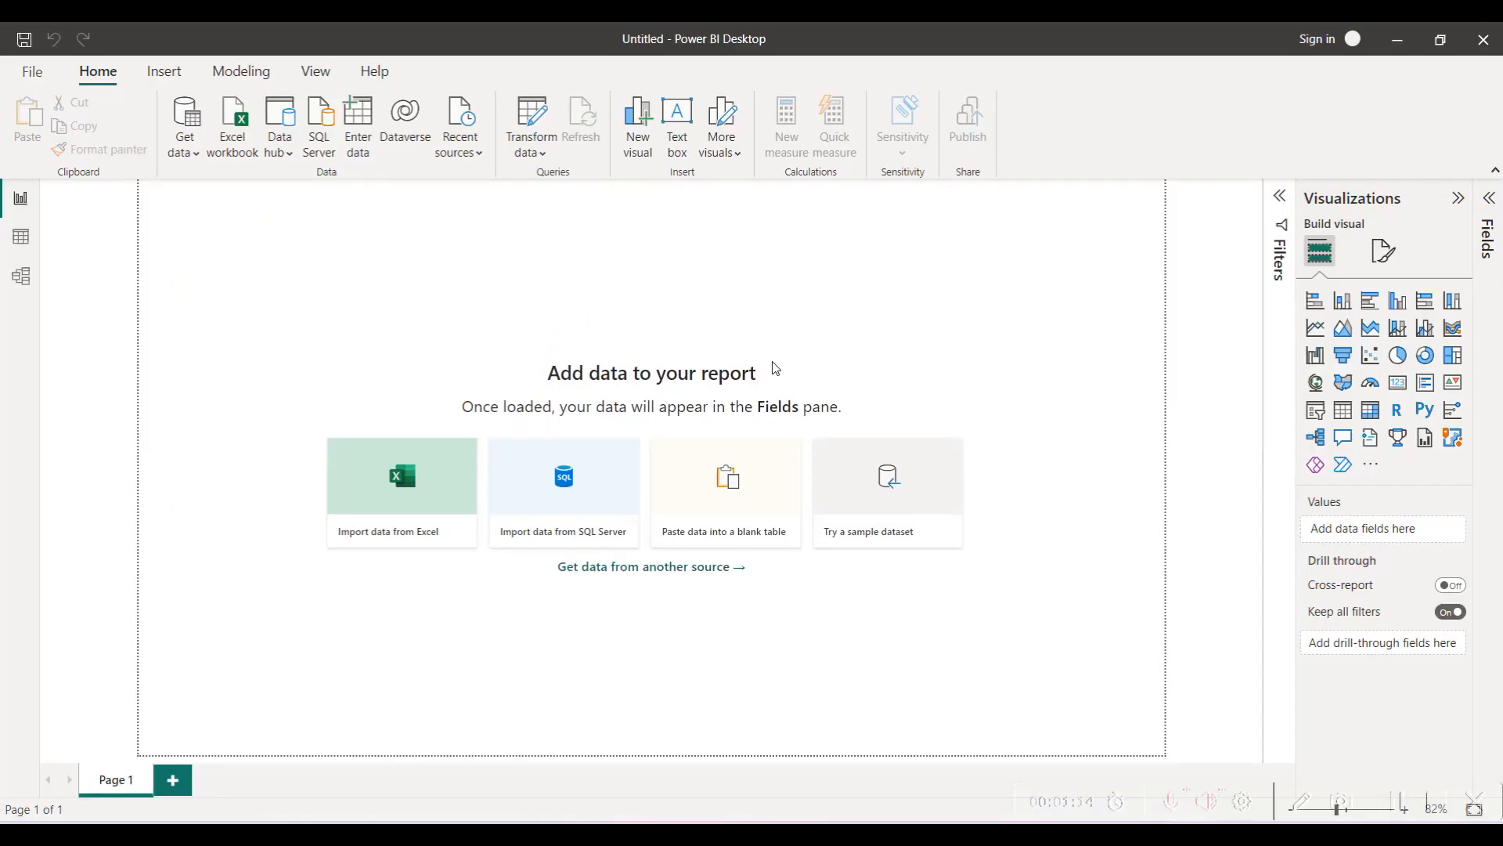
pyautogui.moveTo(1405, 819)
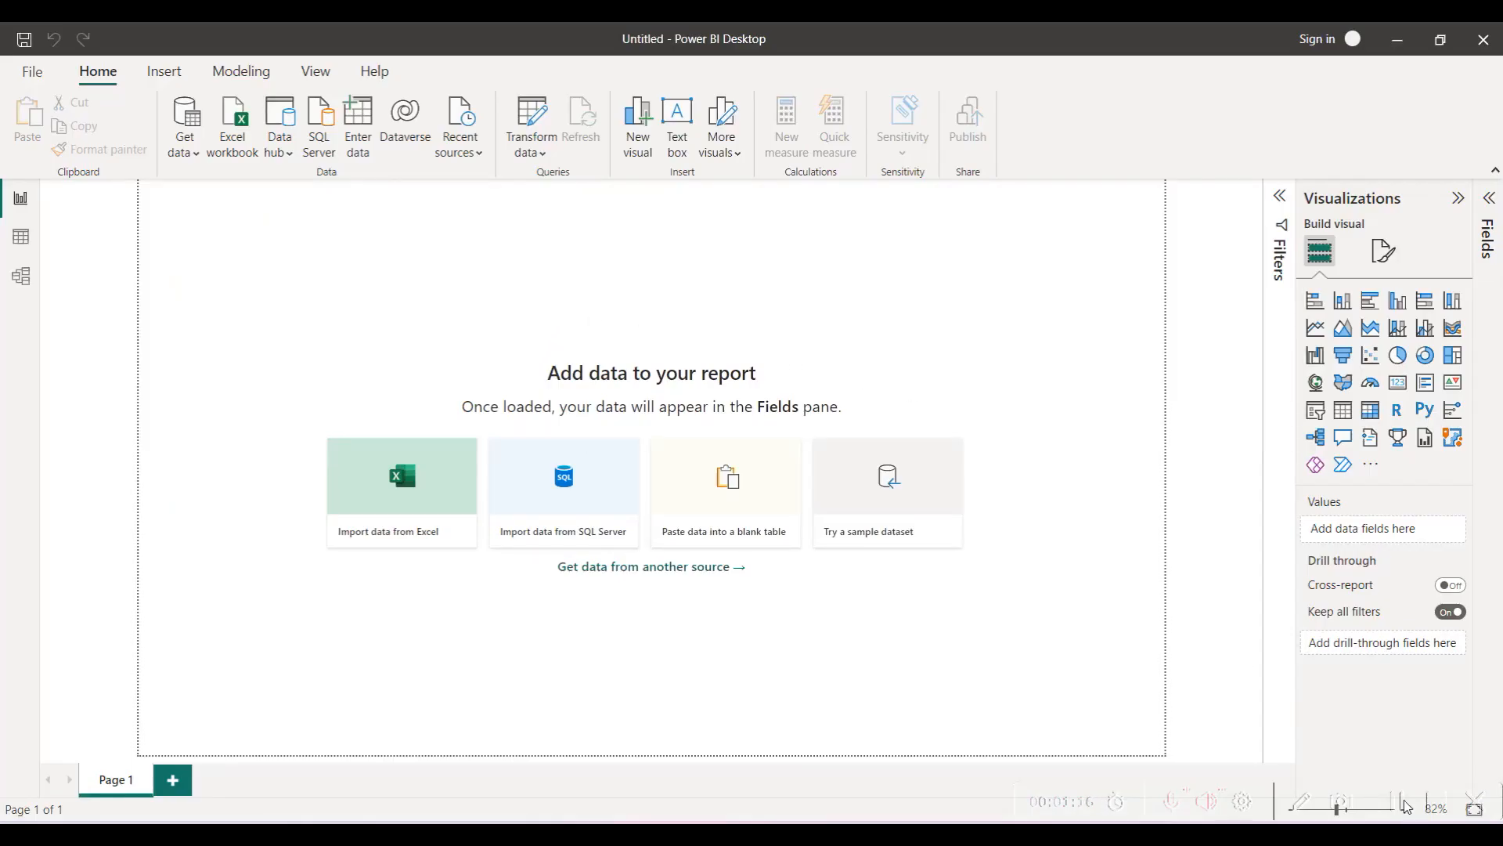
pyautogui.moveTo(889, 366)
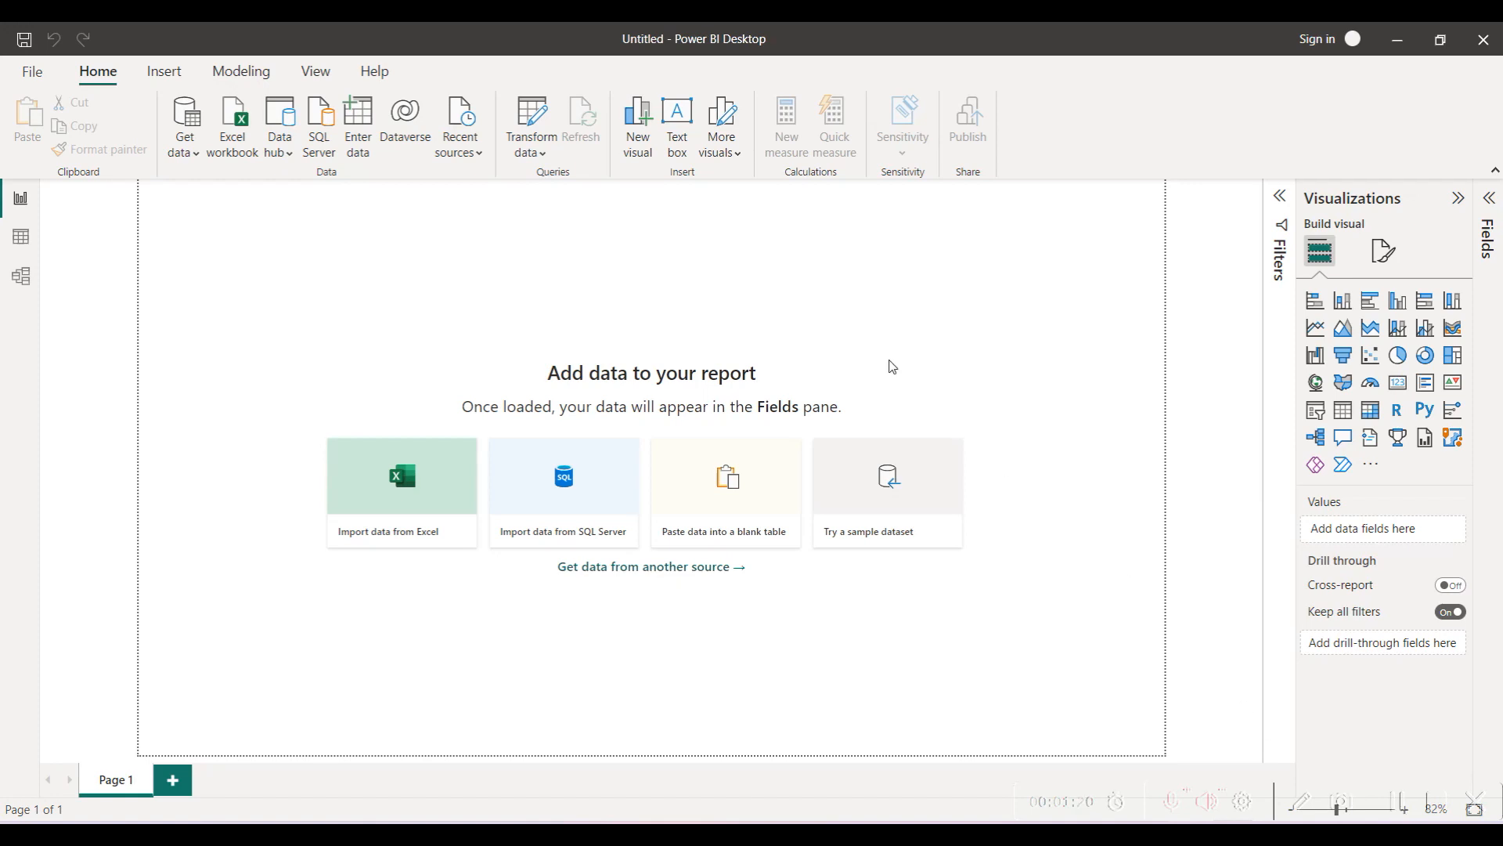
pyautogui.moveTo(194, 137)
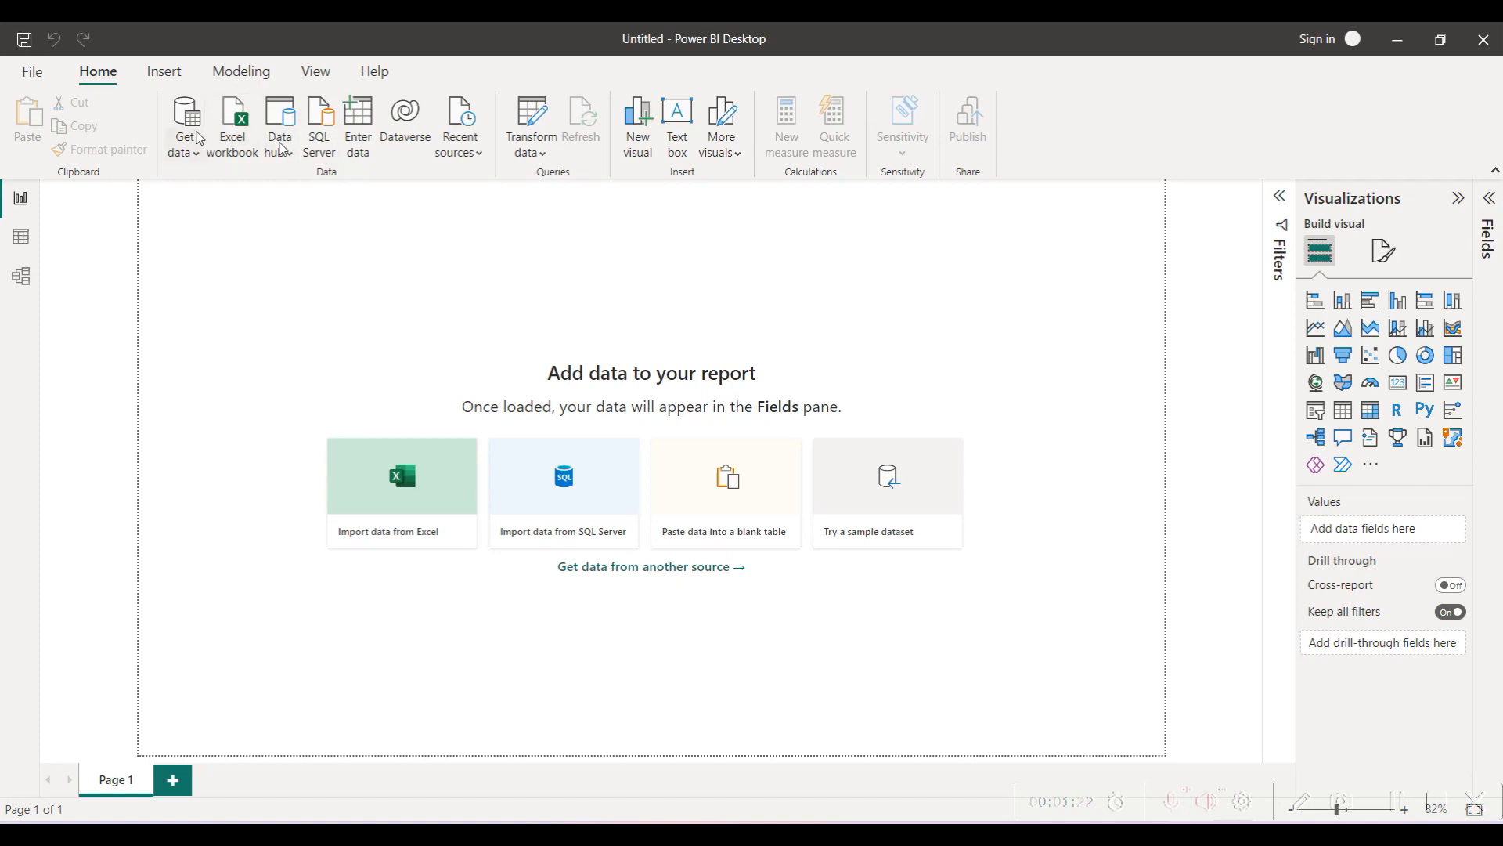
# Import the Training 2 Excel workbook into Power BI to reach the Navigator
pyautogui.click(185, 126)
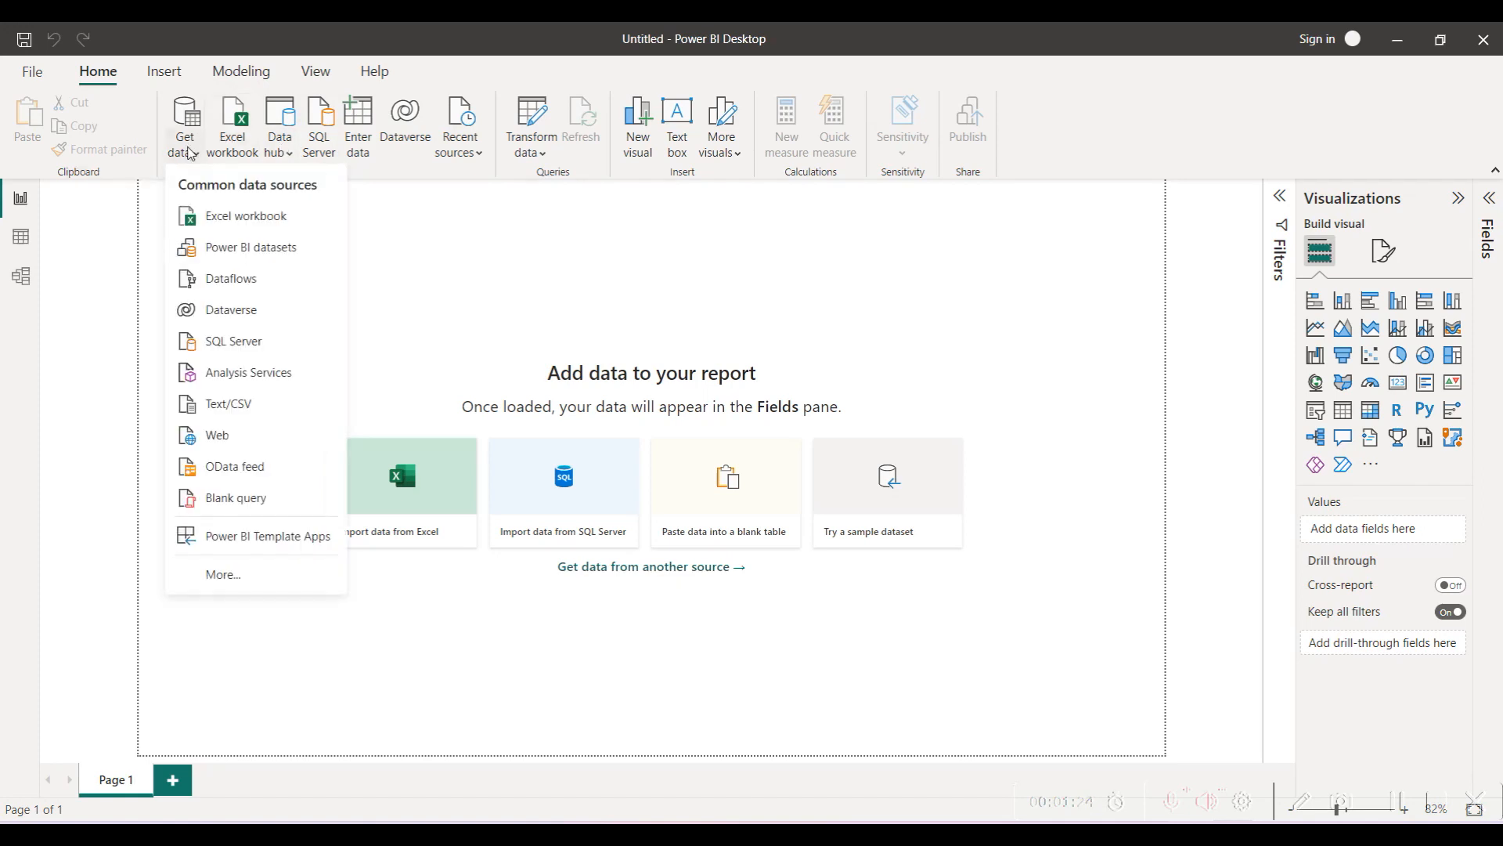
pyautogui.moveTo(233, 215)
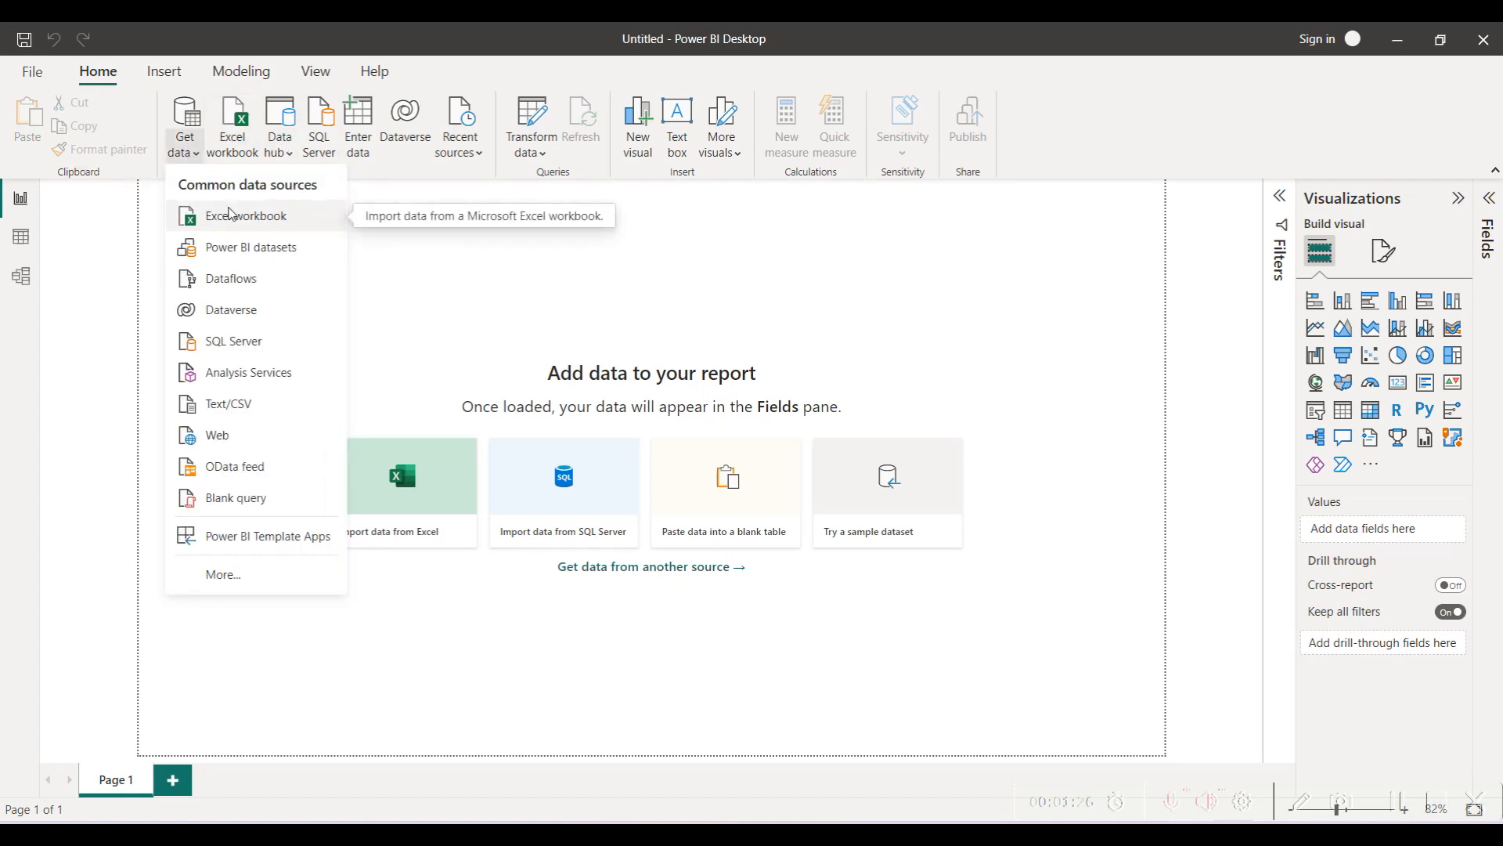
pyautogui.click(244, 215)
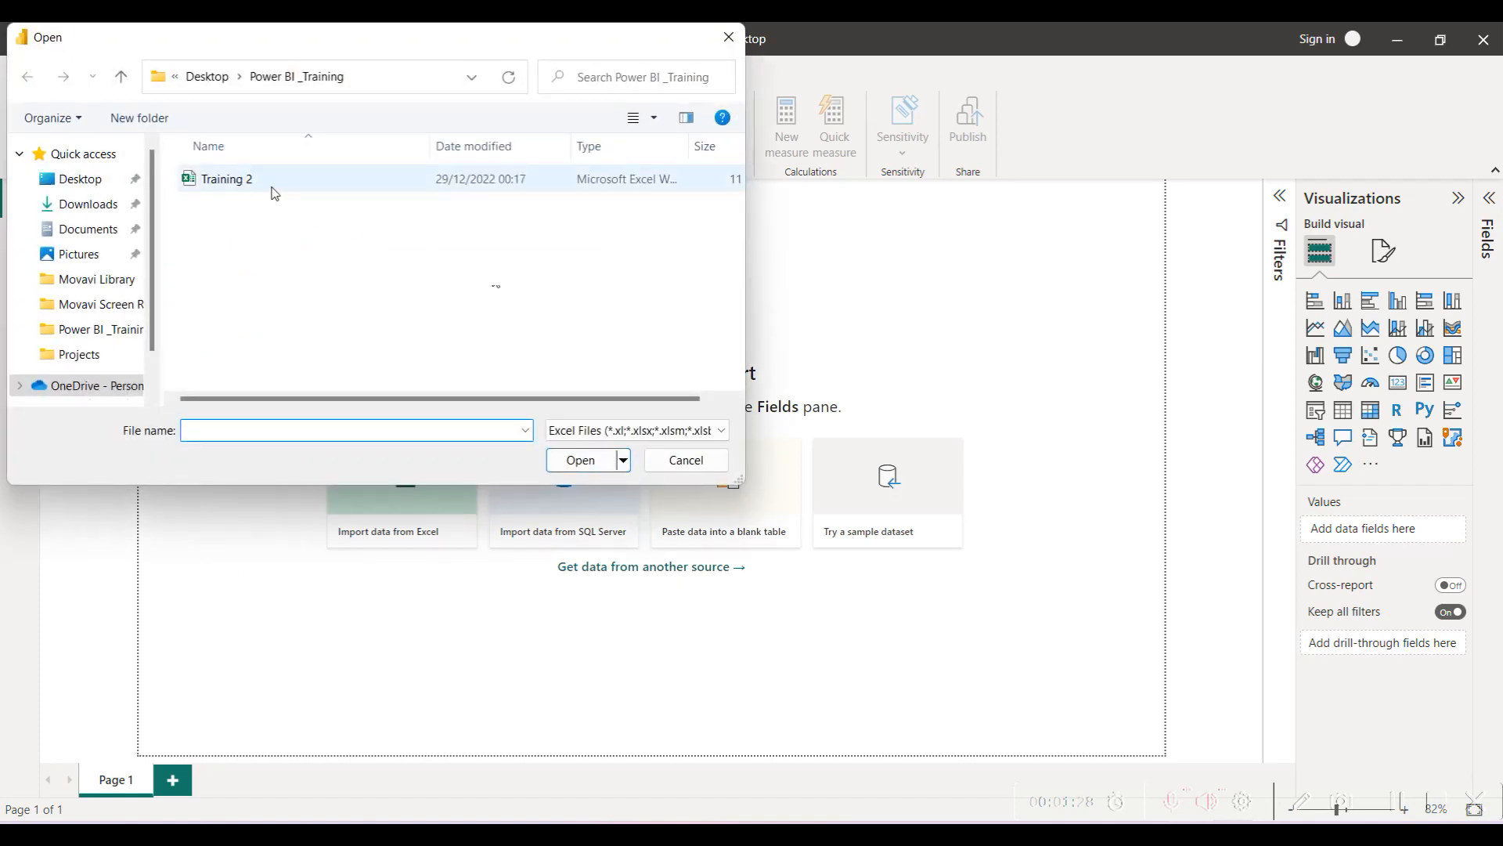
pyautogui.click(226, 179)
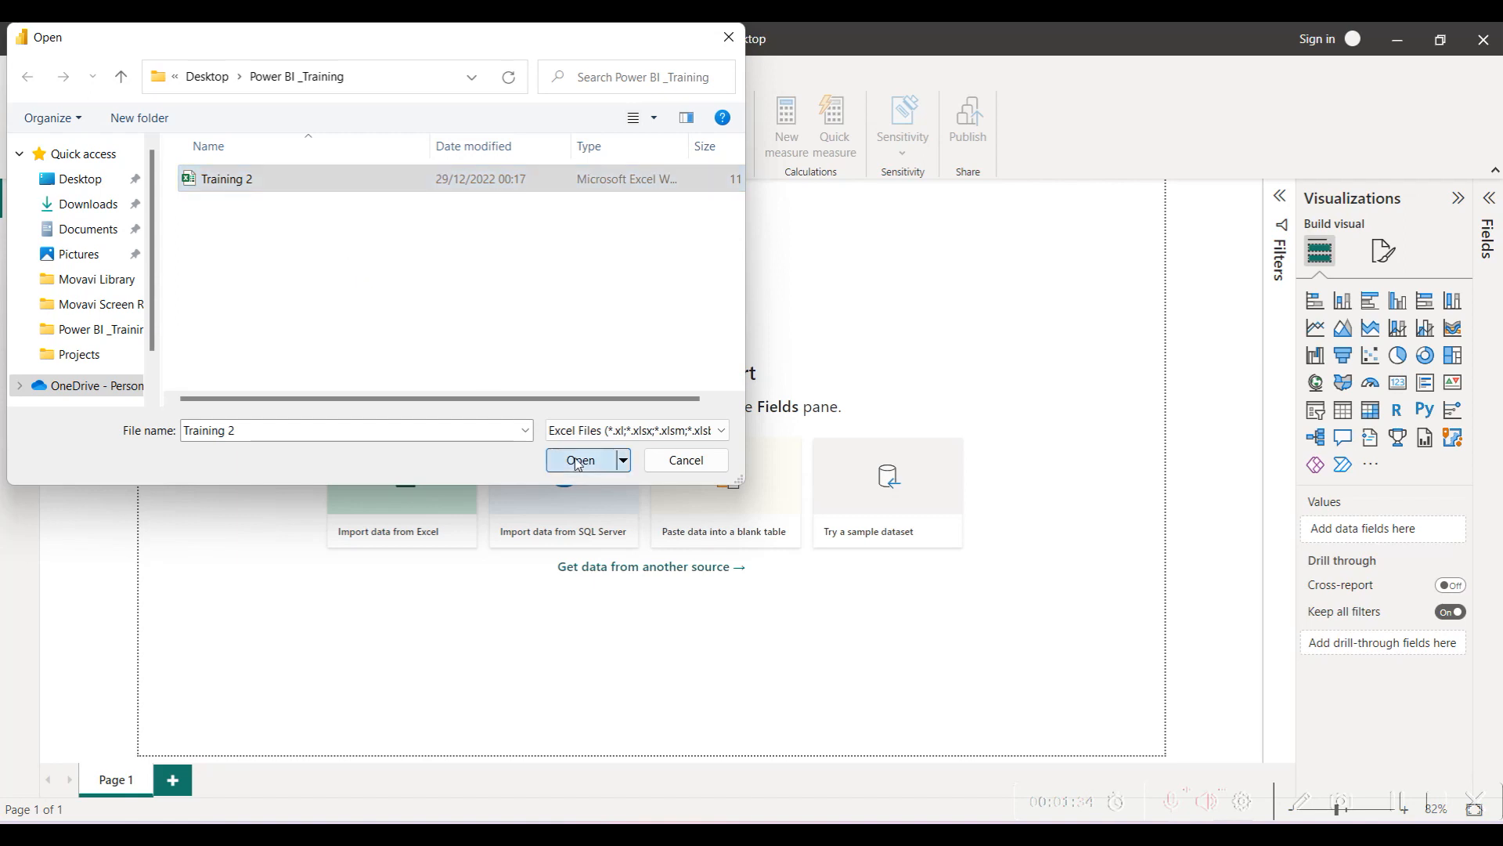
pyautogui.click(580, 461)
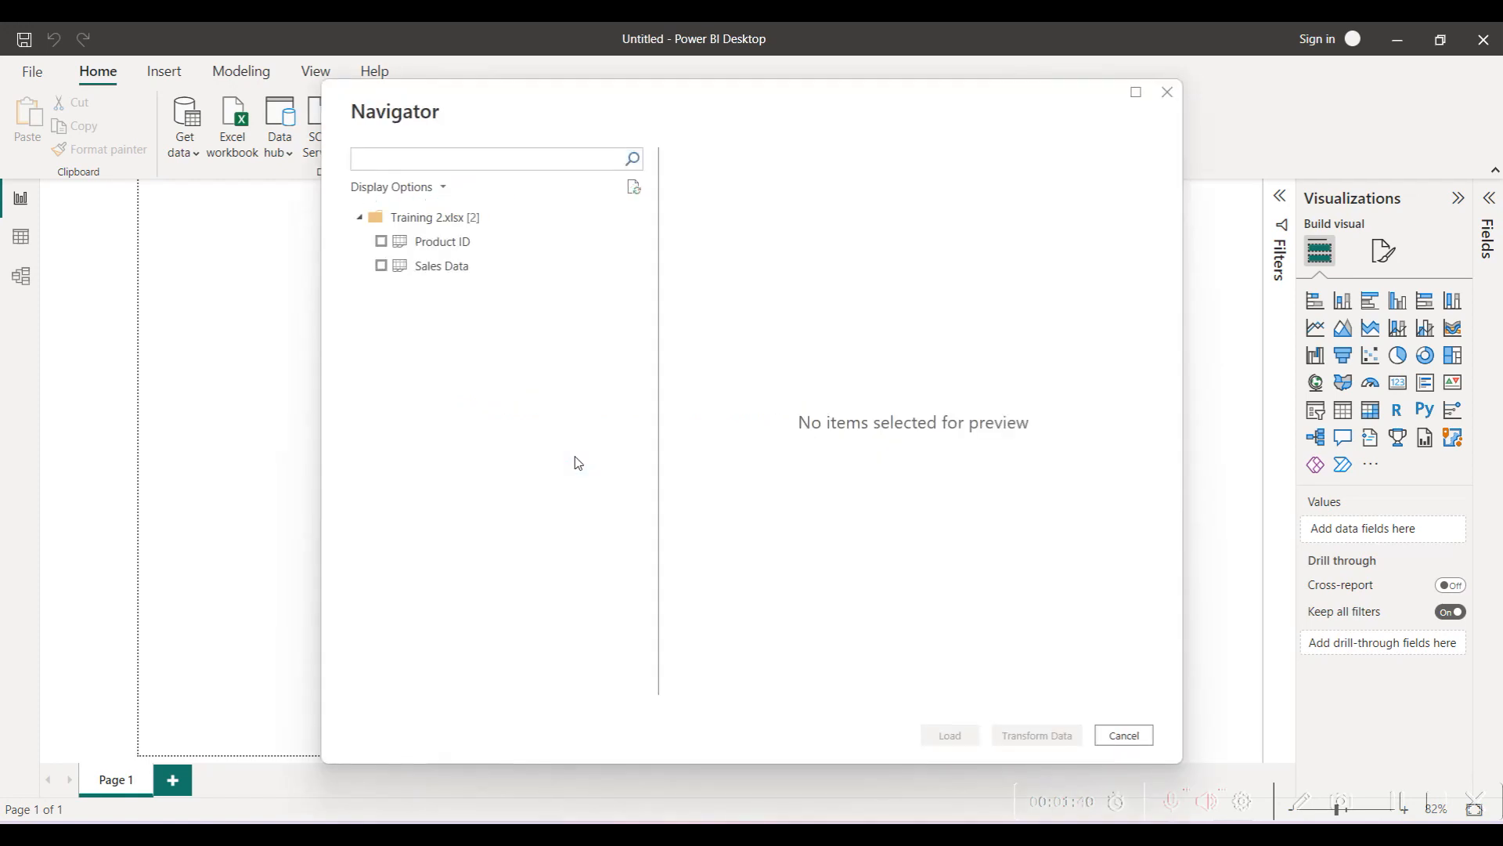
pyautogui.moveTo(467, 250)
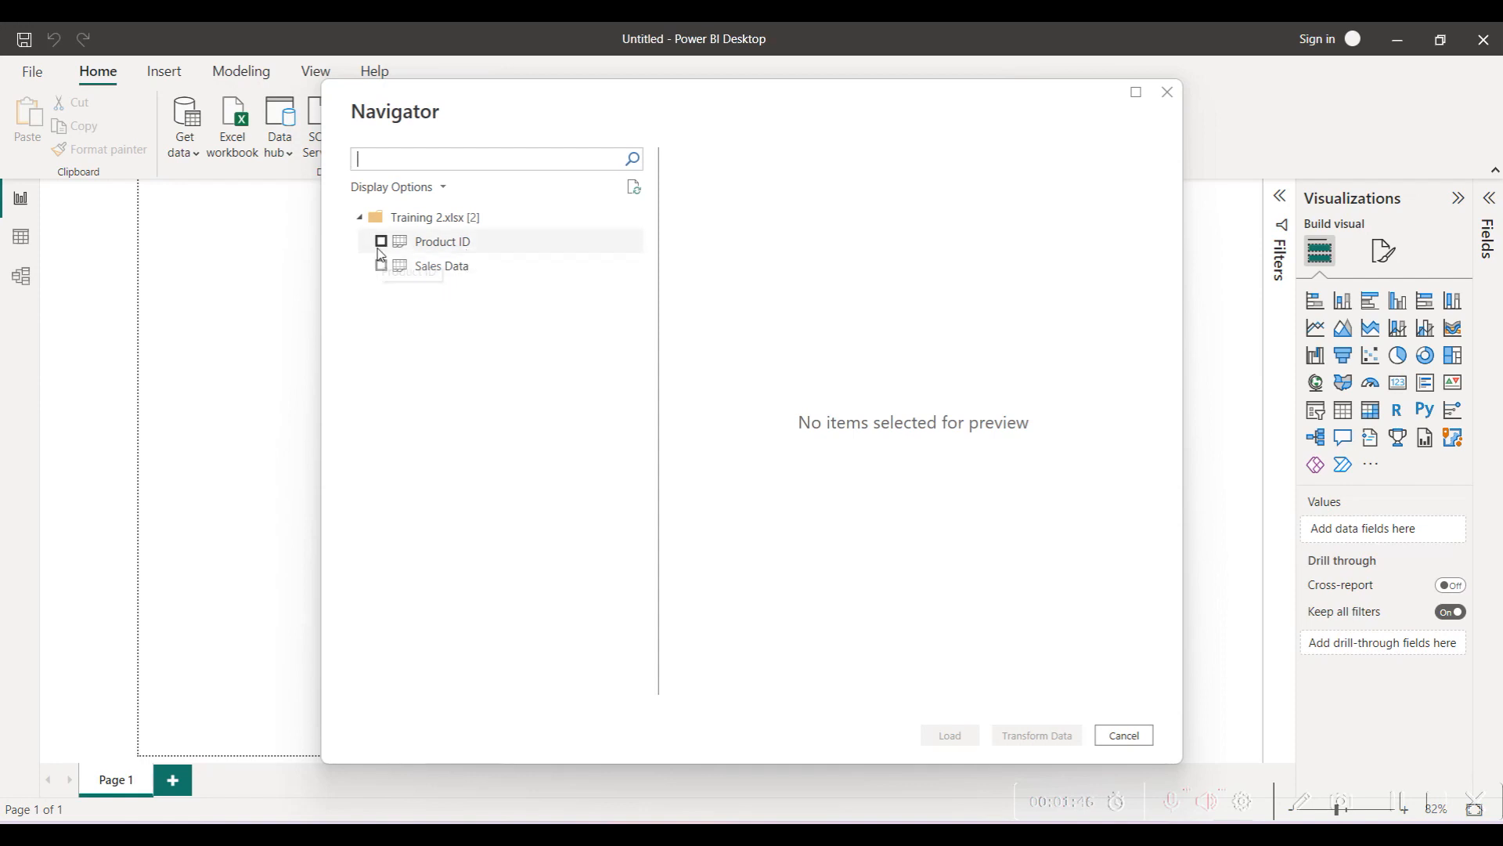
# Select the Product ID table in Navigator and open it in Power Query Editor
pyautogui.click(381, 242)
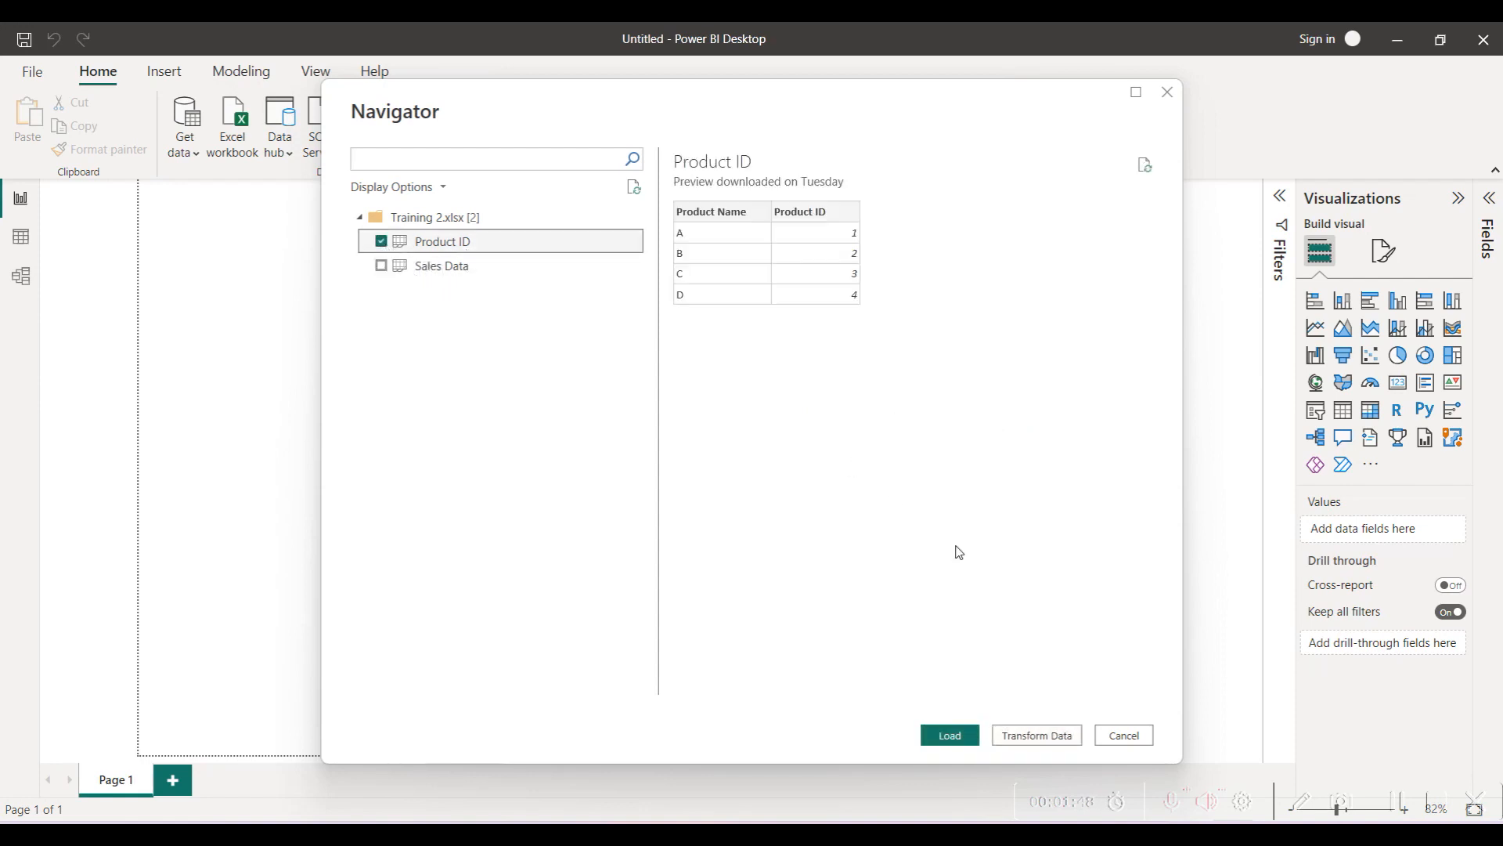
pyautogui.moveTo(1049, 741)
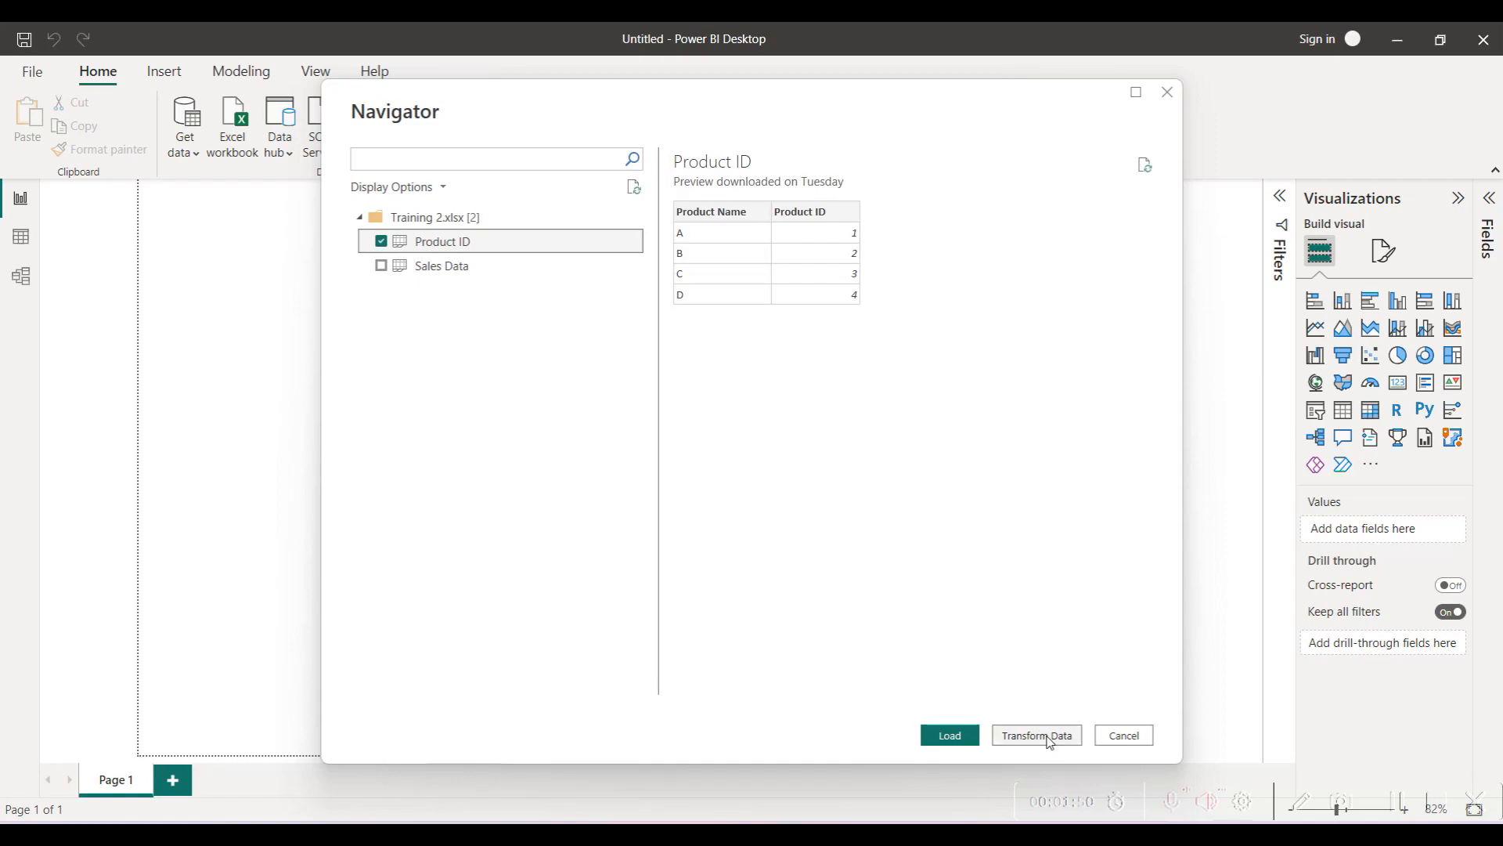
pyautogui.click(1037, 735)
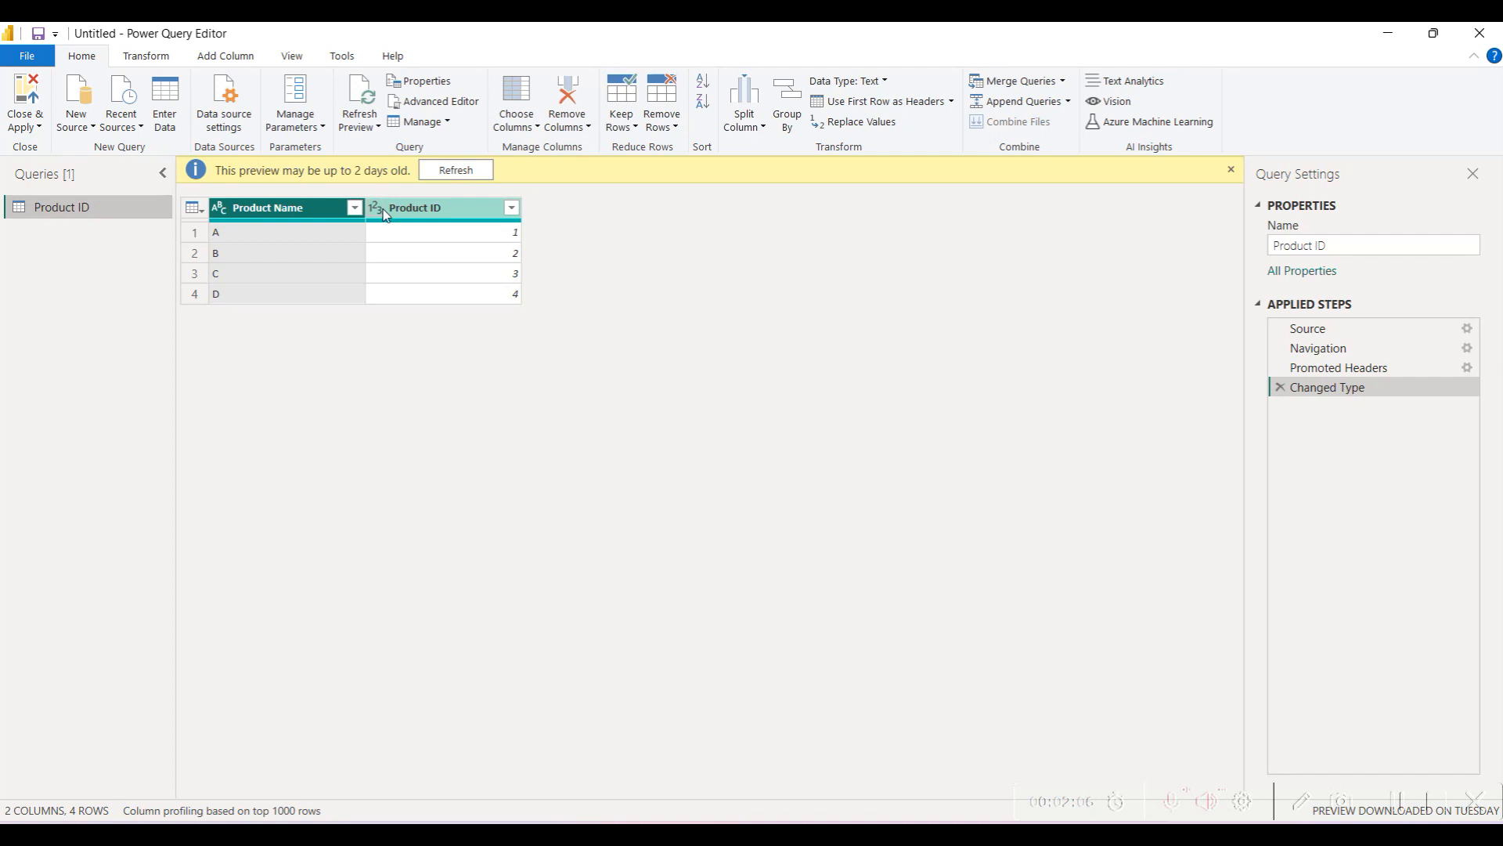
# Change Product ID to text as a new step, then close the editor without applying
pyautogui.click(377, 207)
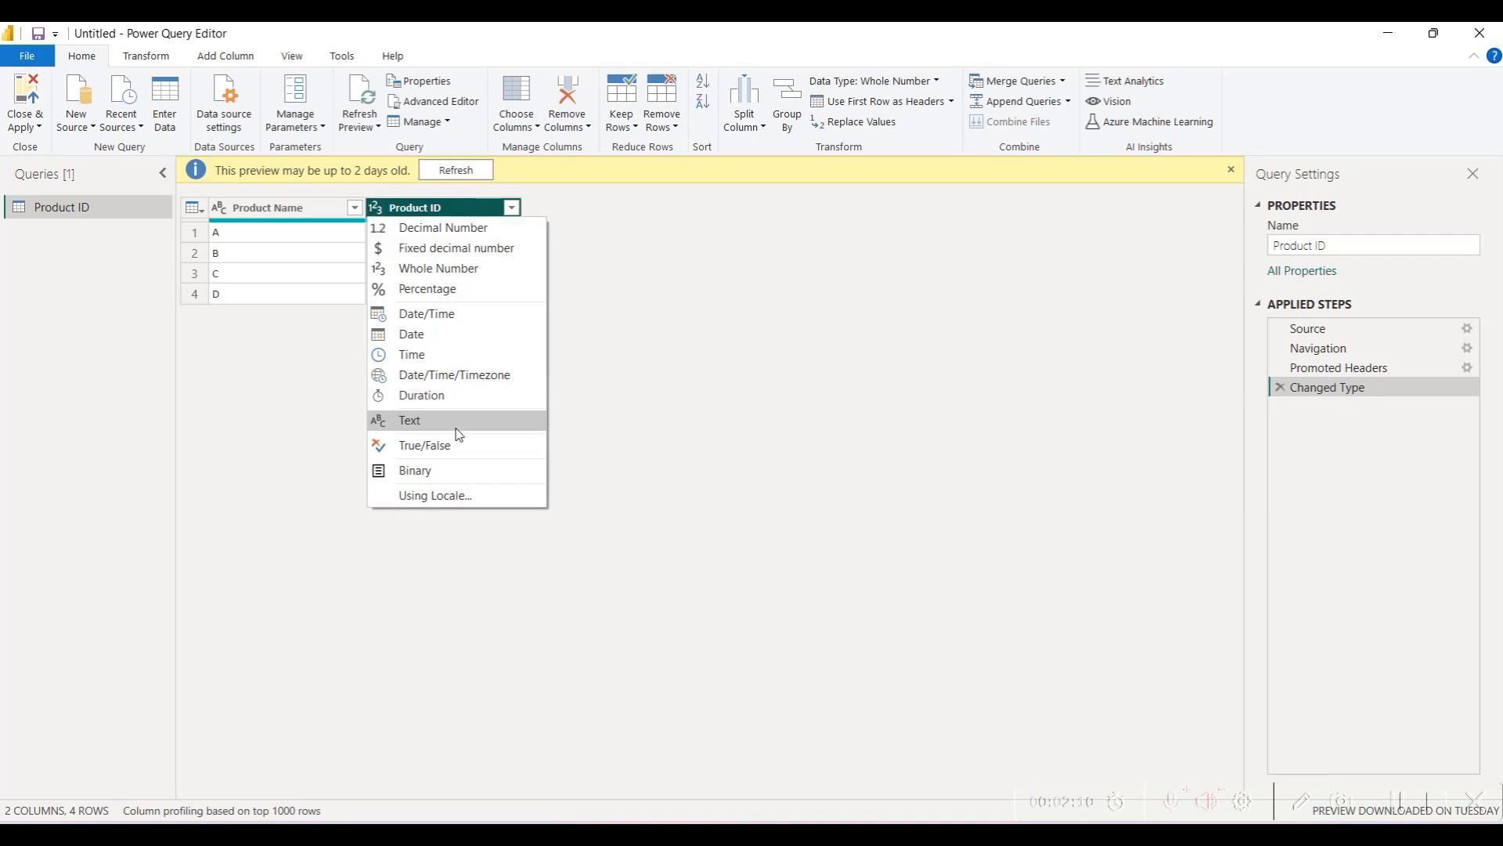
pyautogui.click(410, 419)
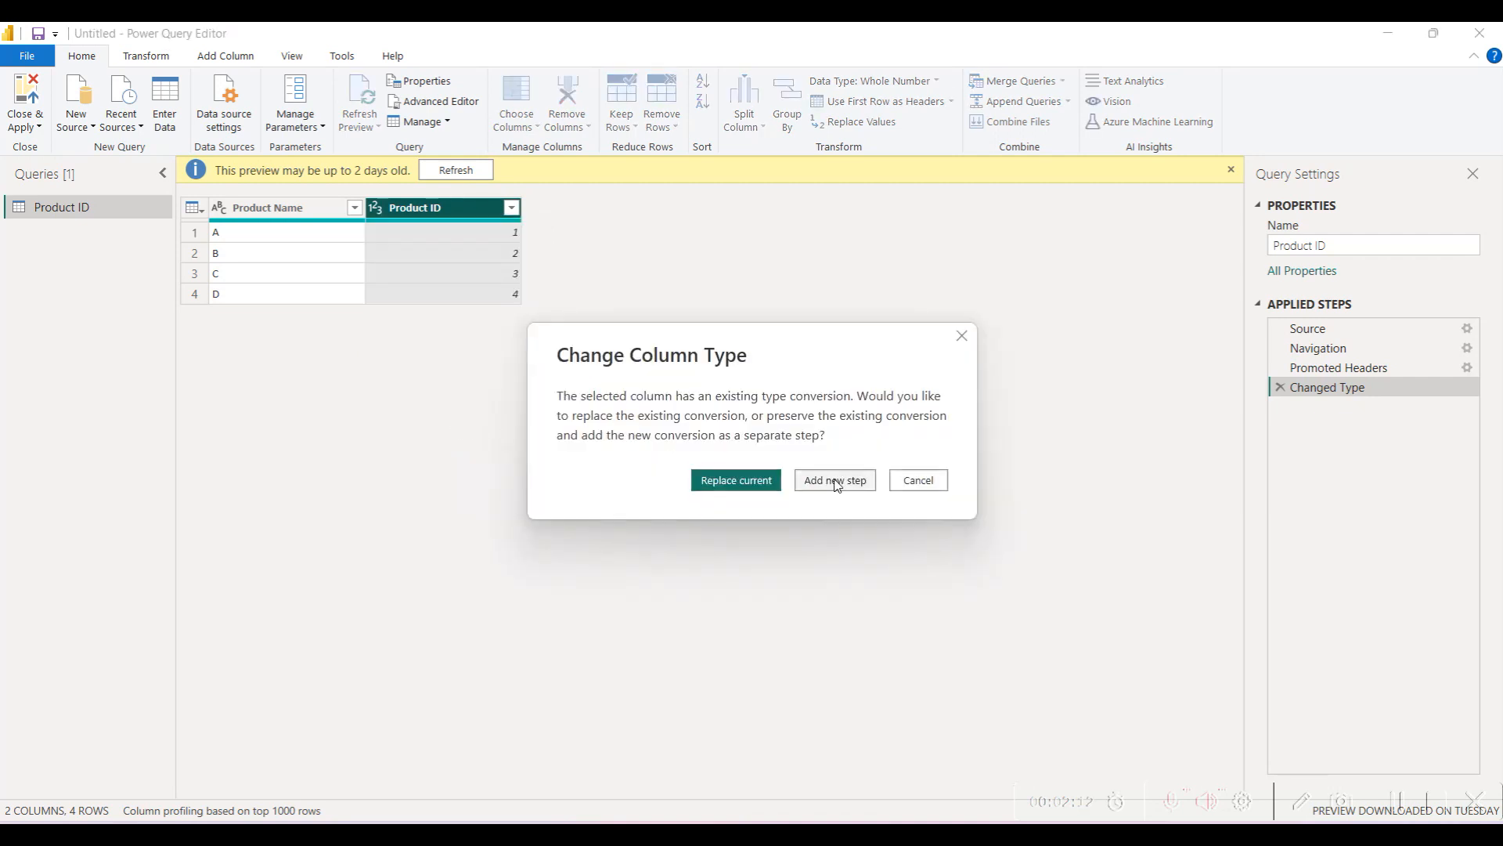
pyautogui.click(835, 480)
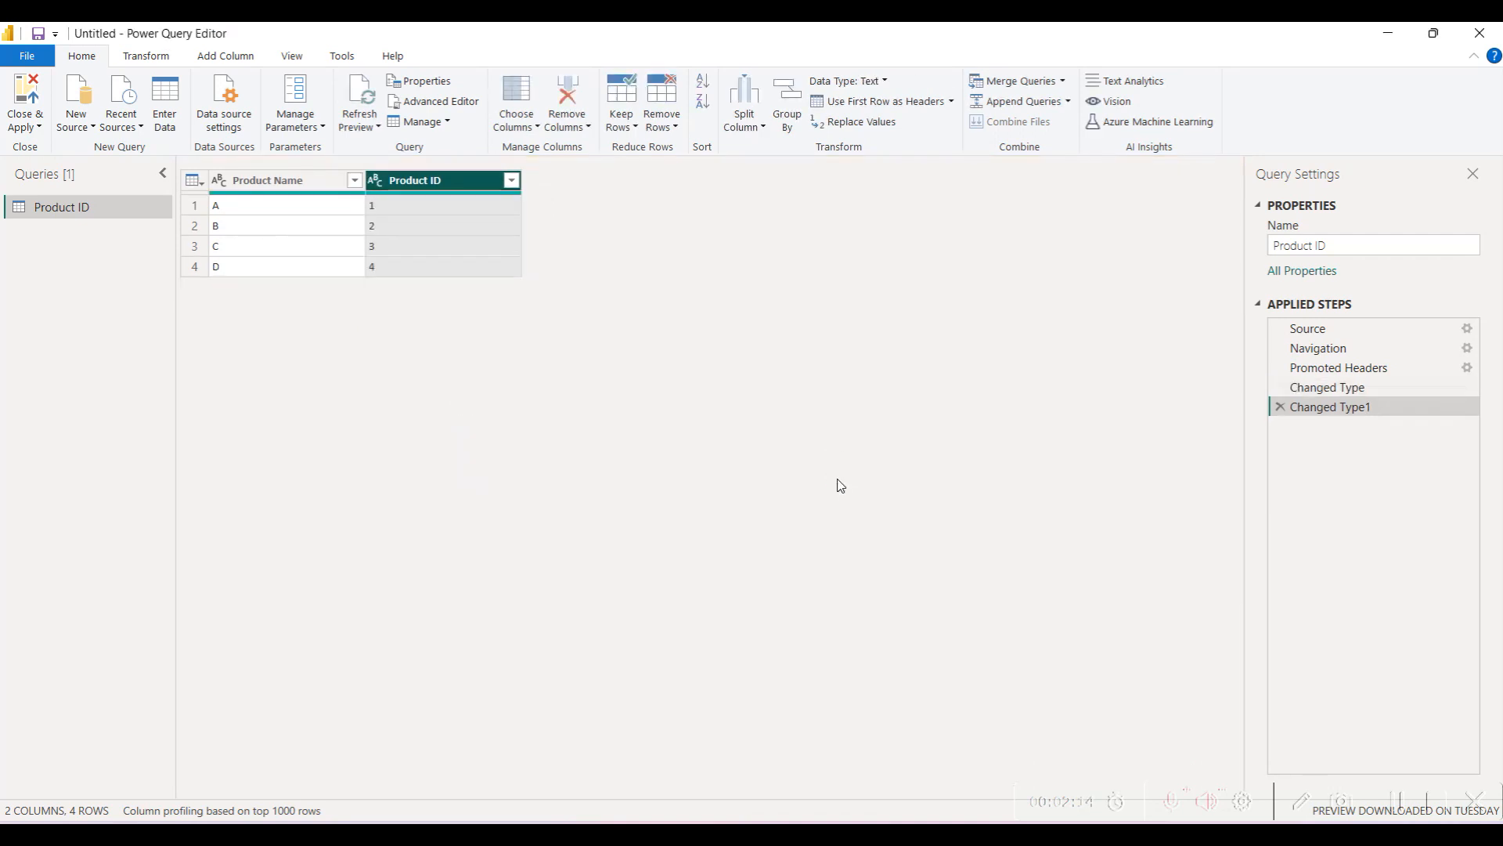
pyautogui.moveTo(460, 249)
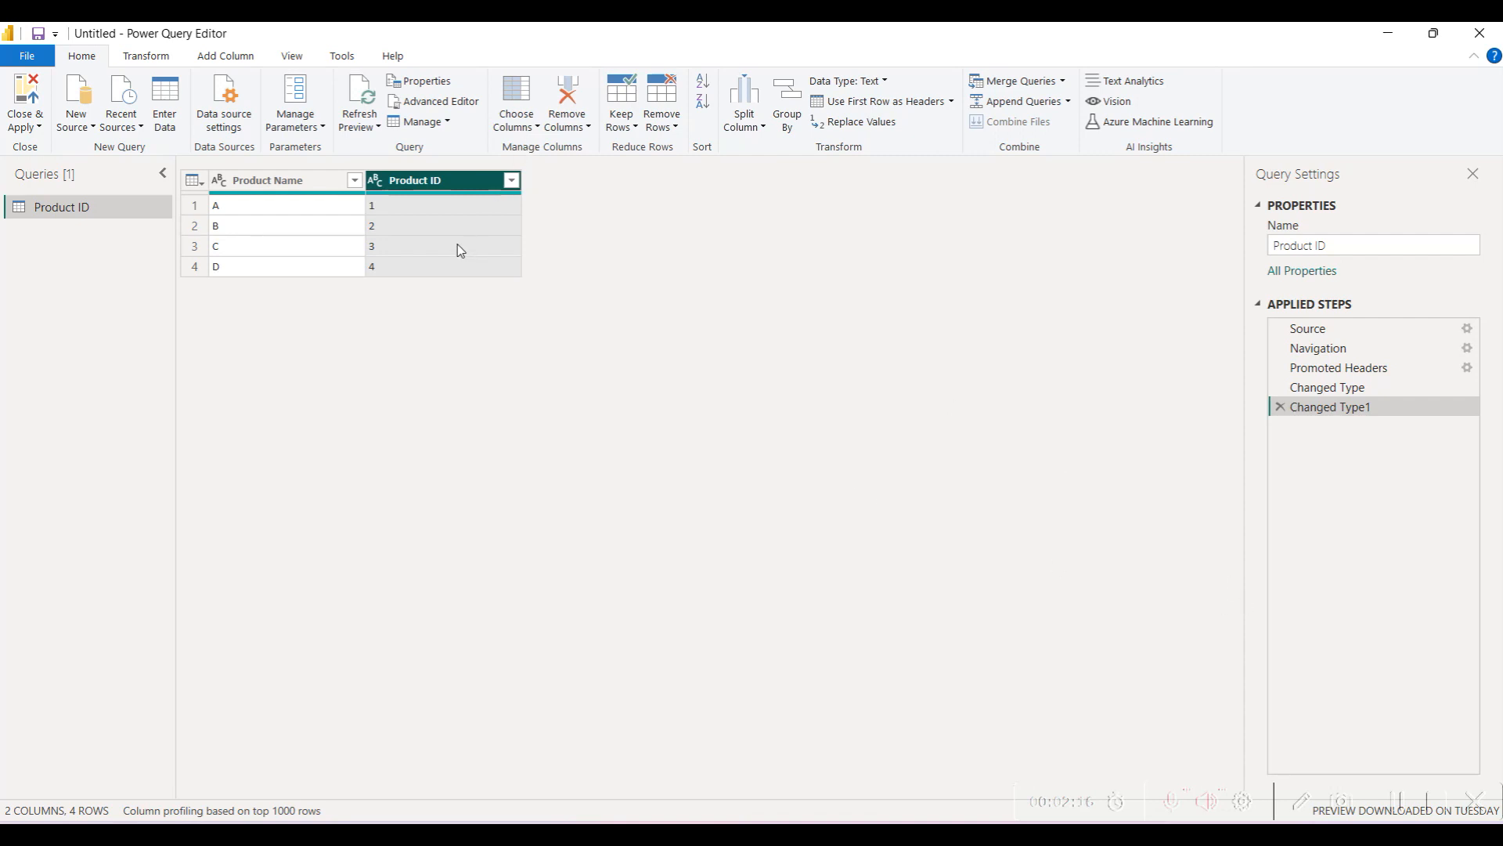
pyautogui.moveTo(450, 244)
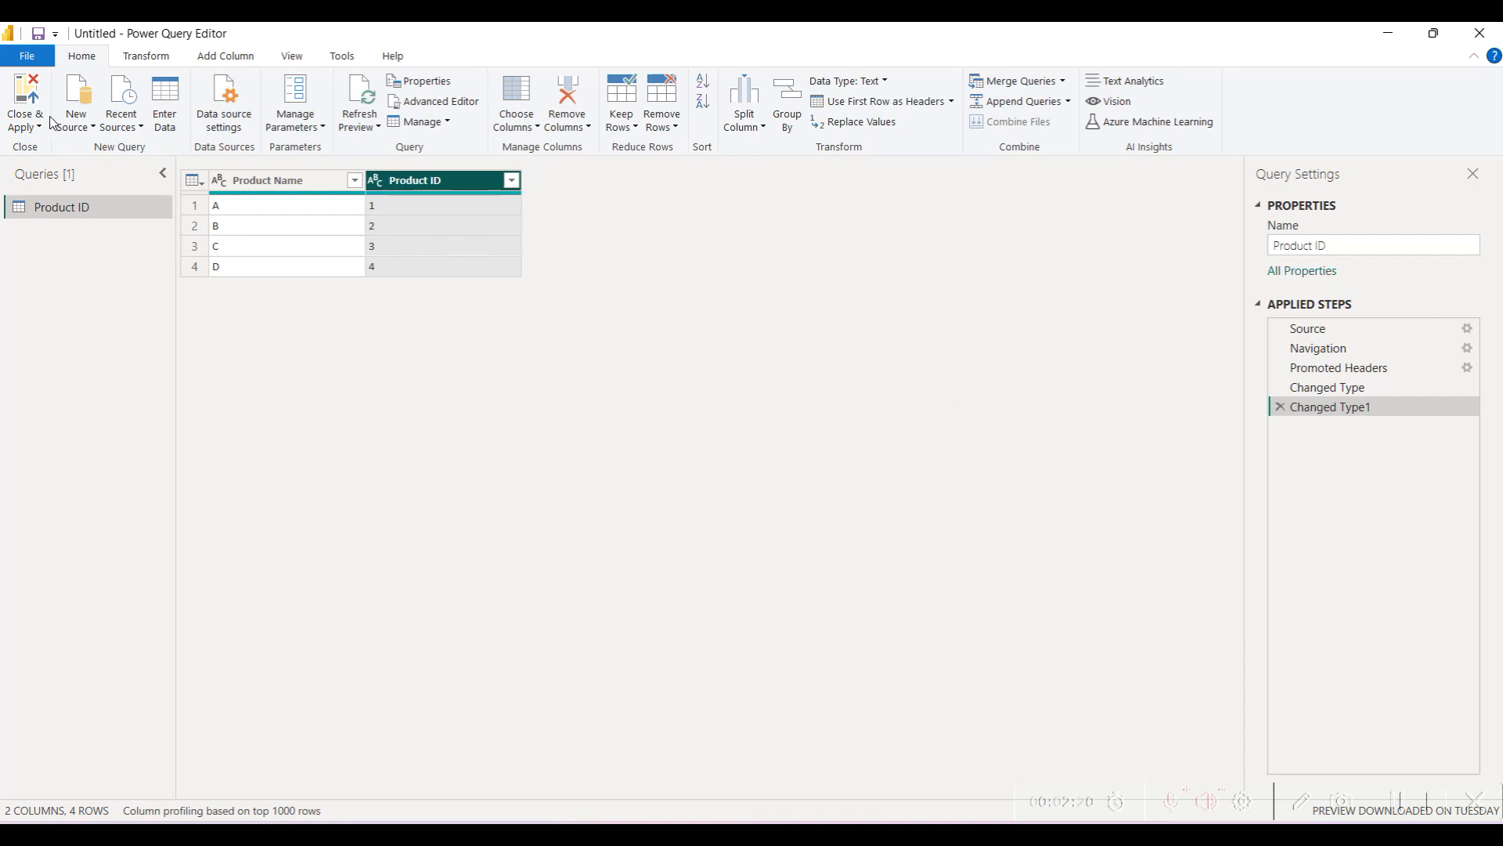
pyautogui.click(24, 101)
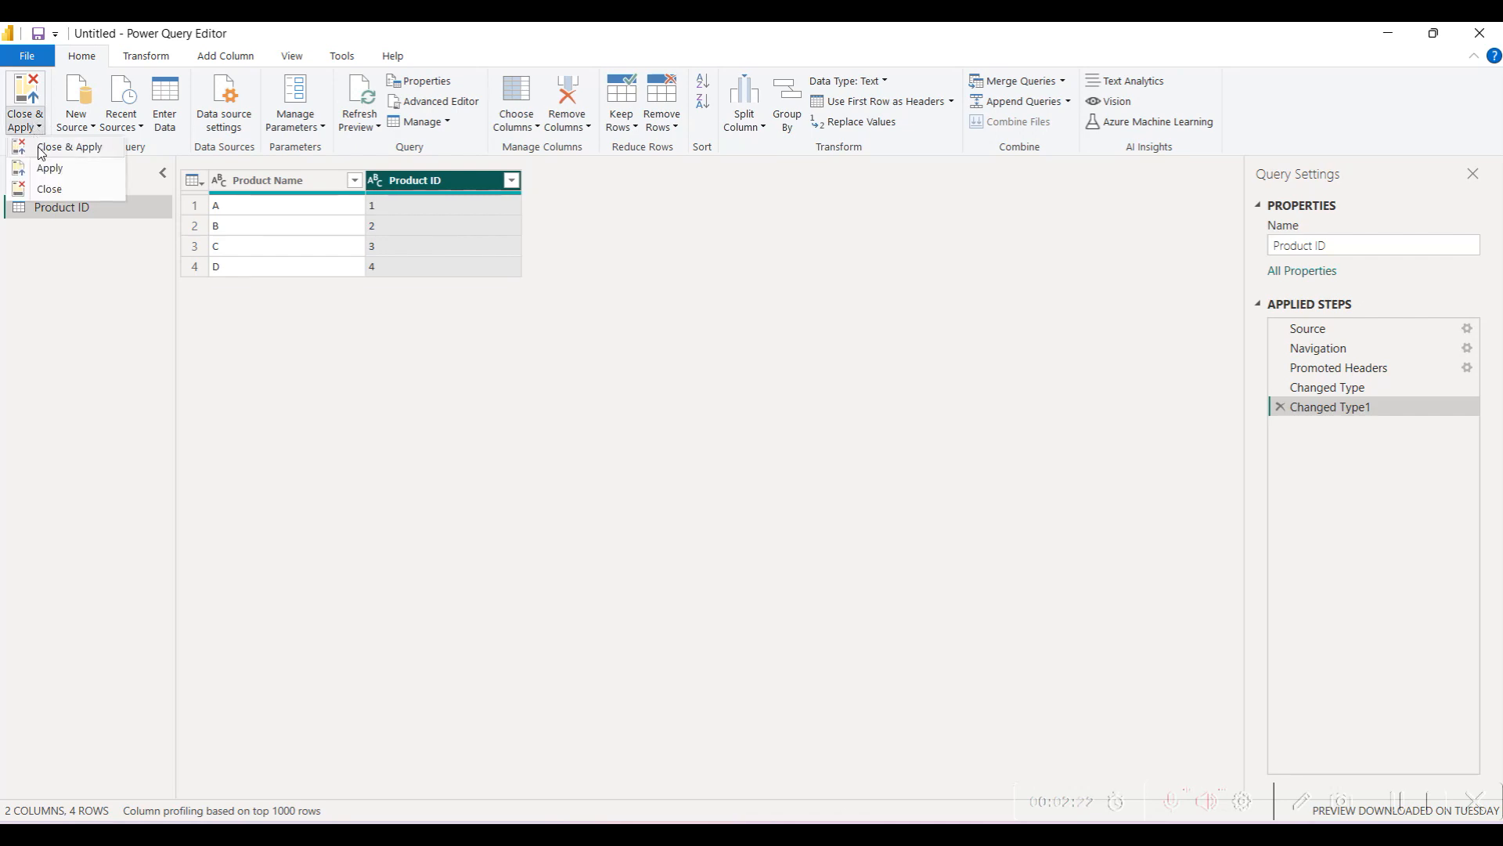
pyautogui.click(68, 147)
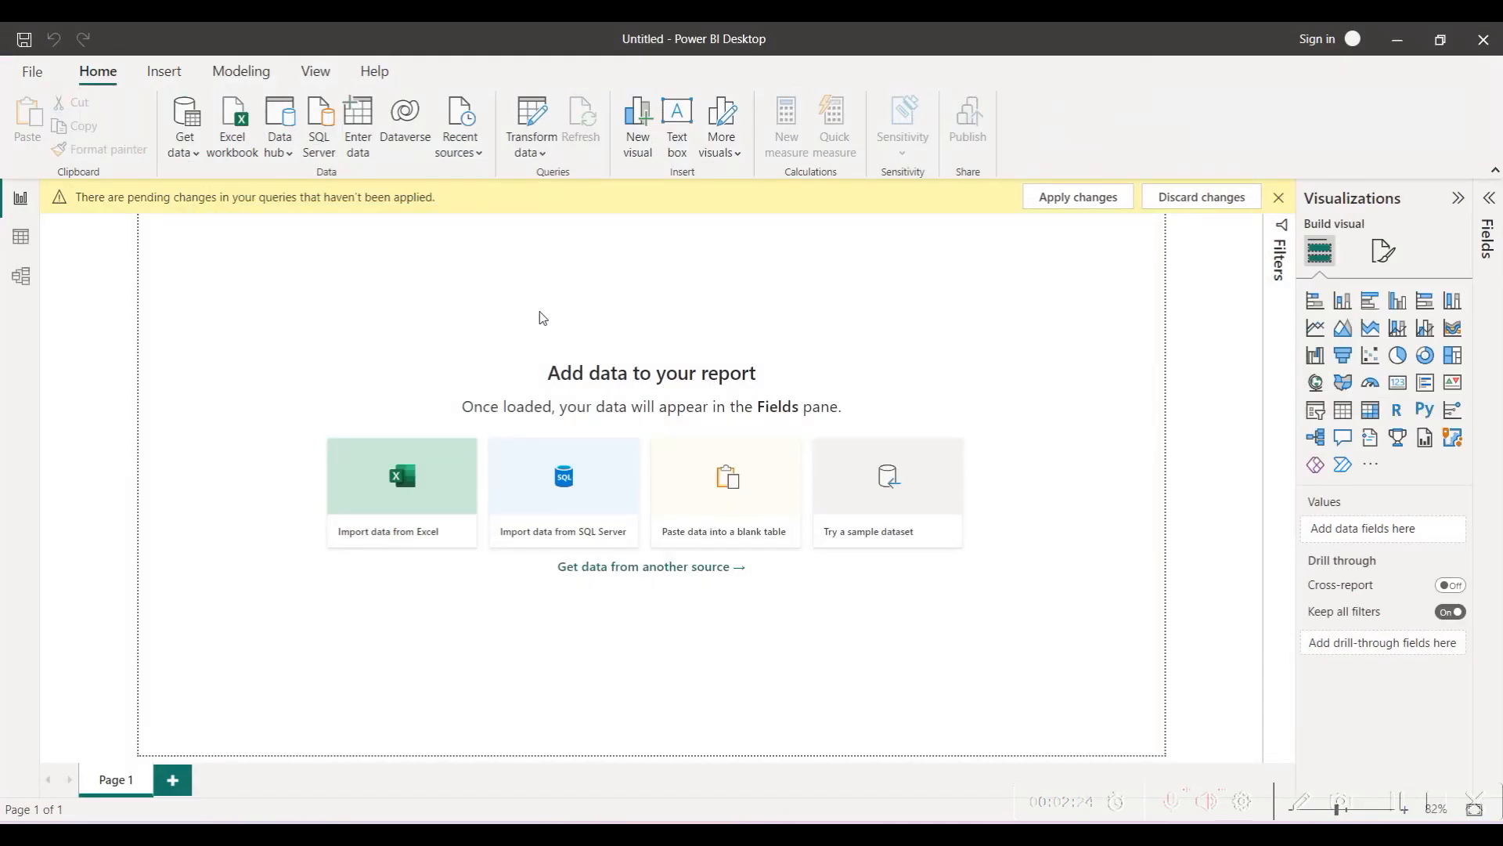
# Apply the pending query changes from the yellow banner to load Product ID
pyautogui.click(1077, 196)
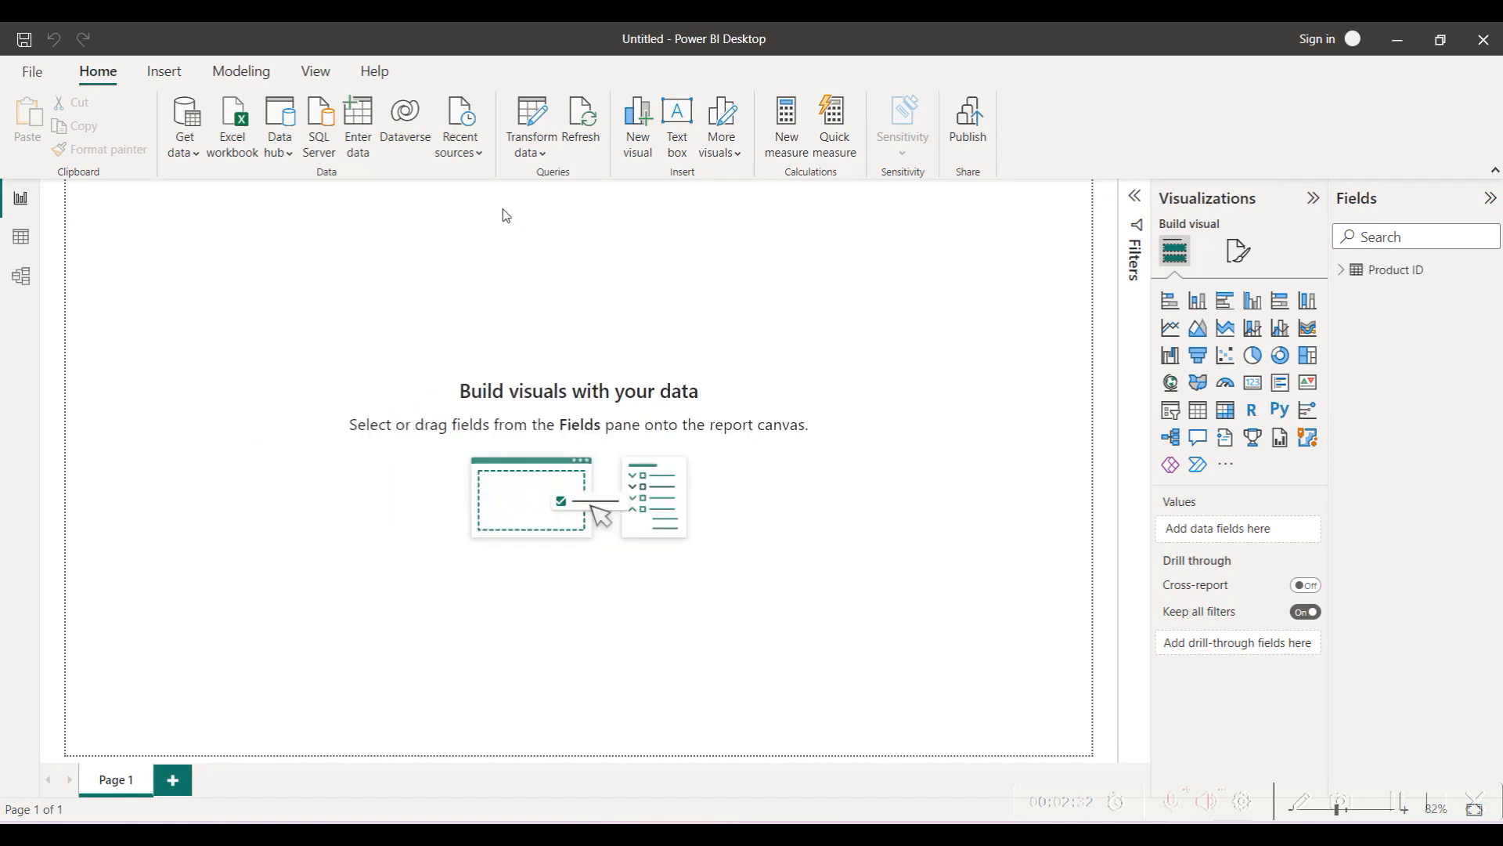
pyautogui.moveTo(111, 192)
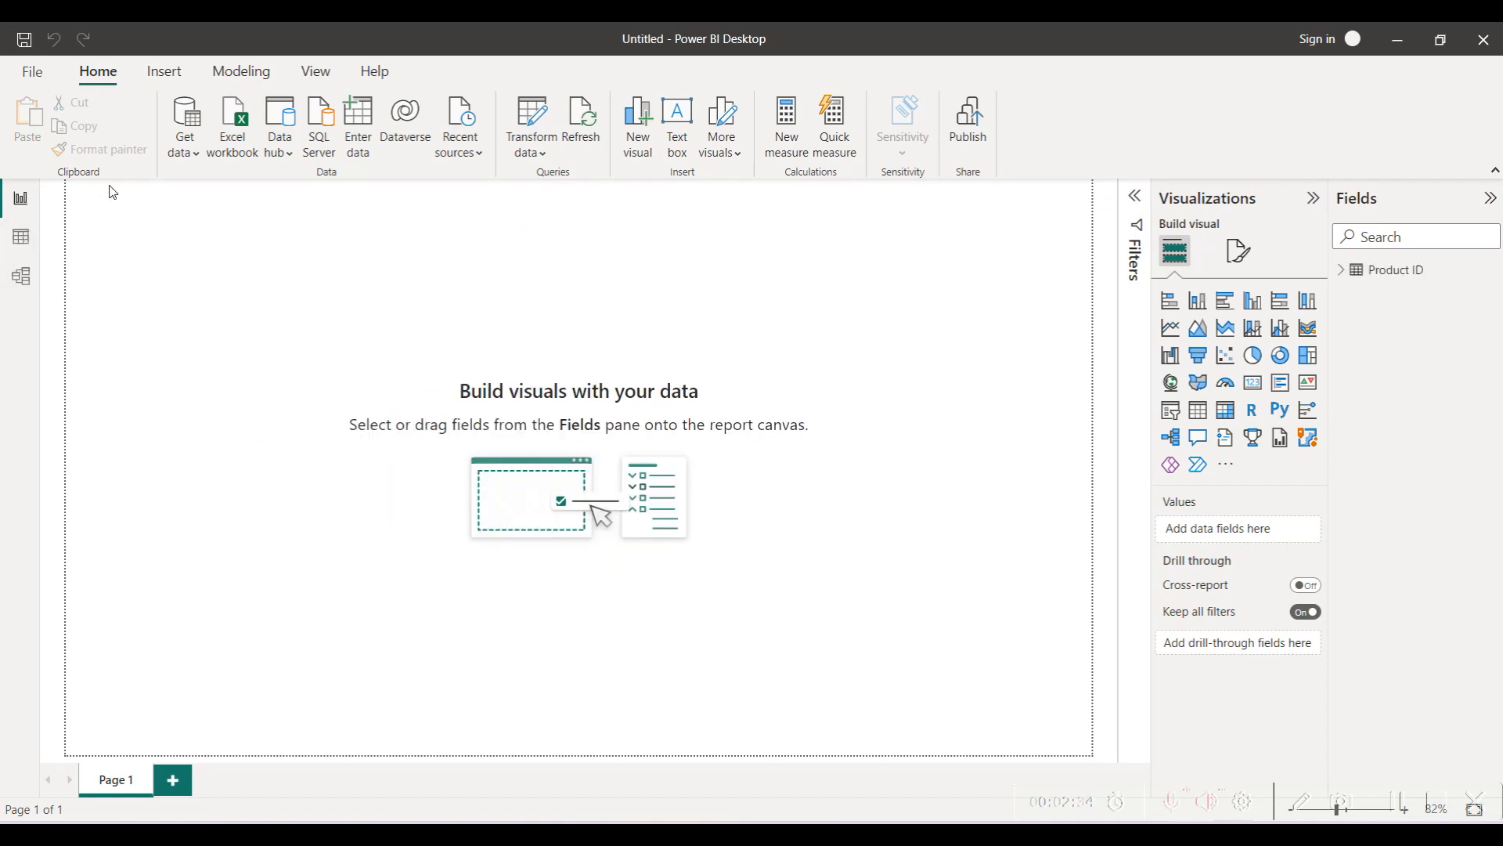
# Import the Sales Data table from Training 2 into Power Query Editor for transformation
pyautogui.click(184, 125)
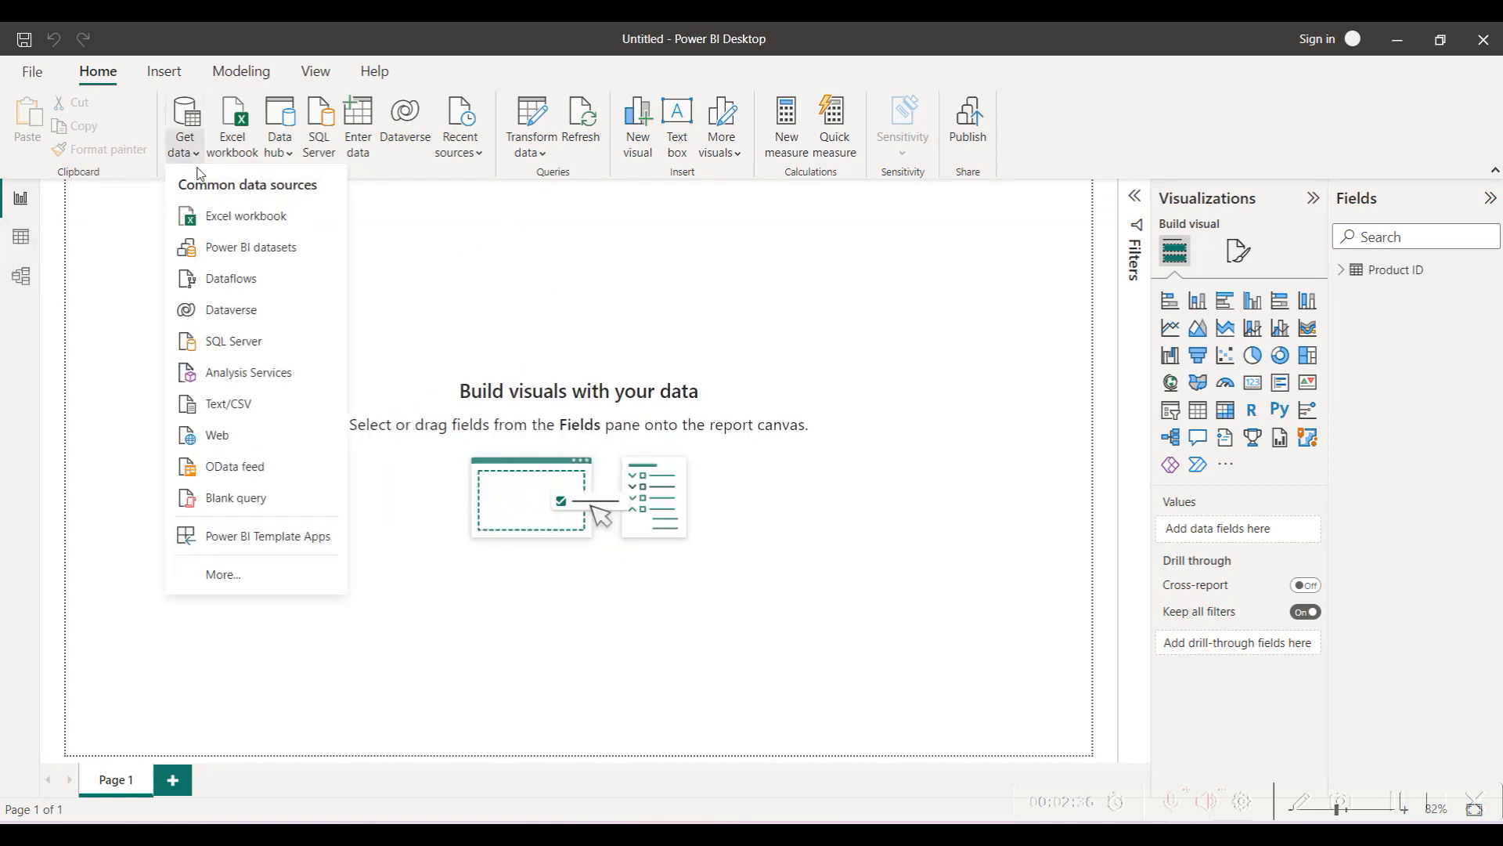
pyautogui.moveTo(242, 216)
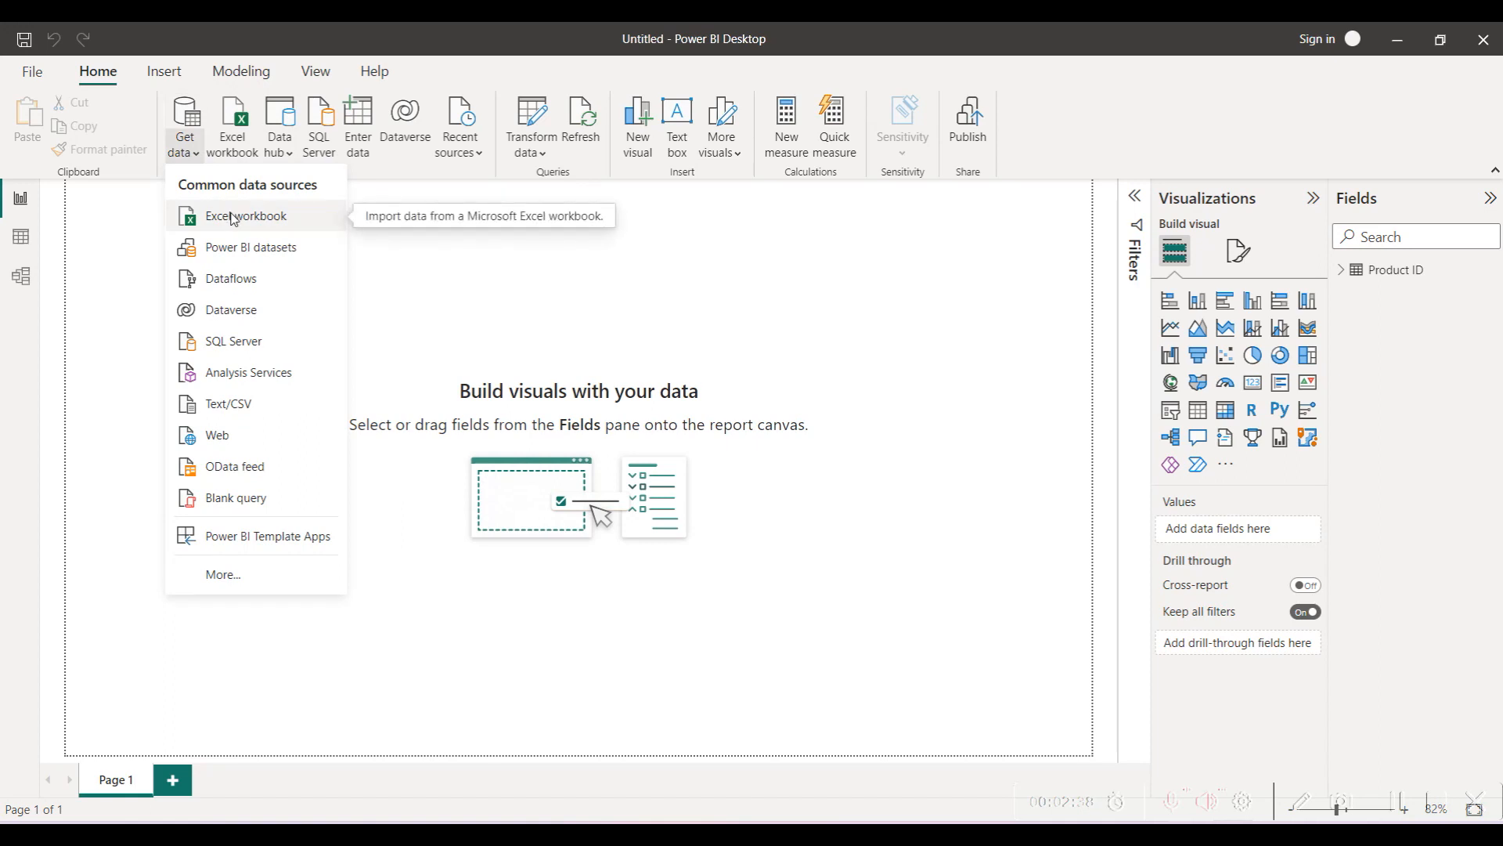
pyautogui.click(245, 216)
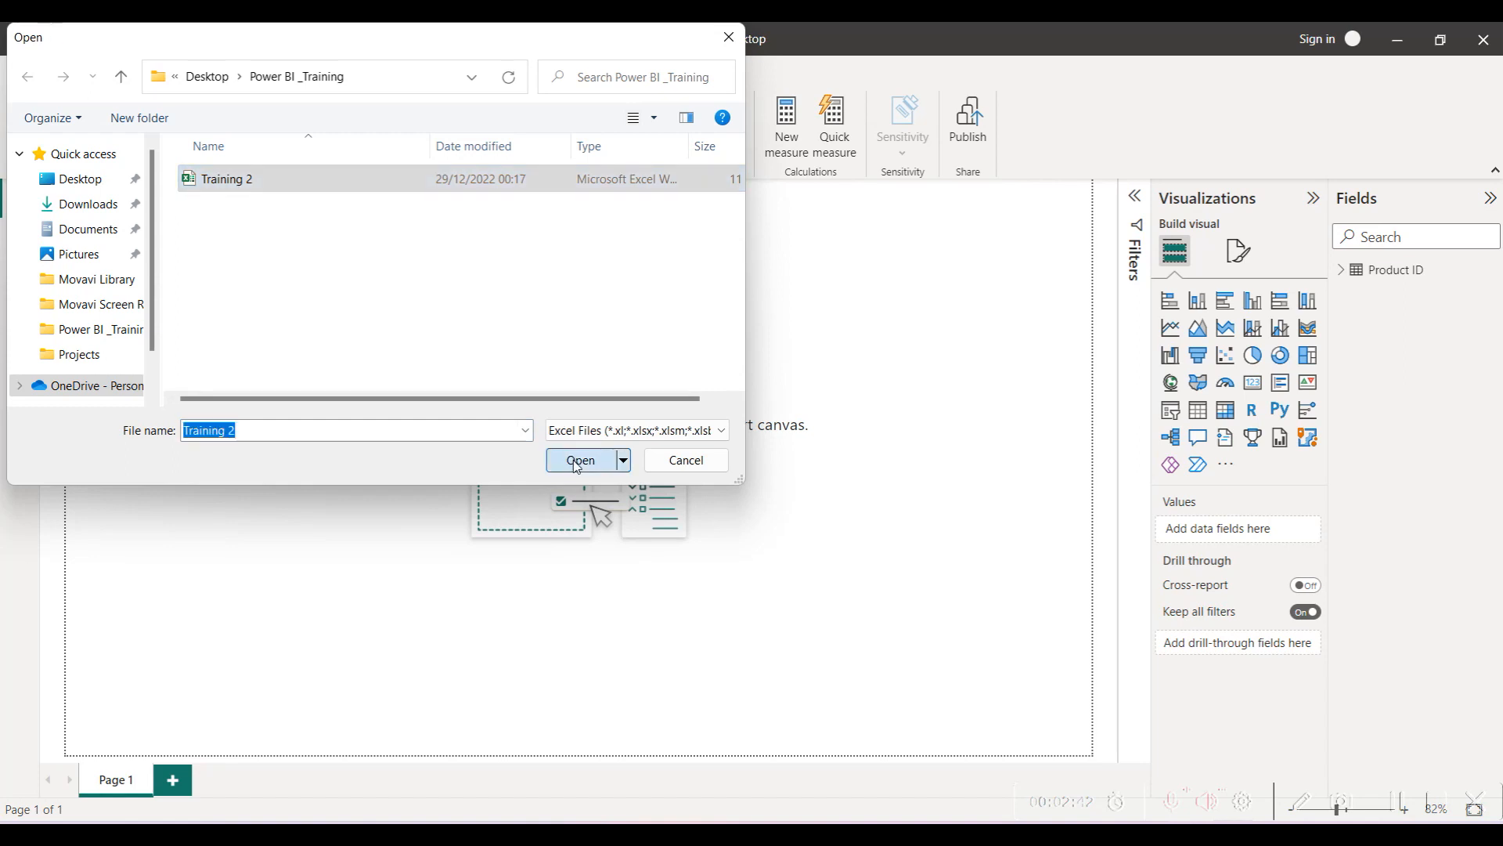
pyautogui.click(579, 460)
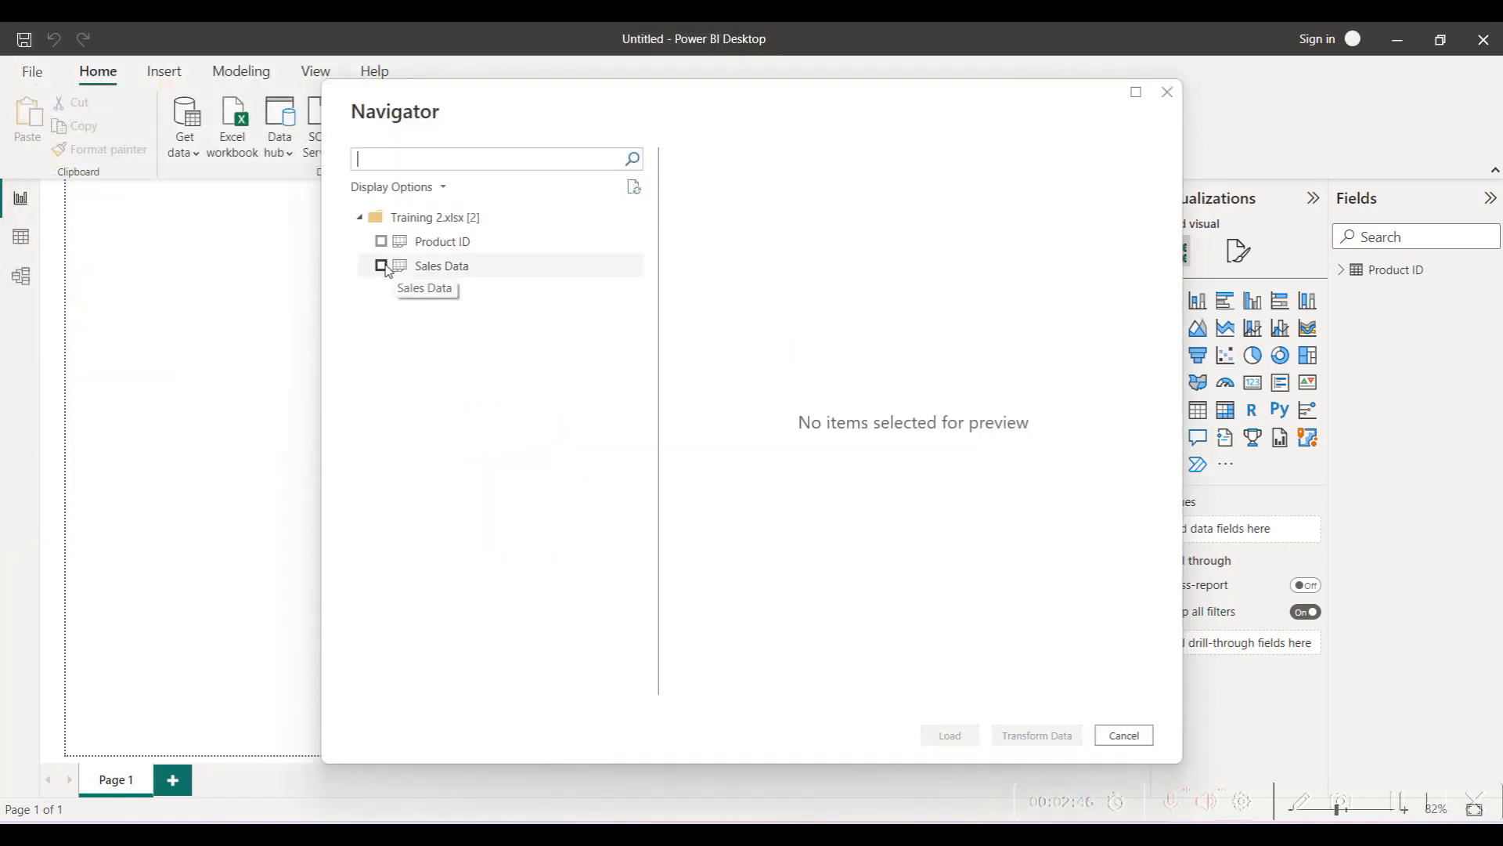
pyautogui.click(380, 266)
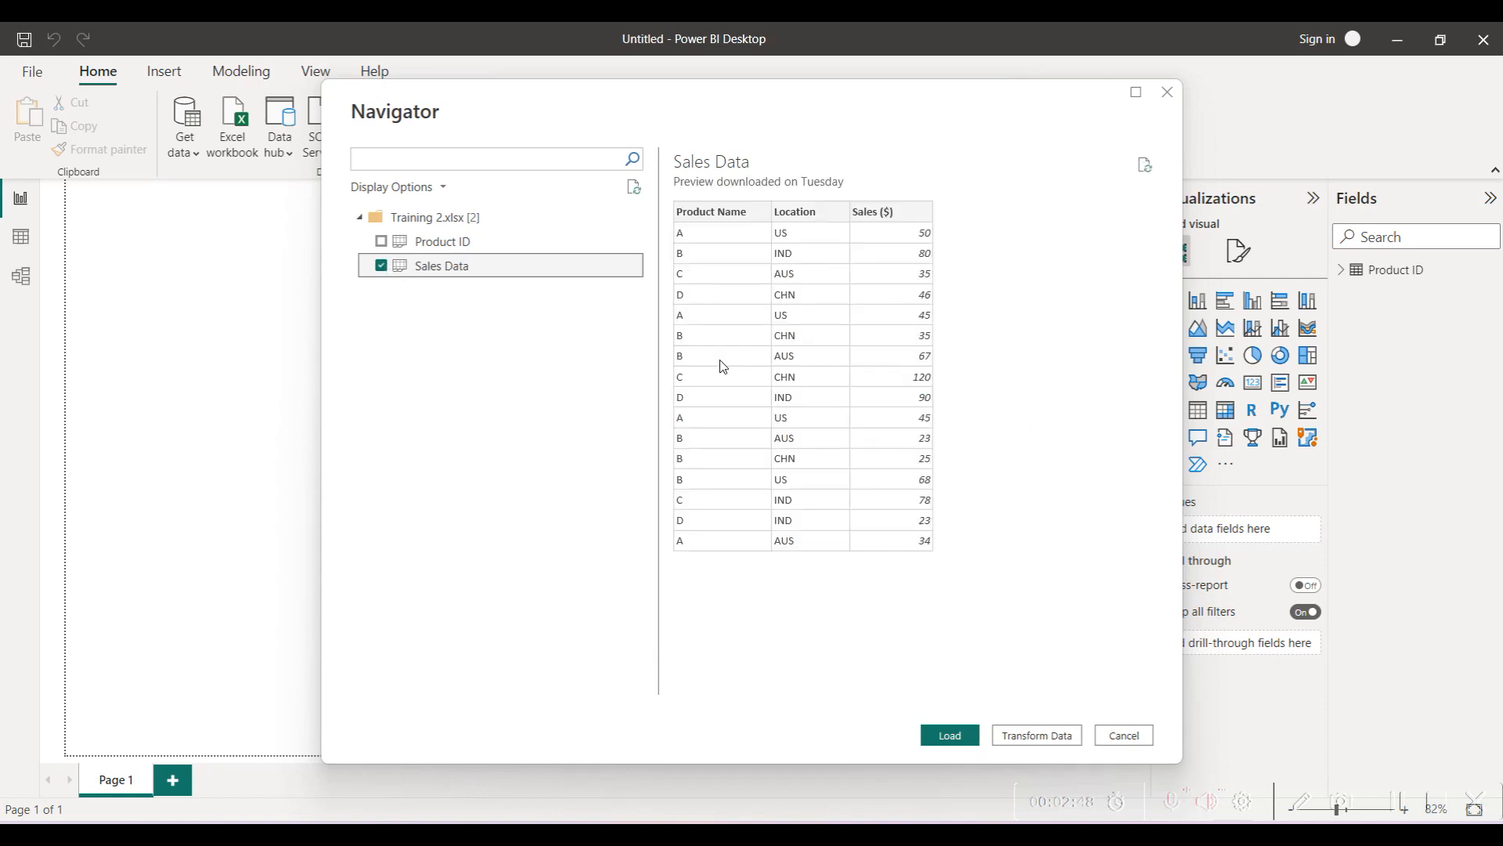
pyautogui.moveTo(1052, 655)
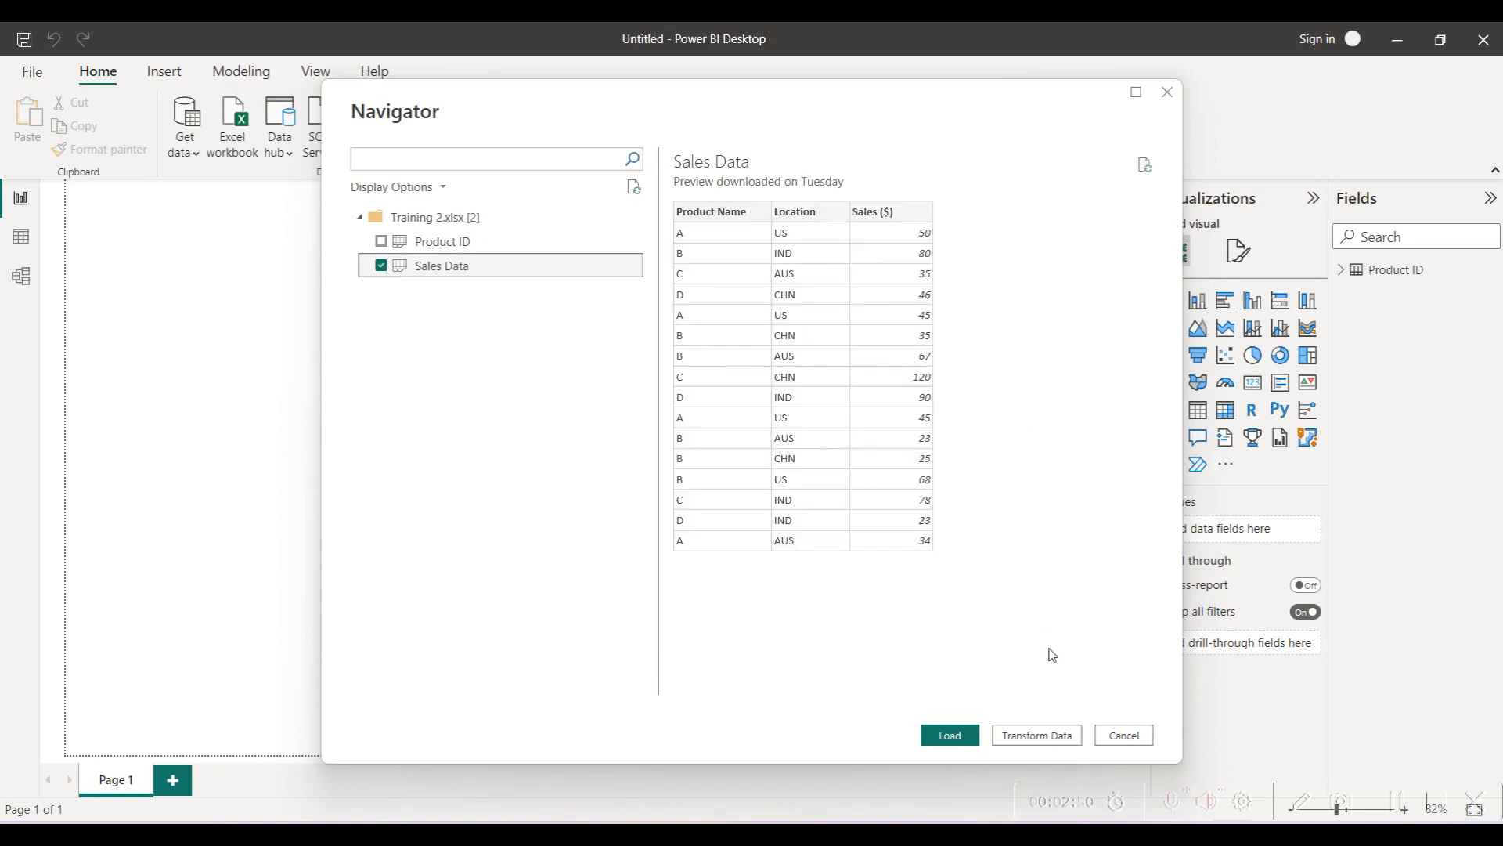
pyautogui.click(950, 735)
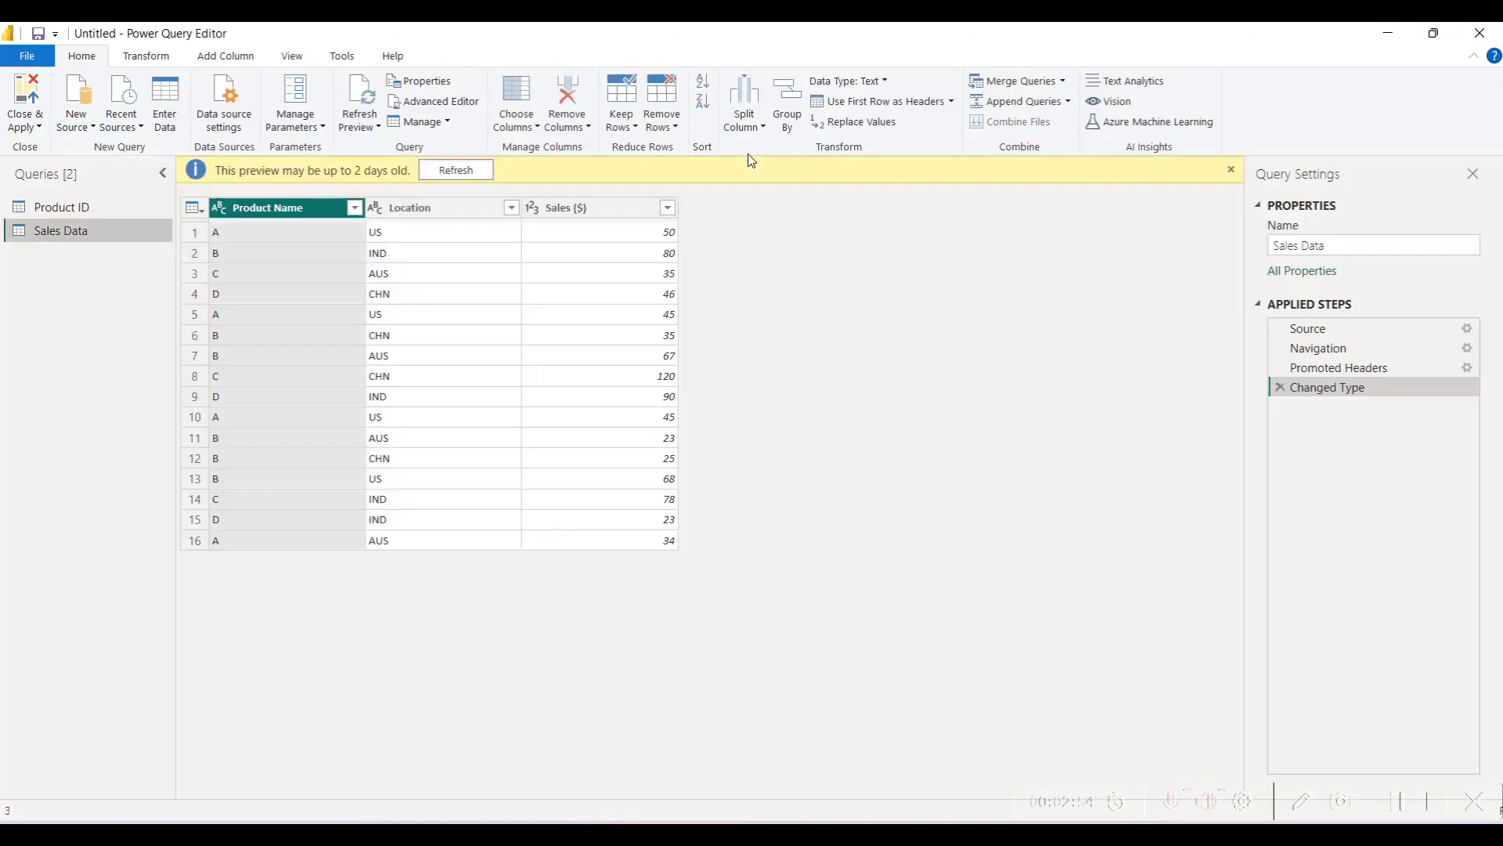
# Set the Sales ($) column to Fixed decimal number as a new type-change step
pyautogui.click(579, 208)
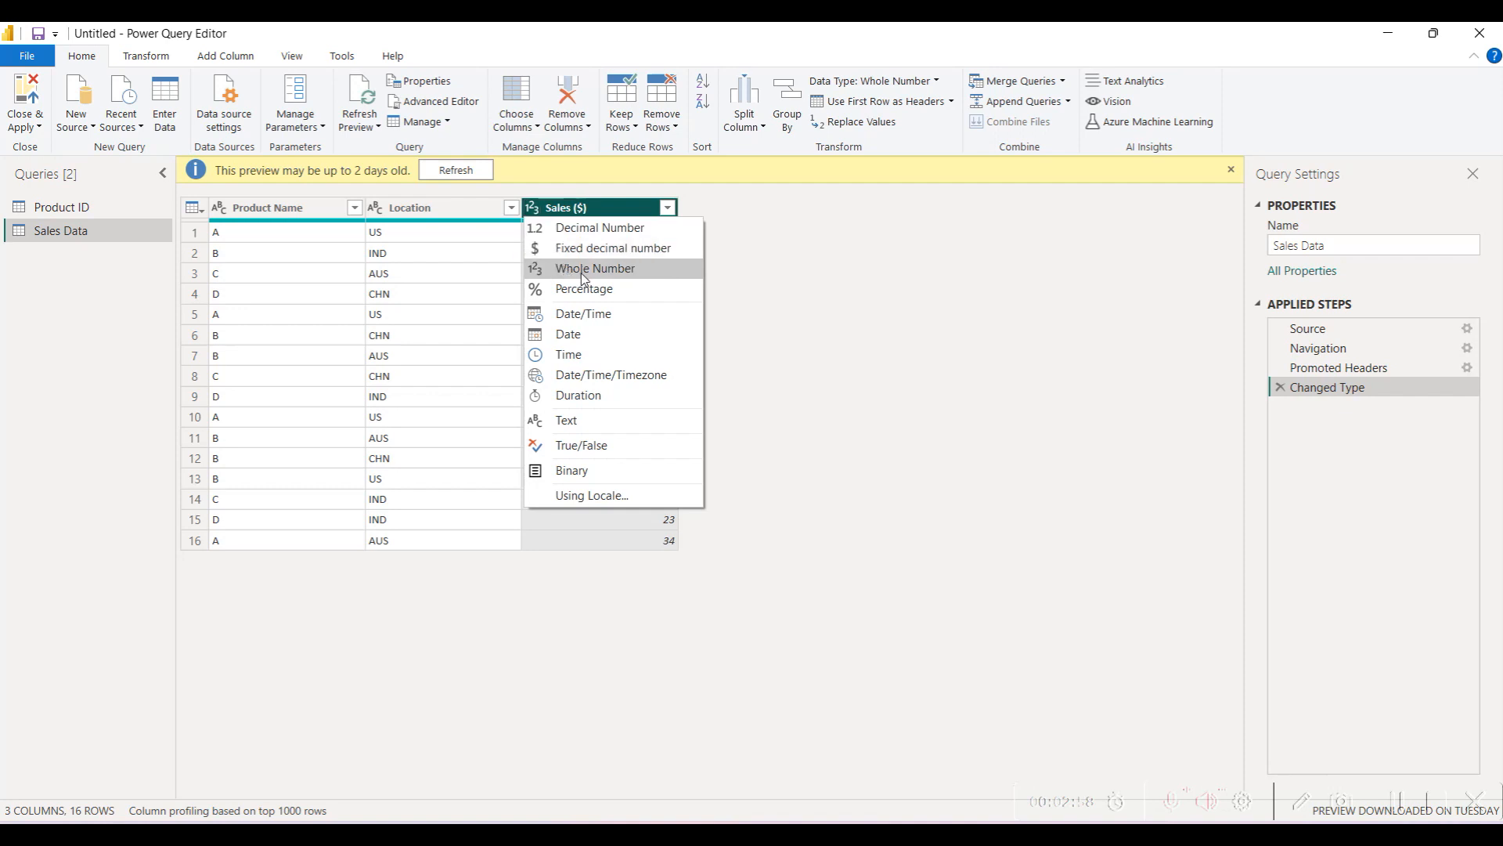
pyautogui.moveTo(638, 257)
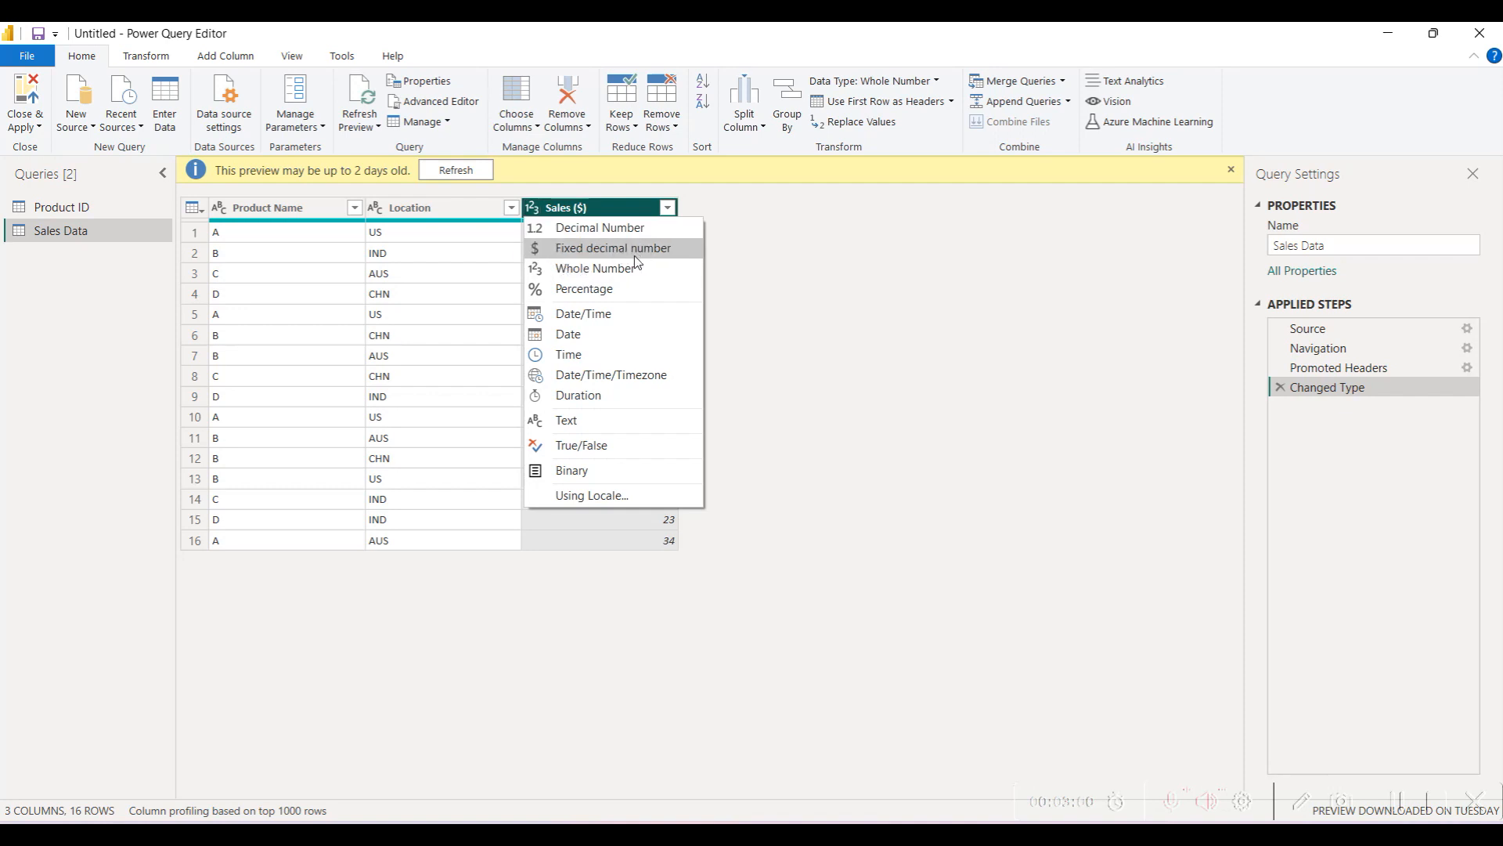
pyautogui.moveTo(624, 307)
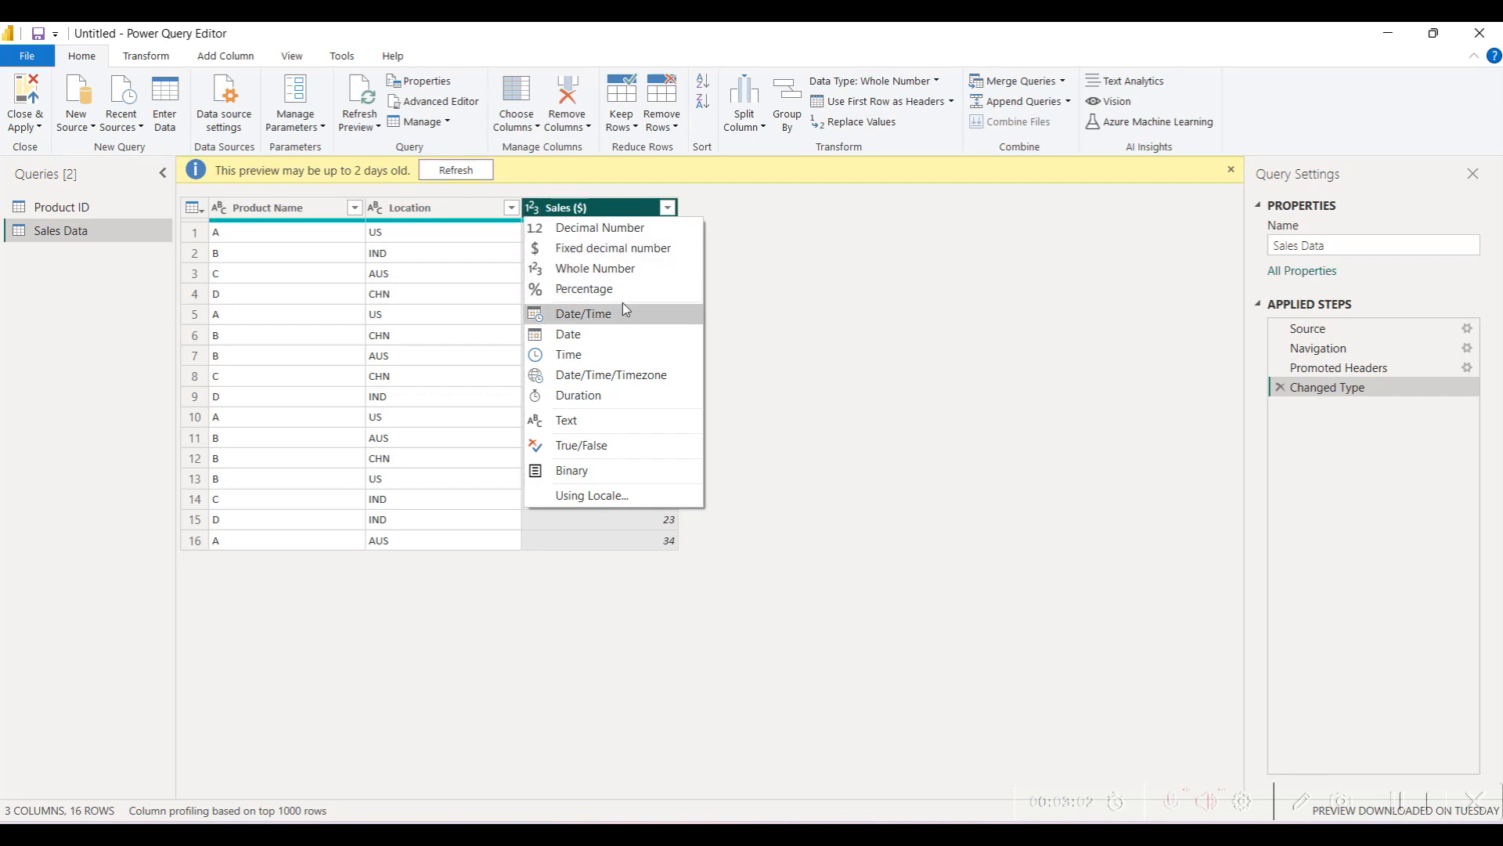
pyautogui.click(567, 334)
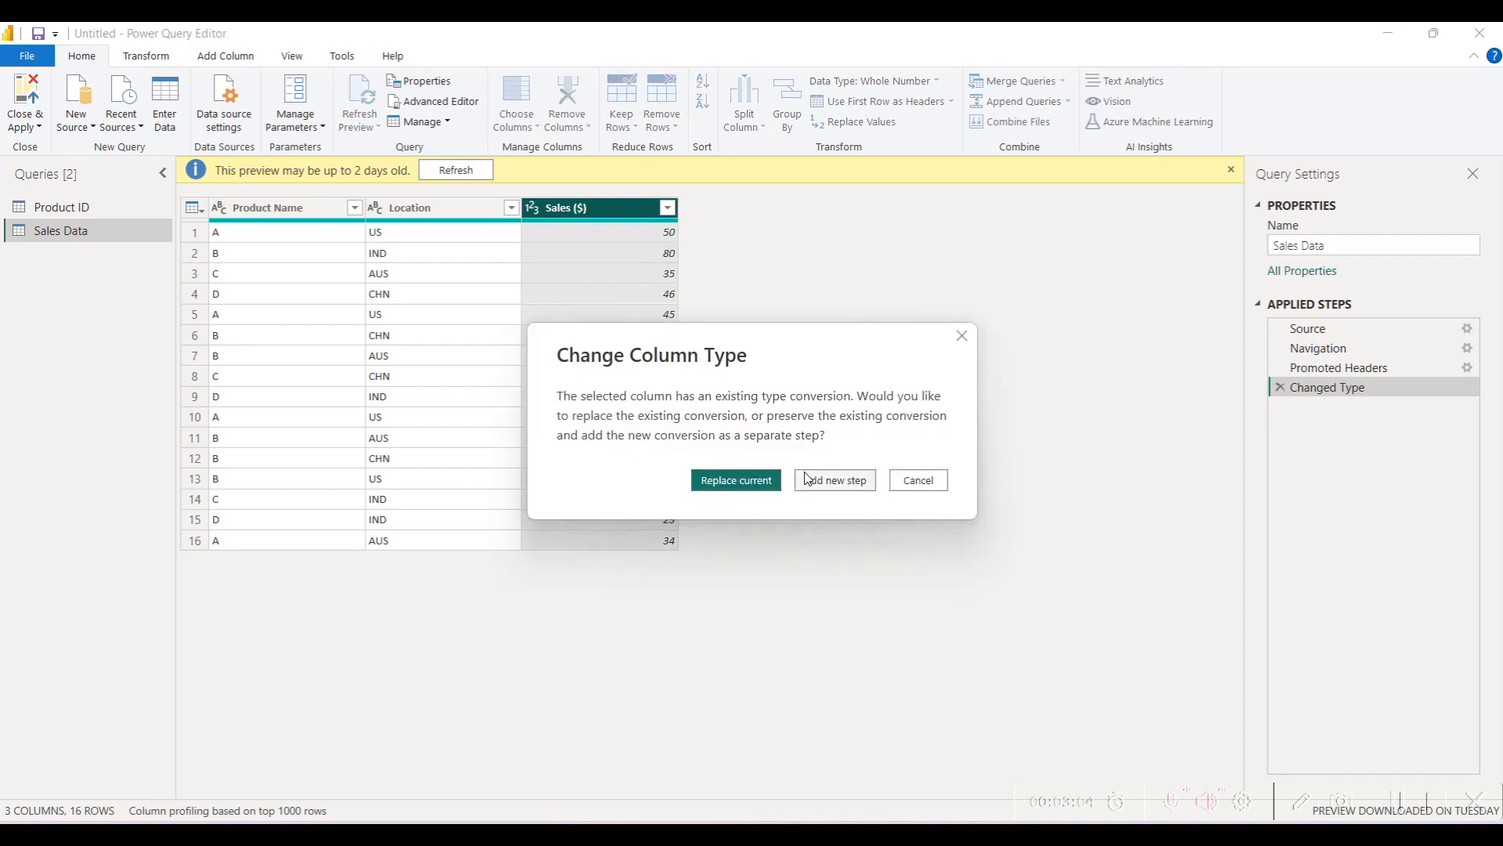
pyautogui.click(835, 480)
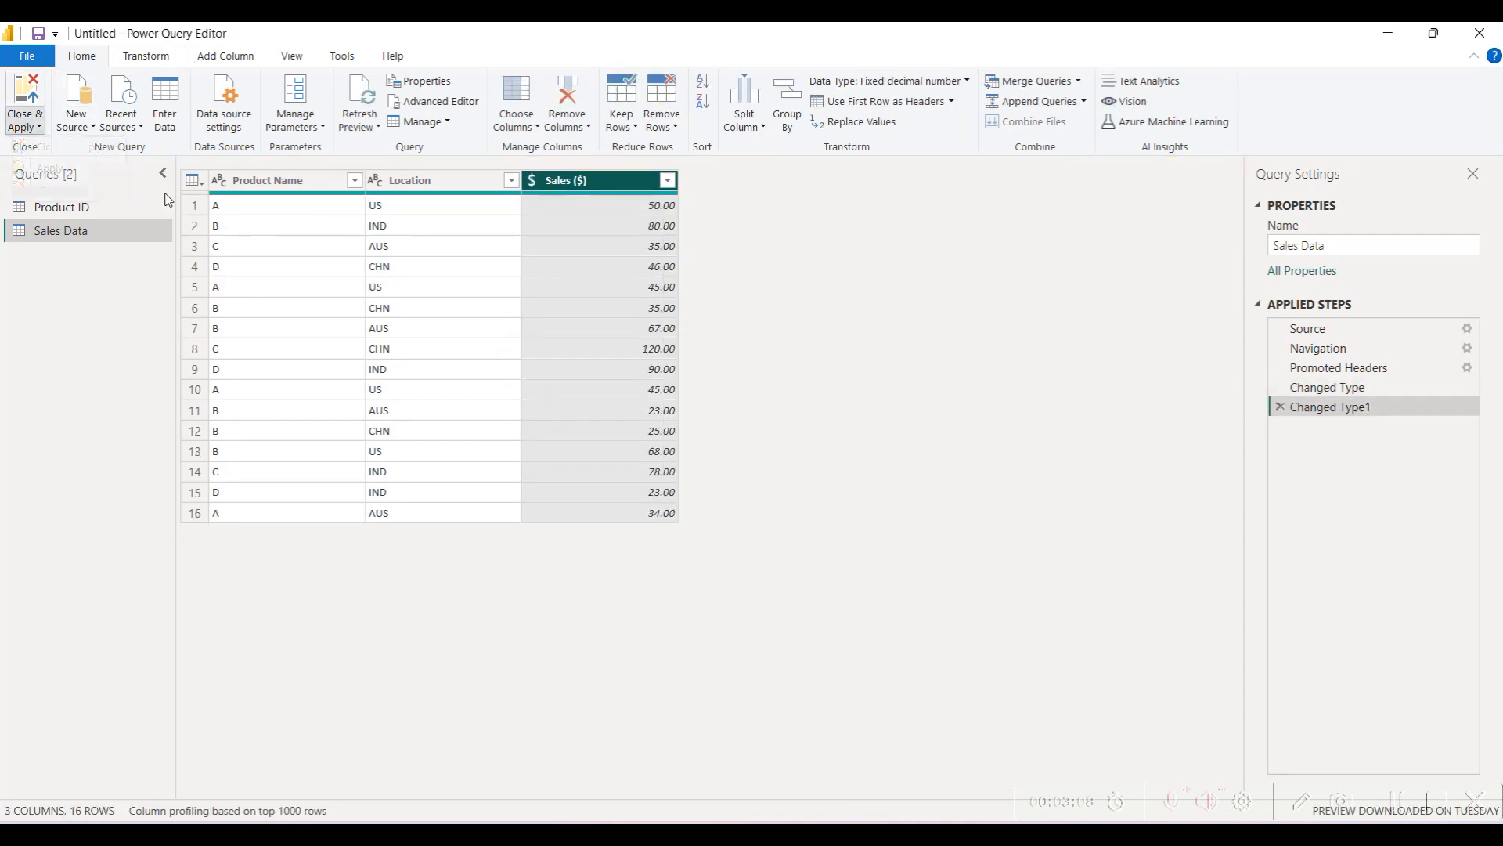
# Close & Apply the queries and expand Product ID and Sales Data in Fields
pyautogui.click(24, 102)
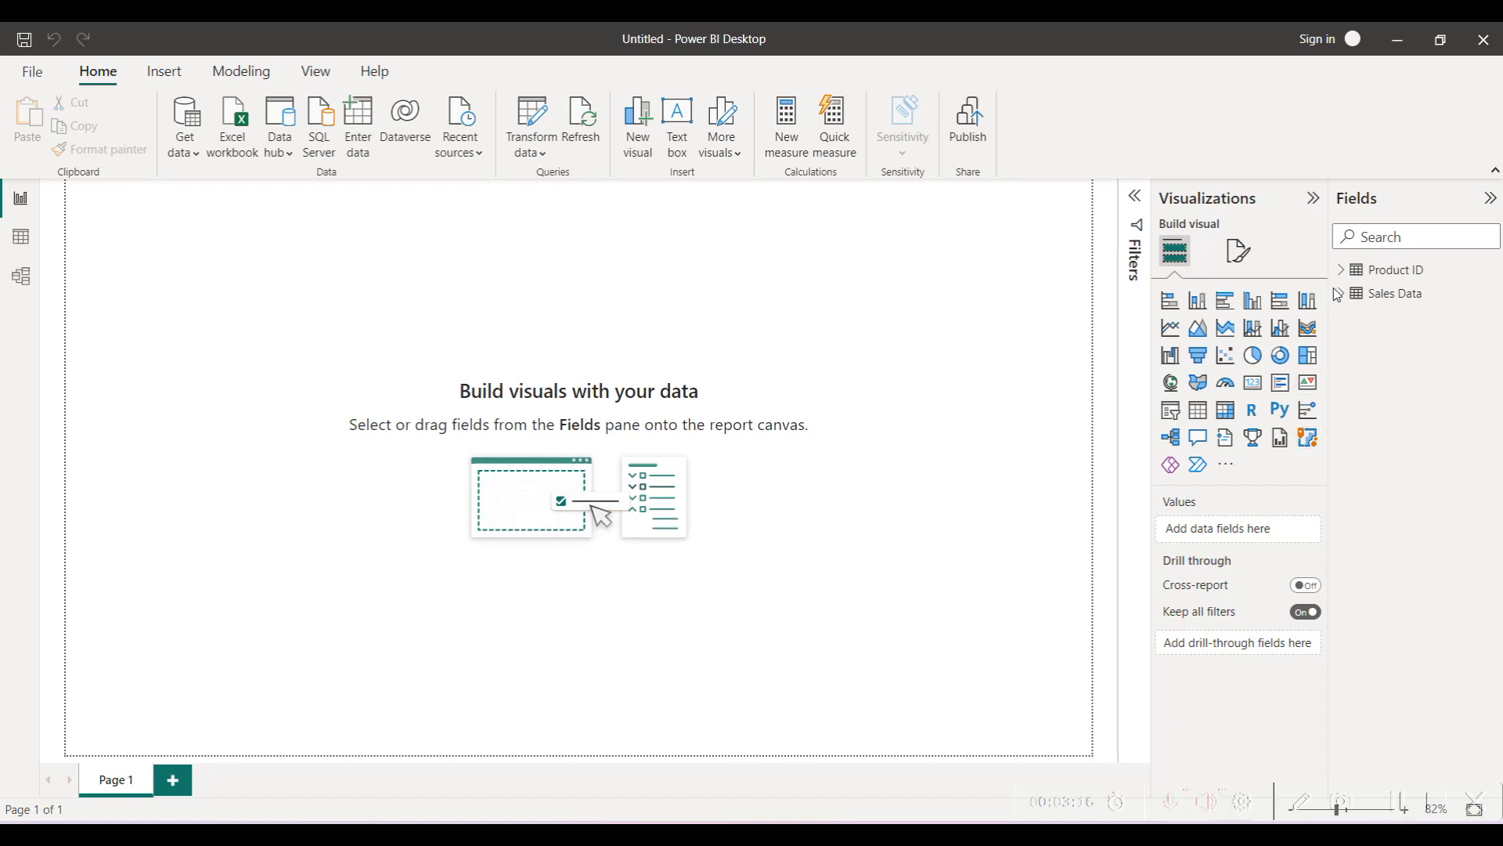
pyautogui.moveTo(1395, 270)
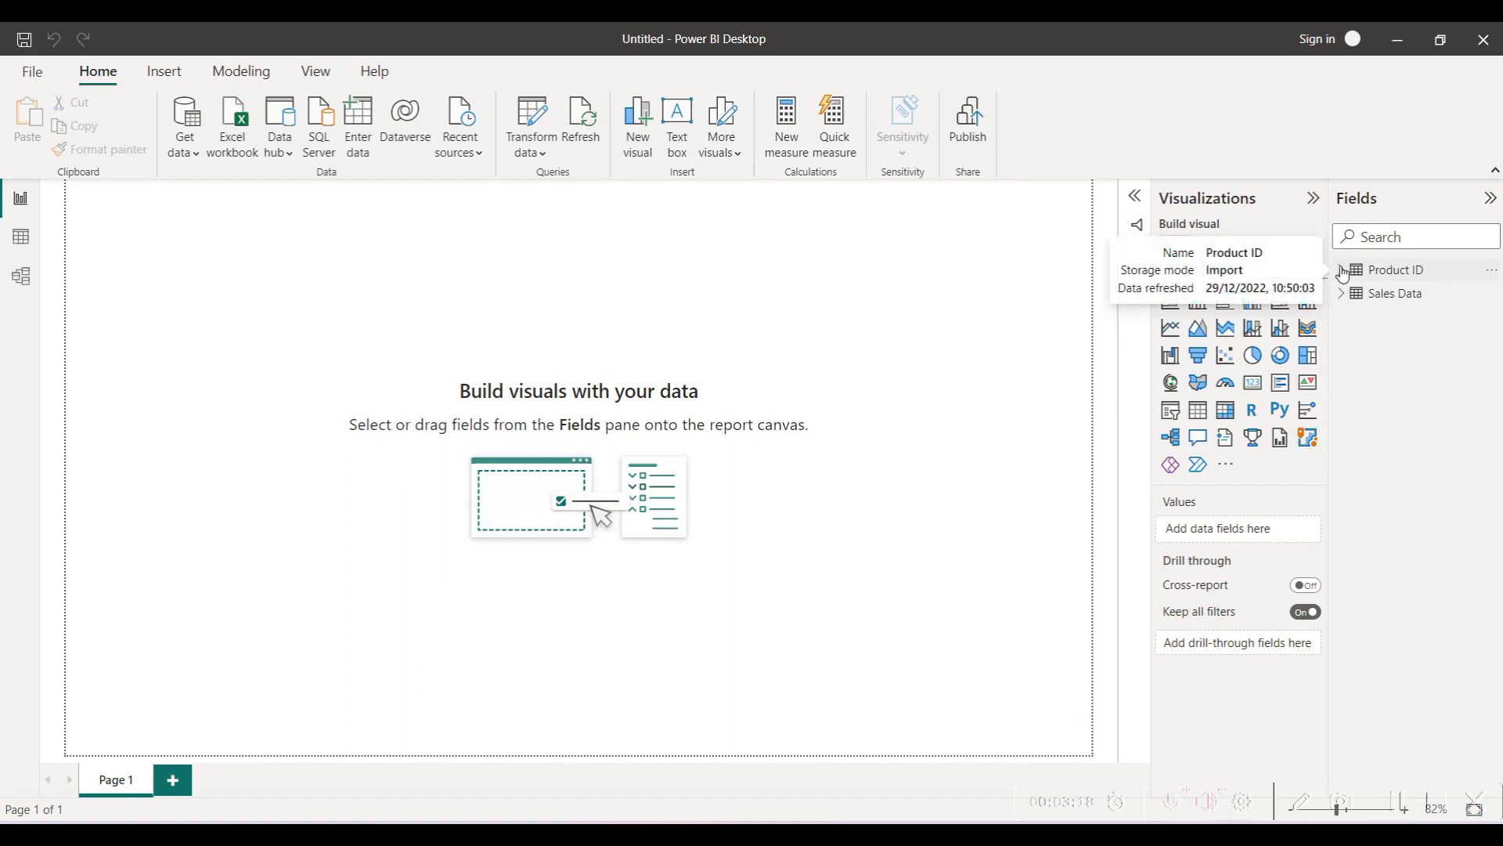
pyautogui.click(1341, 269)
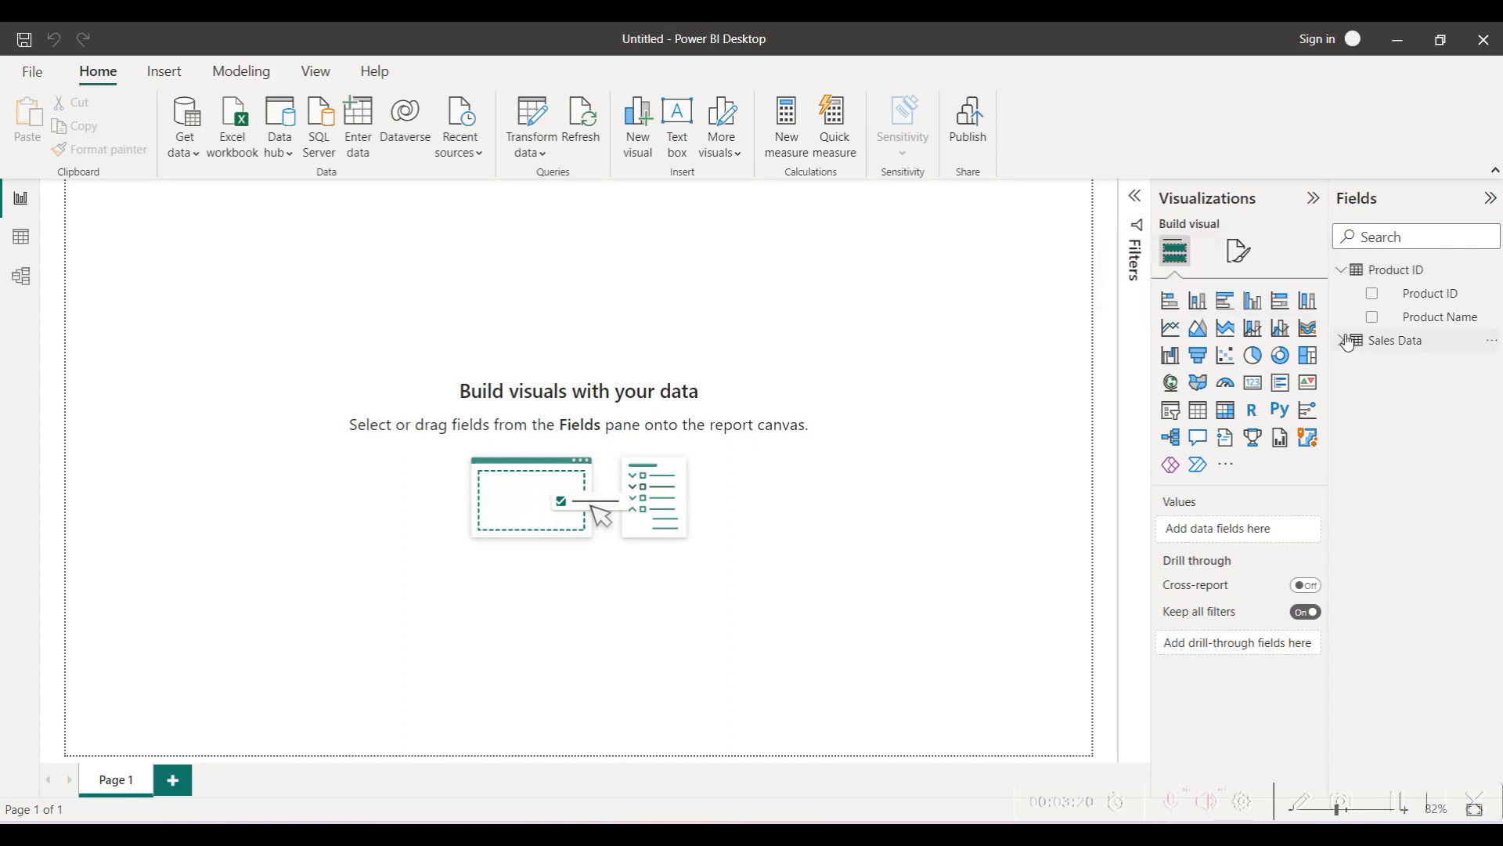
pyautogui.click(1350, 340)
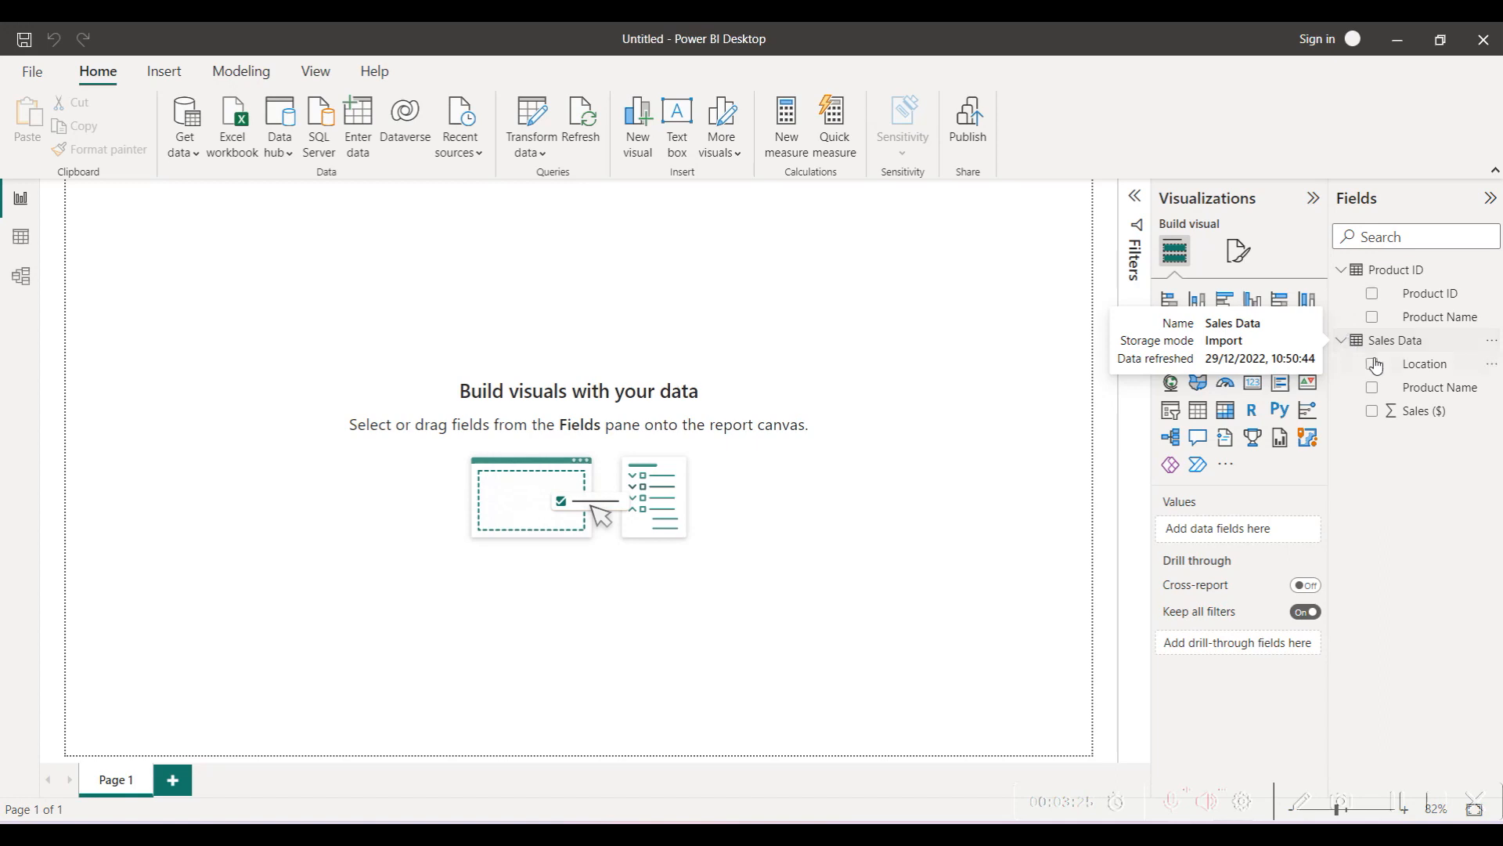
pyautogui.moveTo(1432, 311)
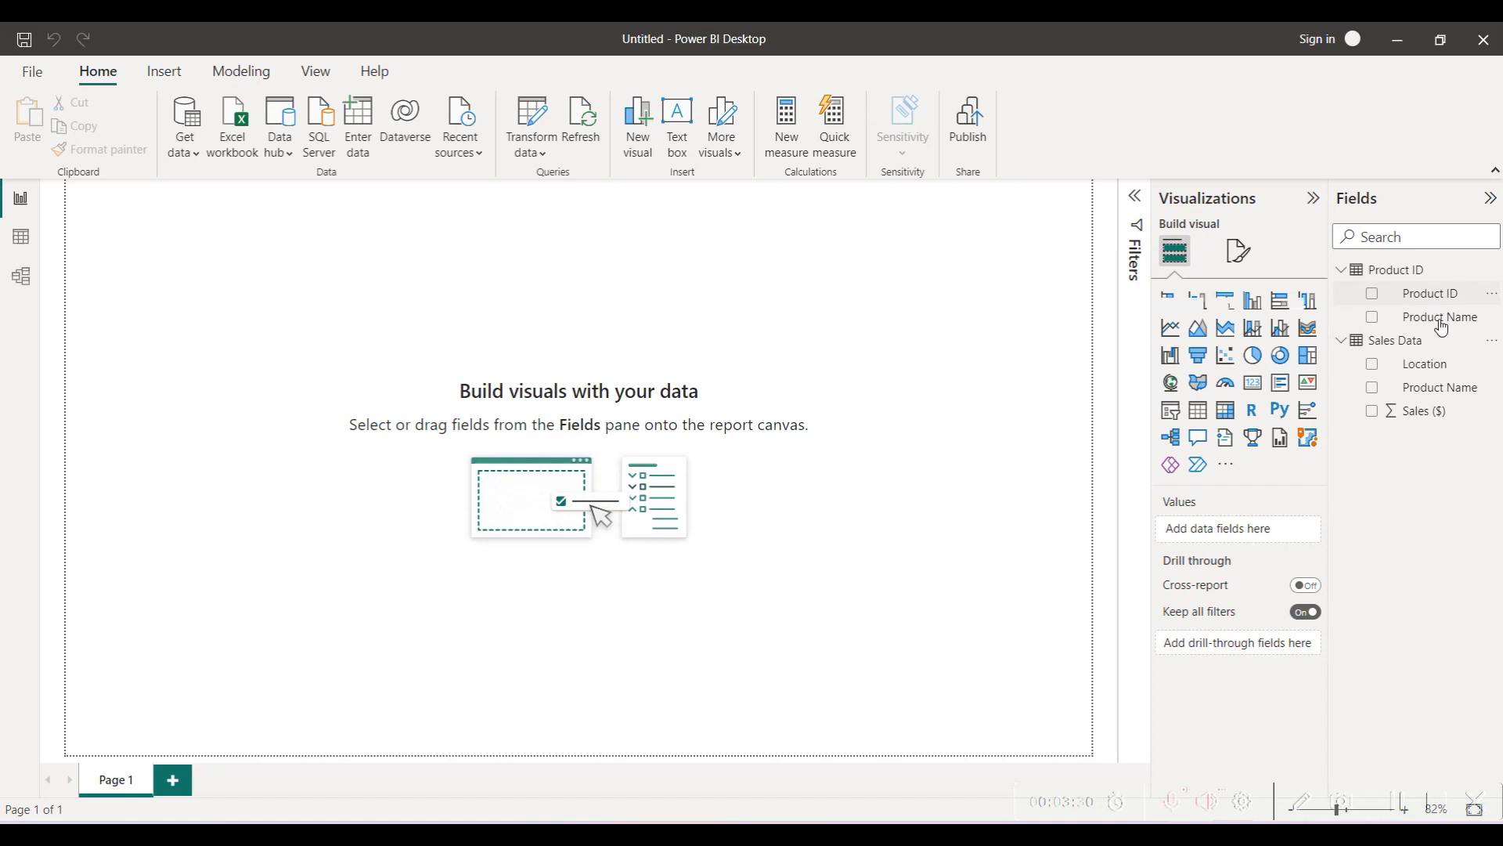
pyautogui.moveTo(1431, 378)
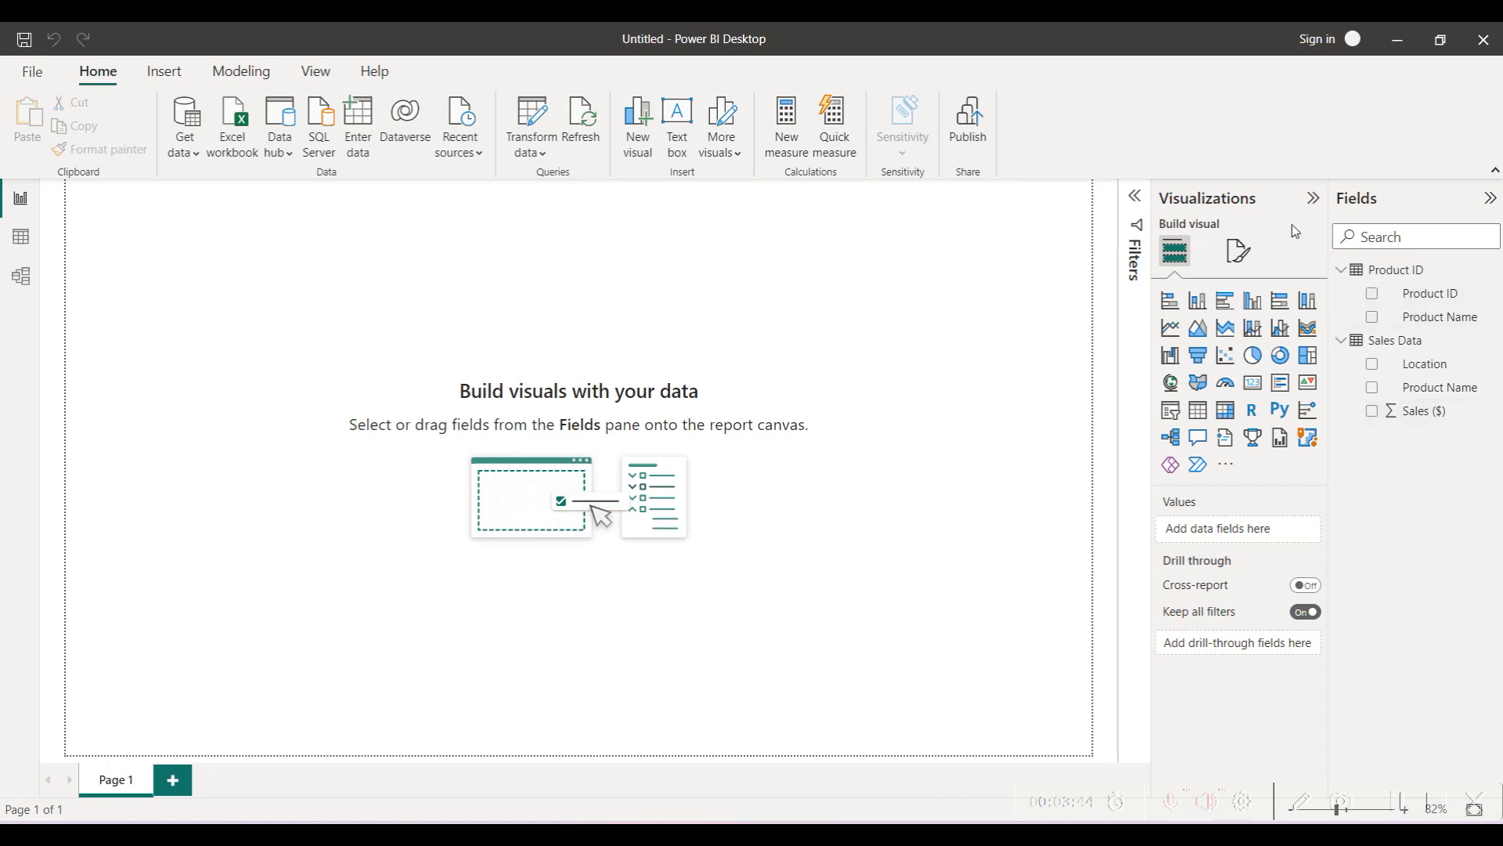
# Add a table visual showing Sales Data Product Name with Sum of Sales ($)
pyautogui.click(1197, 408)
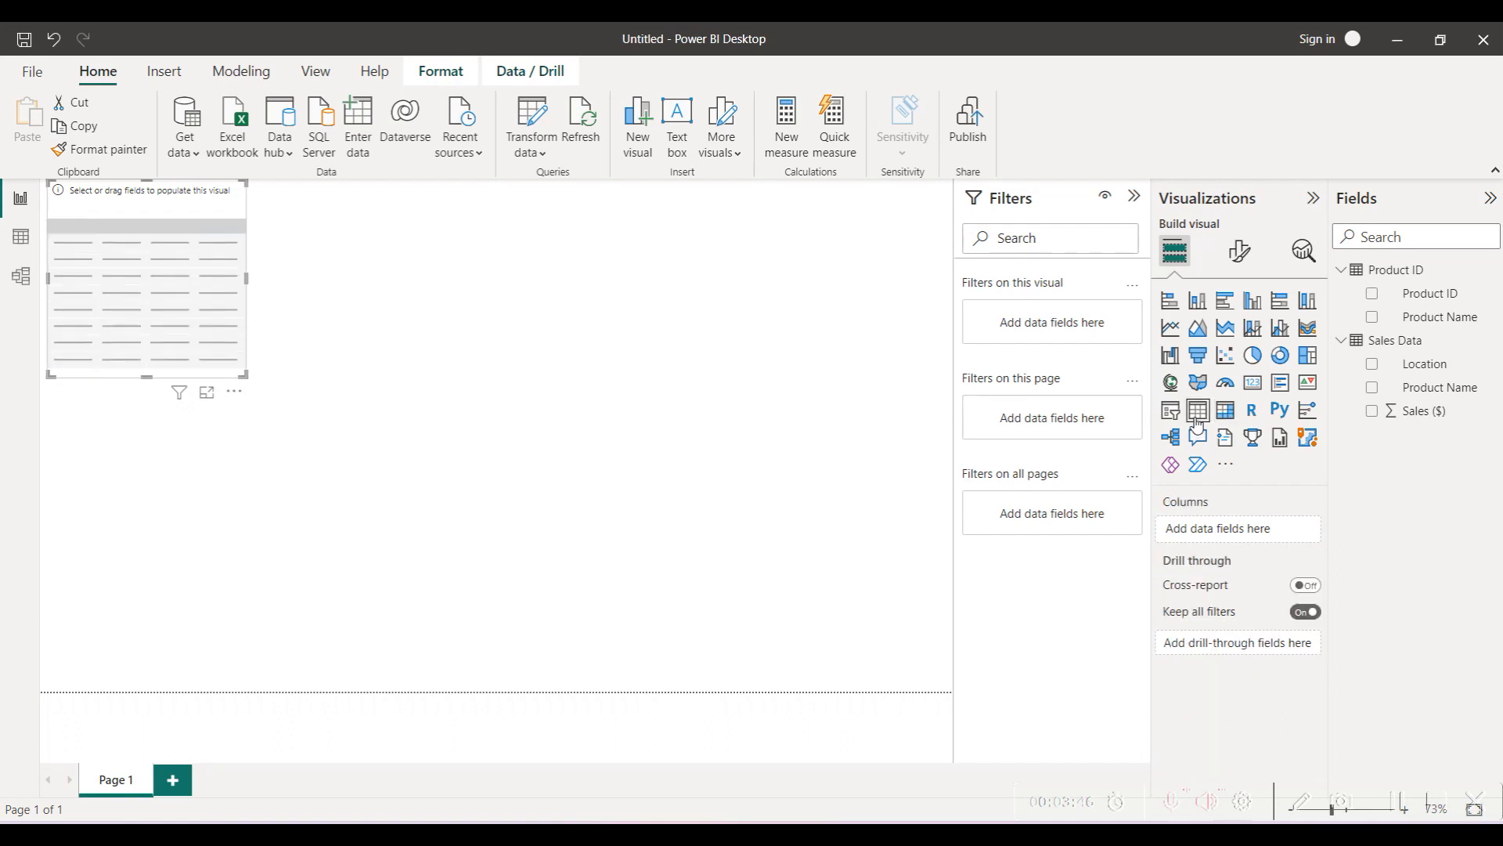
pyautogui.moveTo(1197, 409)
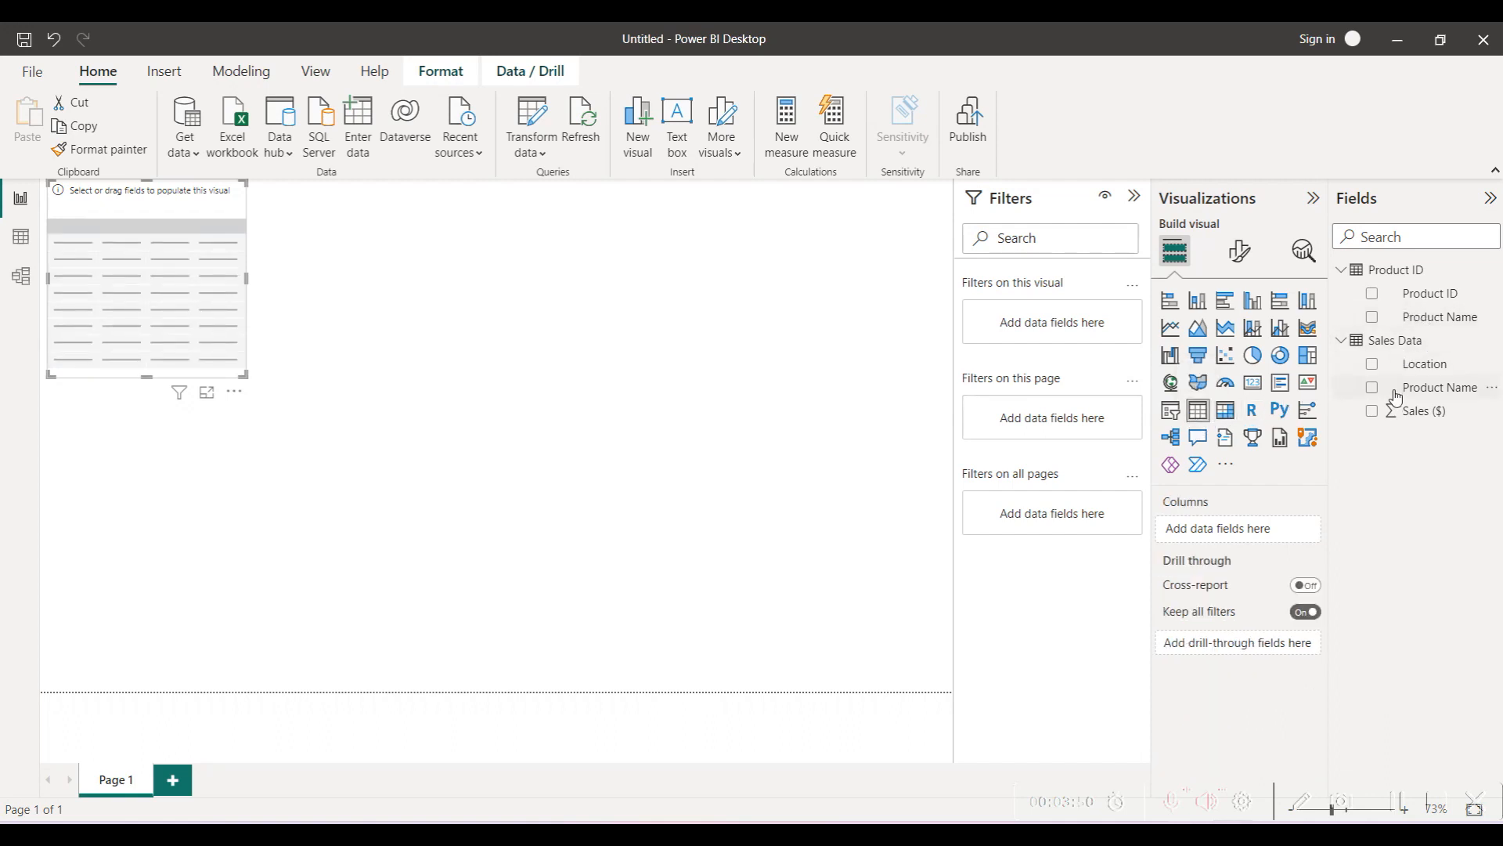
pyautogui.click(1372, 387)
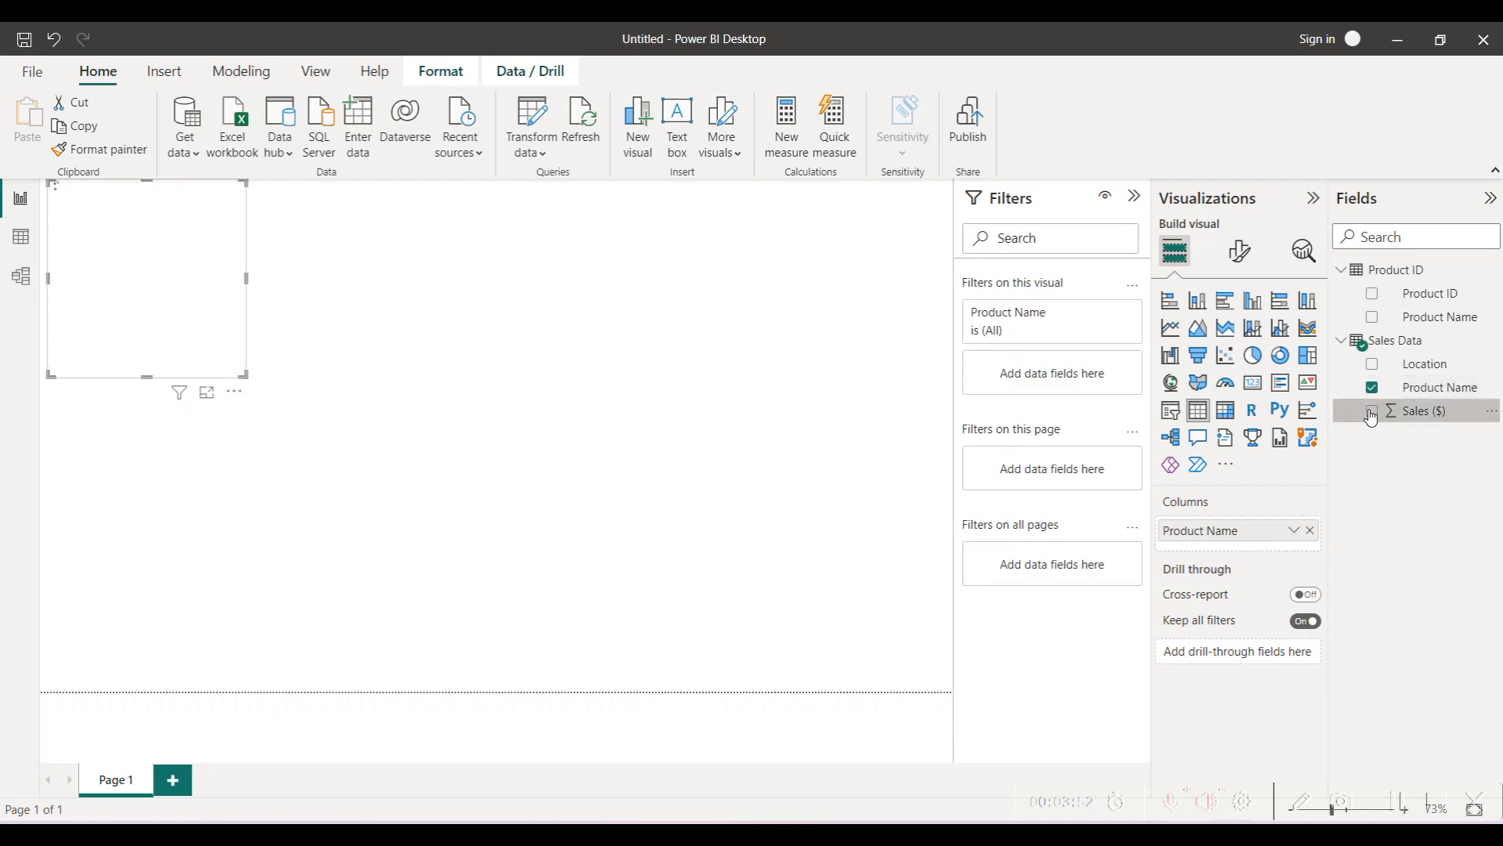
pyautogui.click(1371, 411)
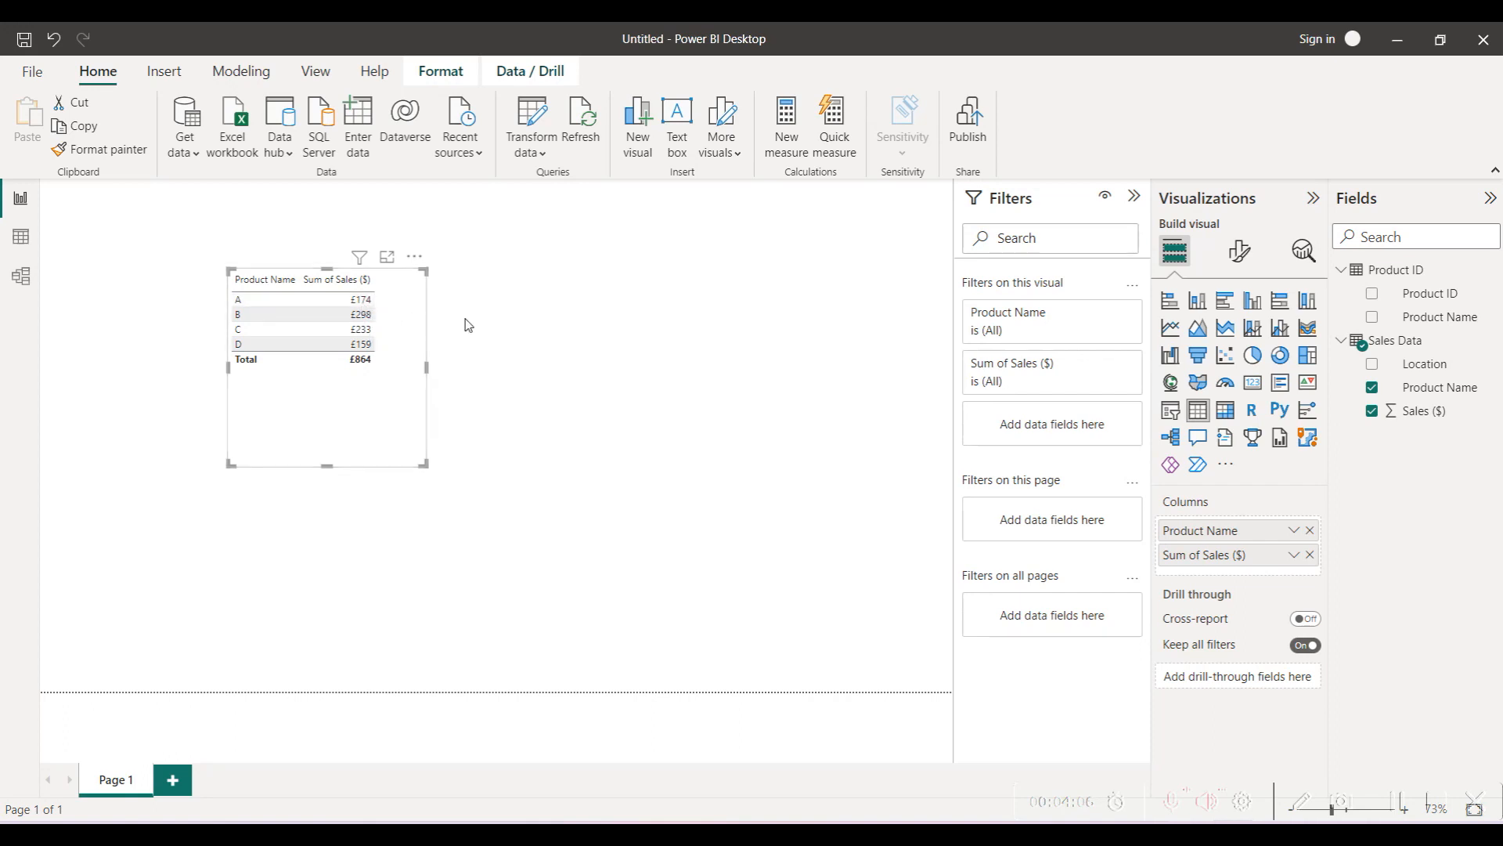
pyautogui.moveTo(433, 340)
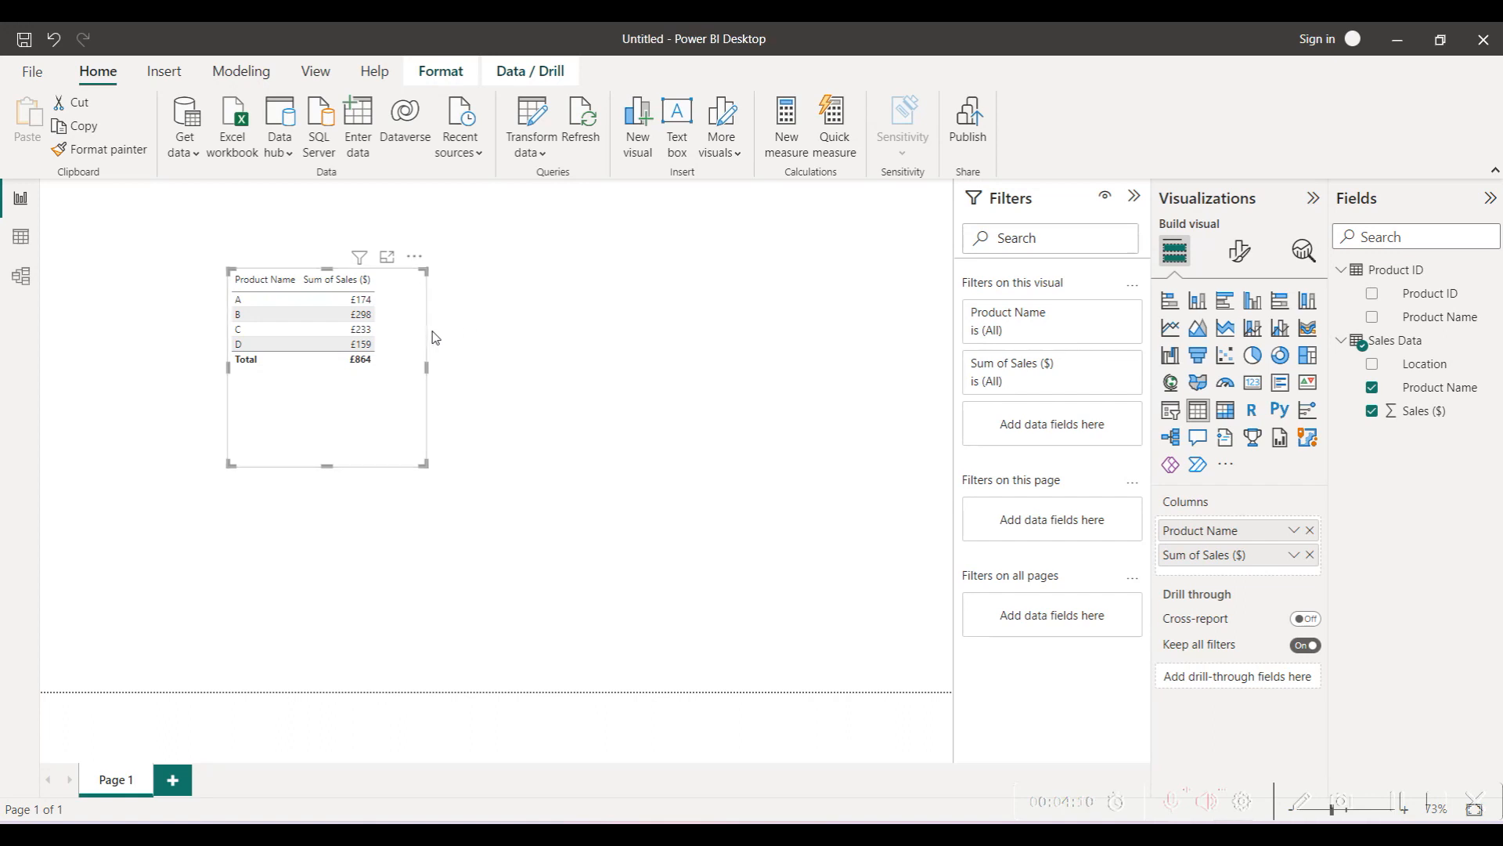
pyautogui.moveTo(388, 376)
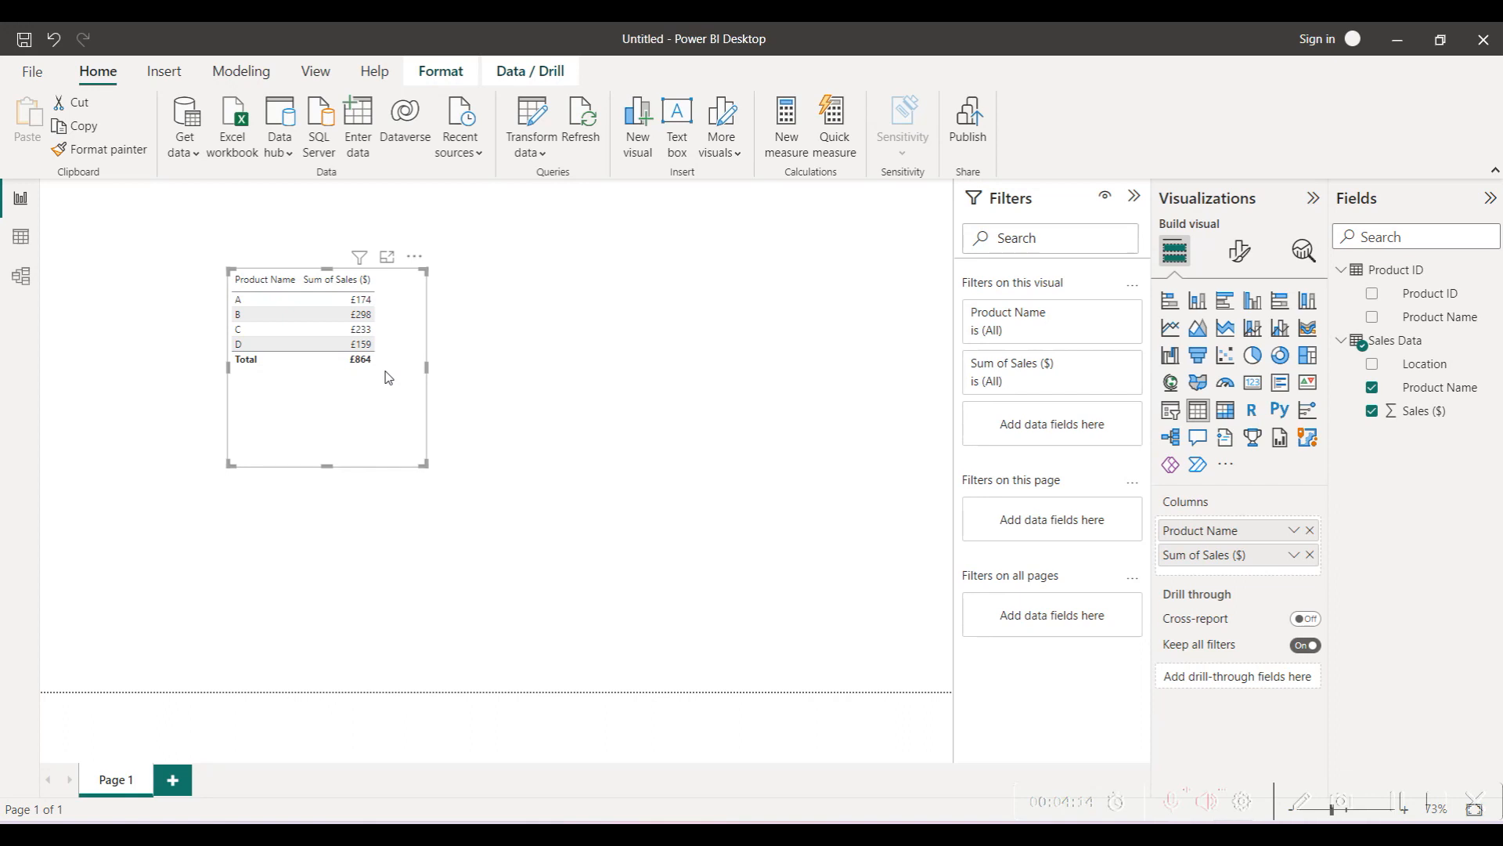
pyautogui.moveTo(874, 520)
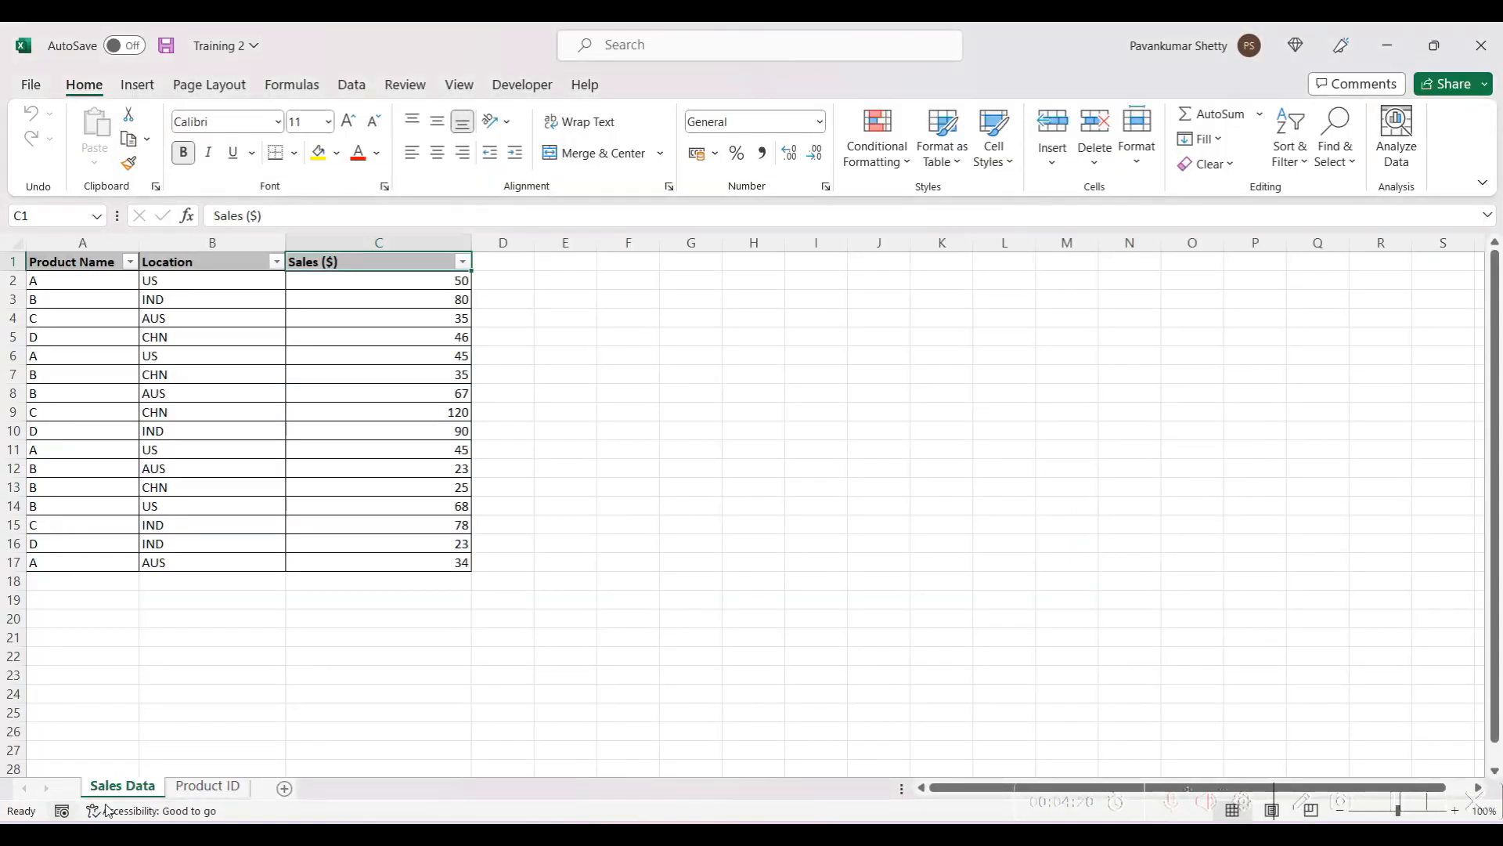
# View the Excel Product ID sheet mapping products A–D to IDs 1–4
pyautogui.click(206, 785)
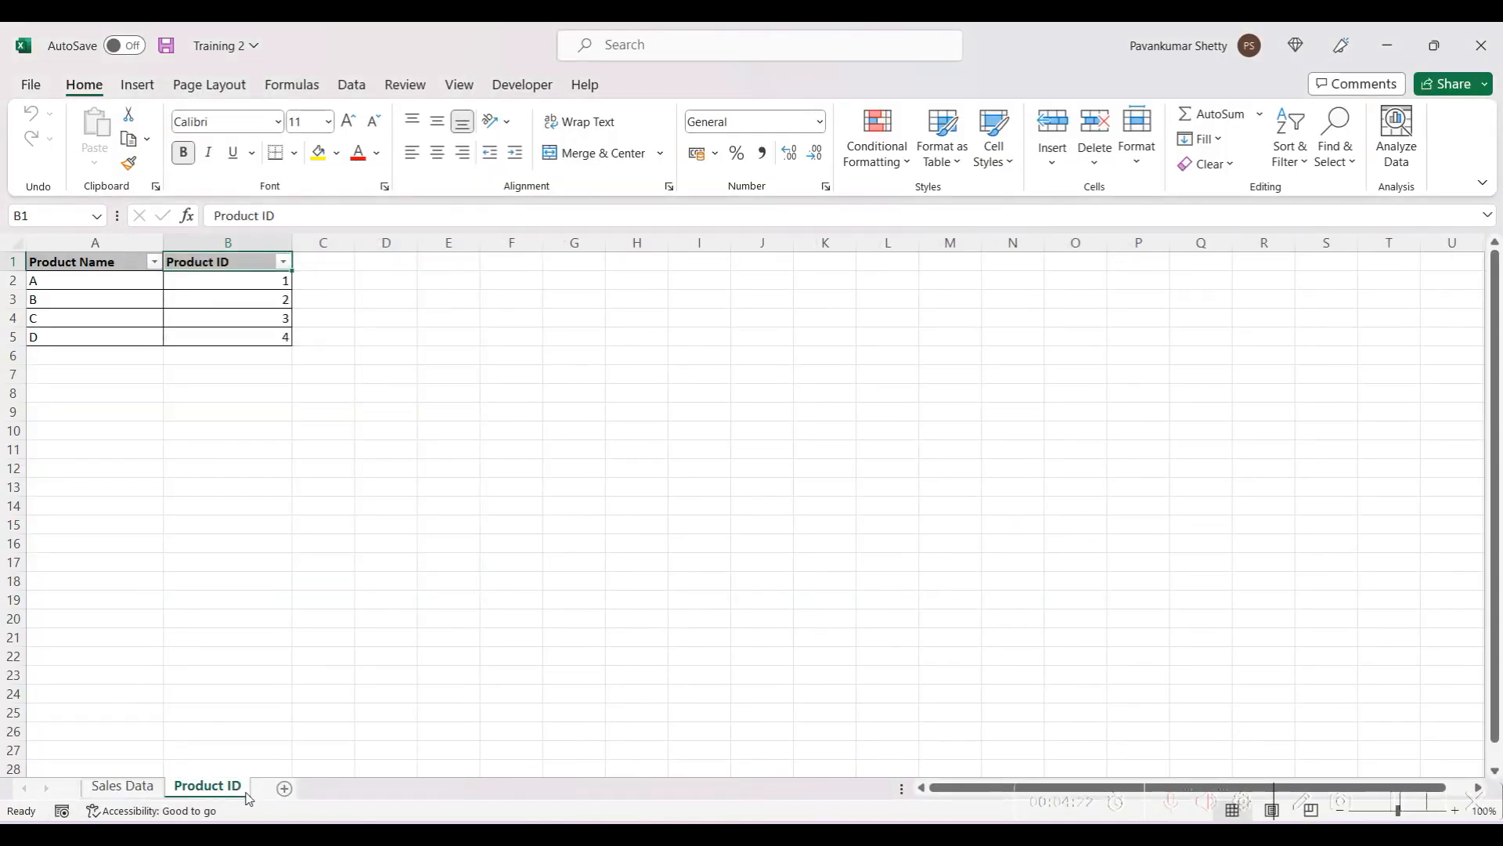
pyautogui.click(86, 262)
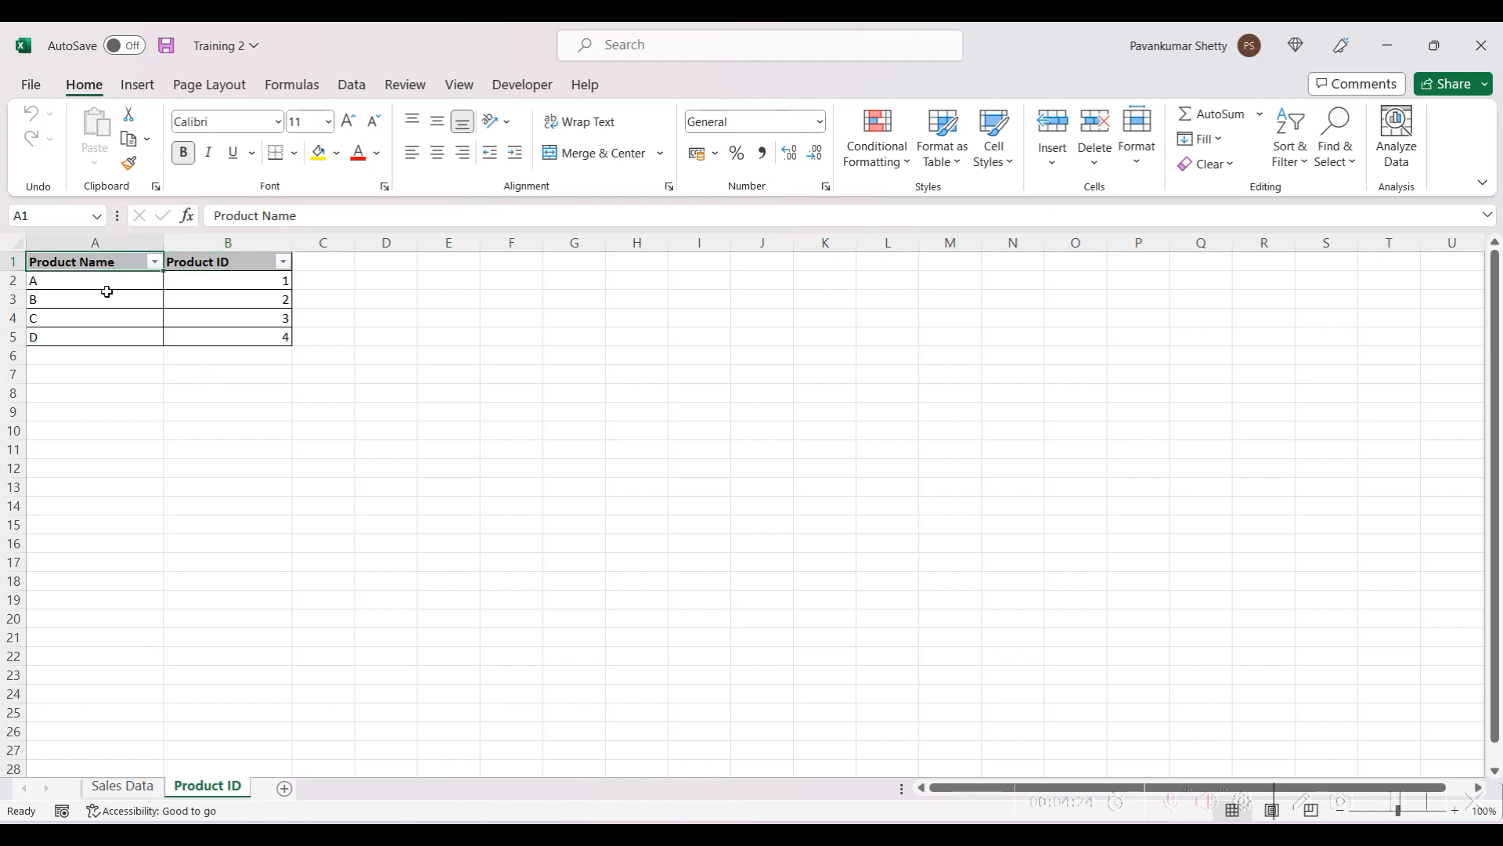
pyautogui.click(210, 278)
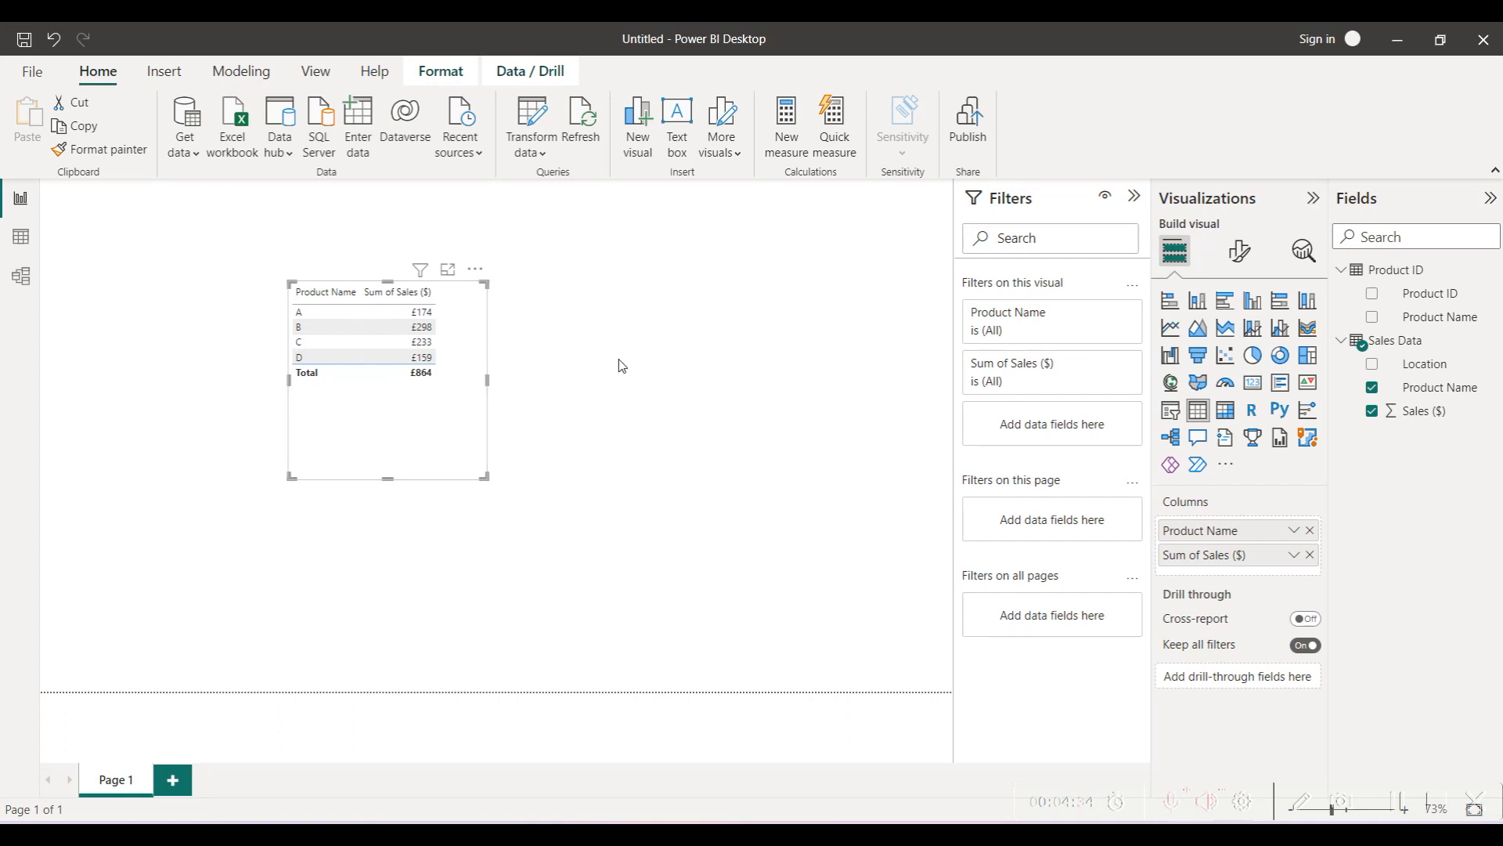
pyautogui.moveTo(690, 393)
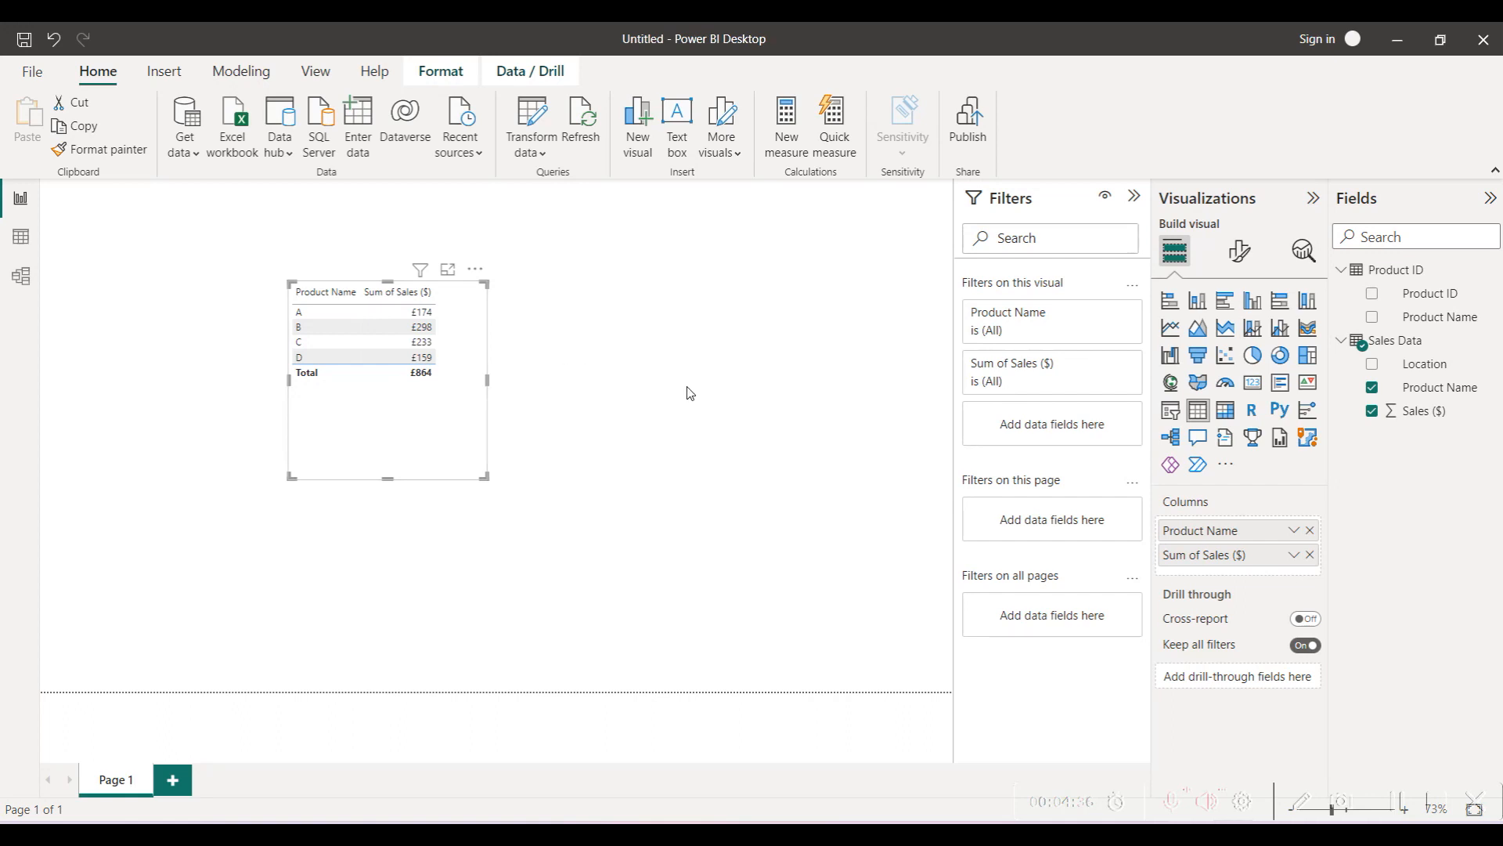
pyautogui.moveTo(405, 317)
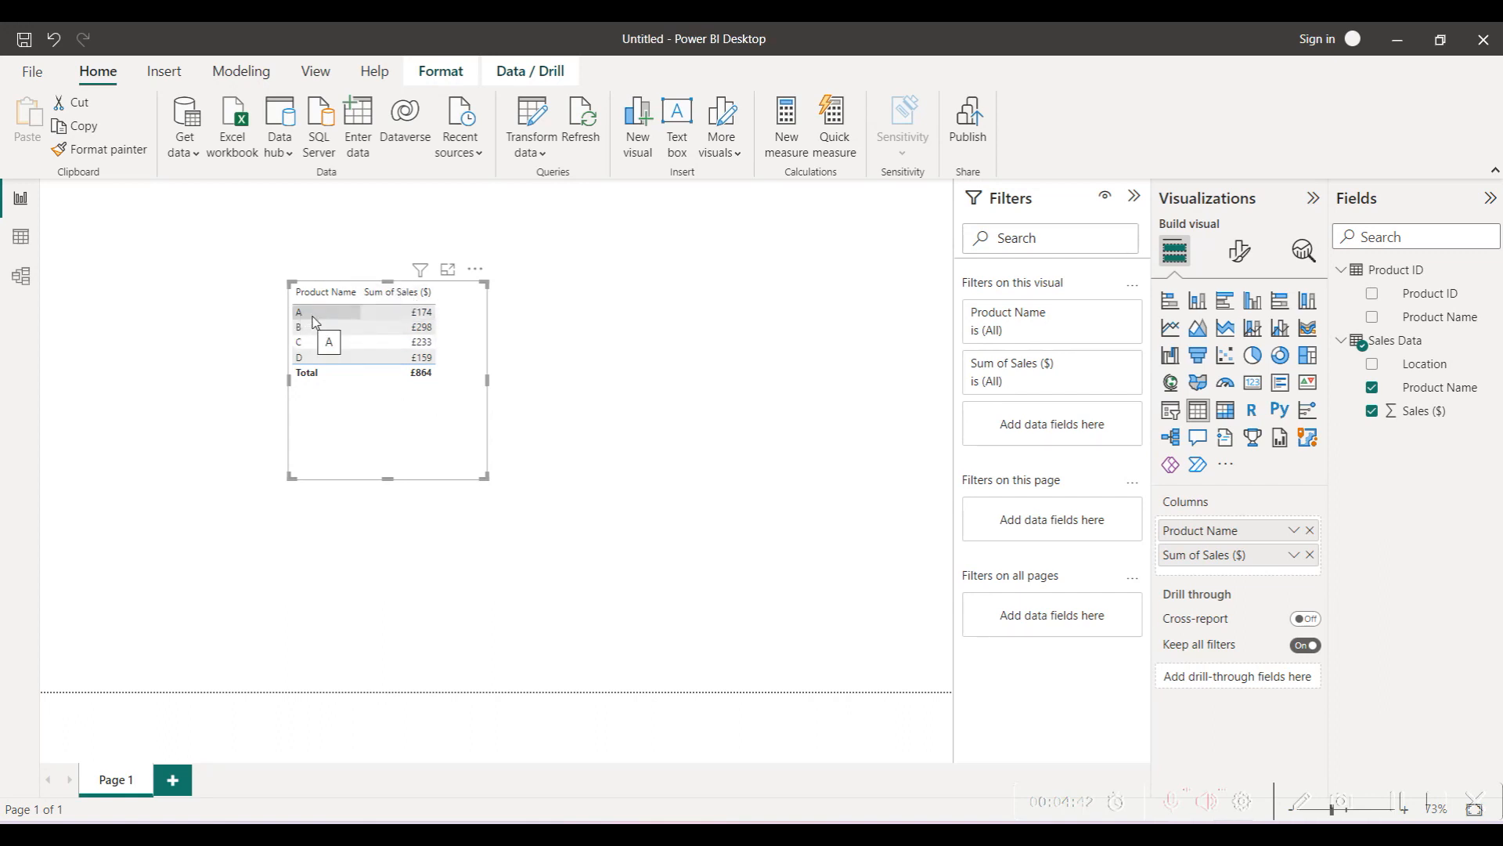
pyautogui.moveTo(335, 323)
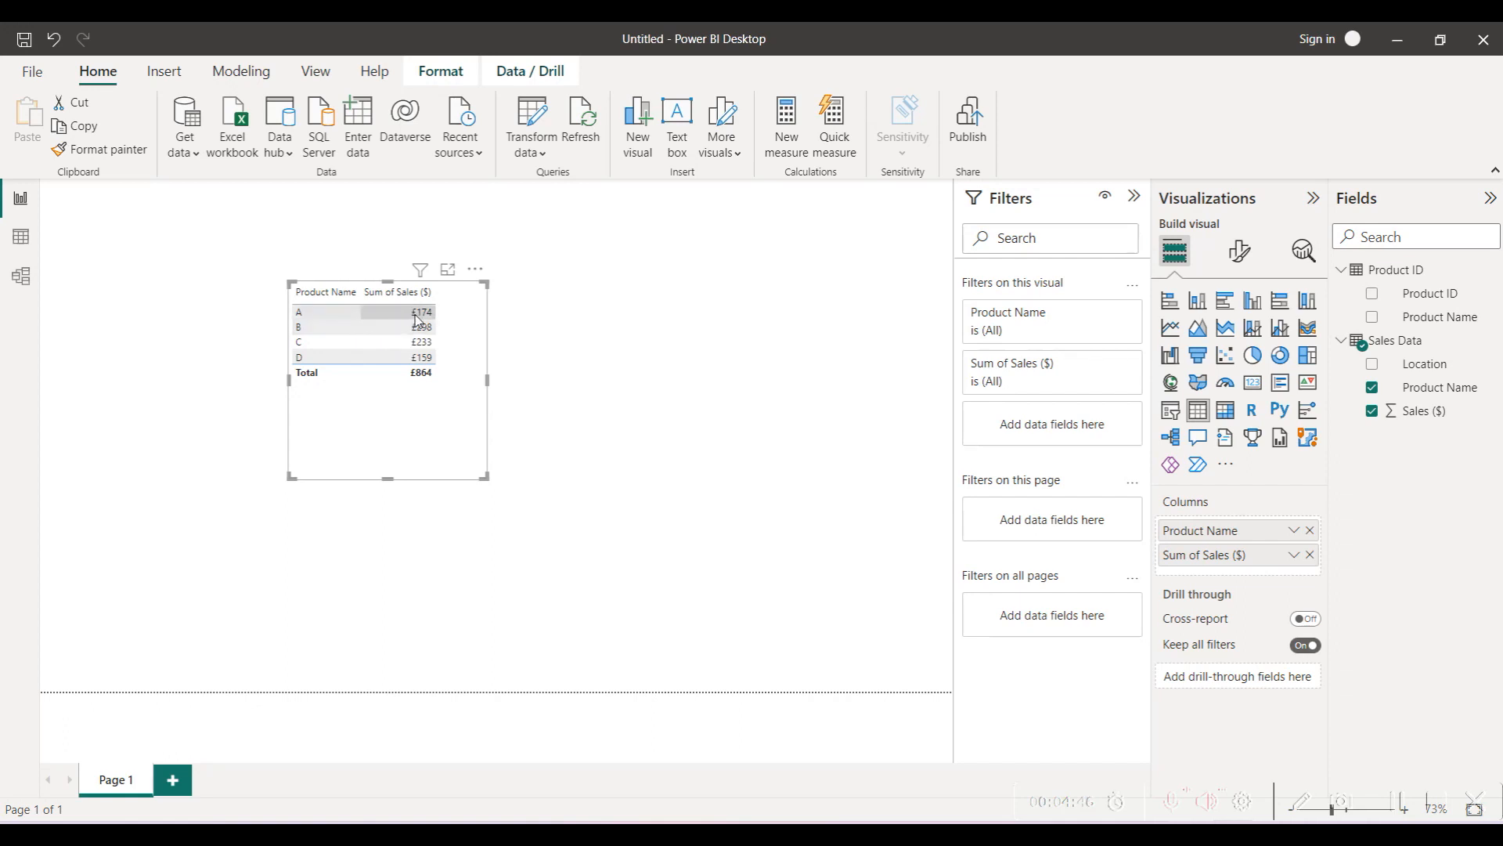
pyautogui.moveTo(416, 324)
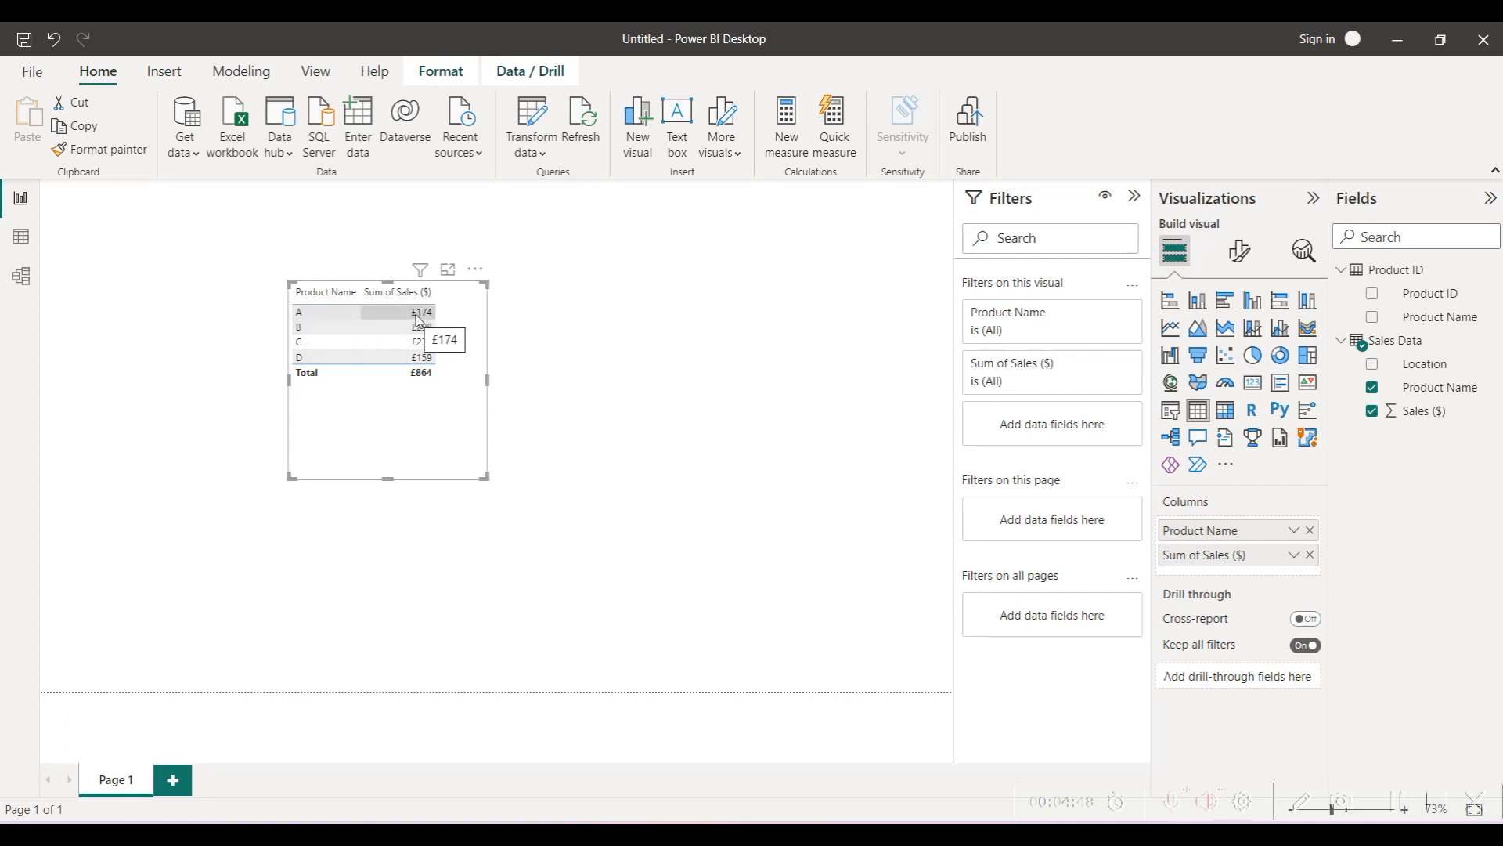
pyautogui.moveTo(1374, 395)
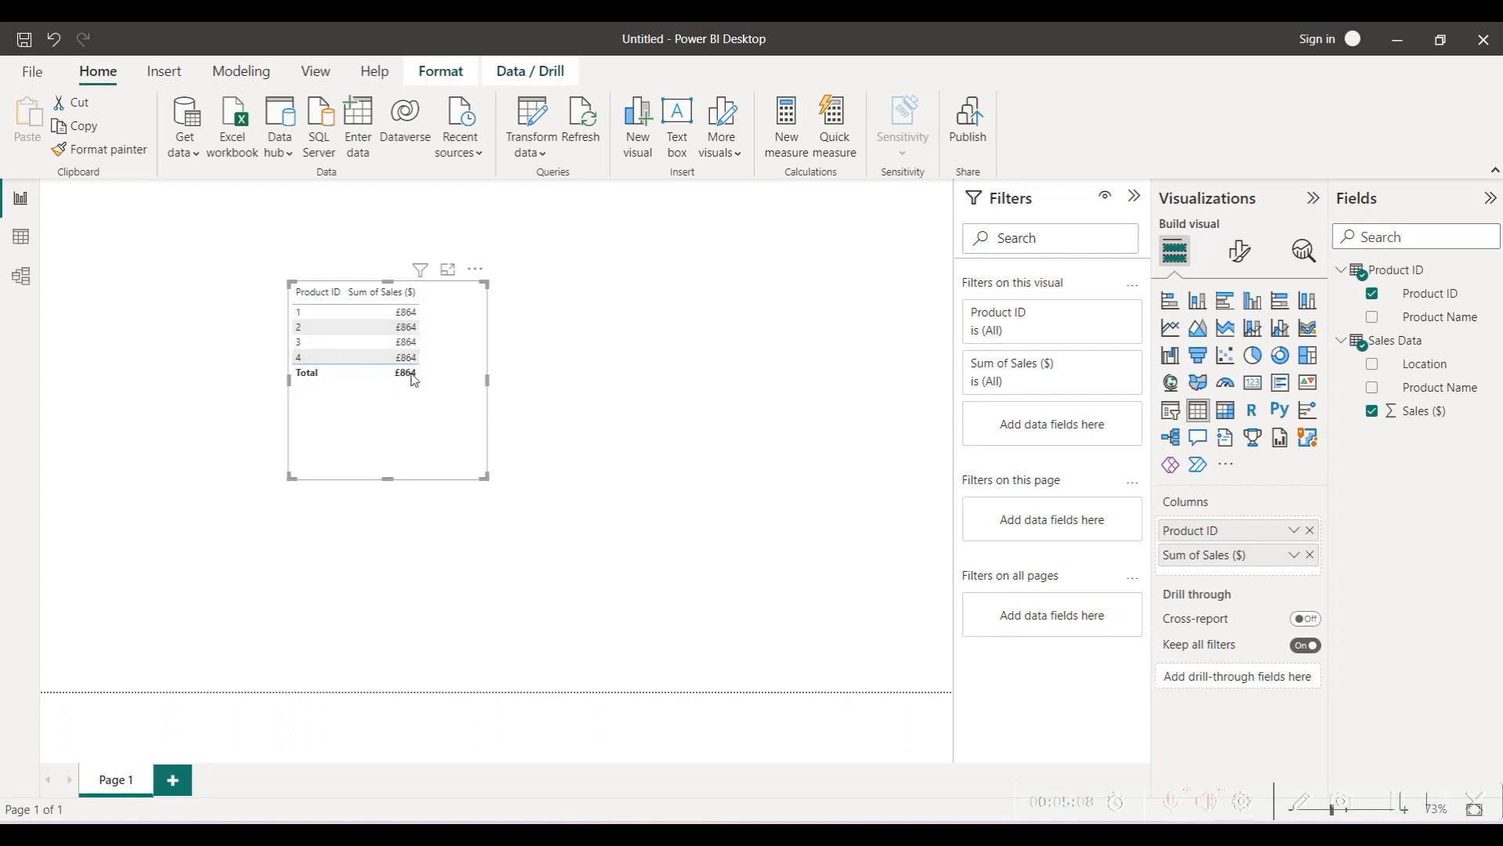
pyautogui.moveTo(439, 364)
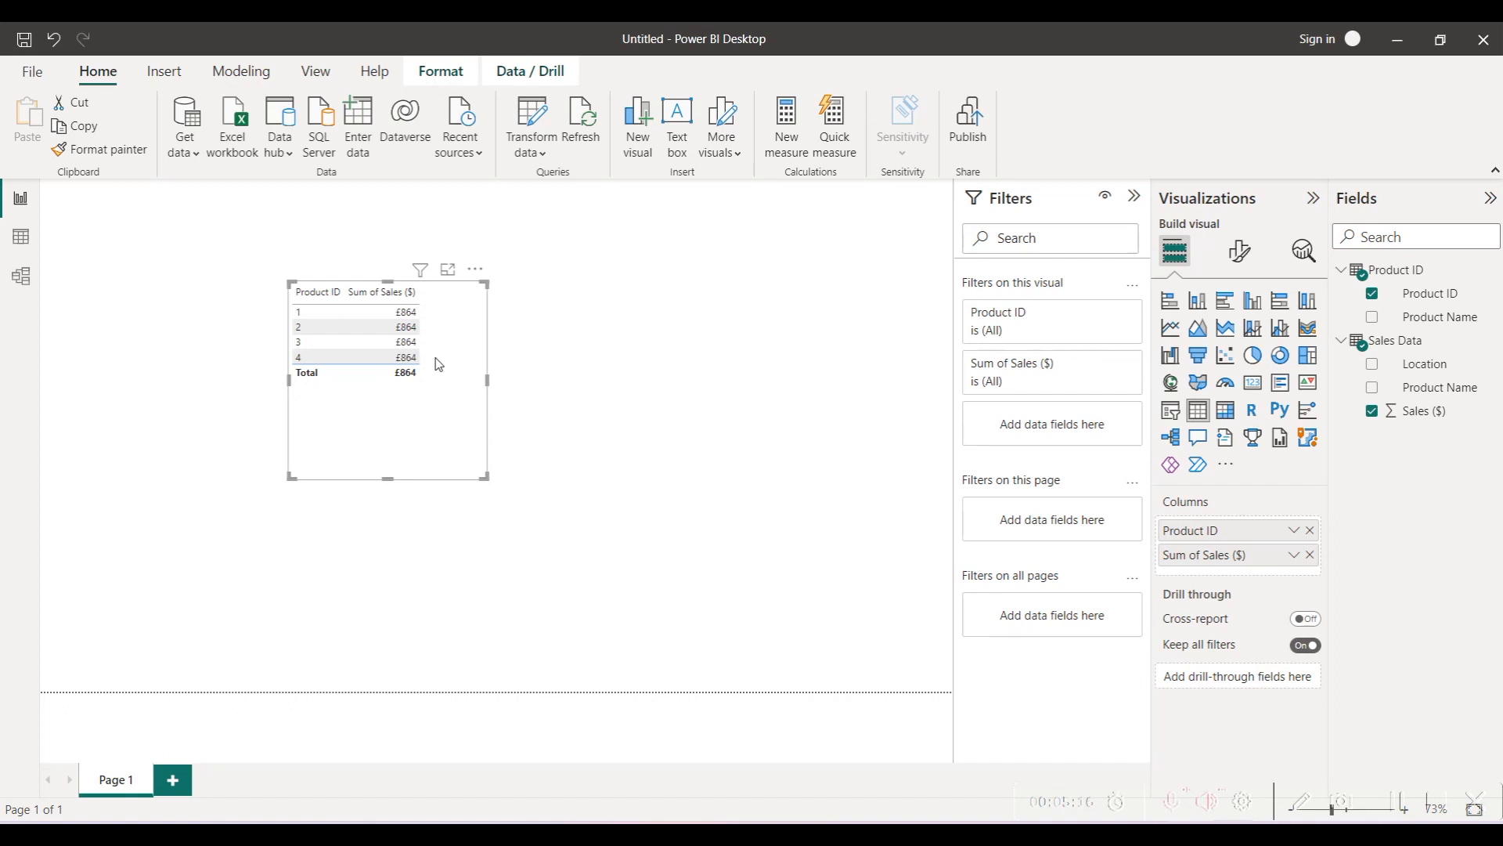
pyautogui.moveTo(42, 278)
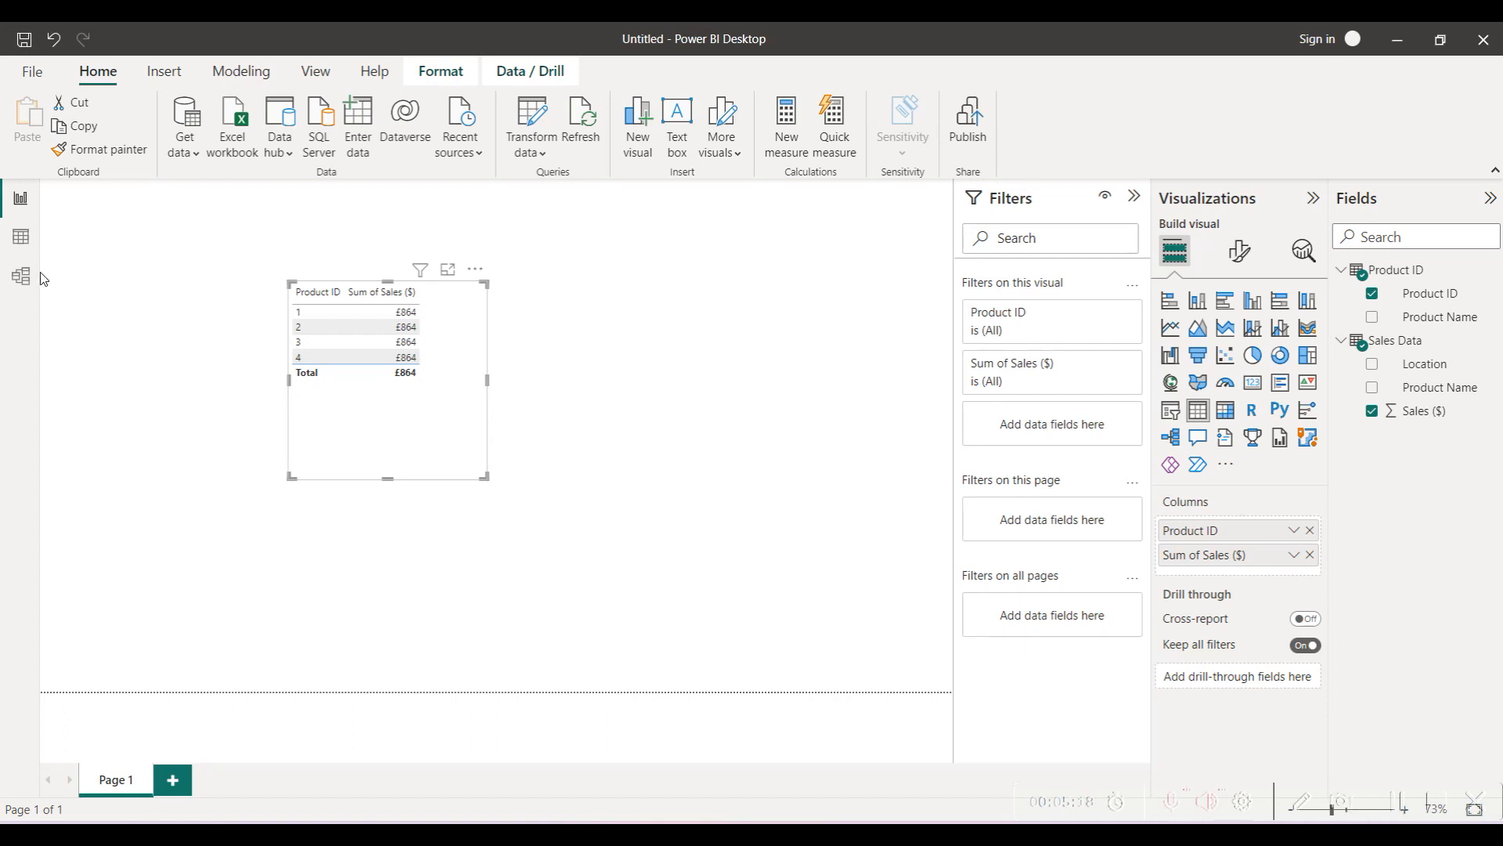
# Show the data model and its relationship manager, which lists no relationships yet
pyautogui.click(20, 276)
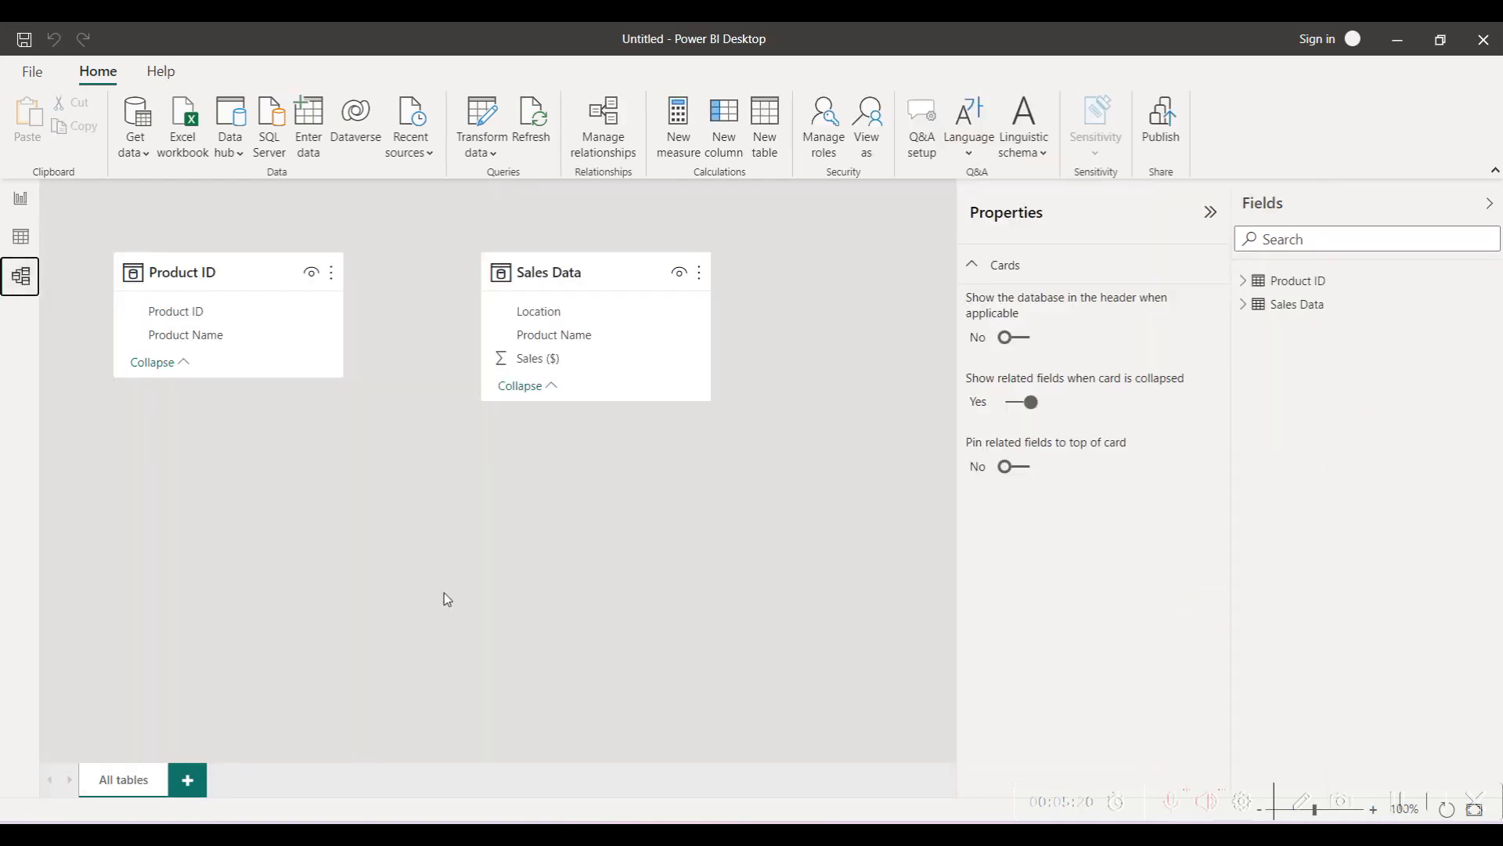
pyautogui.moveTo(351, 540)
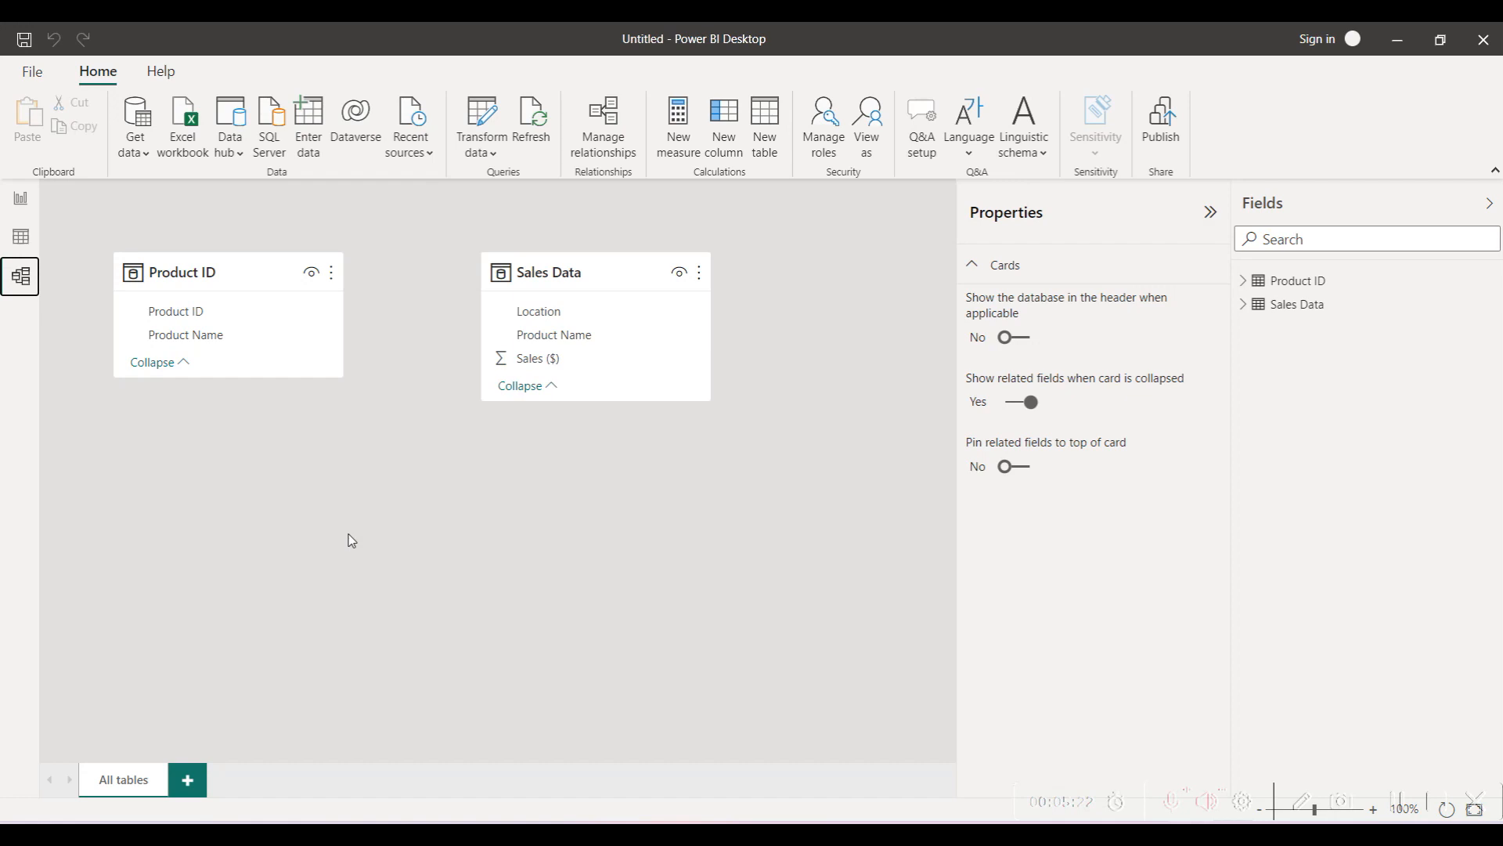
pyautogui.moveTo(198, 251)
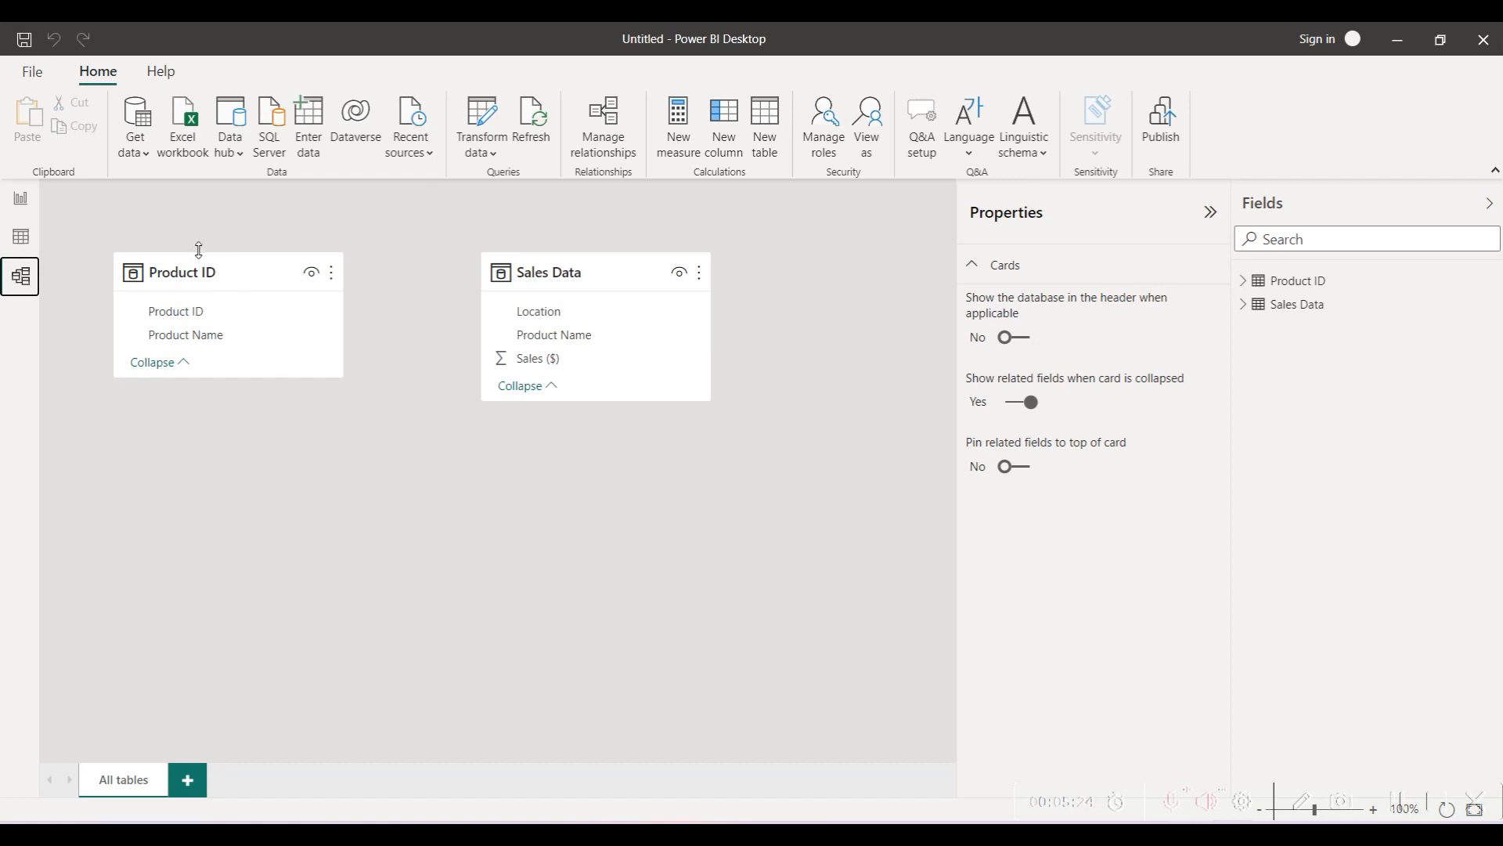
pyautogui.moveTo(582, 282)
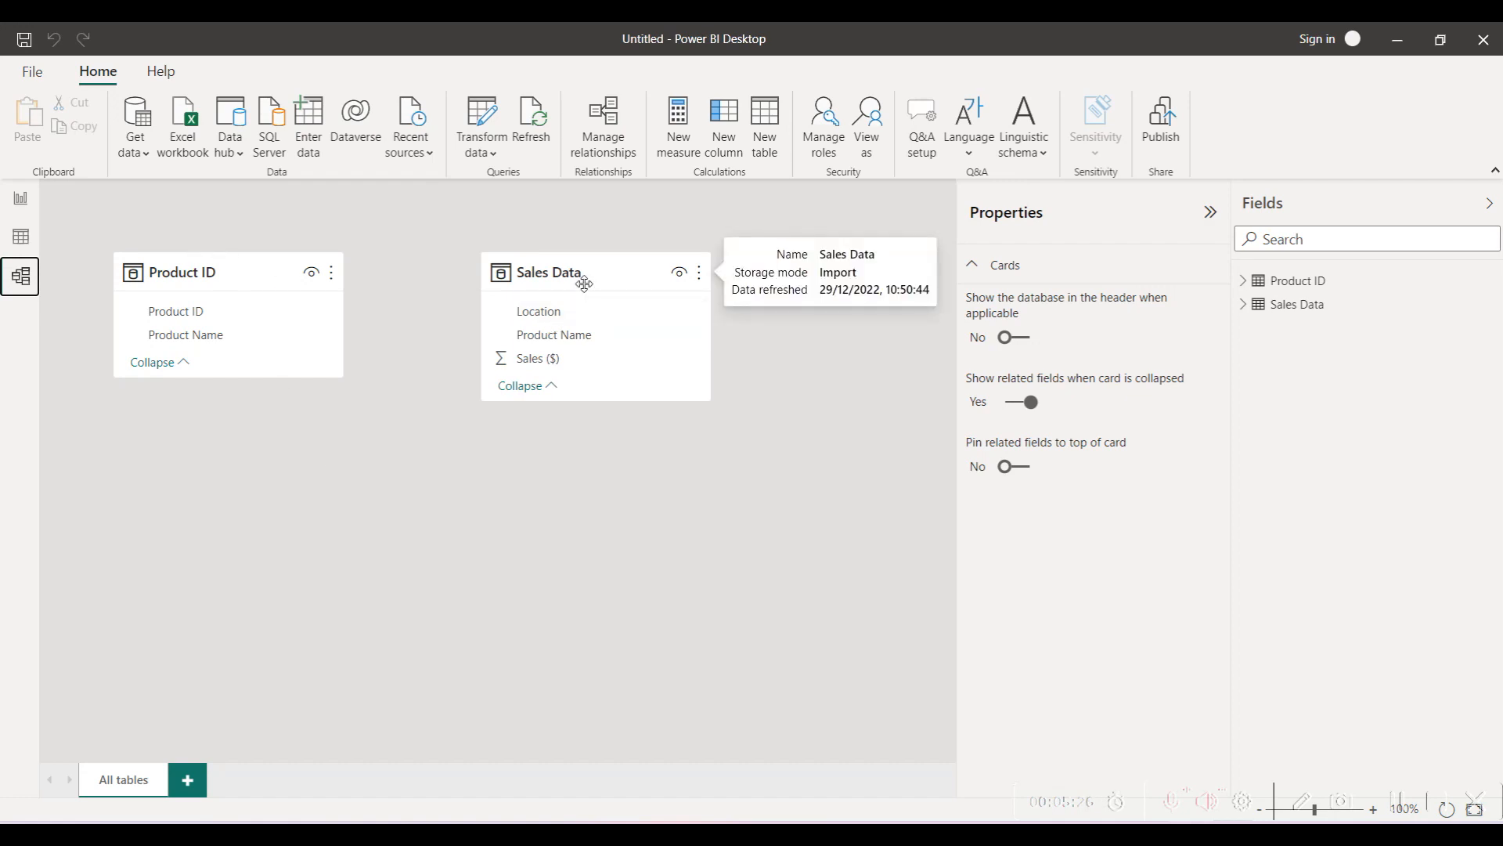
pyautogui.moveTo(387, 295)
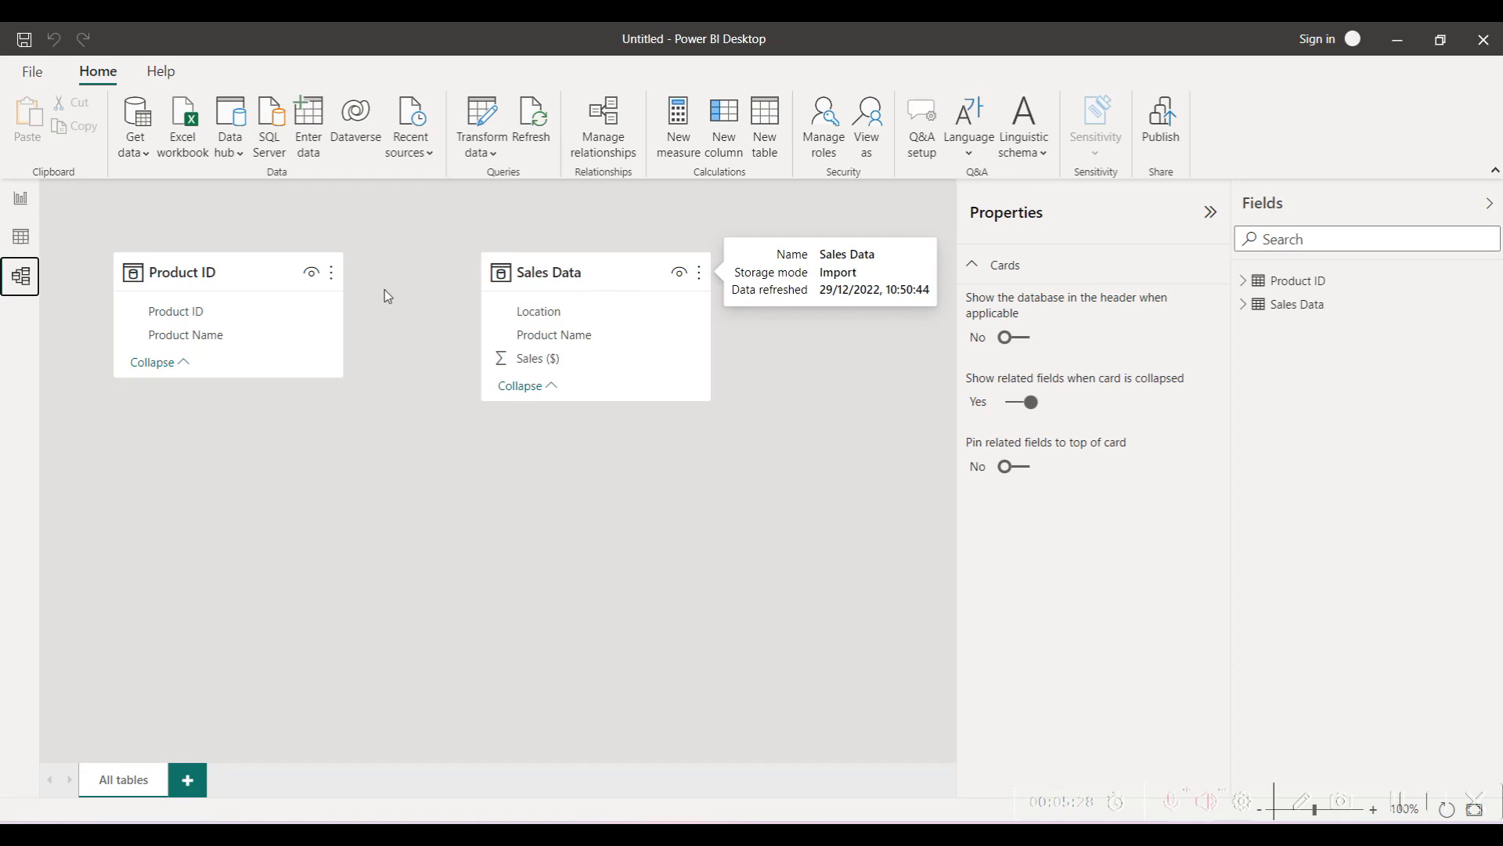
pyautogui.moveTo(290, 272)
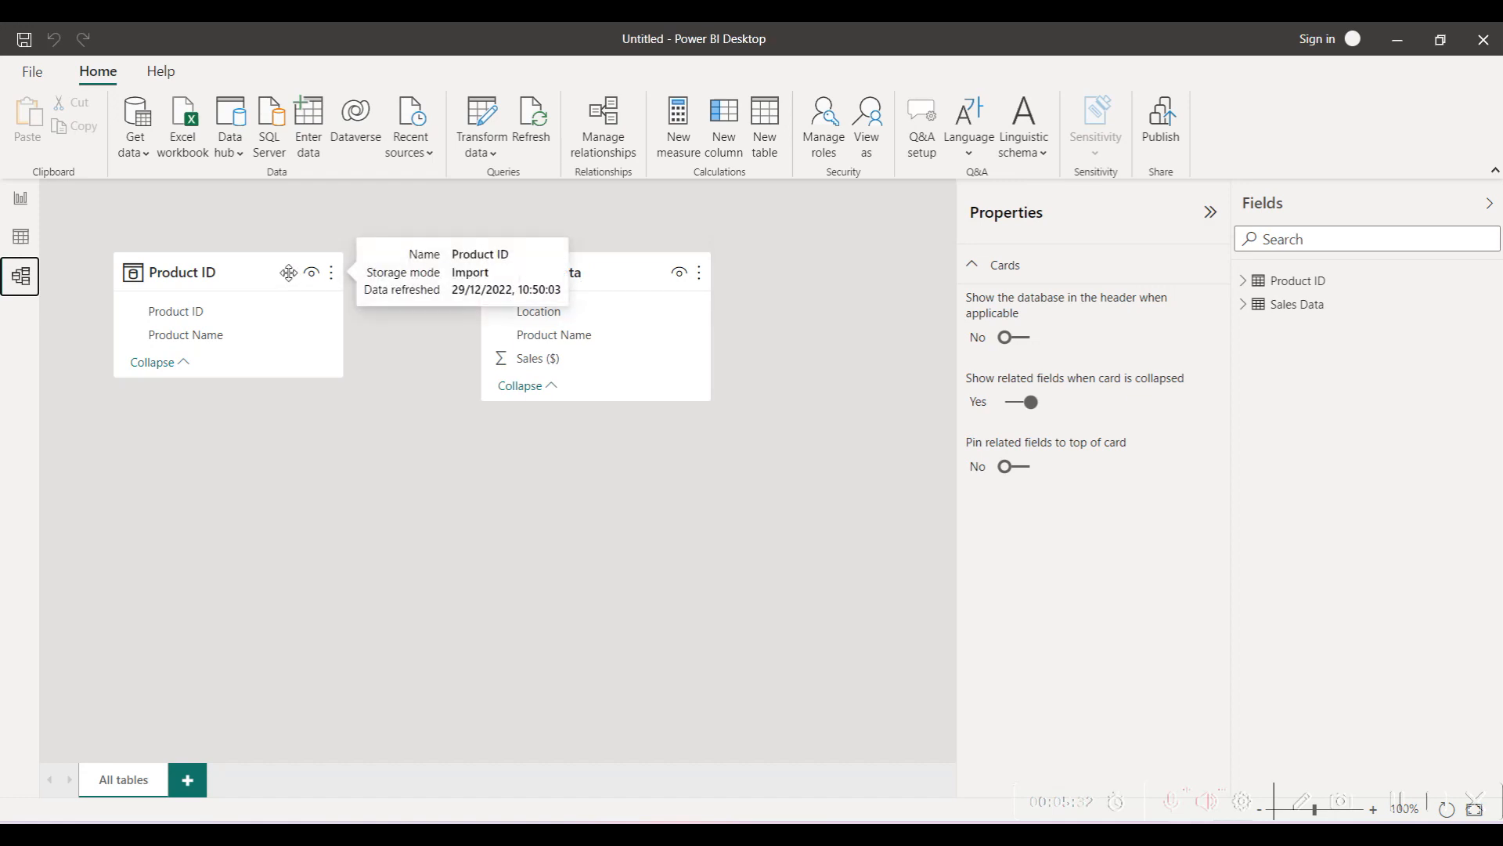
pyautogui.moveTo(206, 313)
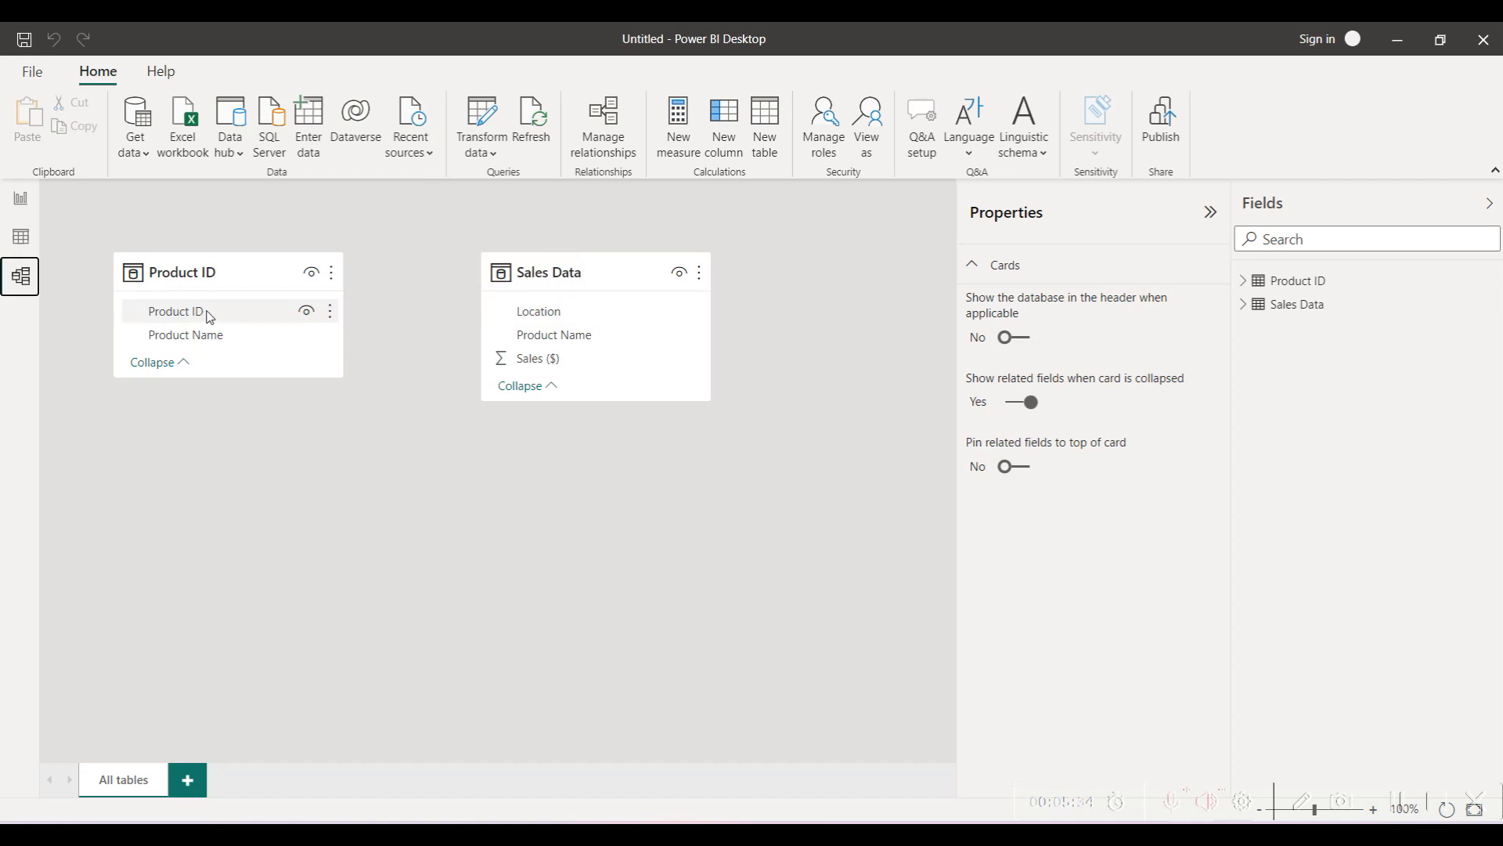
pyautogui.moveTo(220, 300)
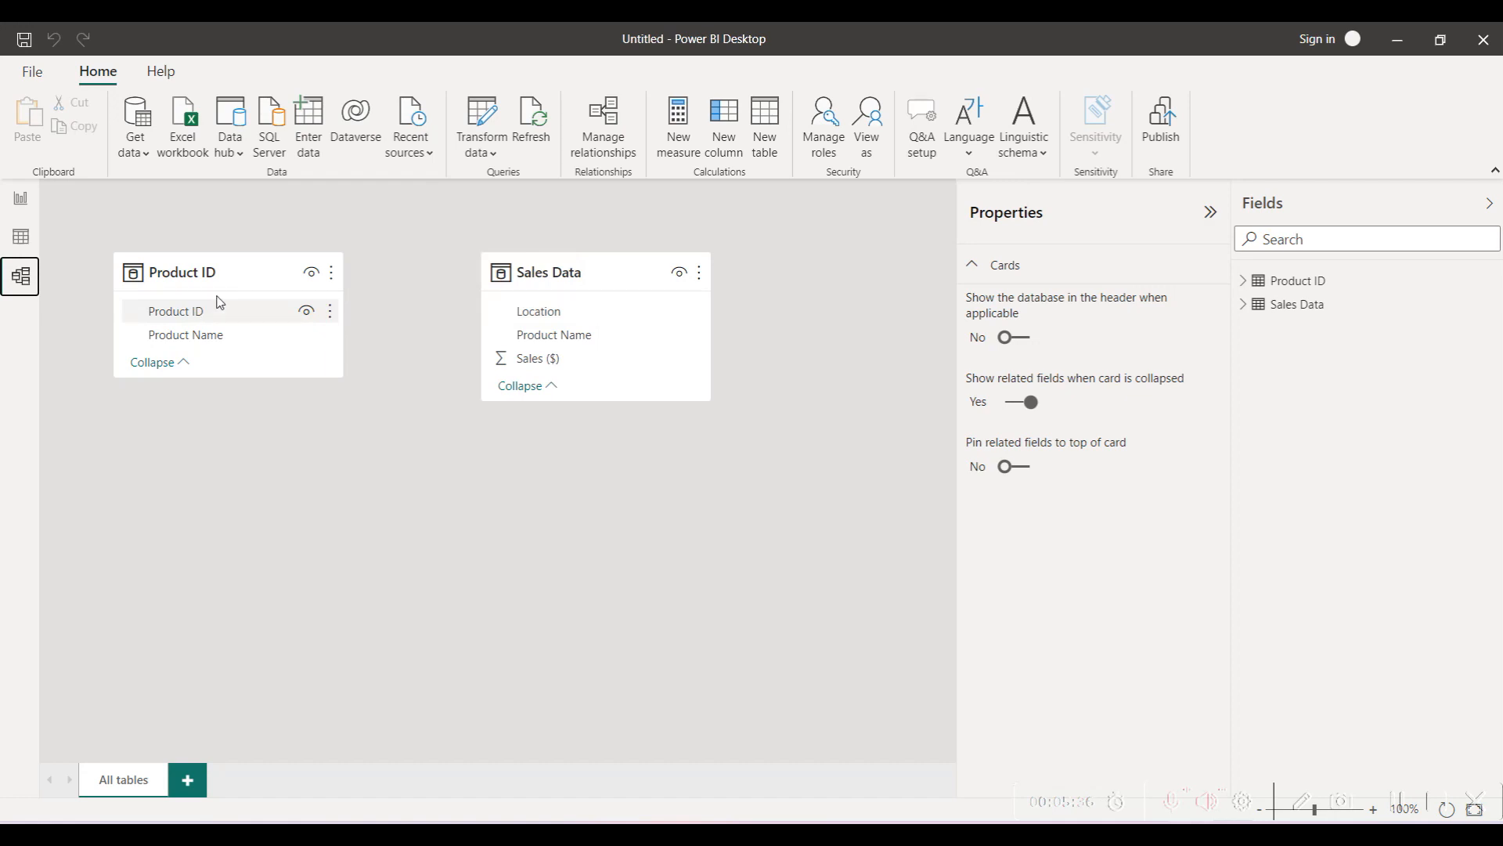
pyautogui.moveTo(569, 393)
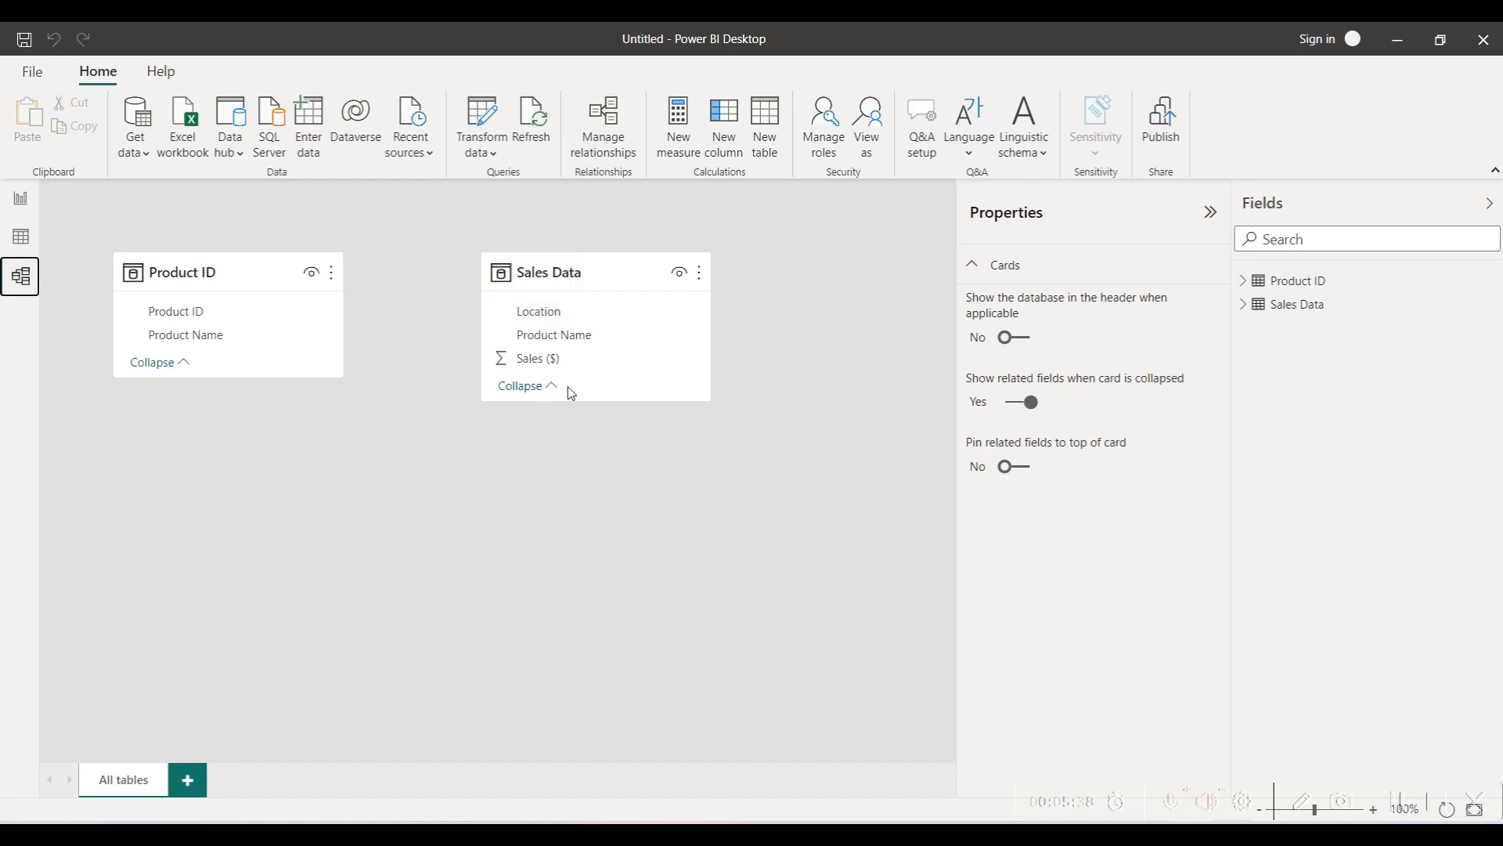
pyautogui.moveTo(580, 278)
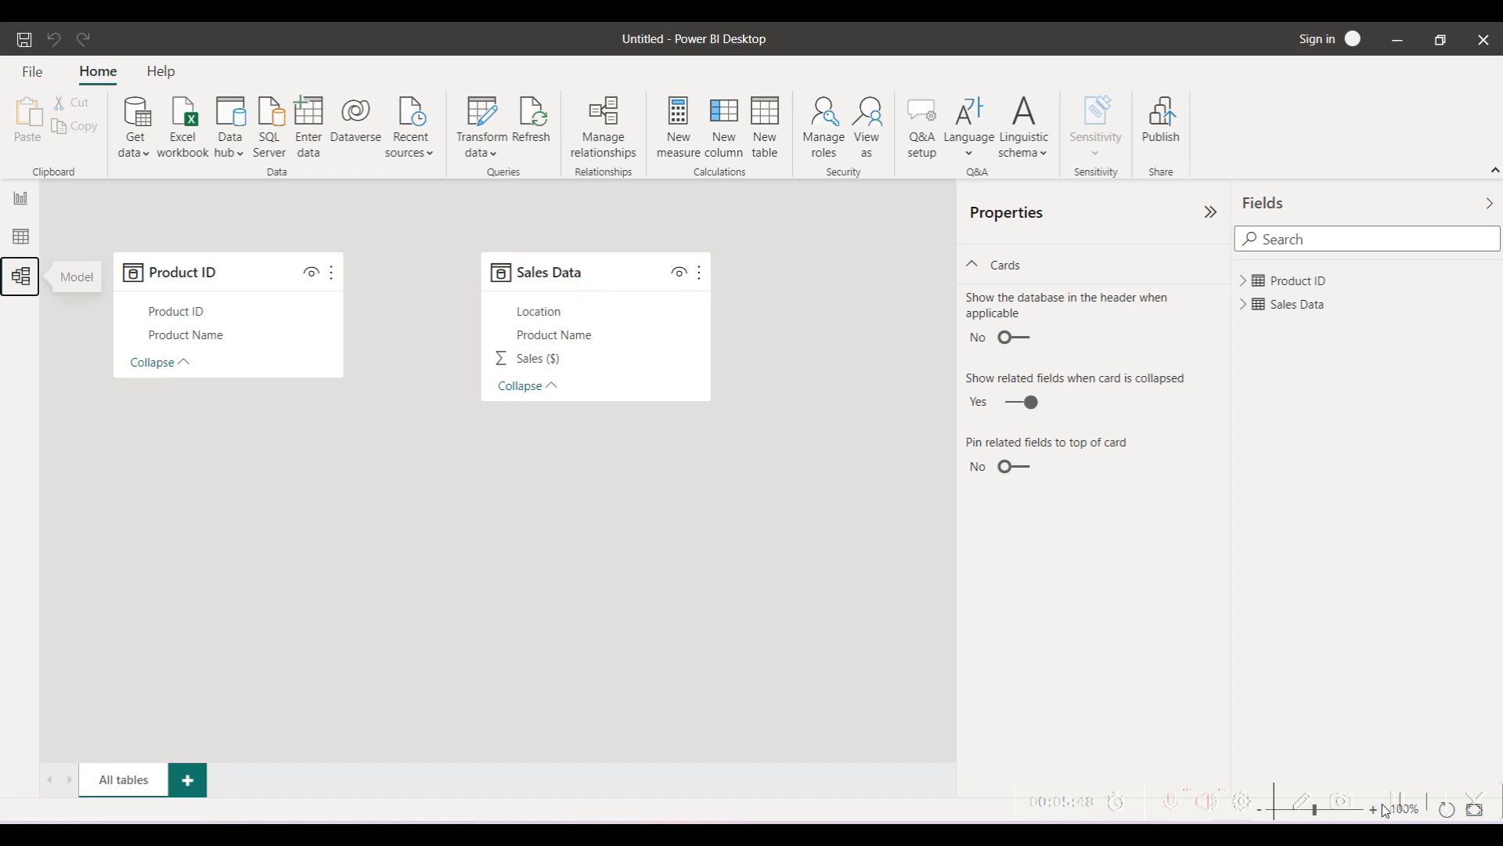
pyautogui.moveTo(1396, 811)
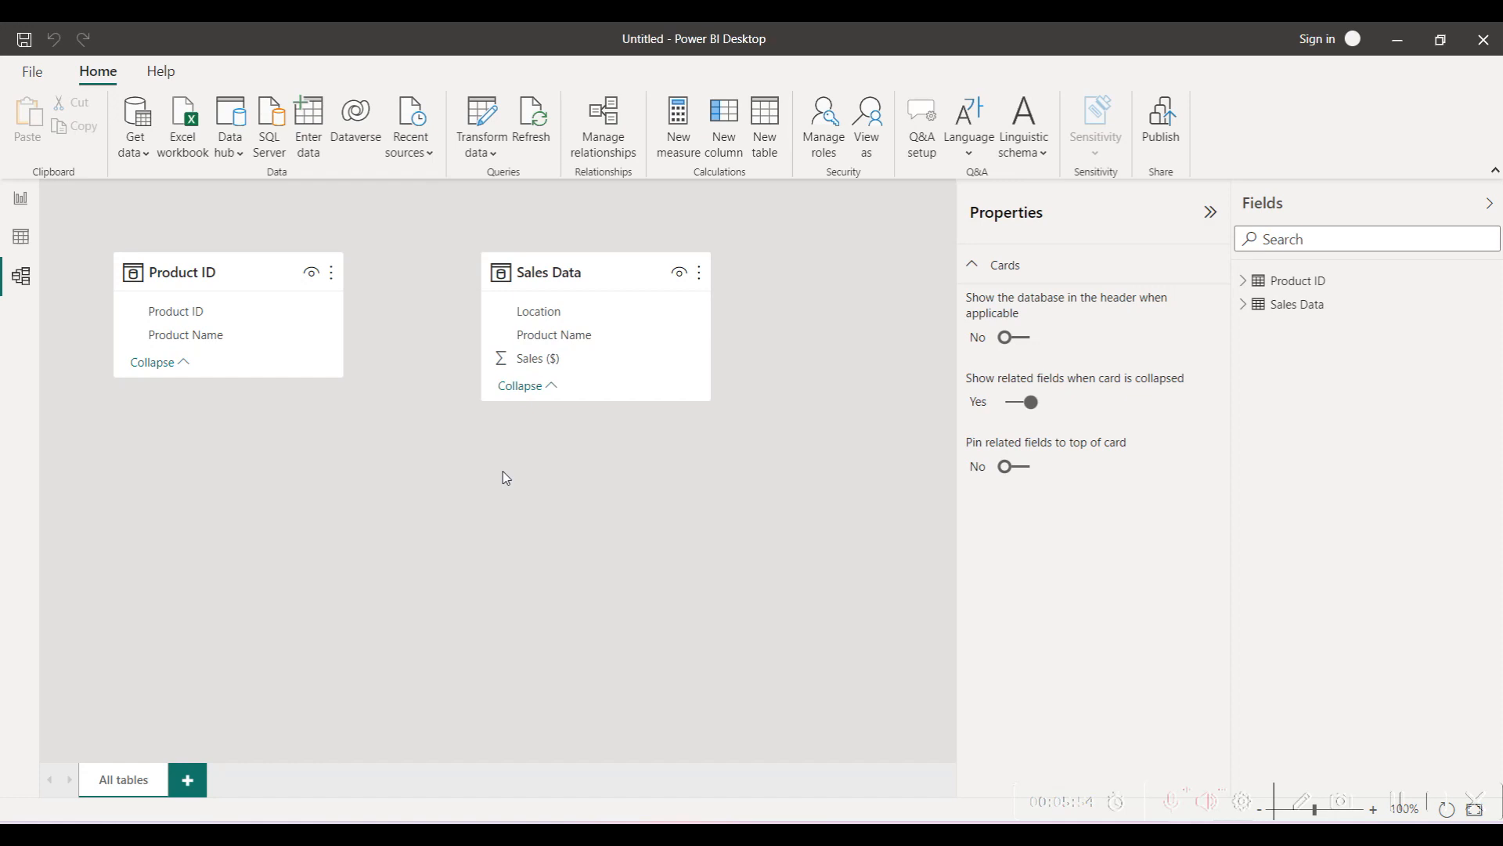
pyautogui.moveTo(519, 470)
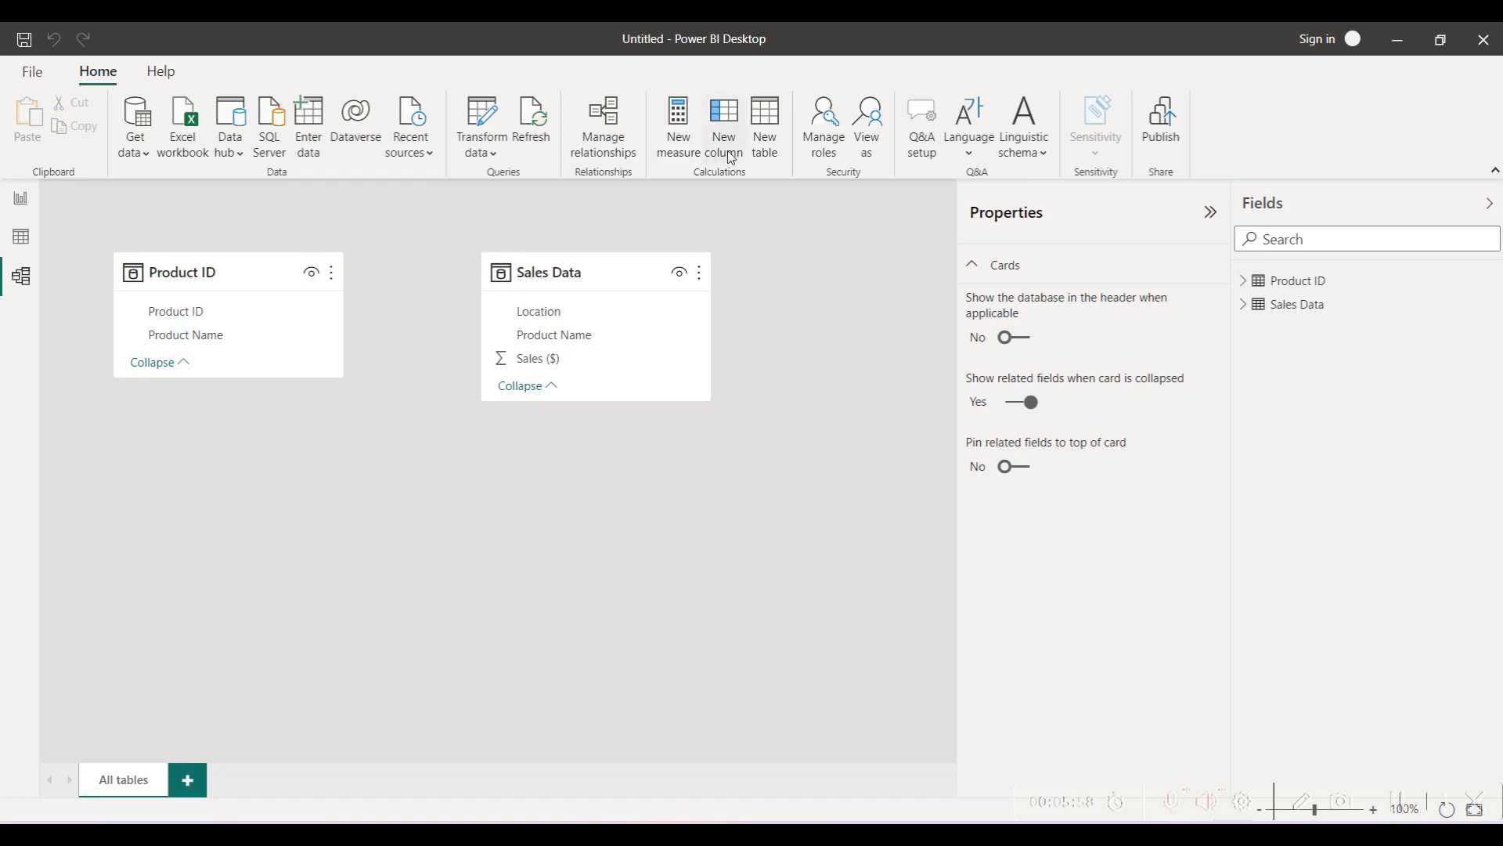
pyautogui.click(824, 118)
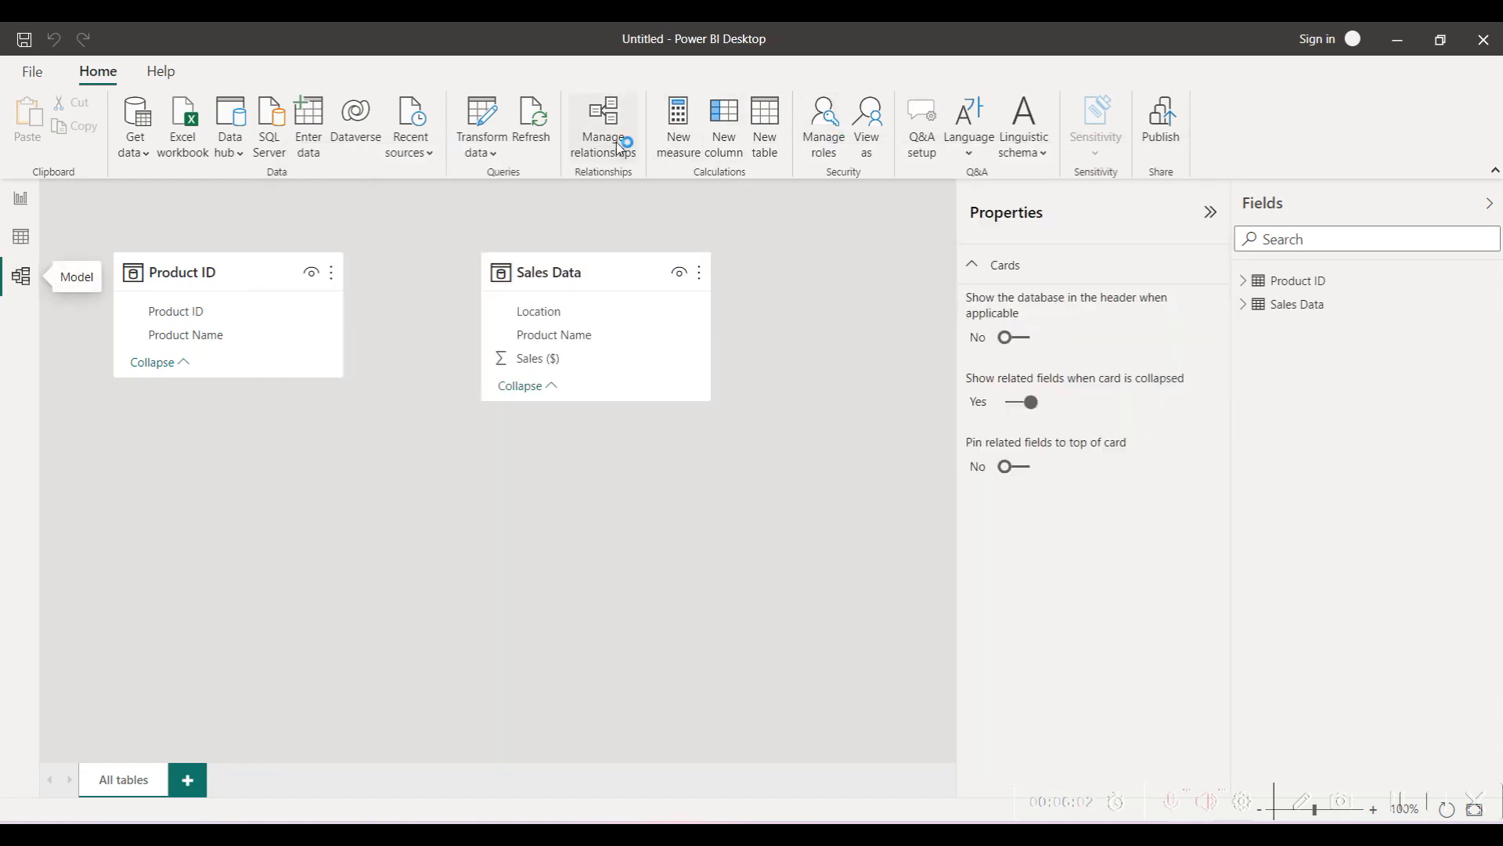
pyautogui.click(603, 125)
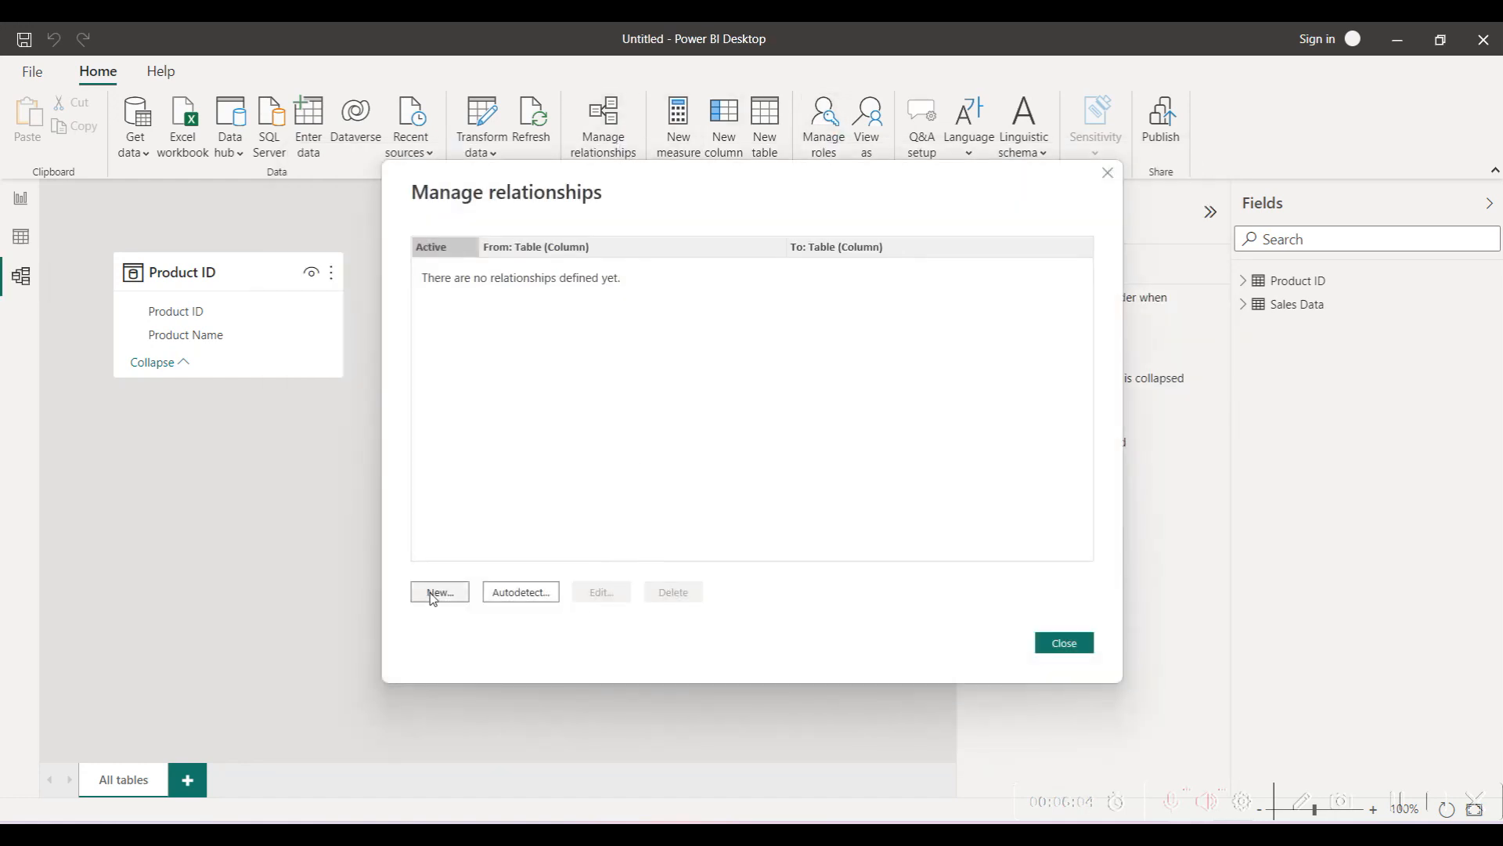
# Create a one-to-many, single-direction relationship from the Product ID table to Sales Data
pyautogui.click(438, 592)
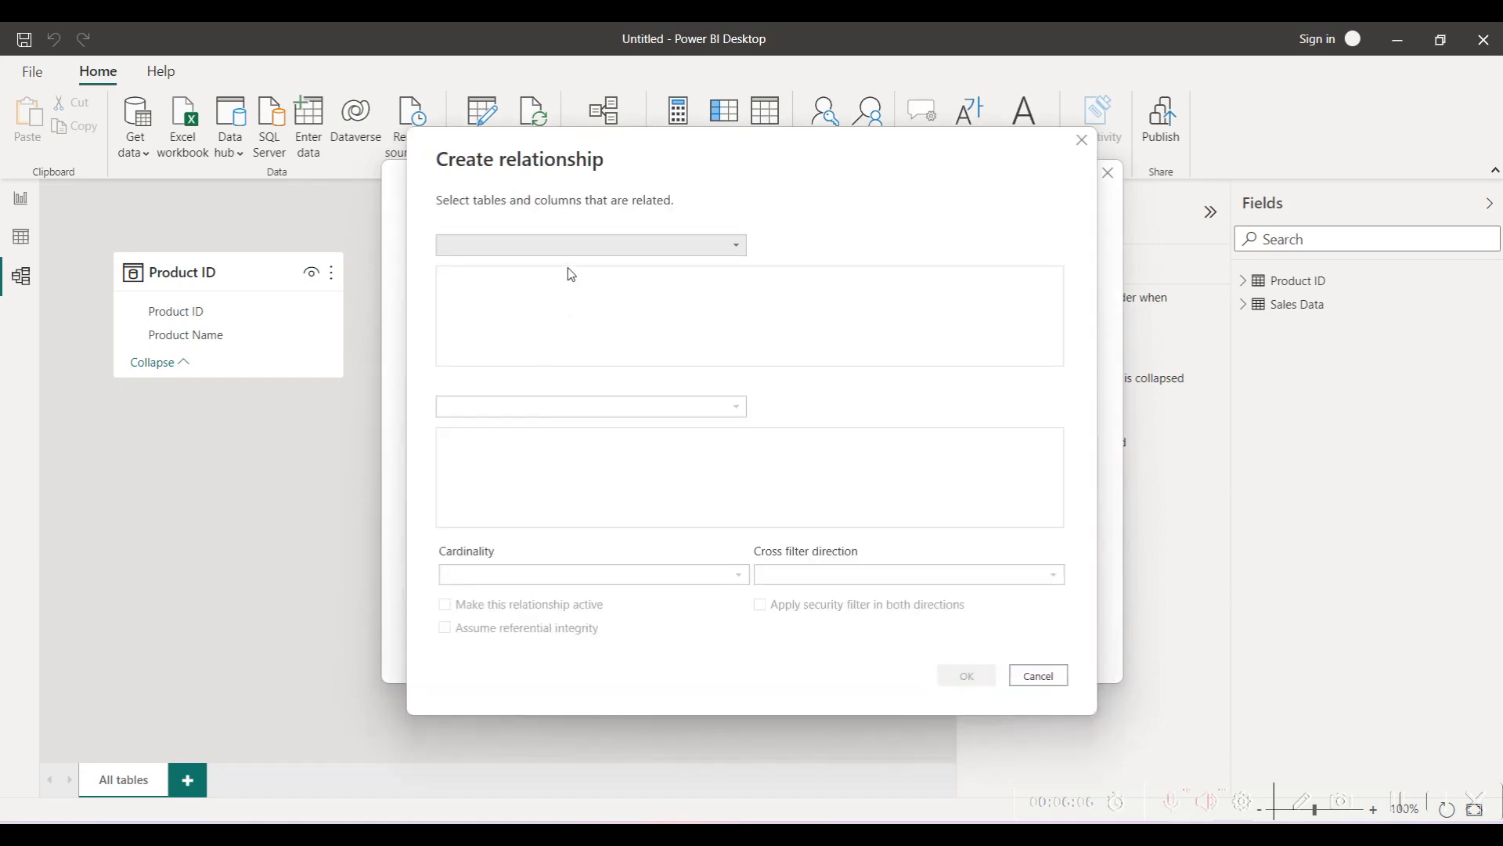
pyautogui.click(590, 245)
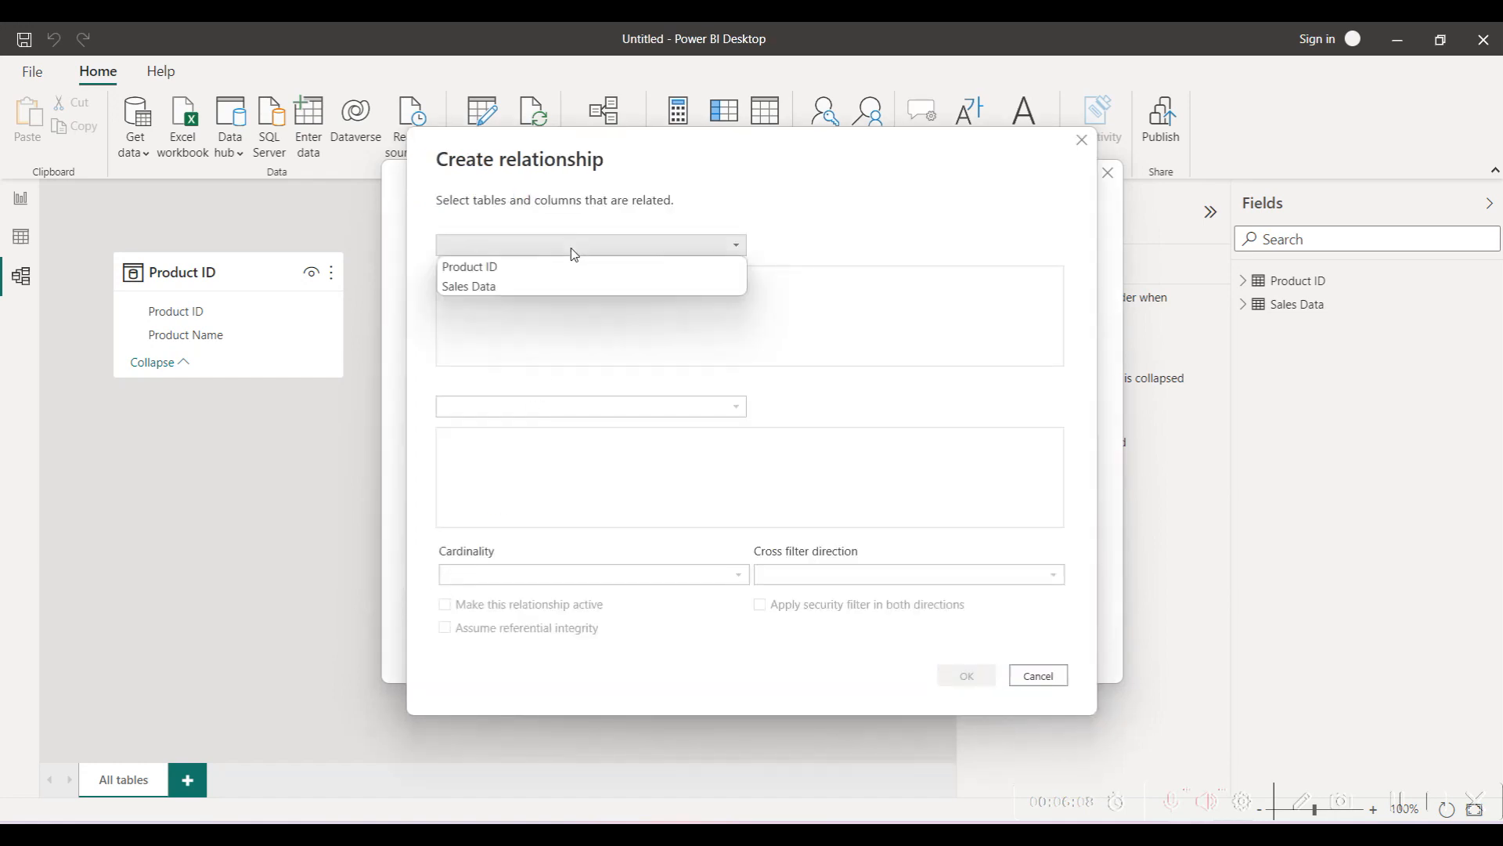
pyautogui.click(470, 266)
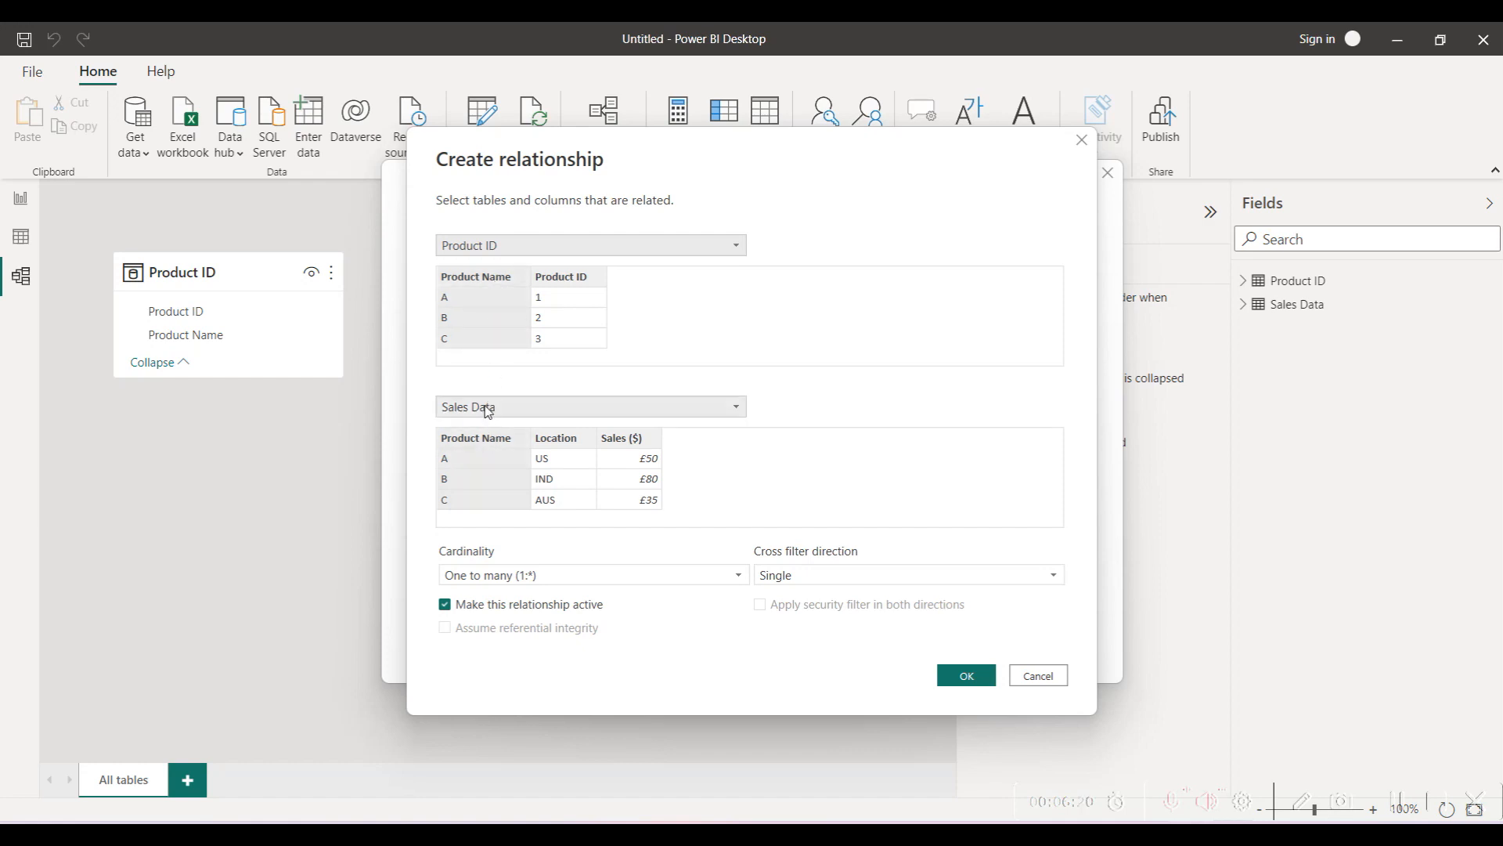
pyautogui.moveTo(483, 444)
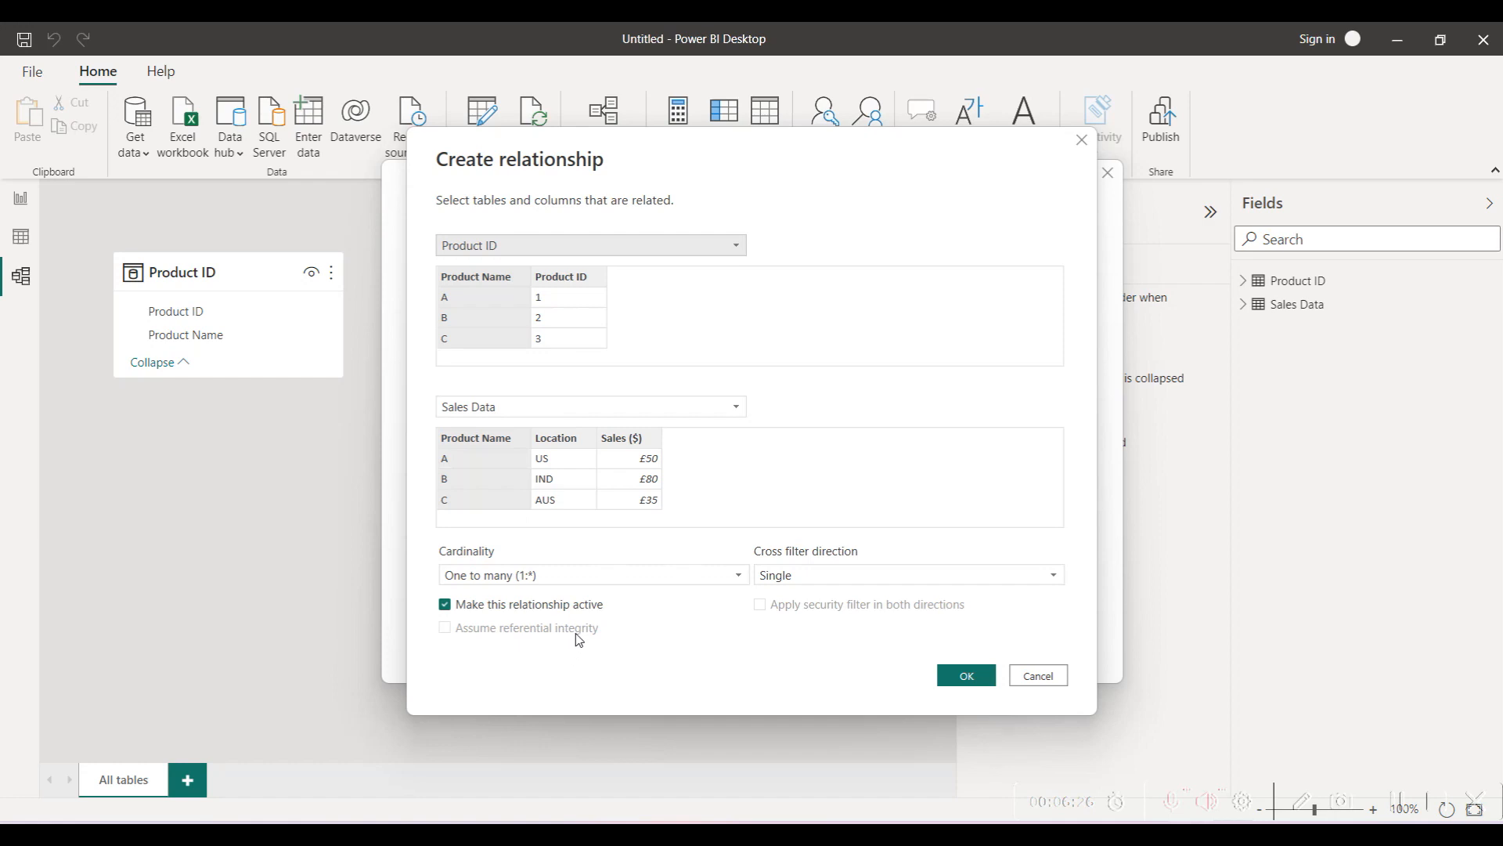
pyautogui.moveTo(814, 654)
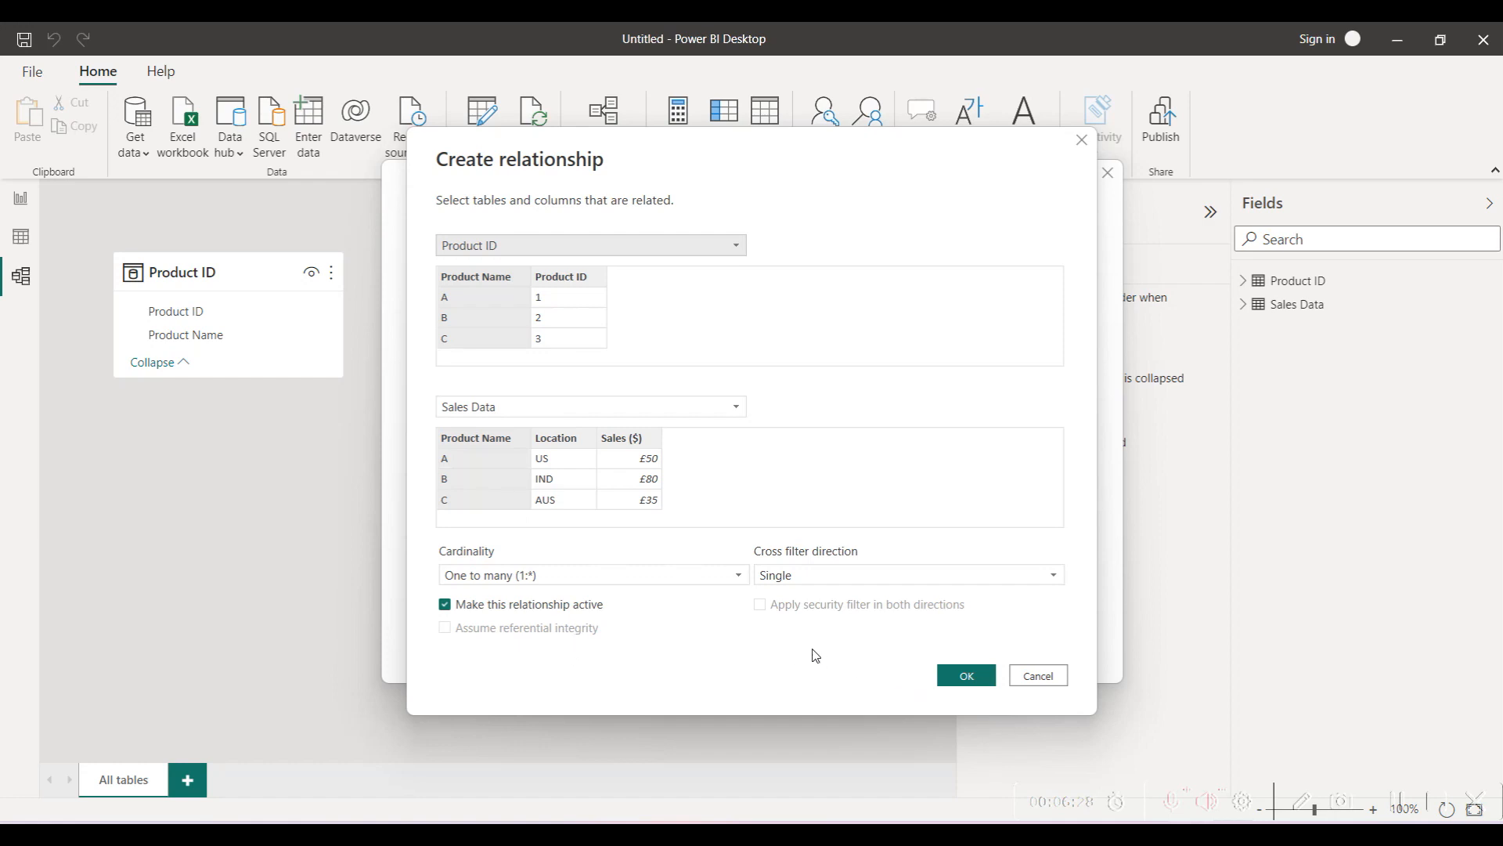
pyautogui.moveTo(759, 655)
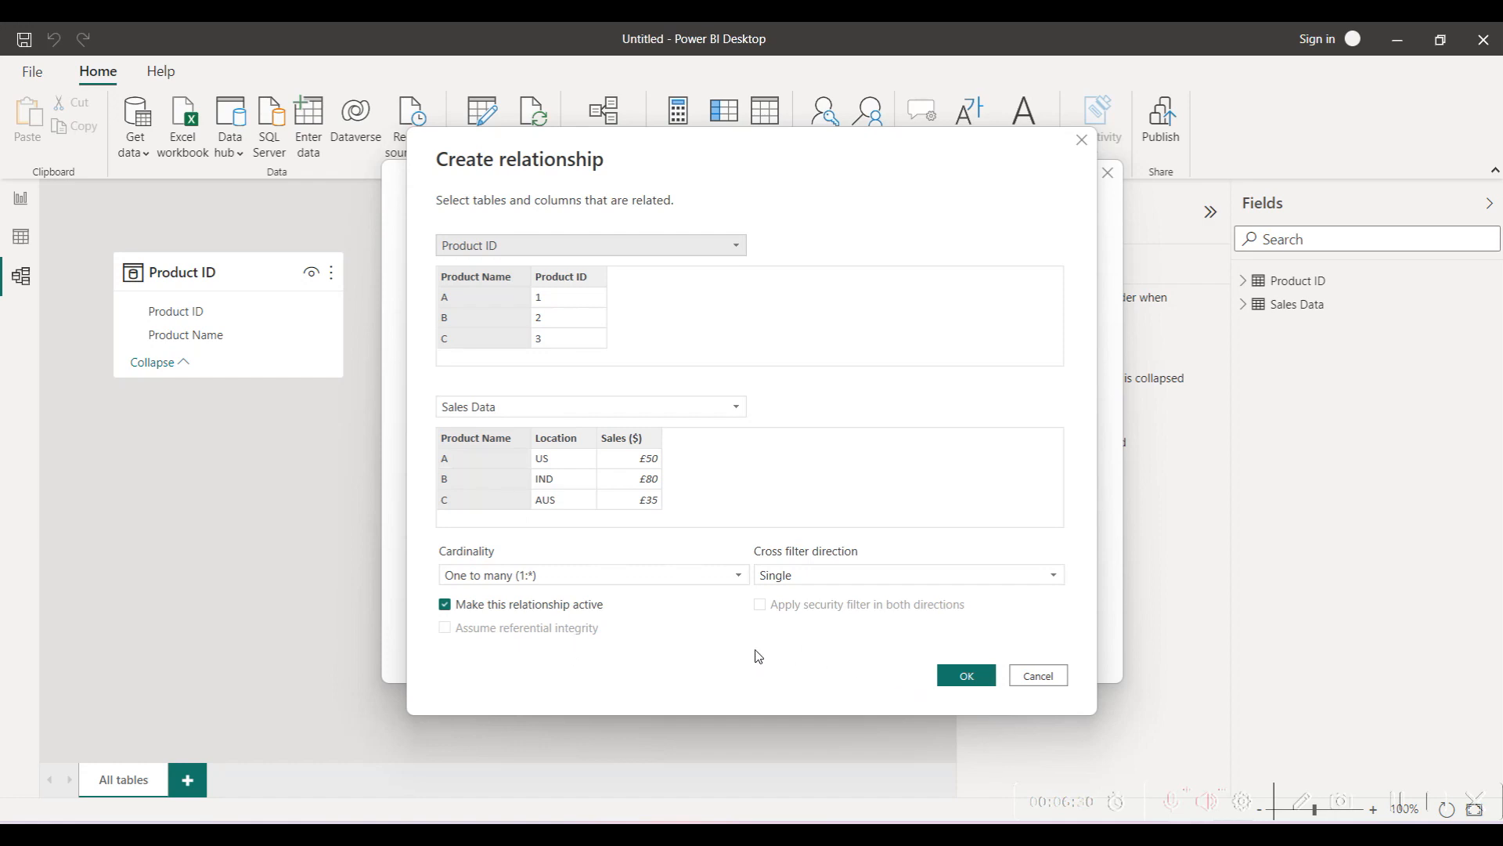
pyautogui.moveTo(499, 572)
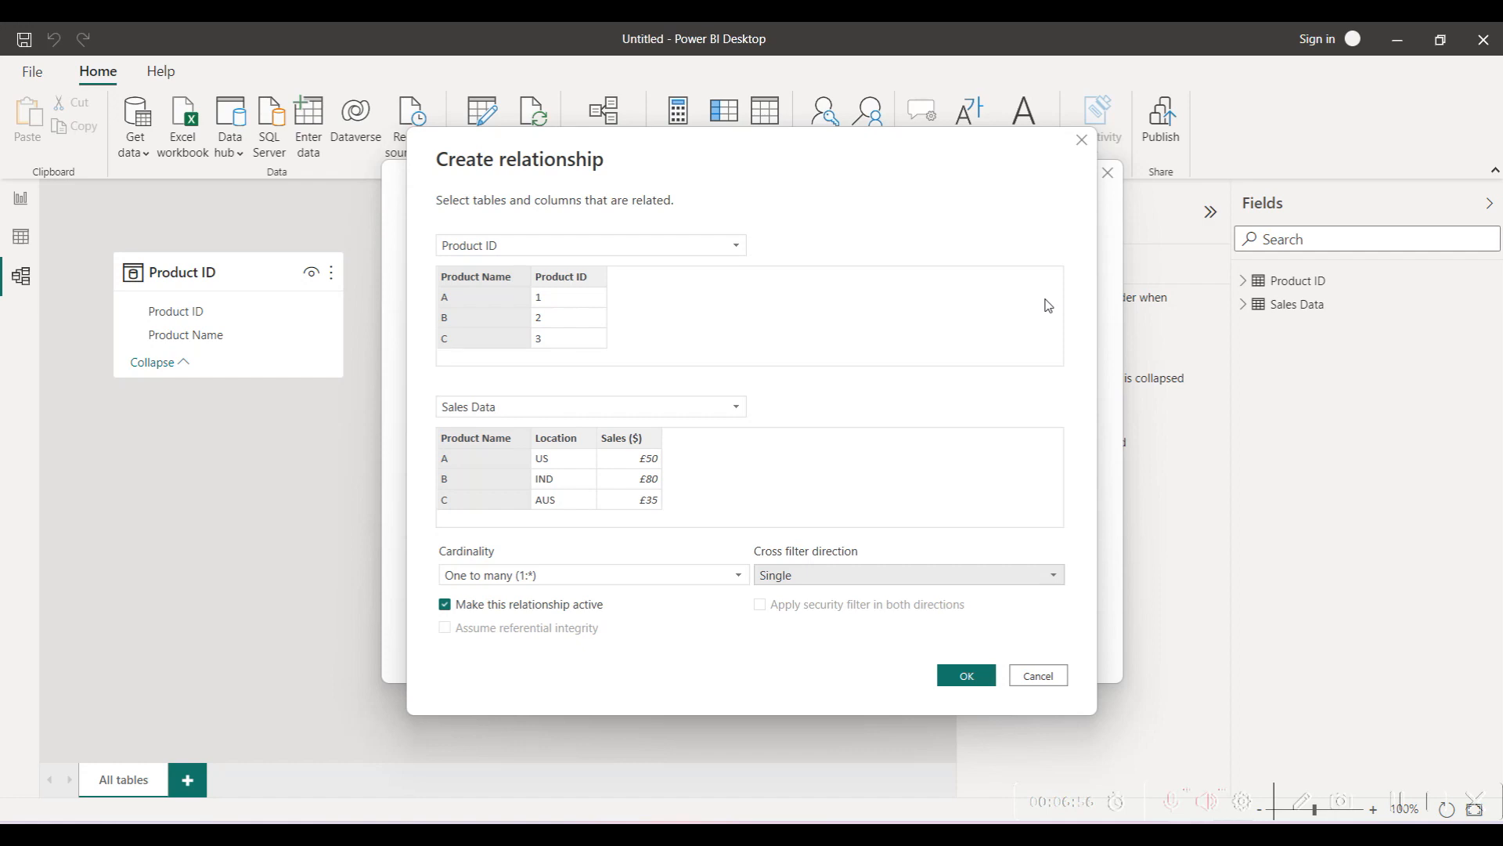
pyautogui.moveTo(1397, 800)
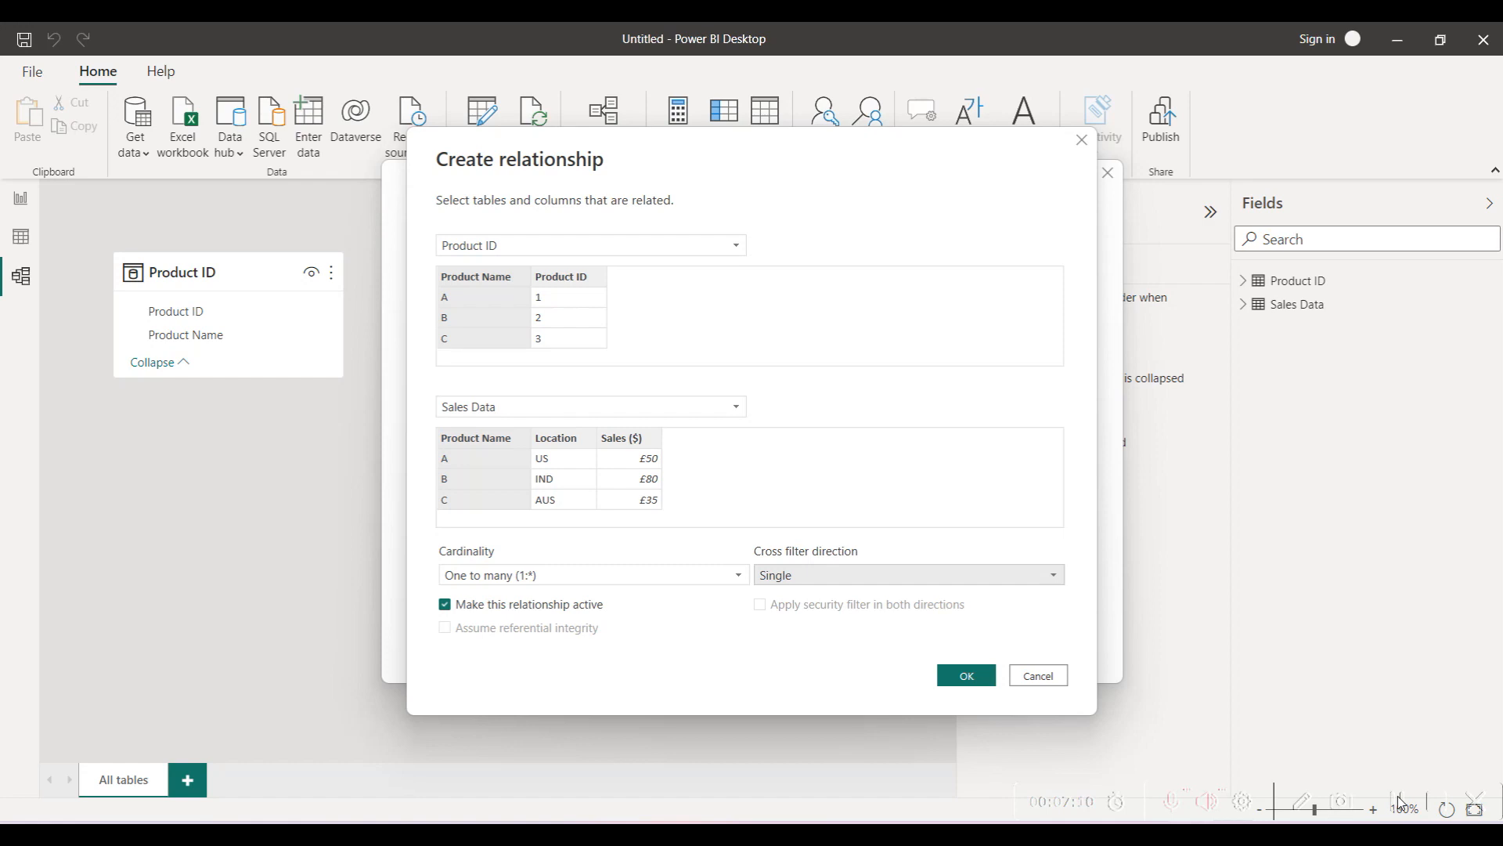
pyautogui.click(966, 675)
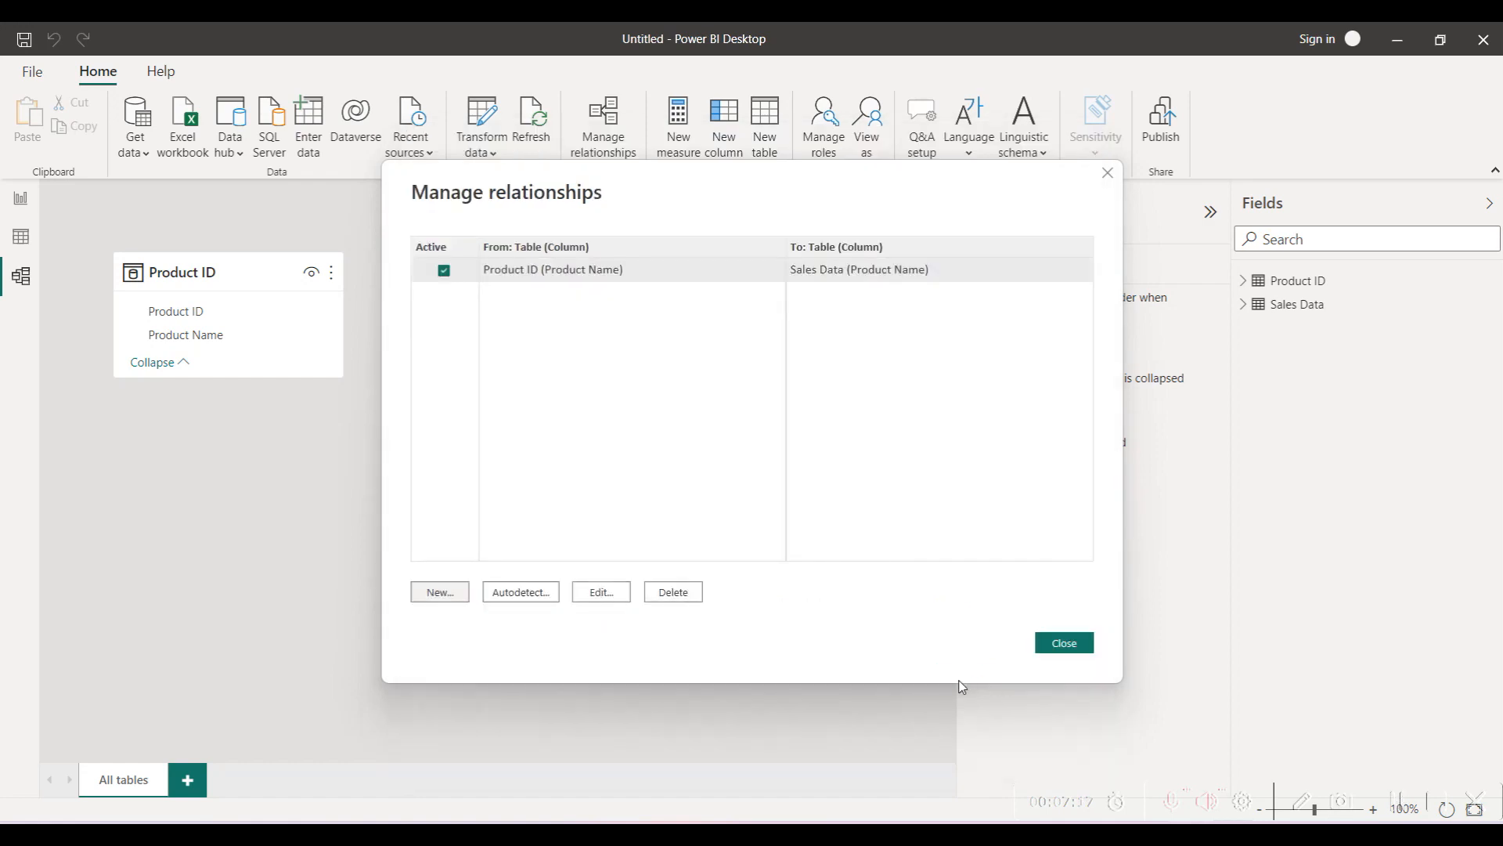
pyautogui.click(1064, 642)
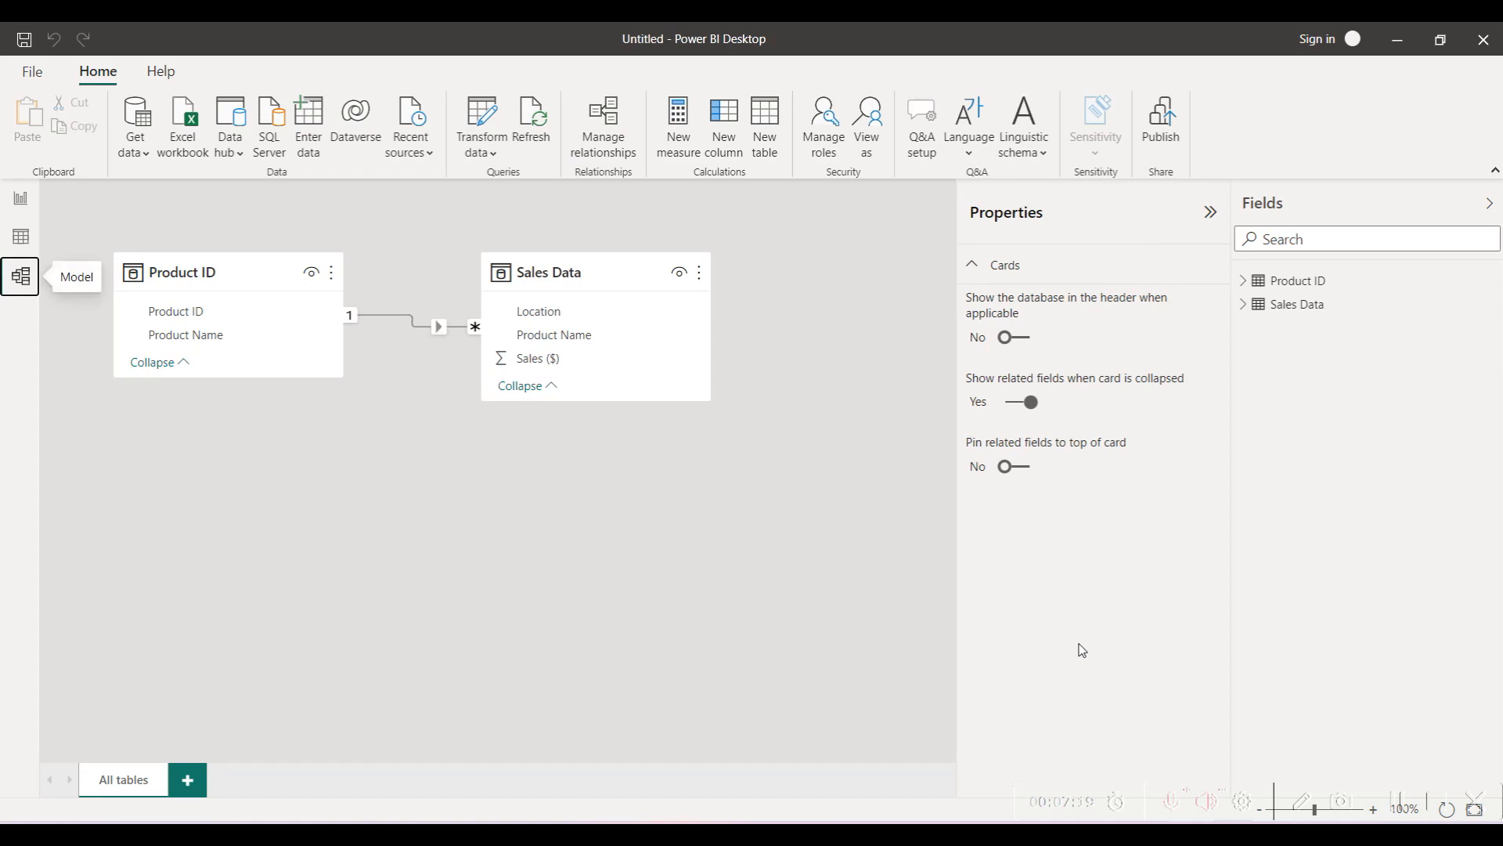
pyautogui.moveTo(367, 330)
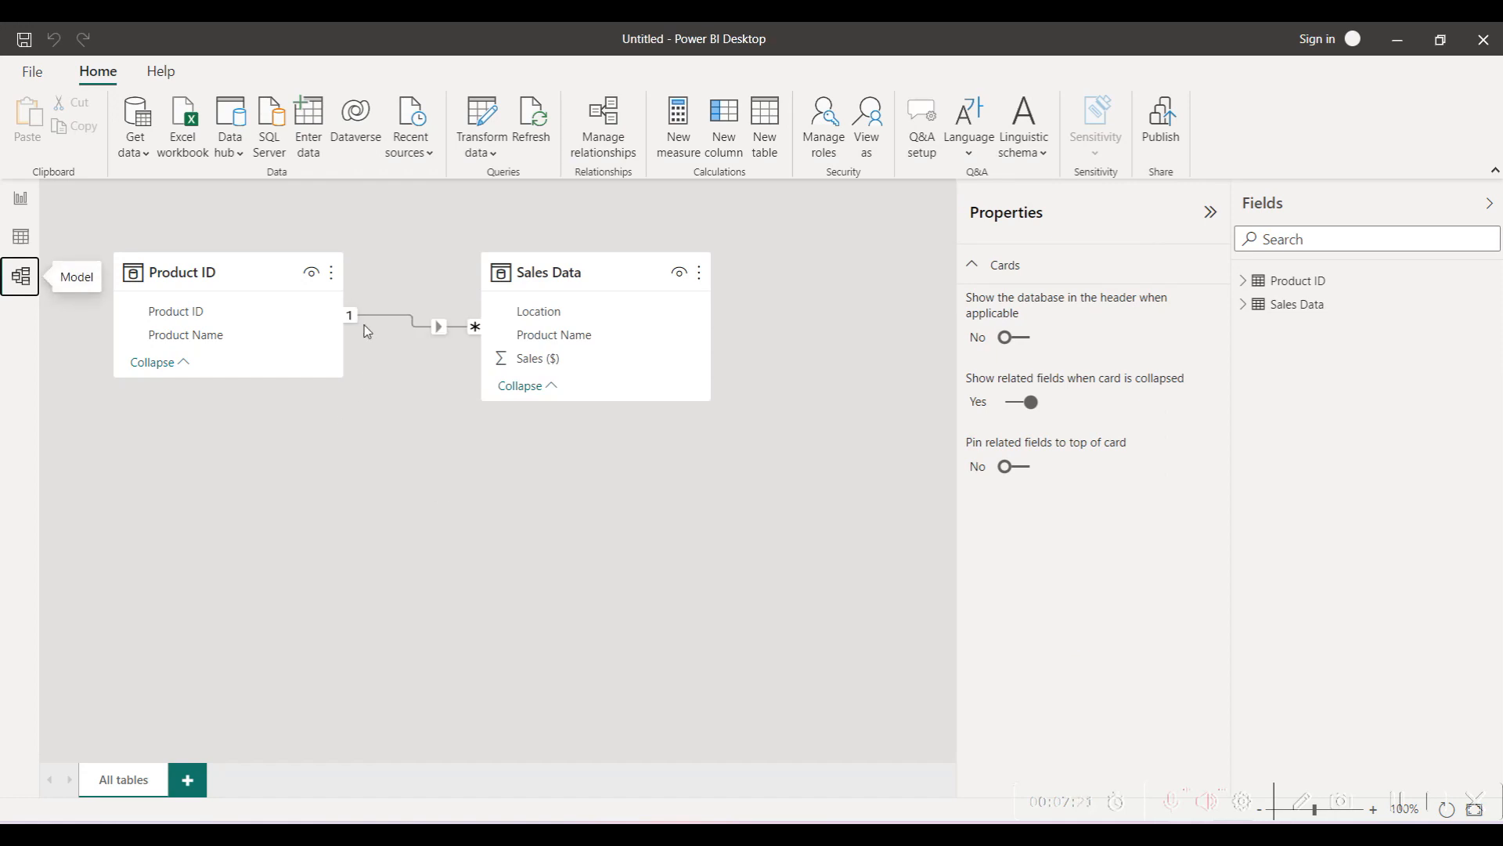
pyautogui.moveTo(376, 358)
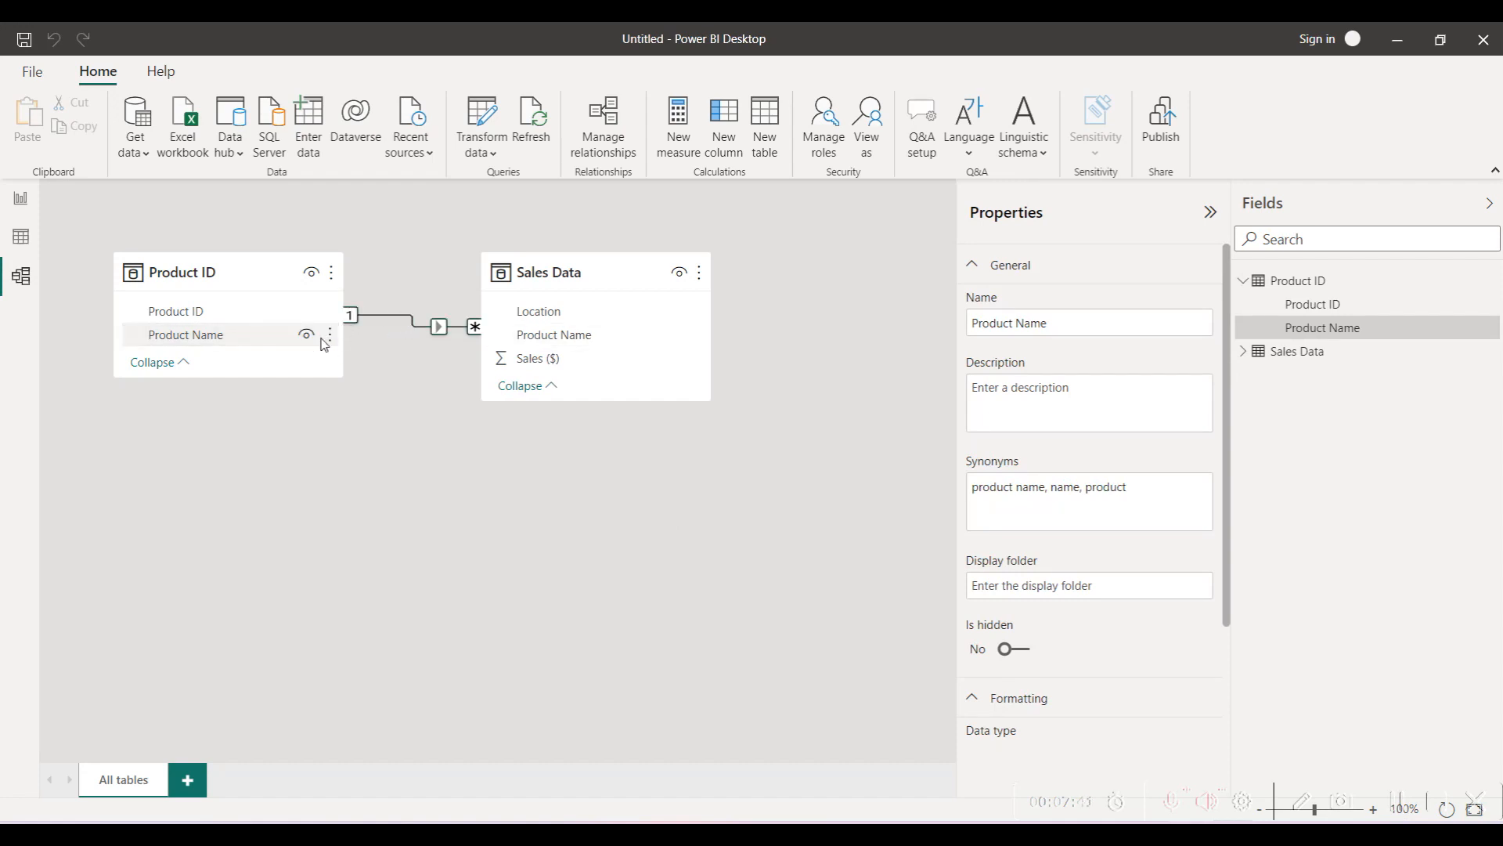
pyautogui.moveTo(282, 342)
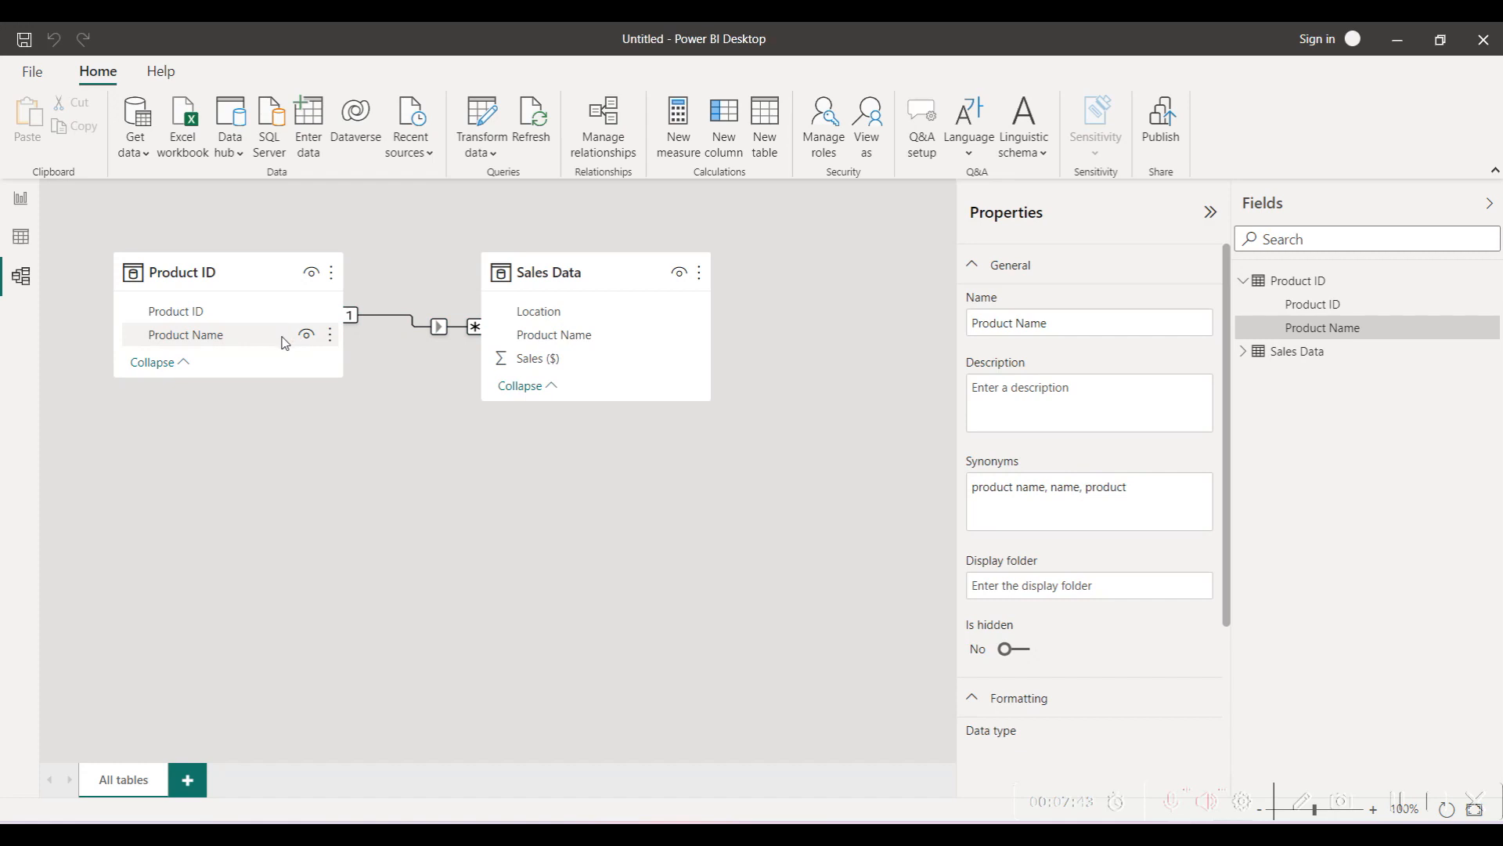
pyautogui.moveTo(566, 306)
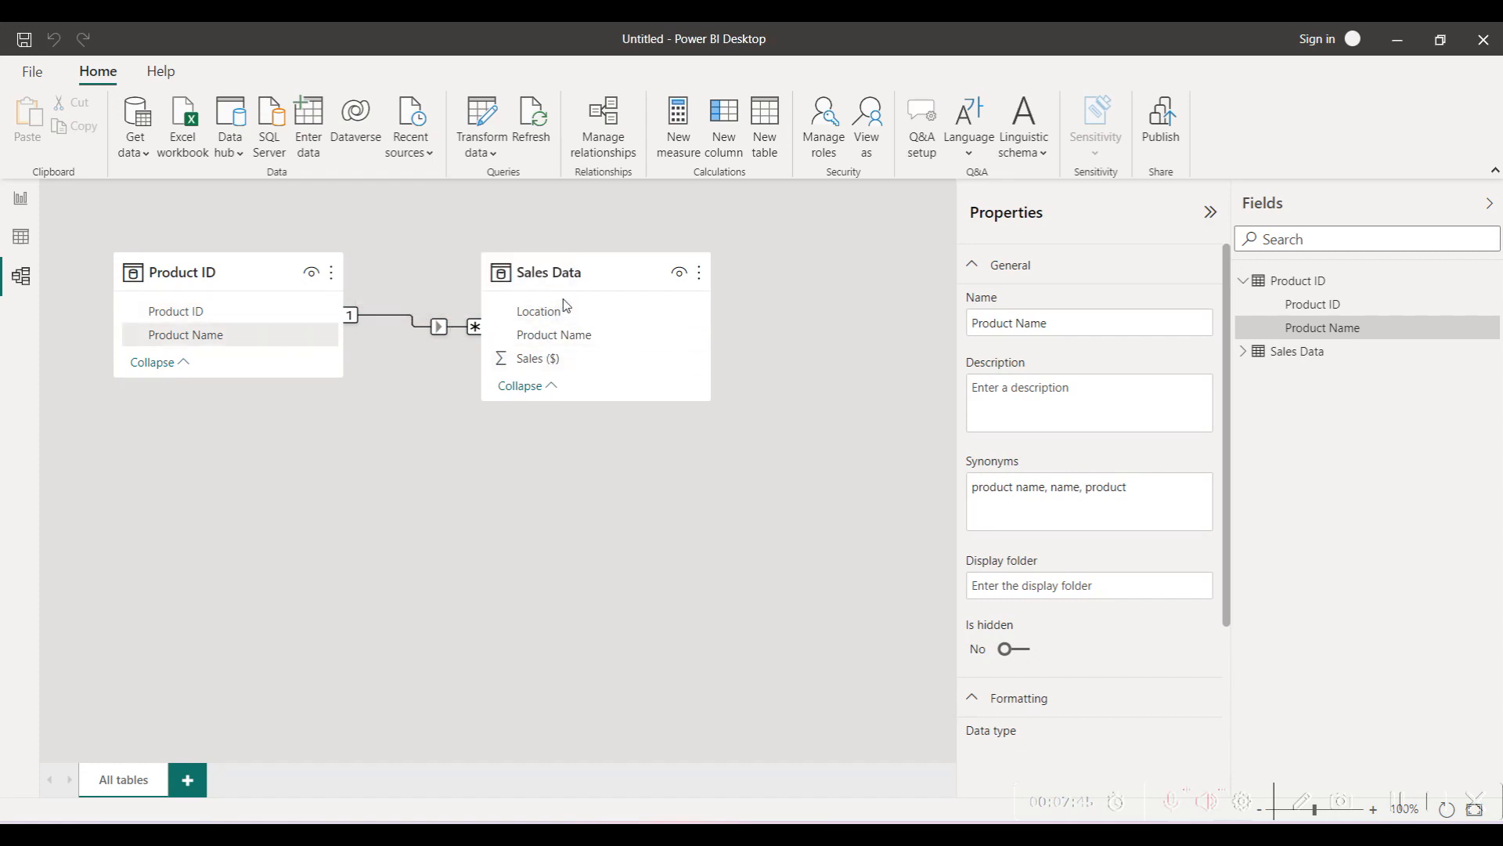
pyautogui.moveTo(581, 295)
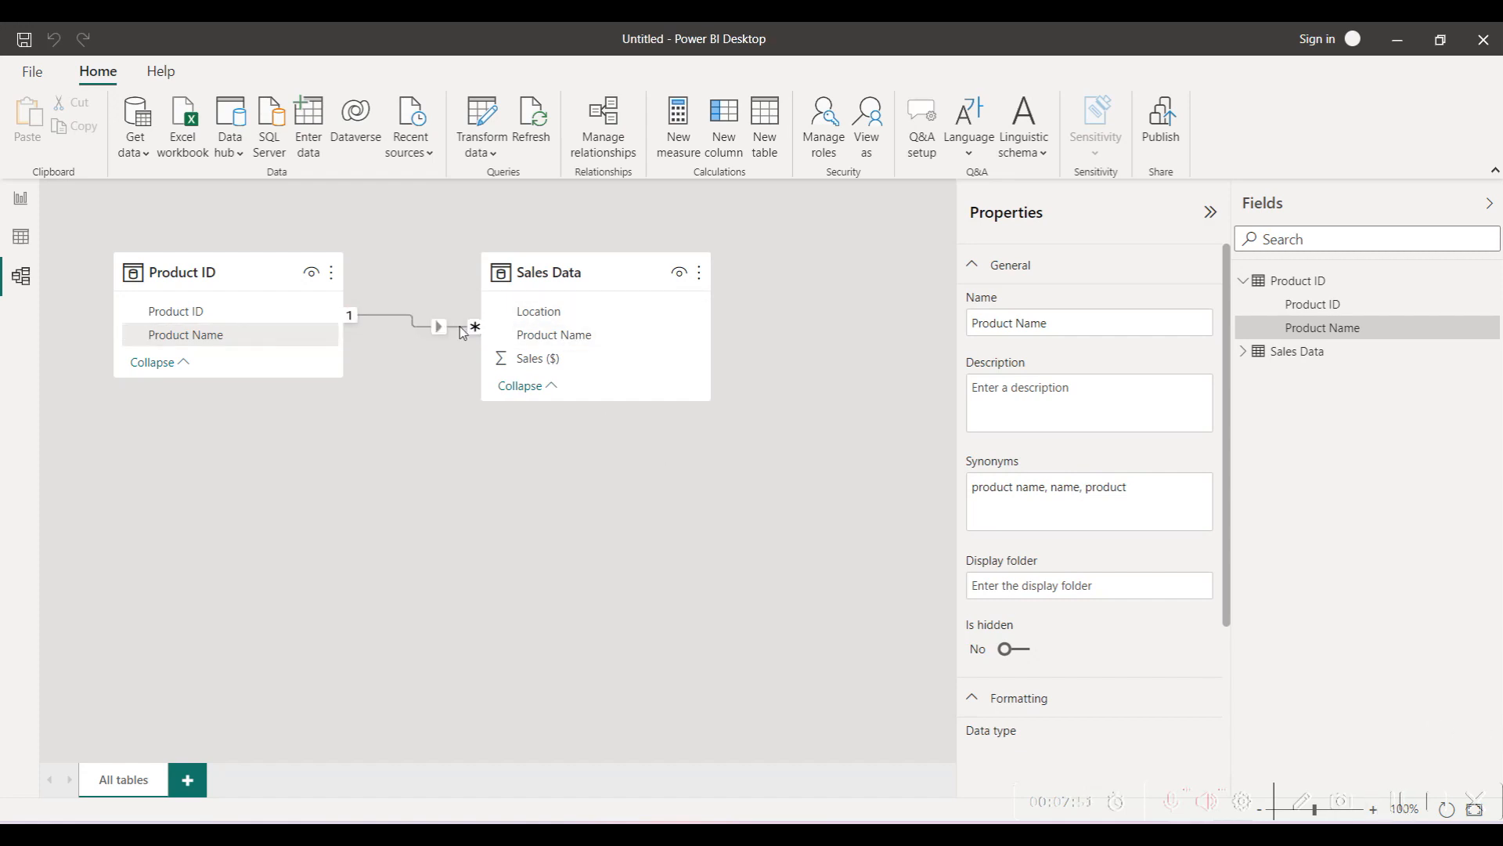
pyautogui.moveTo(391, 322)
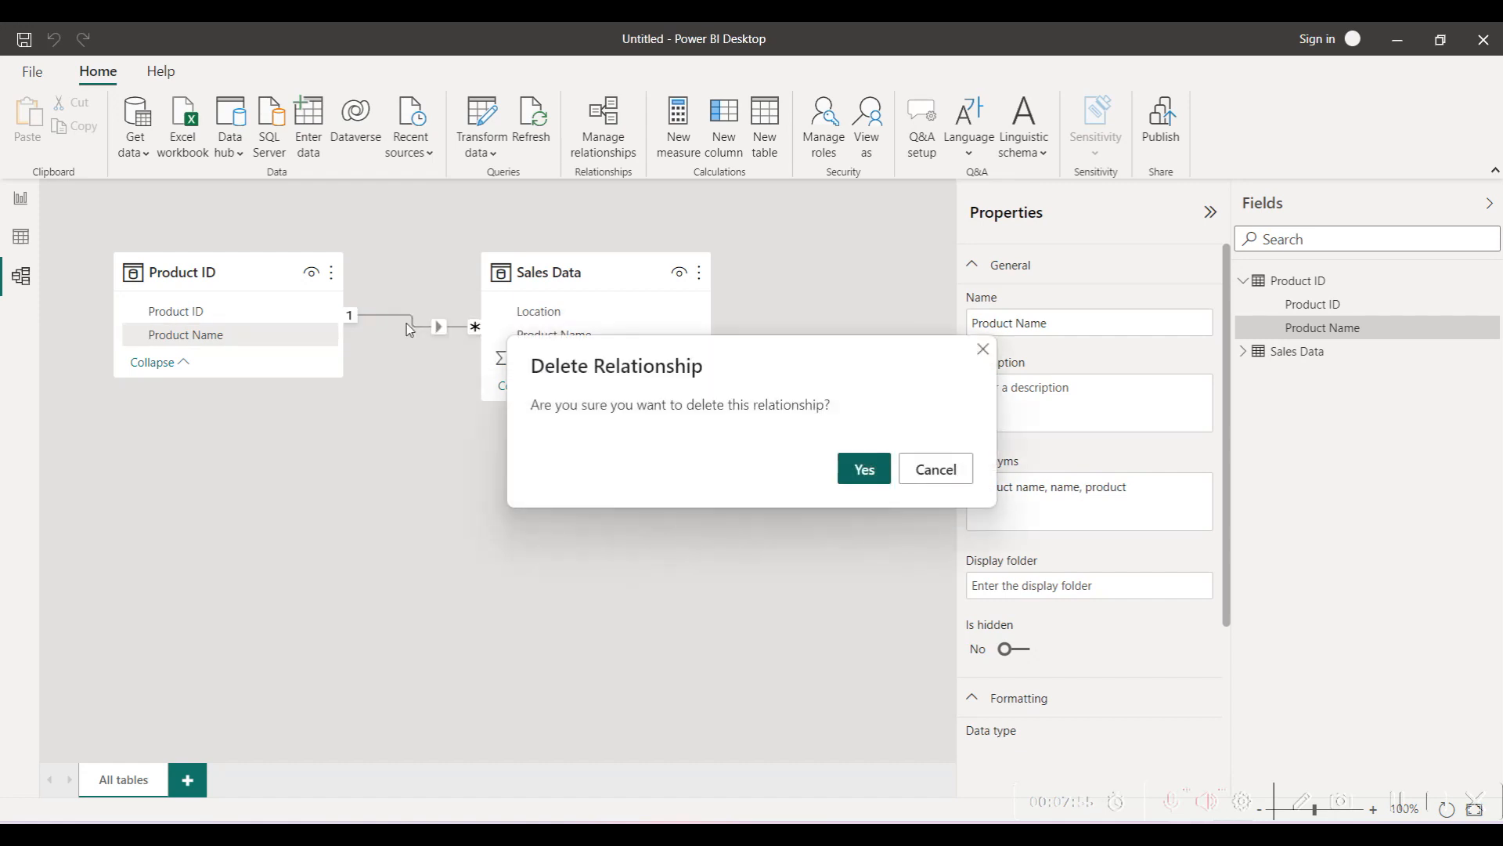
# Confirm deleting the Product ID–Sales Data relationship
pyautogui.click(863, 469)
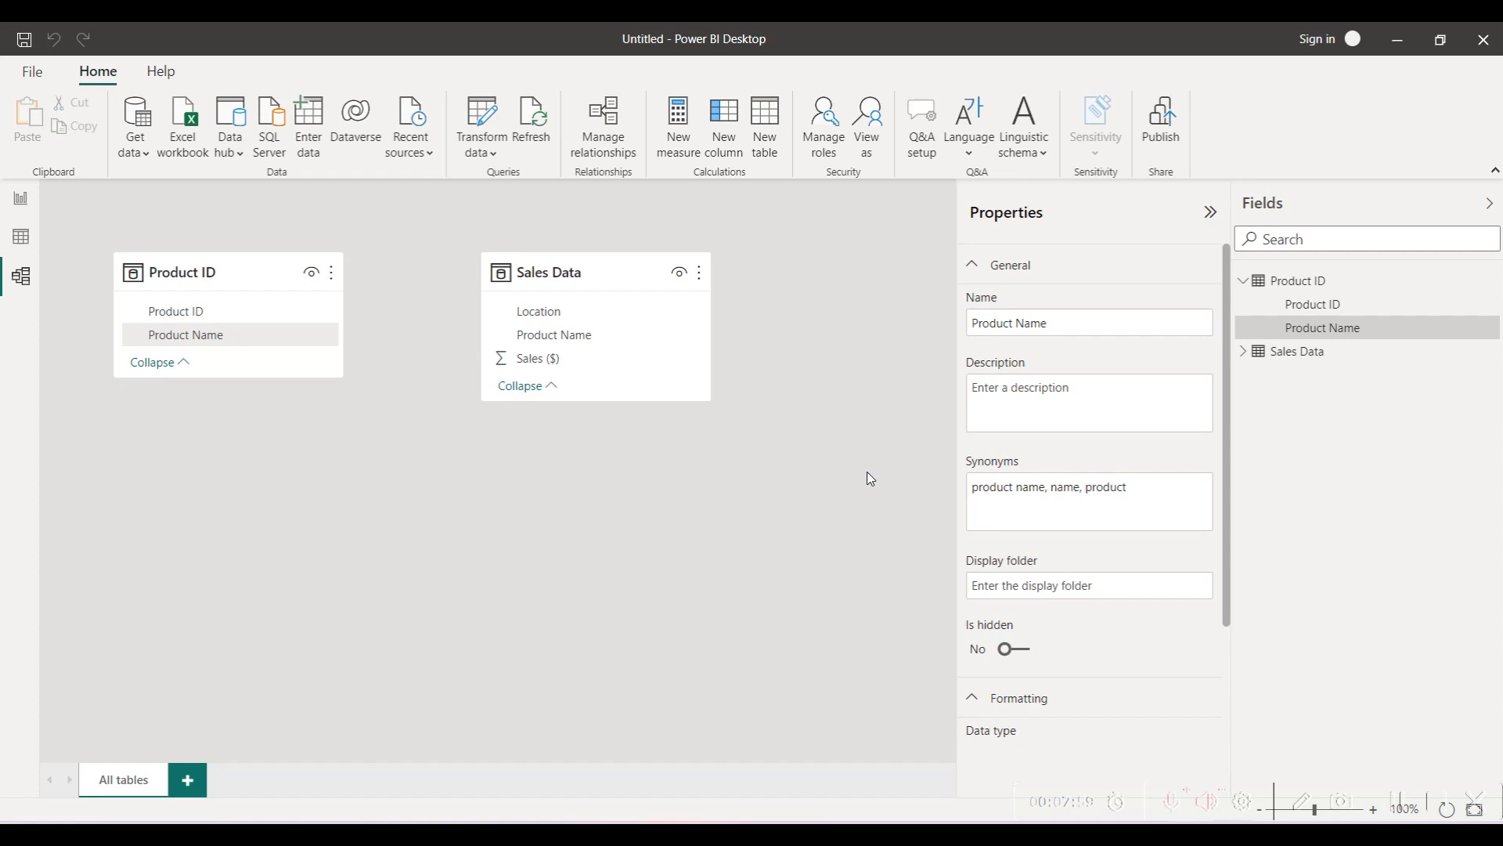
pyautogui.moveTo(180, 357)
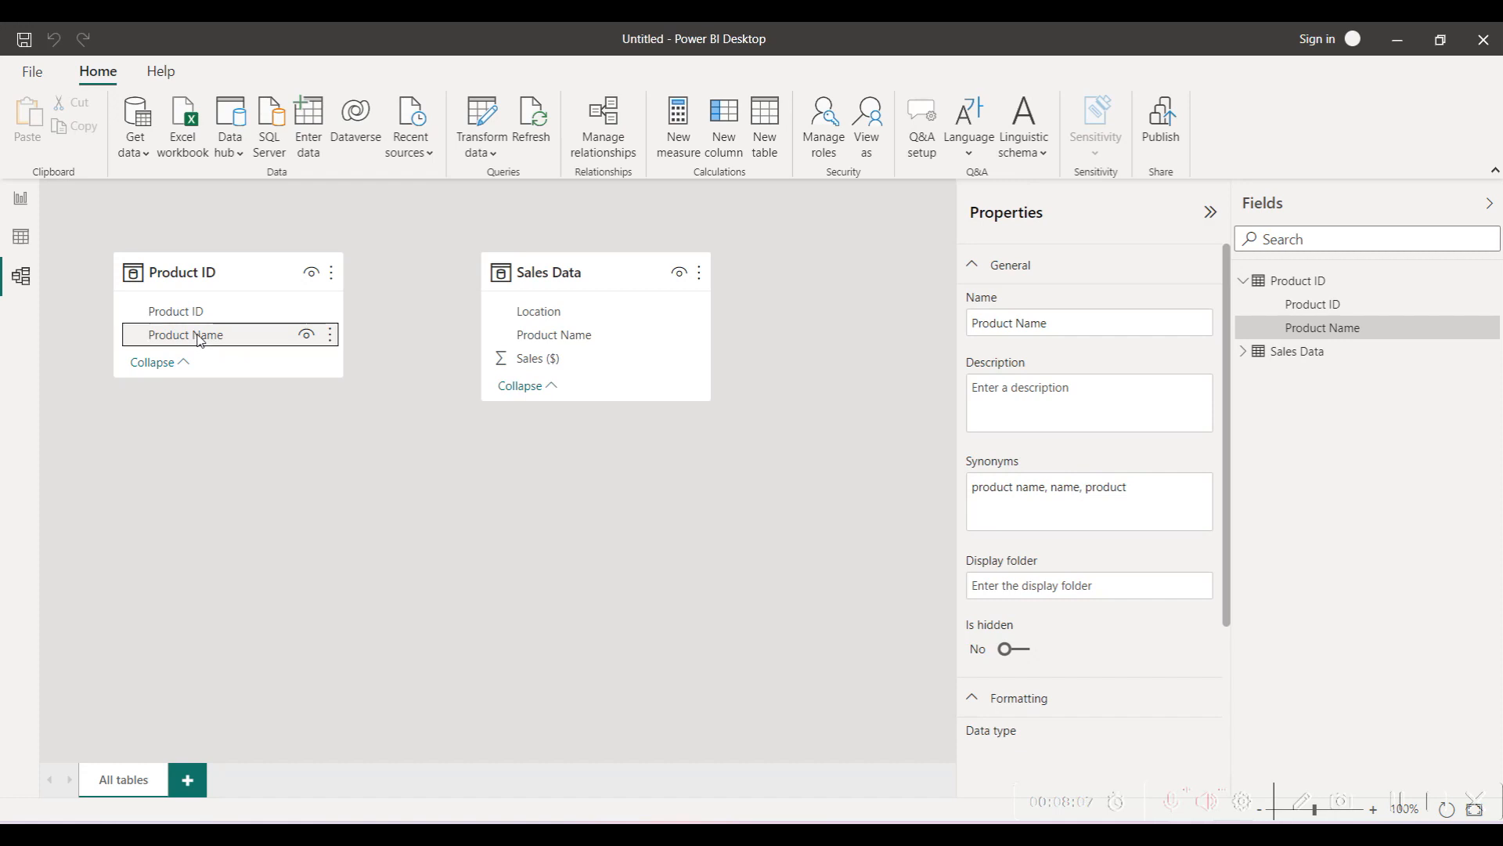
# Drag-link Product Name between Product ID and Sales Data, then list the model's relationships
pyautogui.moveTo(197, 335); pyautogui.dragTo(576, 327)
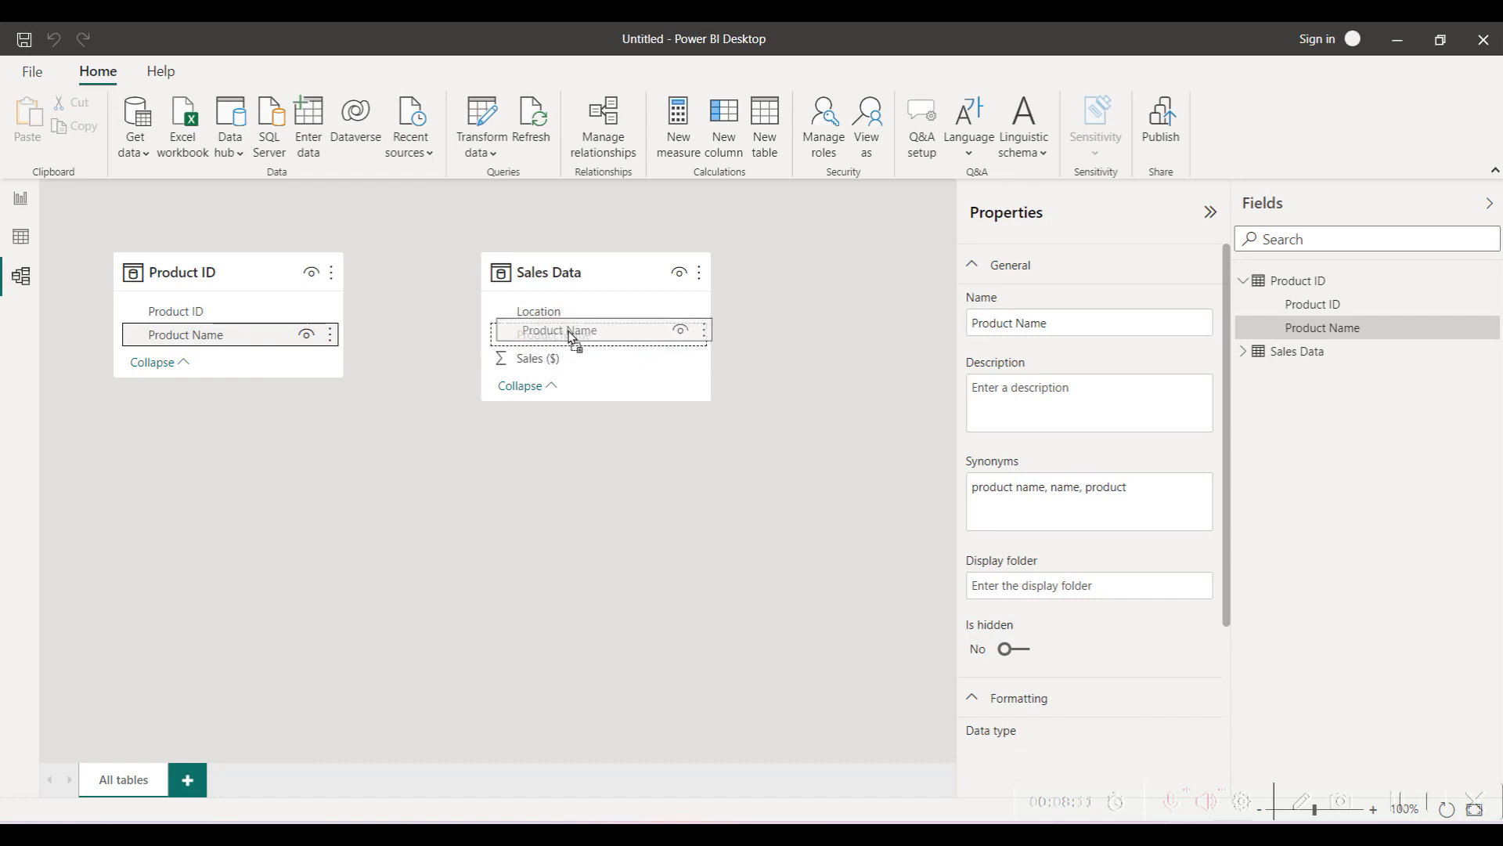
pyautogui.moveTo(228, 333); pyautogui.dragTo(553, 333)
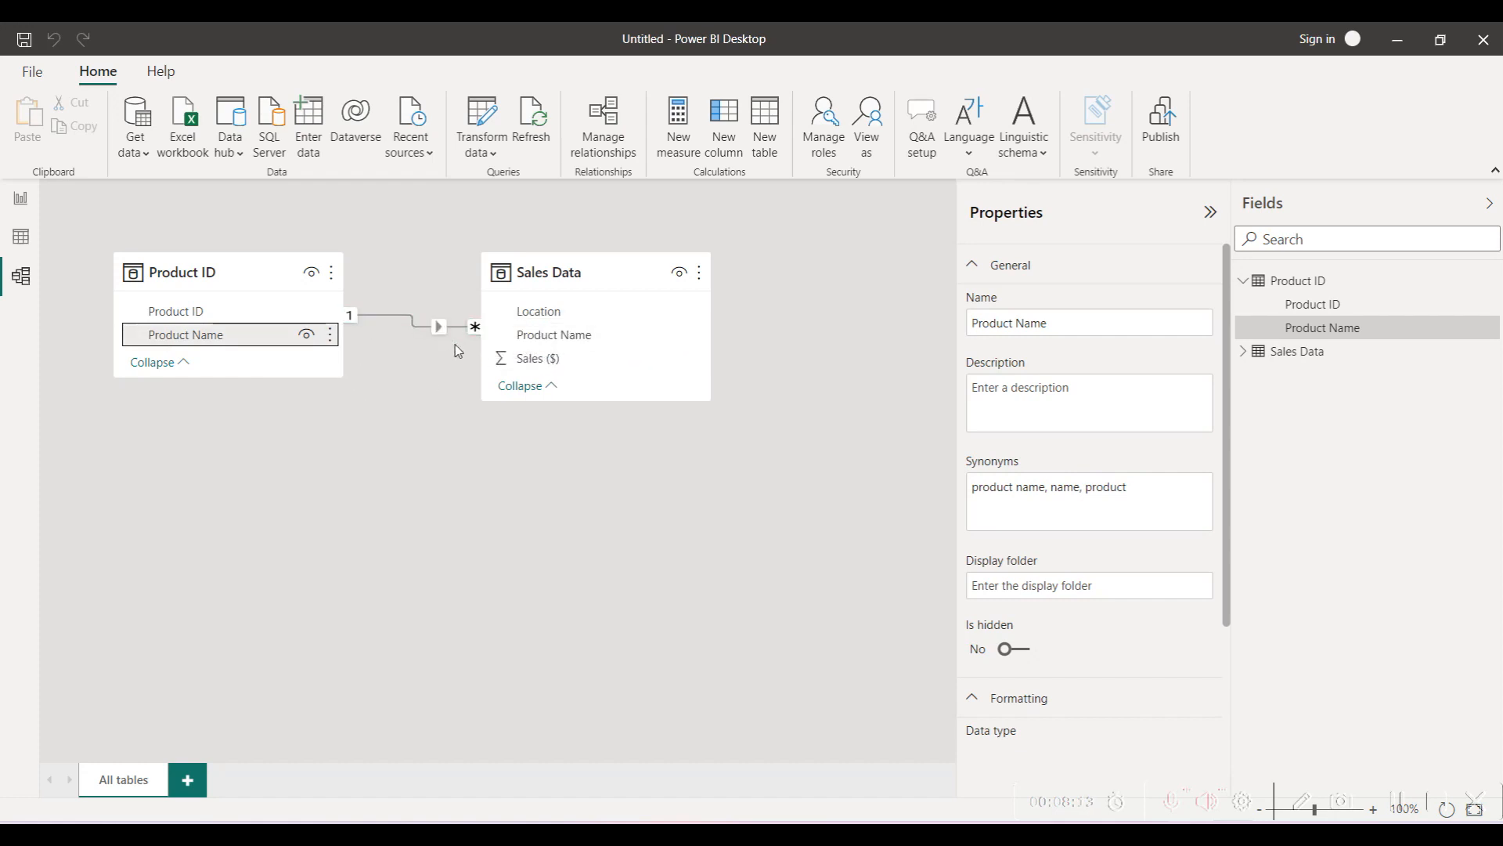
pyautogui.moveTo(471, 355)
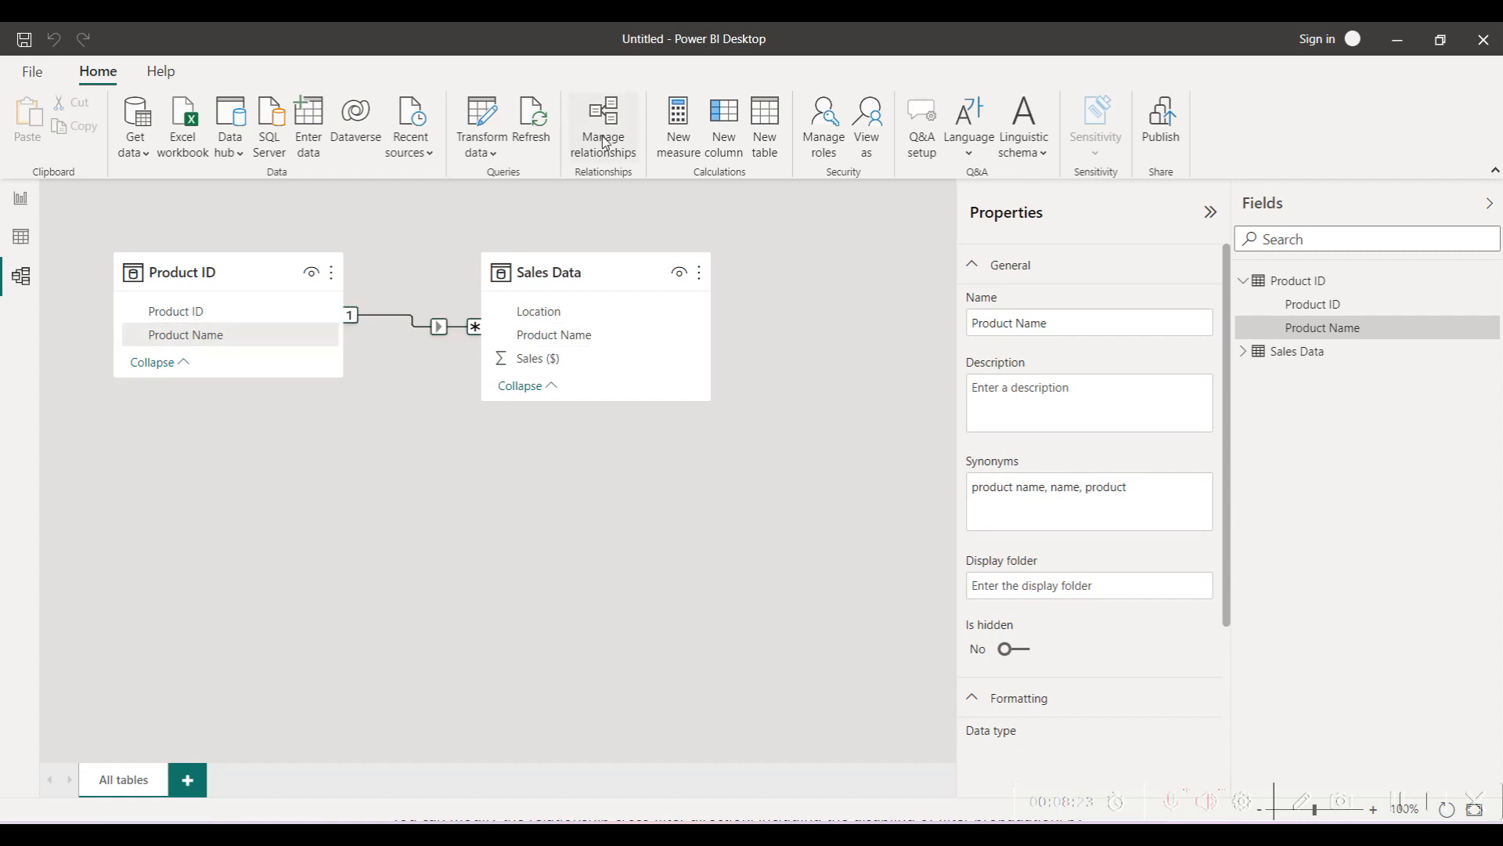
pyautogui.click(603, 114)
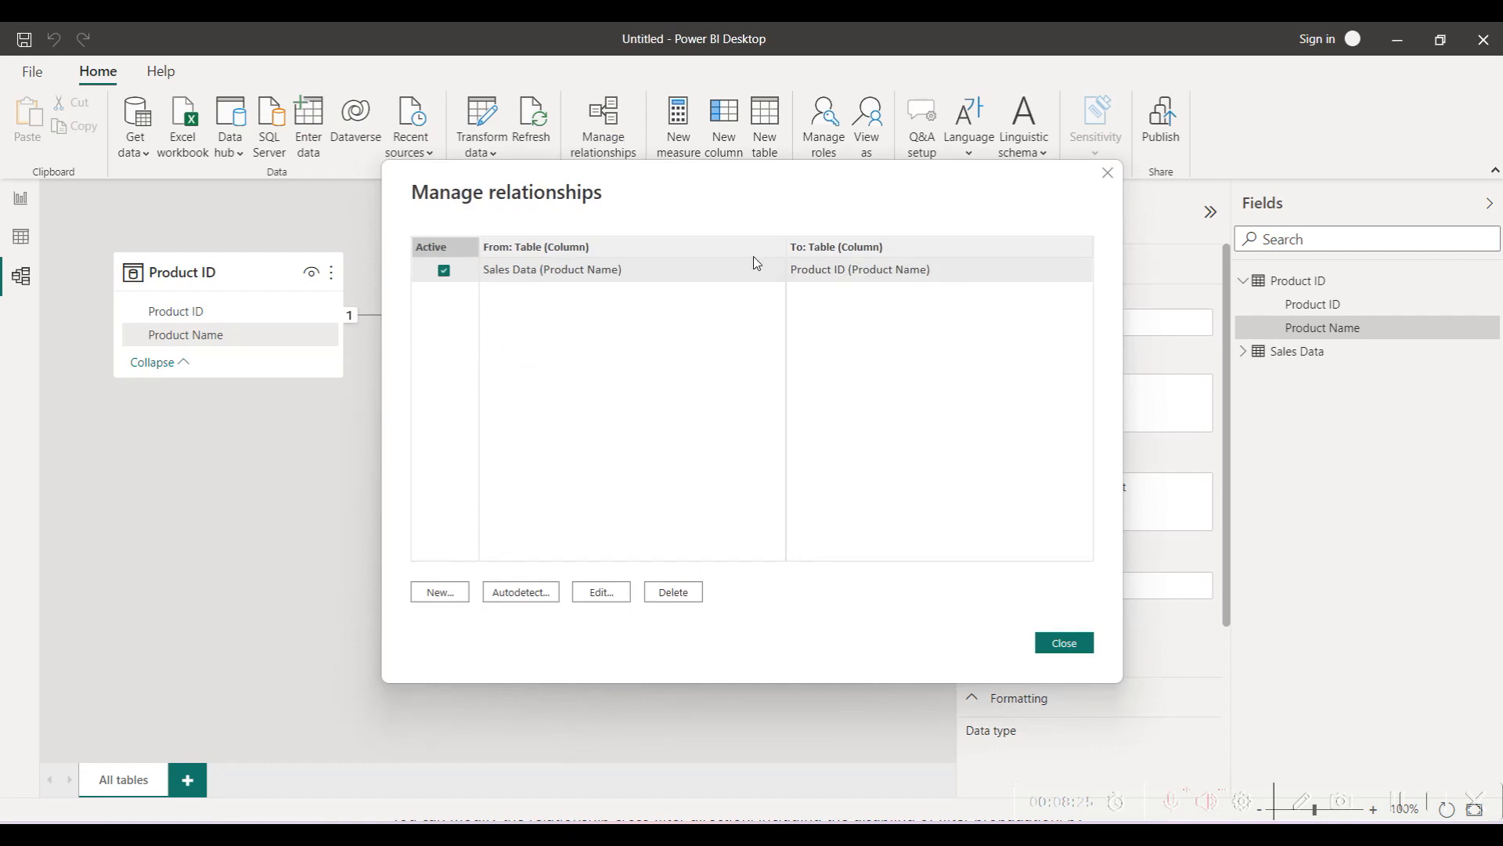
# Keep the relationship's cross filter direction Single and check the report's table visual
pyautogui.click(600, 592)
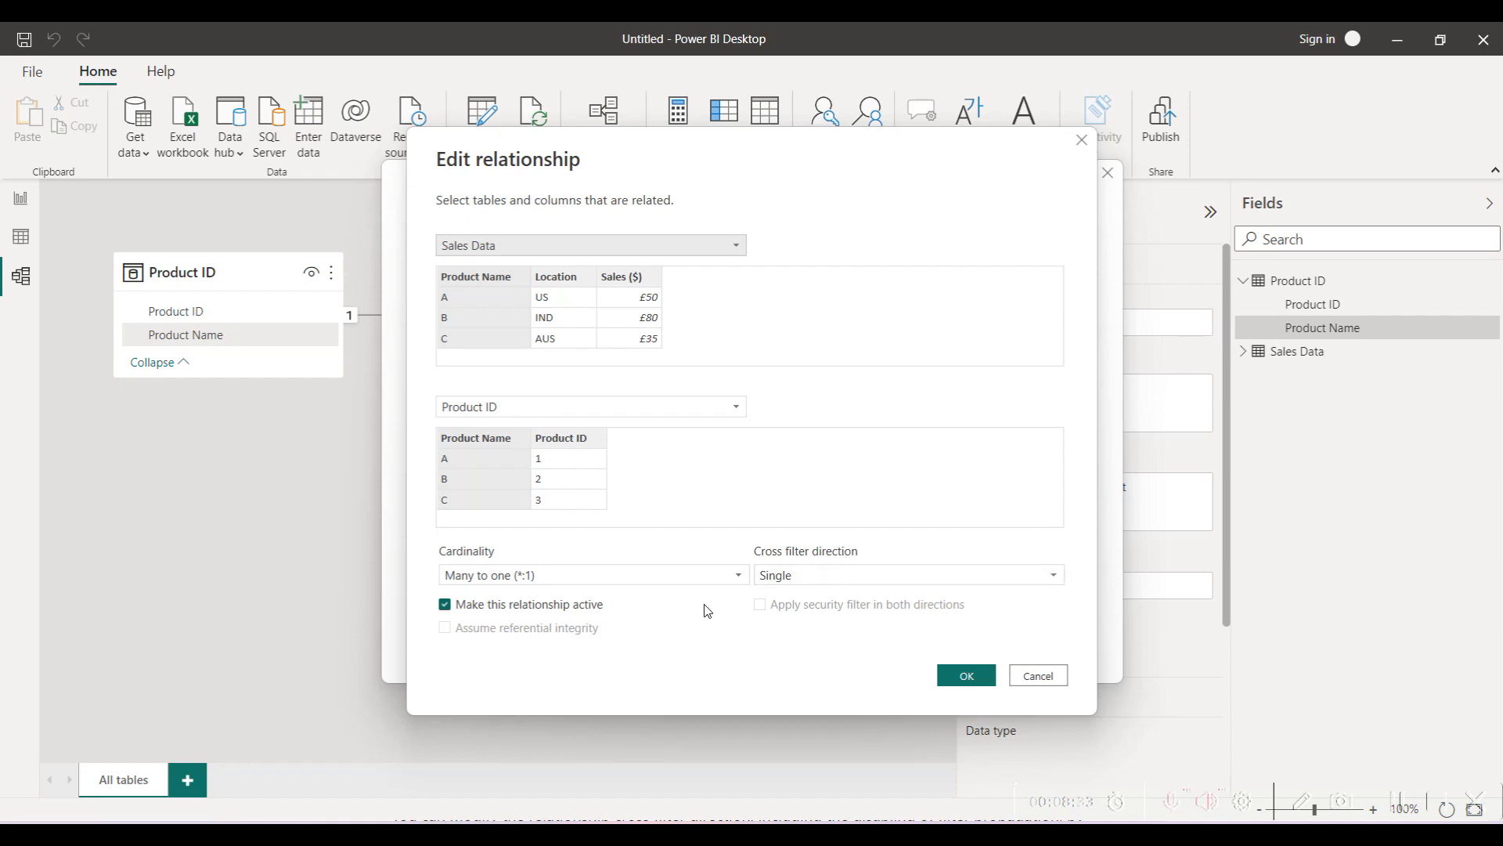
pyautogui.moveTo(721, 594)
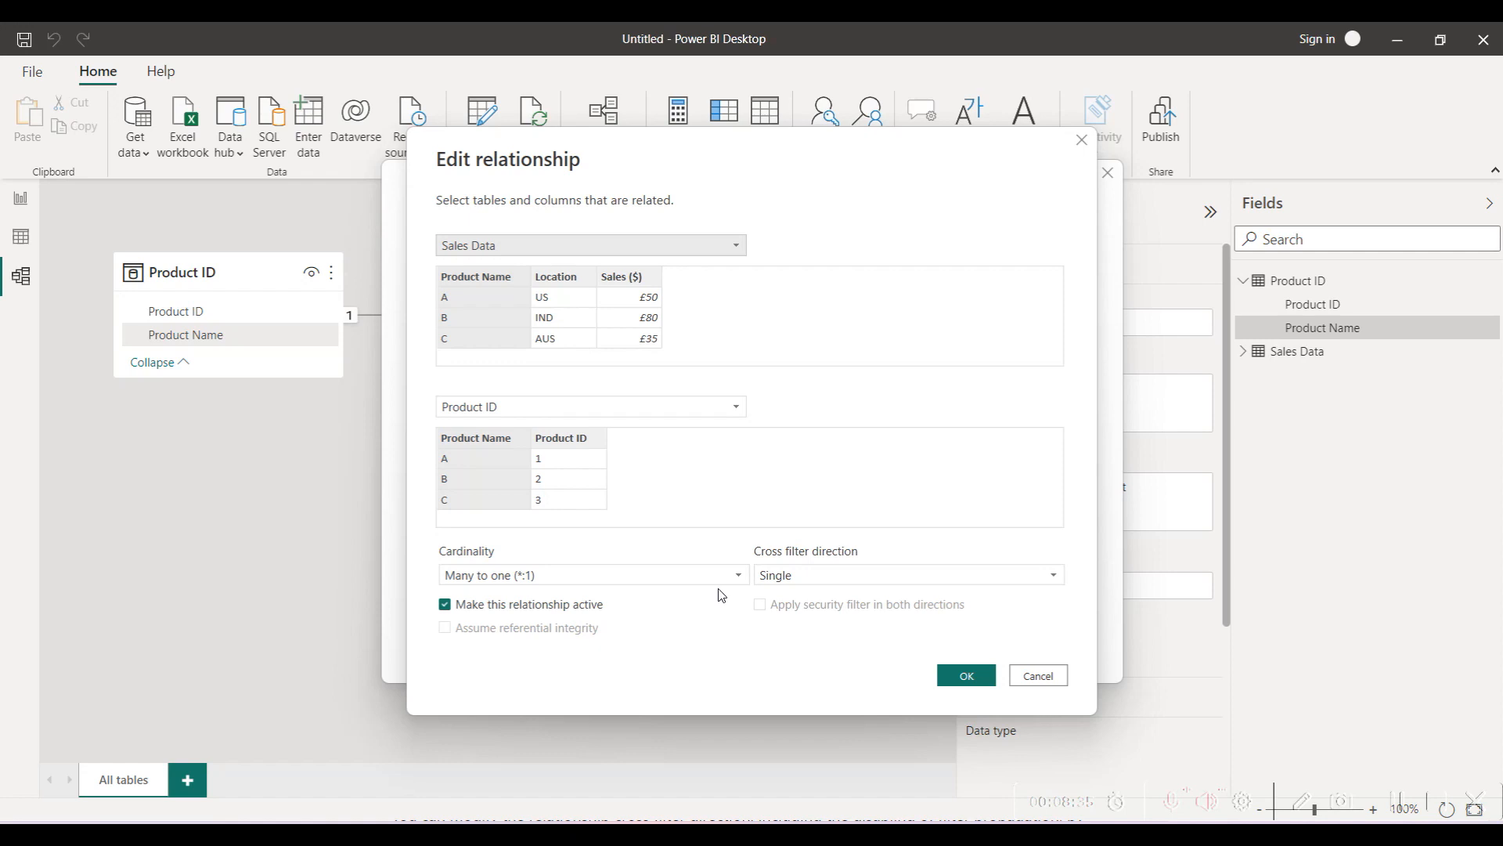
pyautogui.click(908, 575)
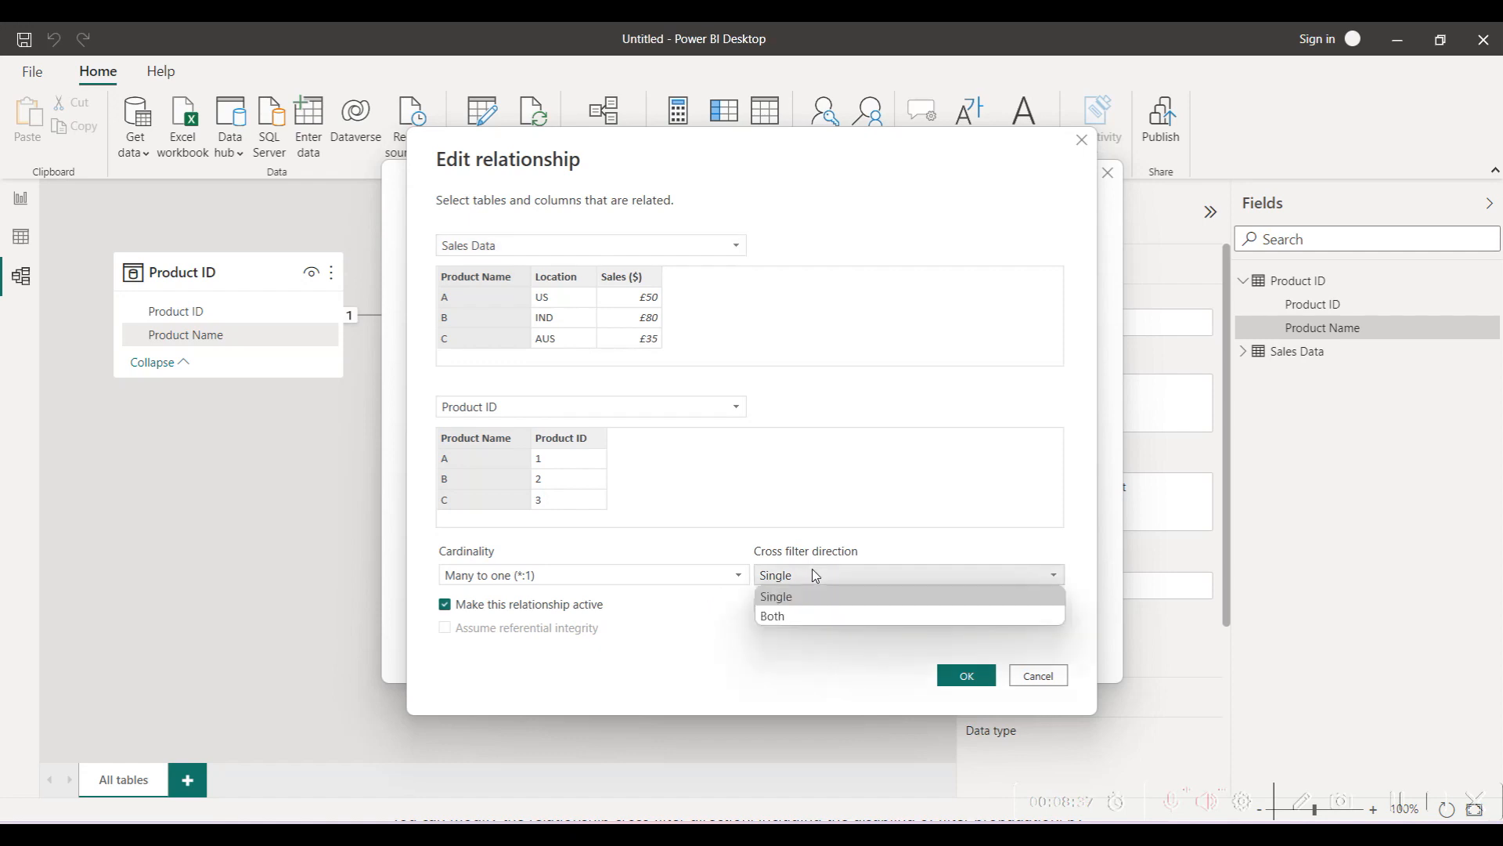
pyautogui.moveTo(801, 603)
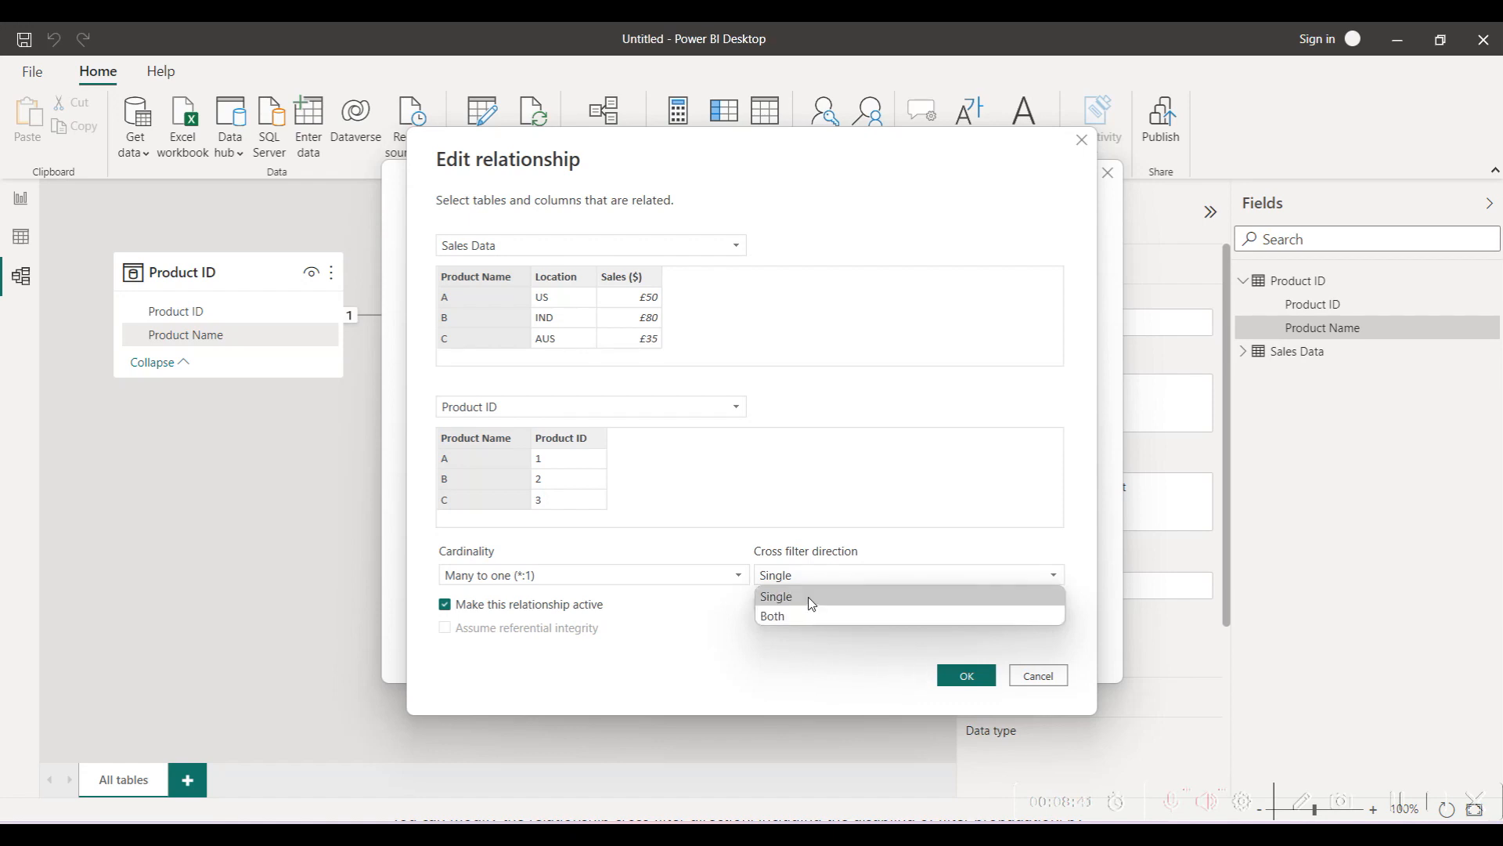
pyautogui.click(776, 596)
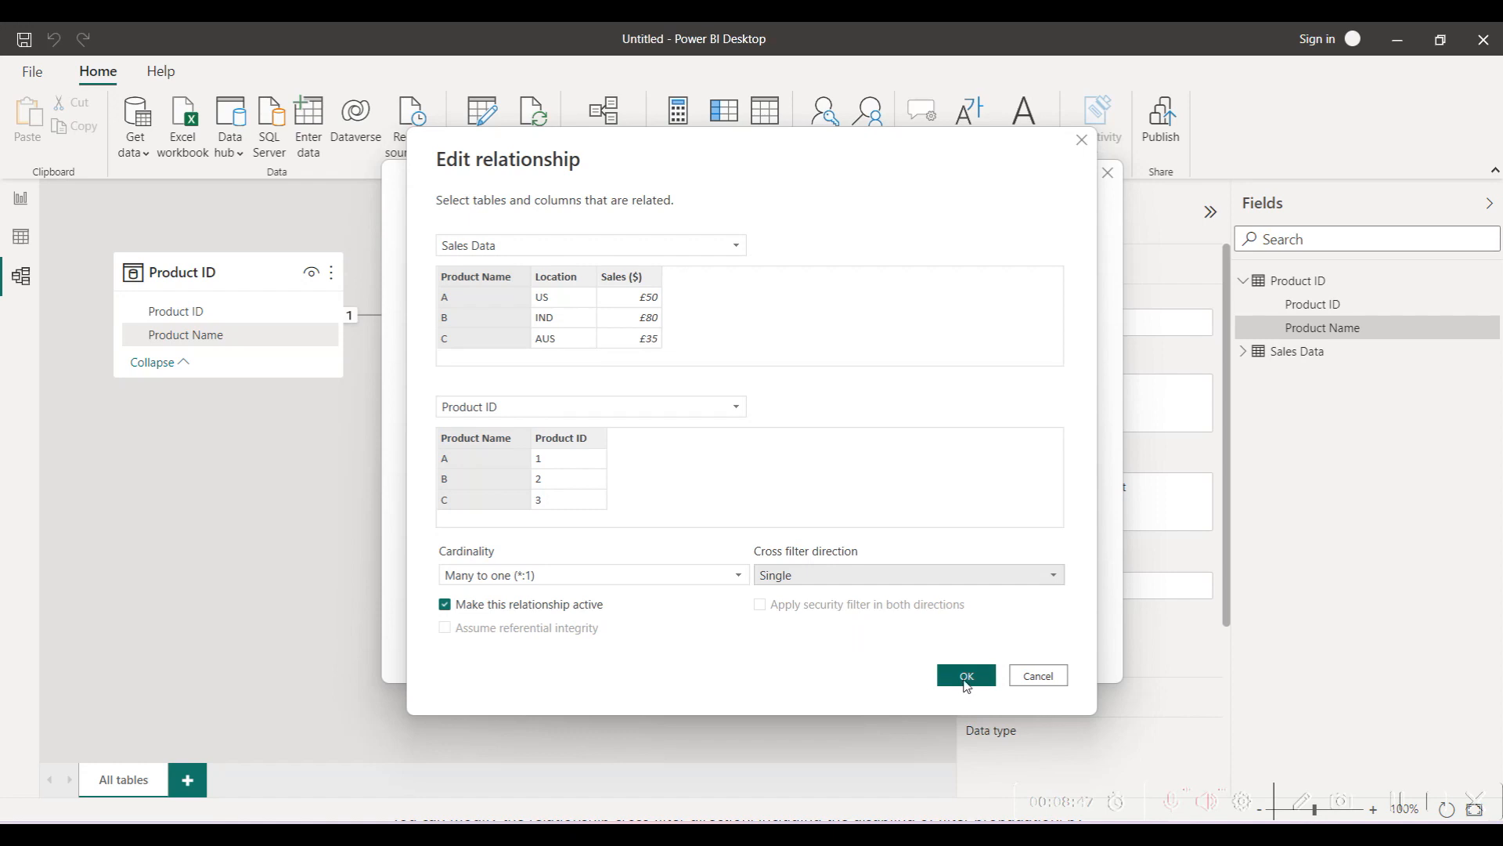
pyautogui.click(965, 675)
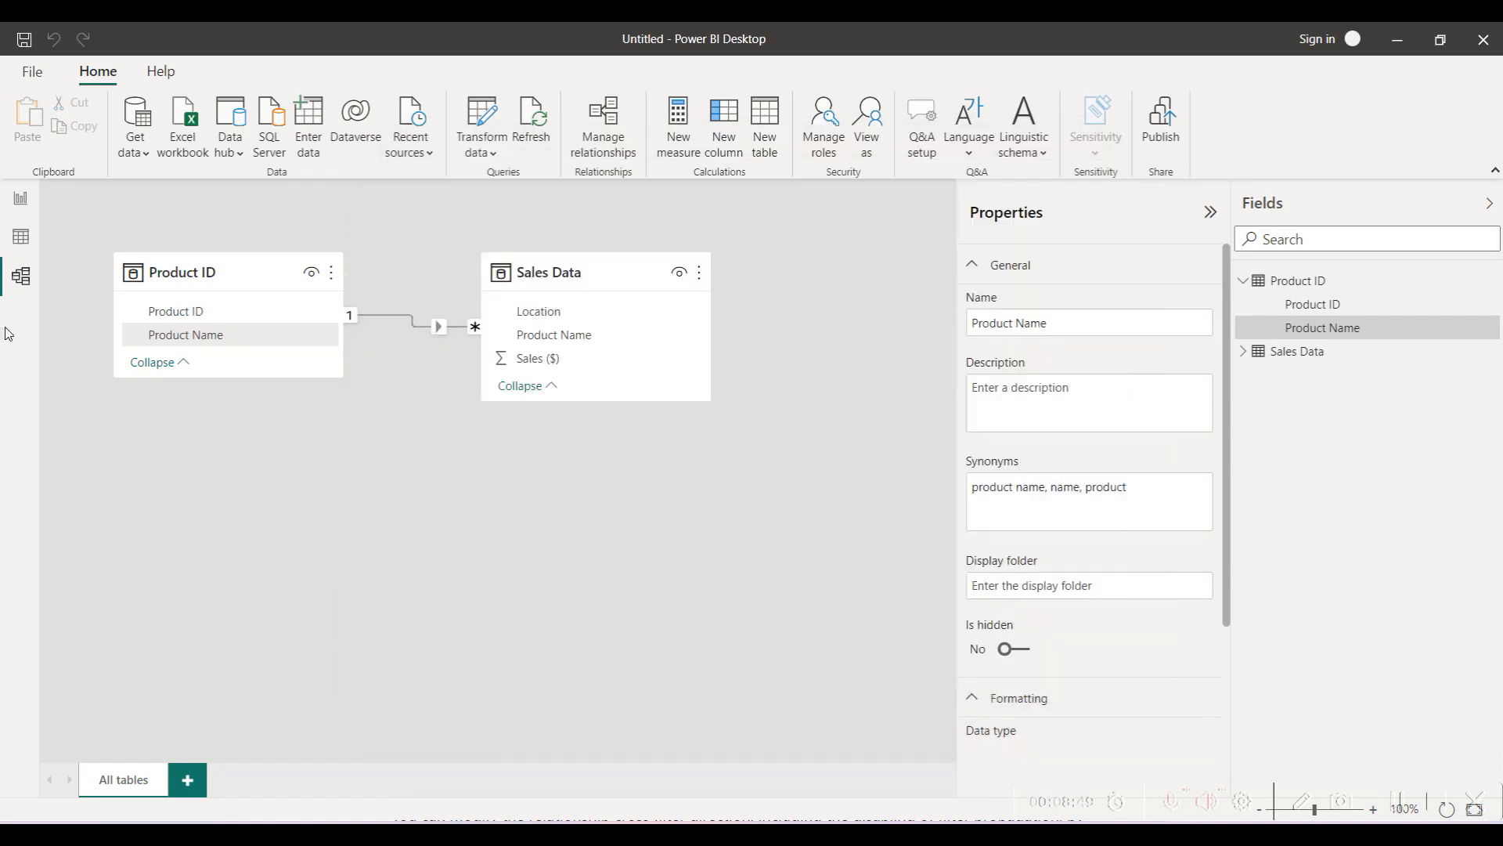
pyautogui.click(19, 199)
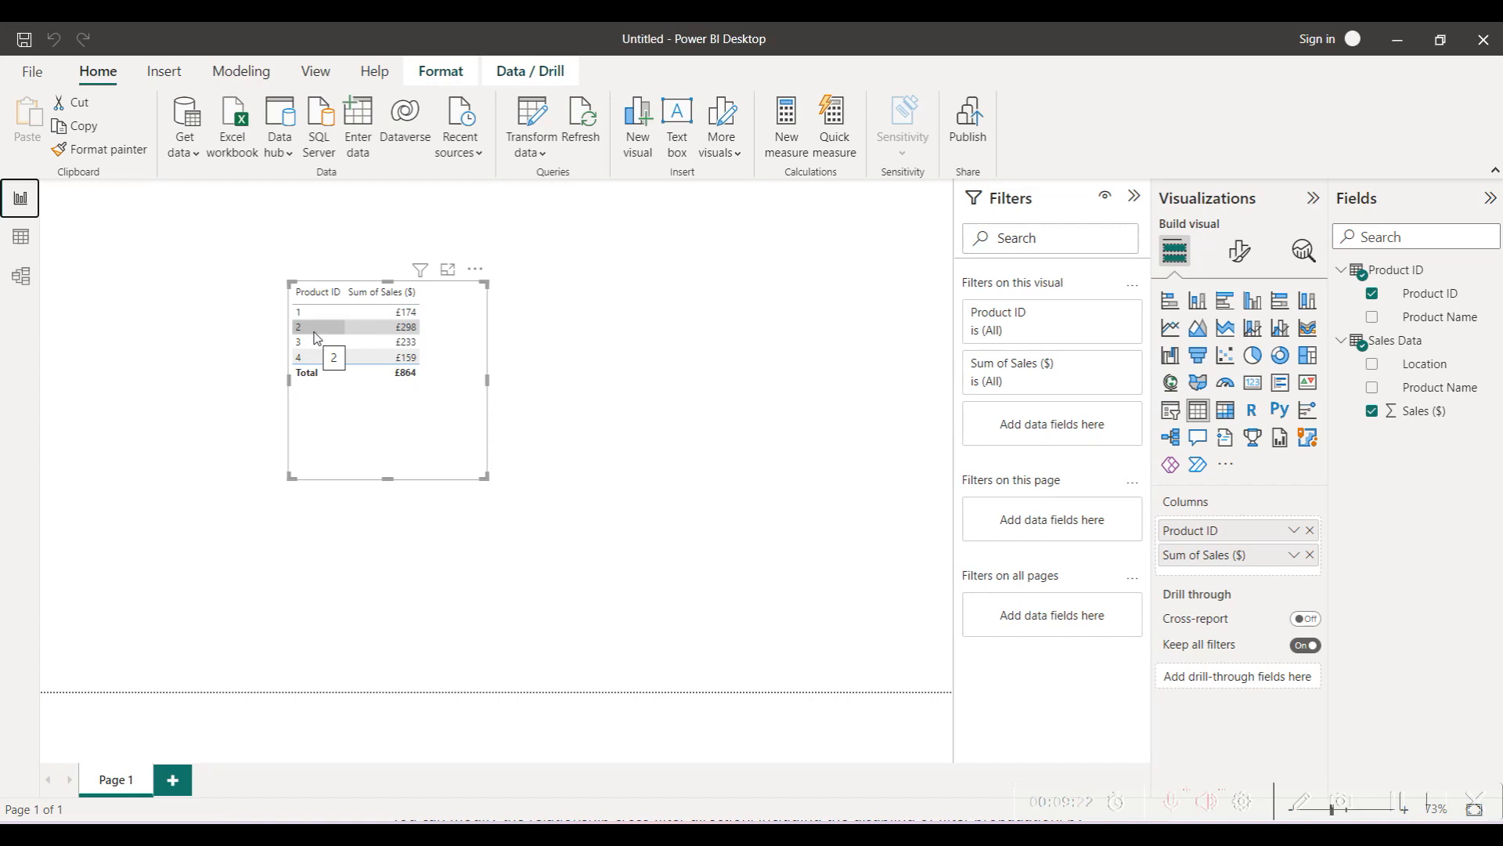
pyautogui.moveTo(1401, 805)
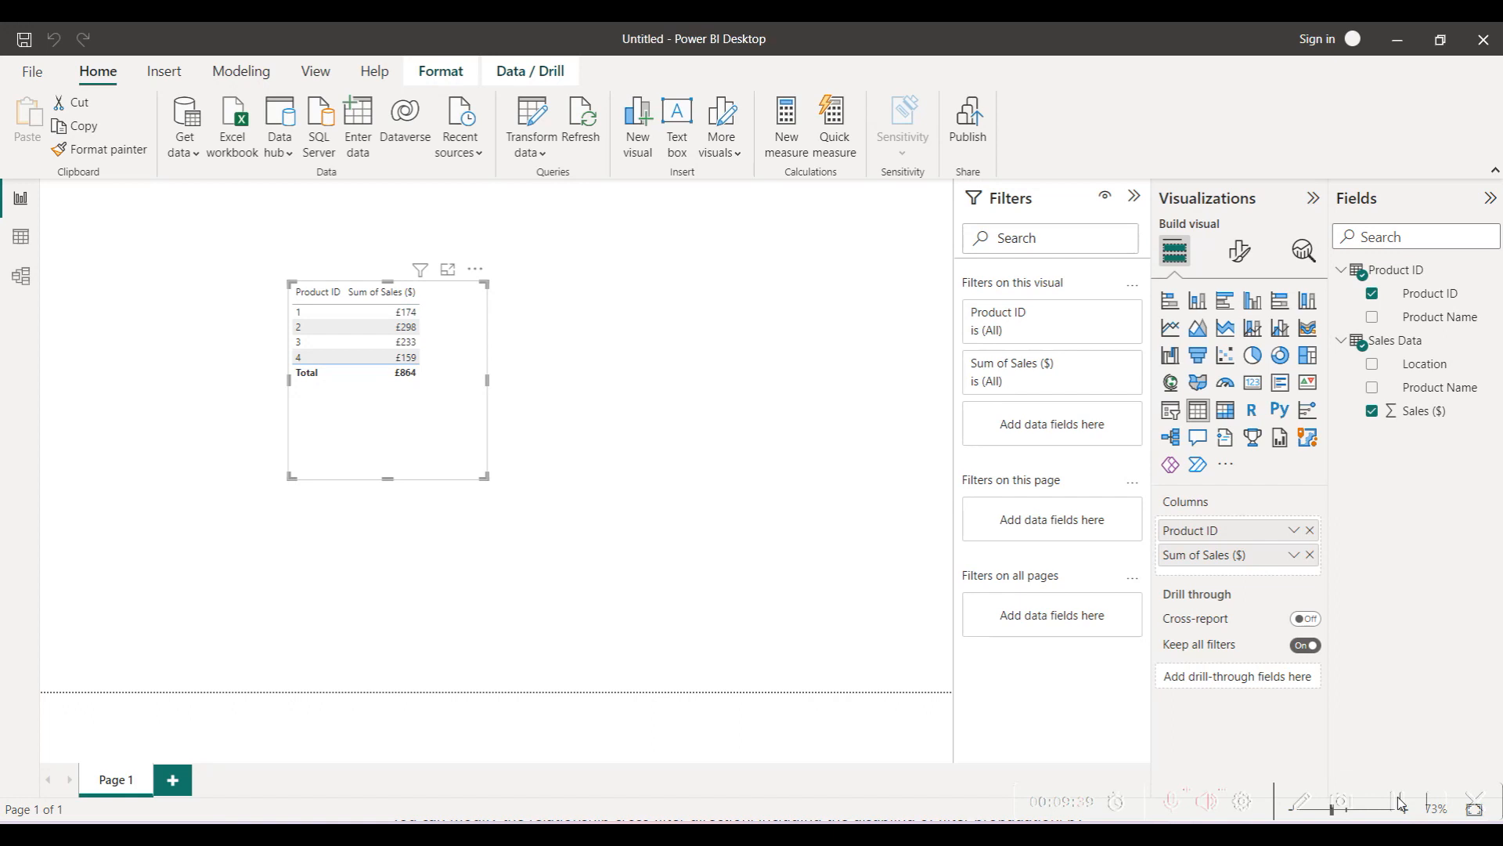
pyautogui.moveTo(1375, 731)
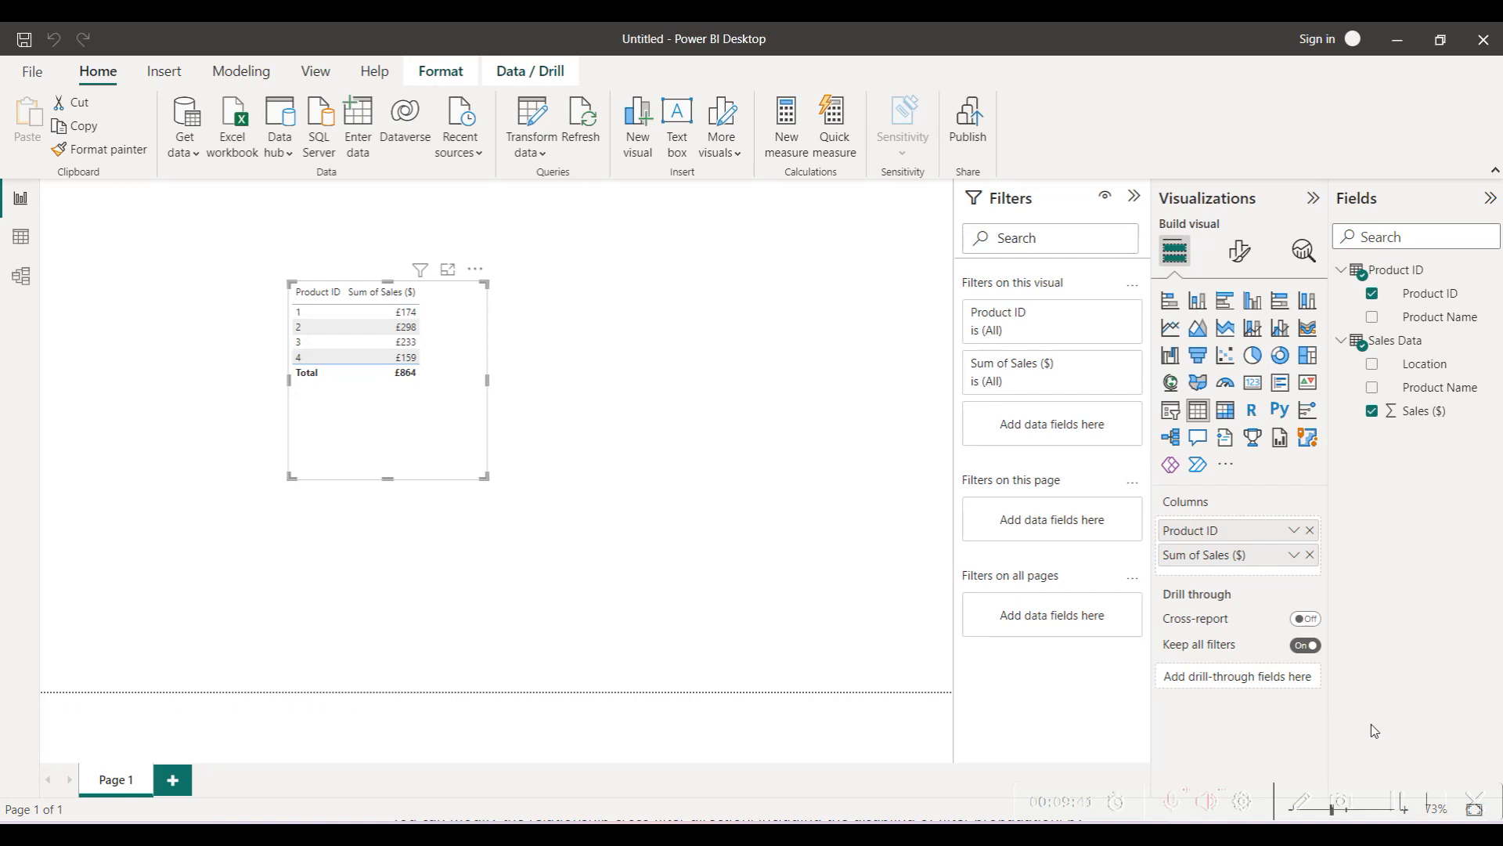